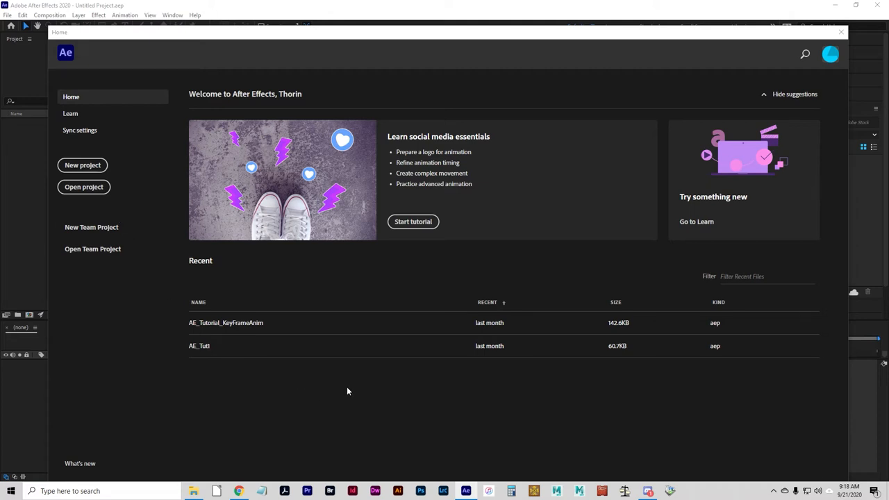
mouse_move(265, 399)
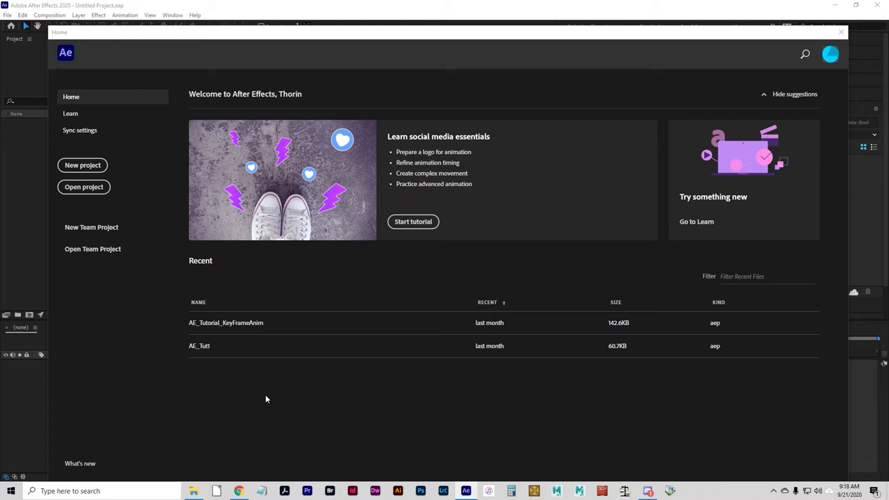
mouse_move(313, 413)
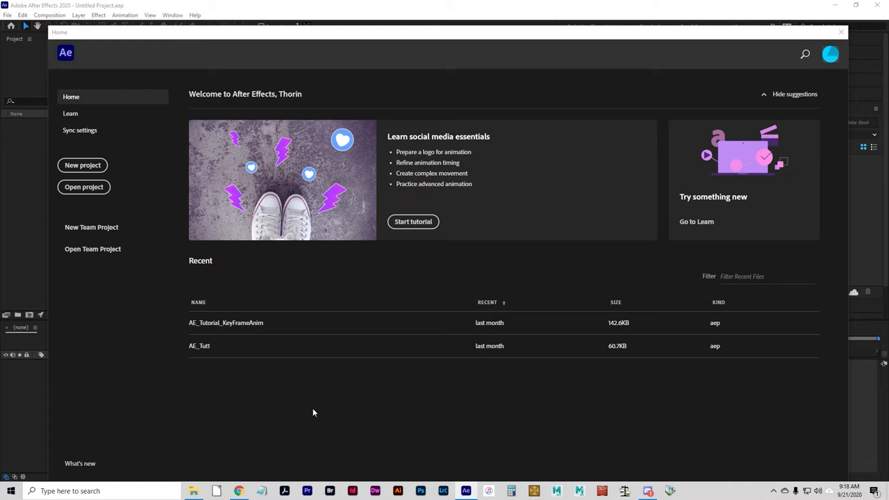
mouse_move(302, 418)
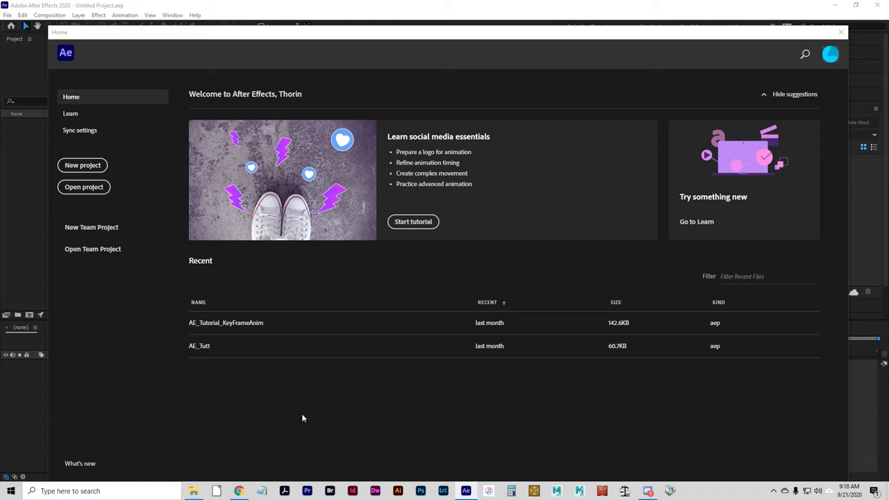
mouse_move(320, 396)
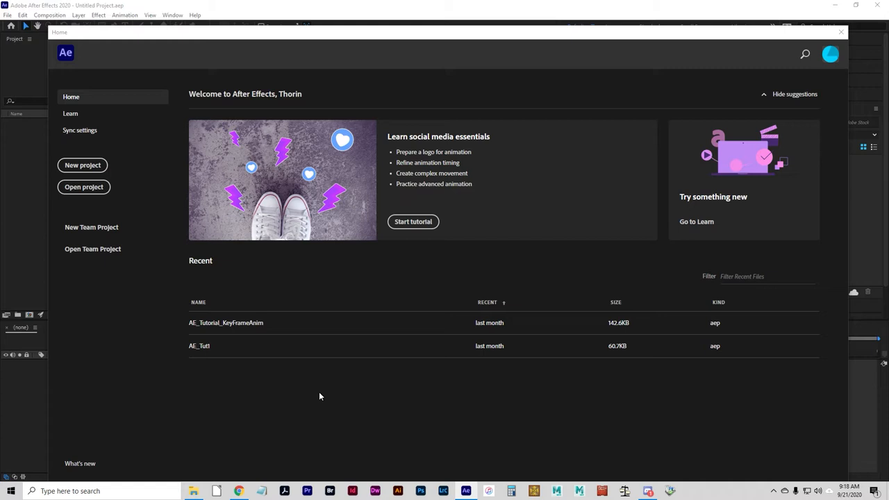
mouse_move(311, 401)
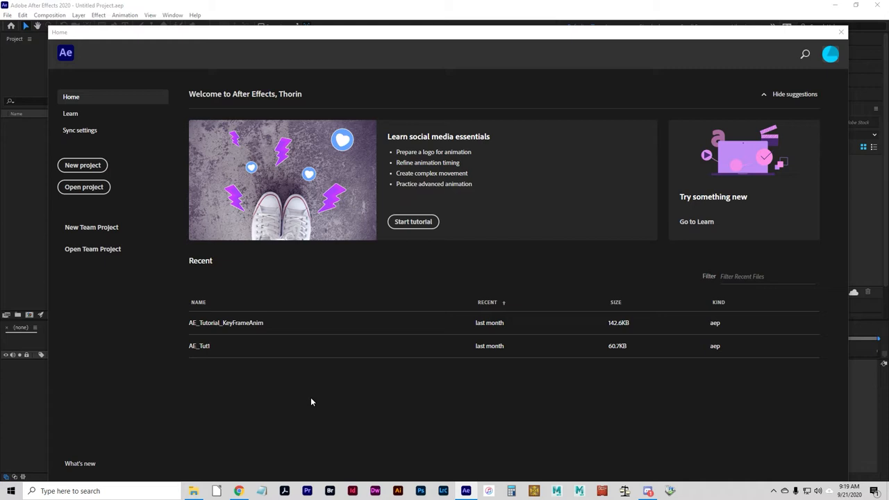
mouse_move(332, 401)
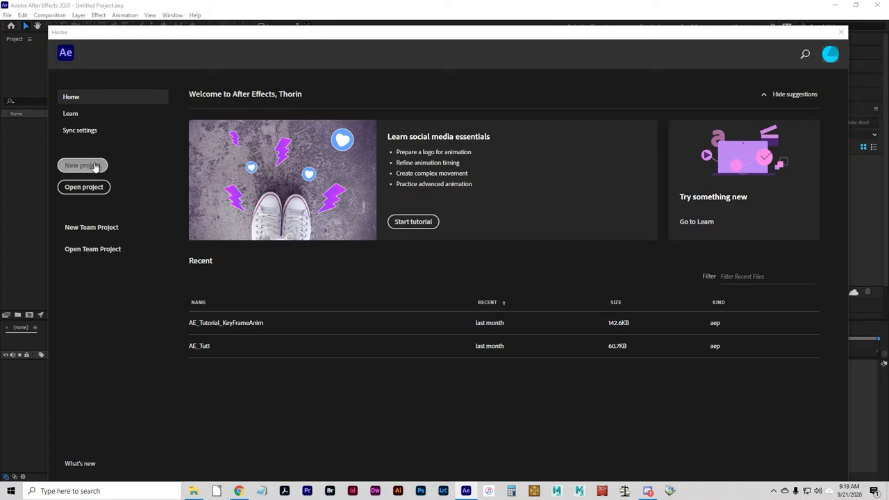
Step: Start a new empty project from the Home screen and open the Creative Cloud library
click(82, 166)
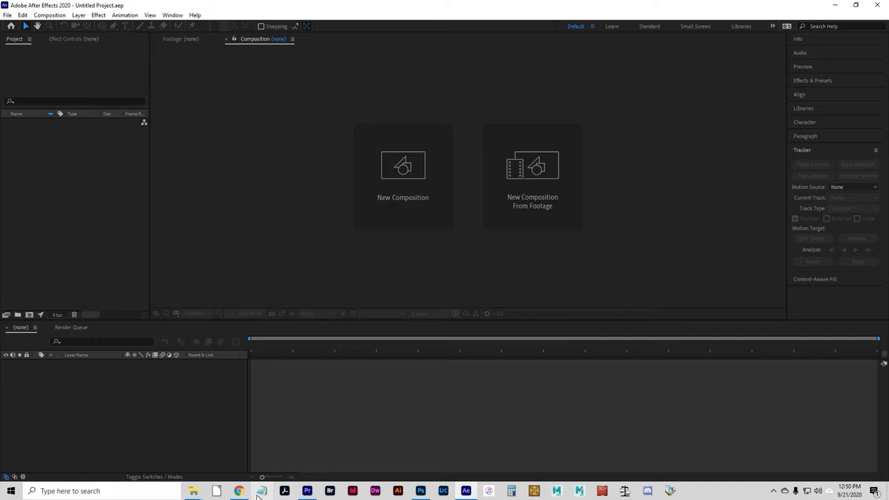
click(804, 107)
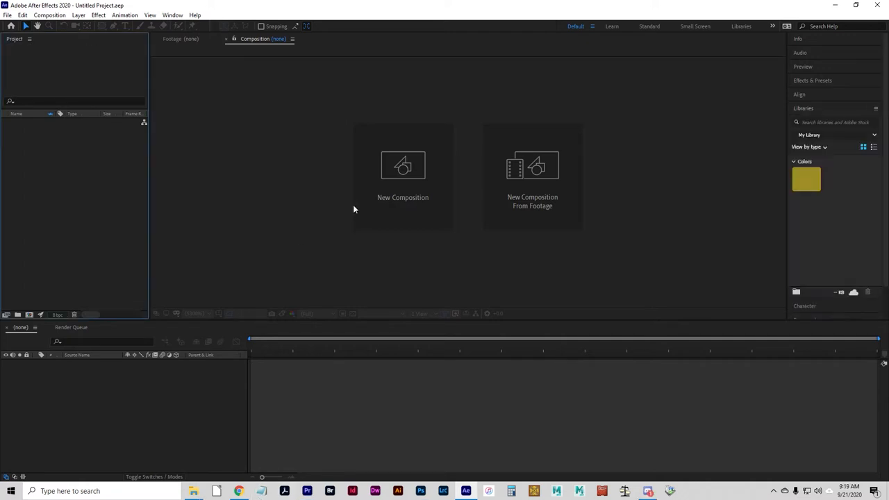
Step: Create Comp 1 with the HDTV 1080 24 preset, 1:00 duration and black background
click(403, 167)
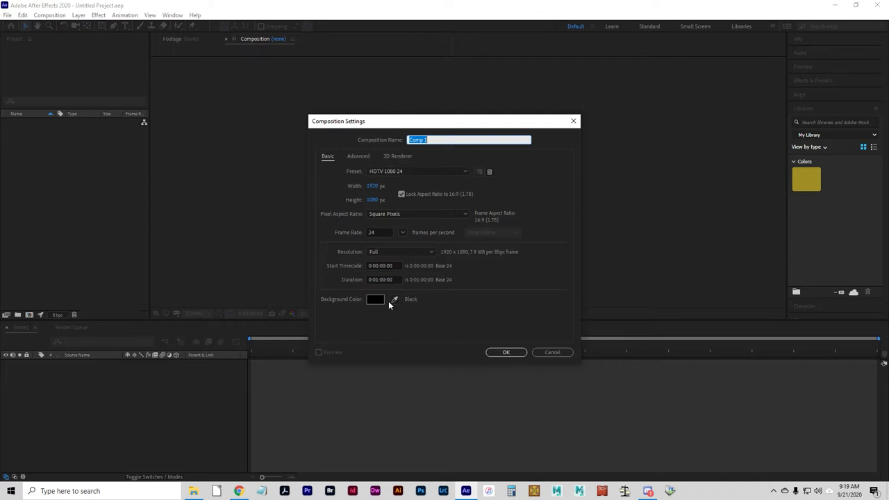
mouse_move(395, 289)
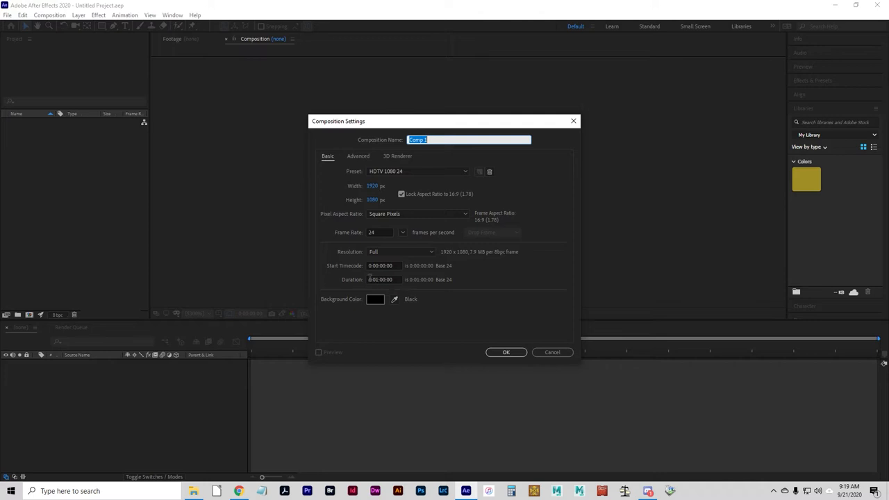
mouse_move(427, 289)
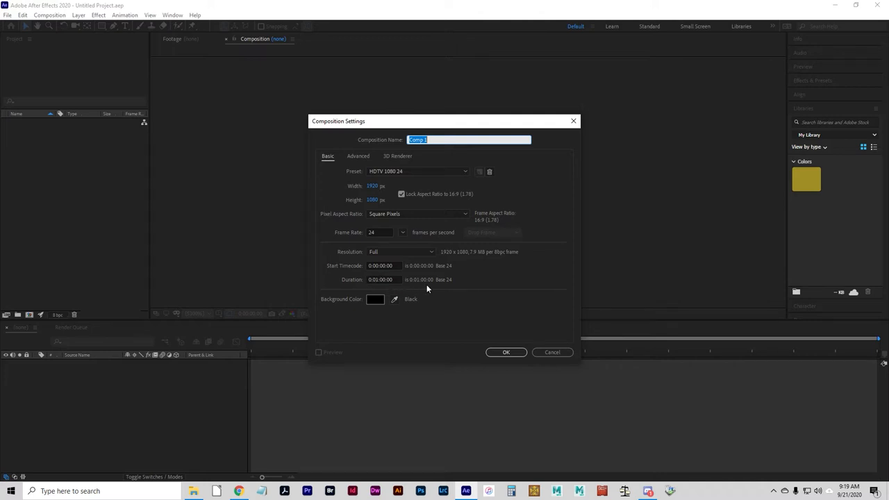
mouse_move(404, 290)
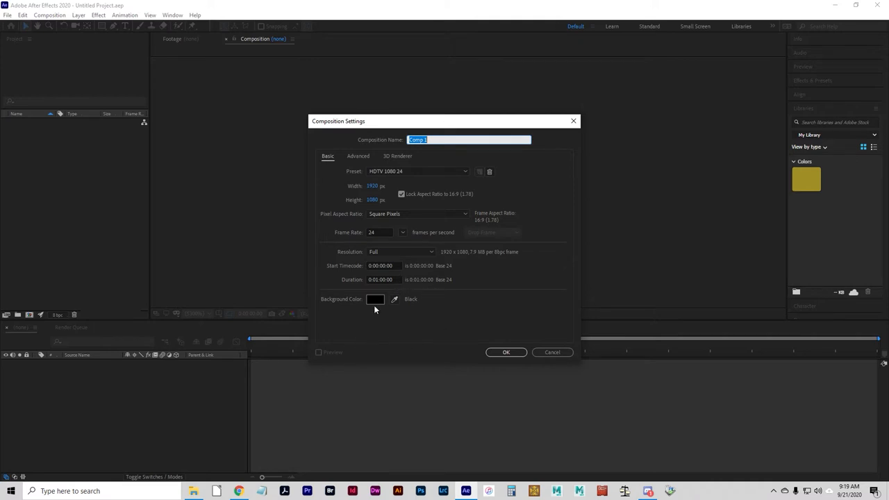
mouse_move(506, 352)
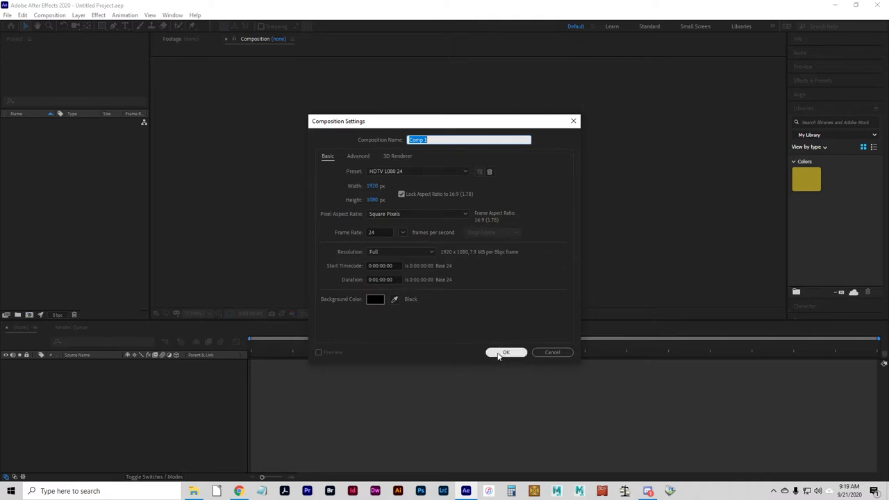
click(505, 352)
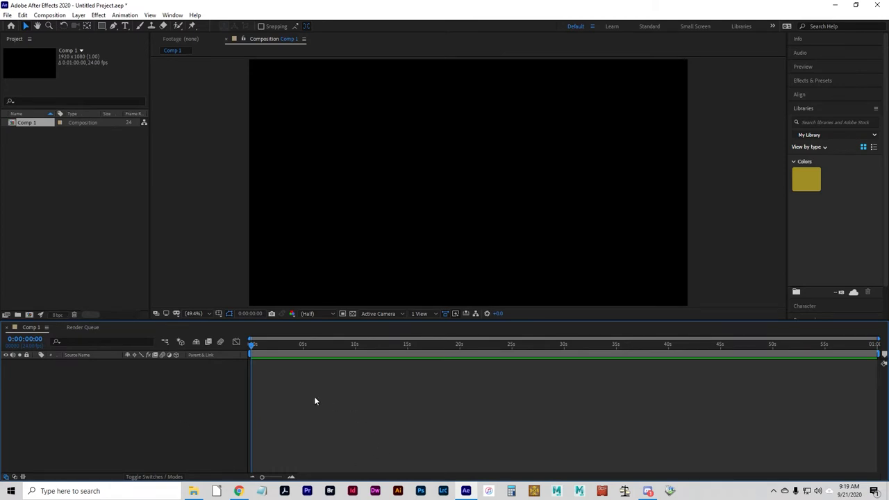
mouse_move(81, 144)
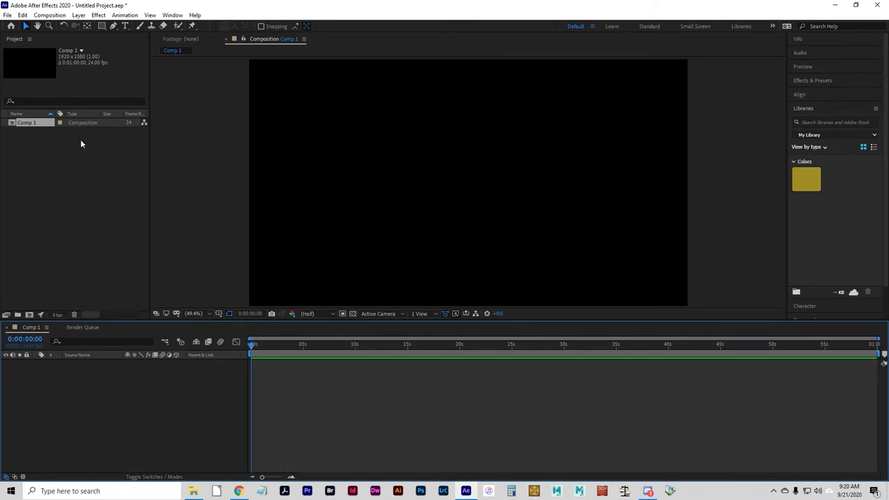
Step: Save the project as Composite inside a new Z-Junk folder named AfterEffects_Tutorial3
click(8, 14)
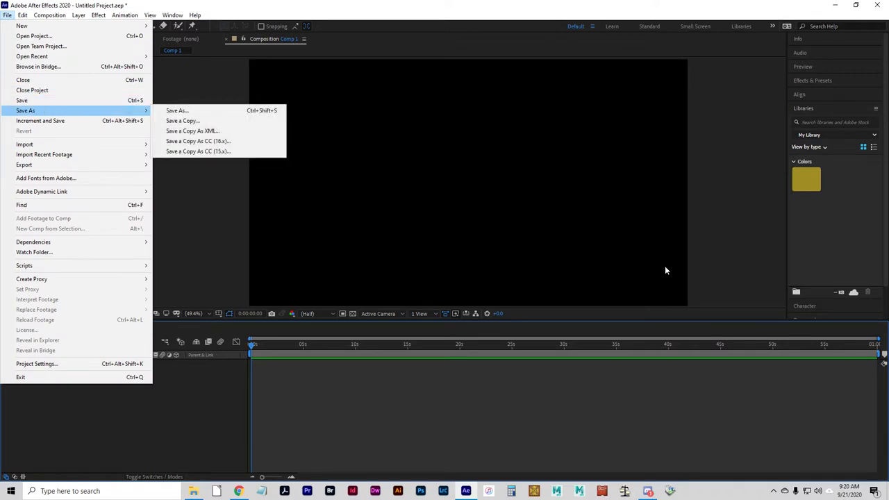
click(177, 111)
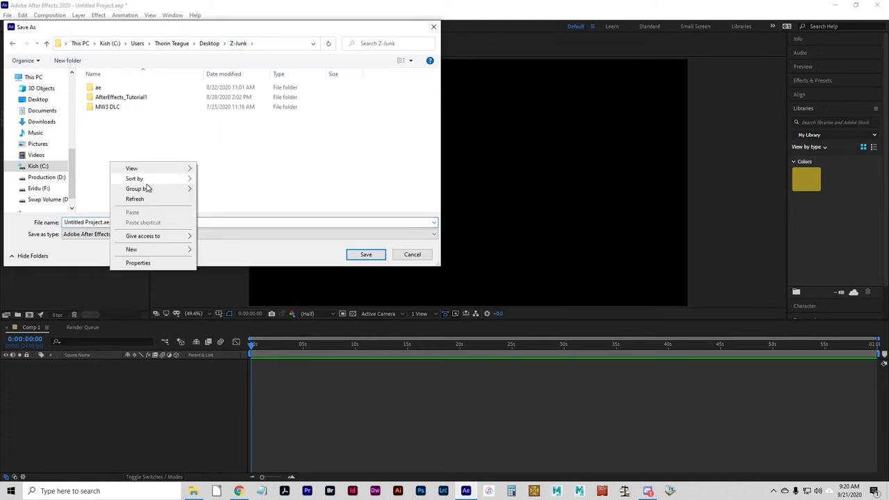
click(132, 250)
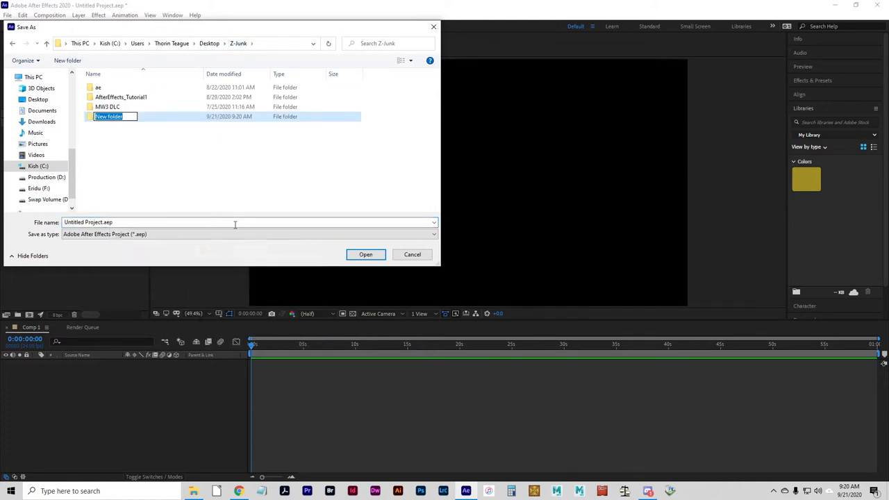
text(A)
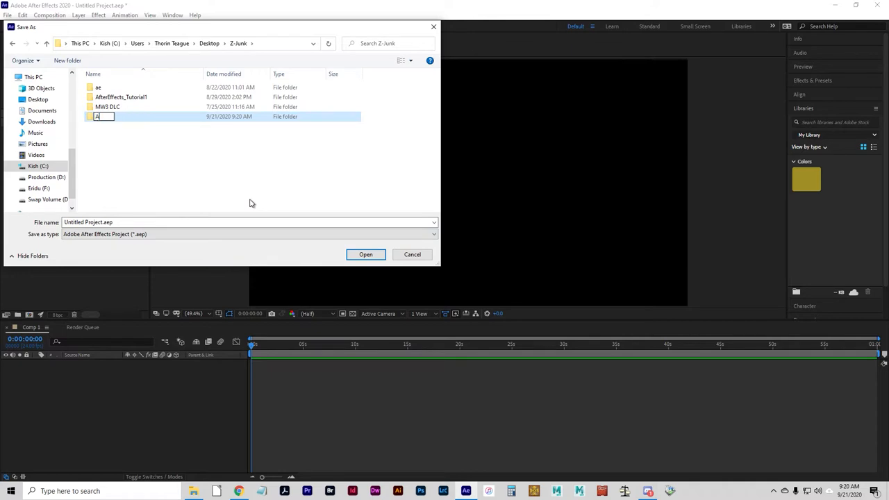
text(AfterEffects_)
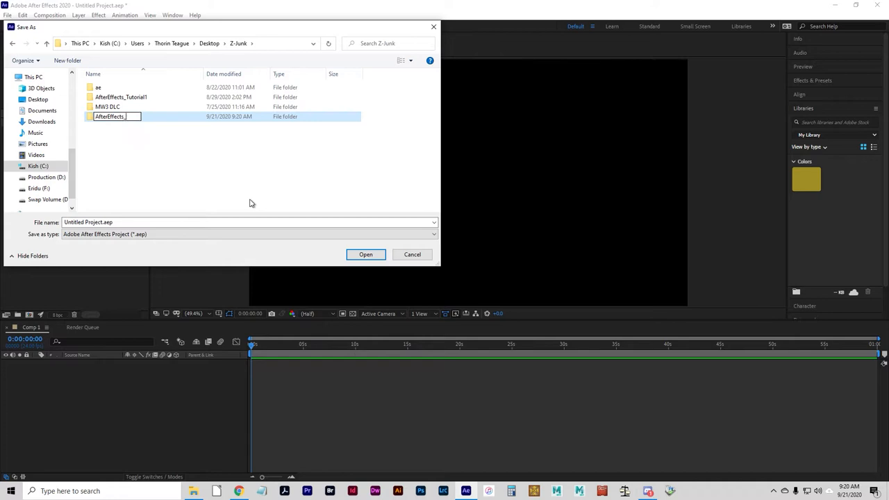
text(Tutorial3)
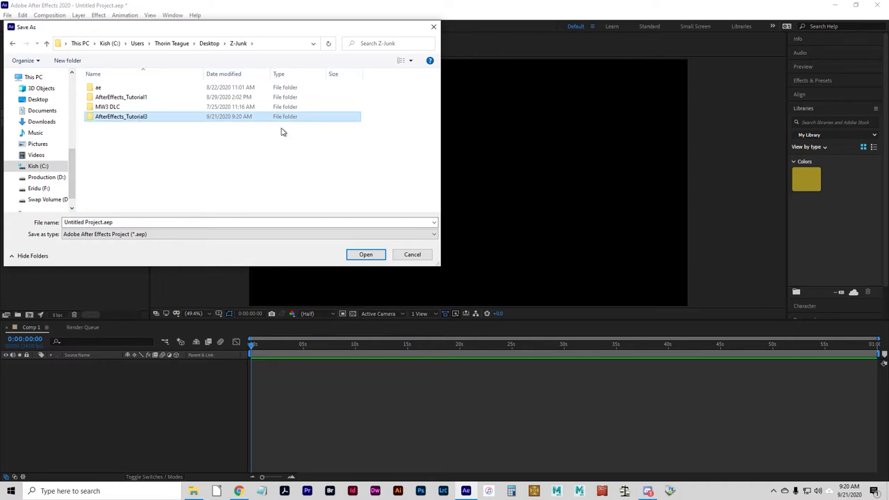
double_click(121, 116)
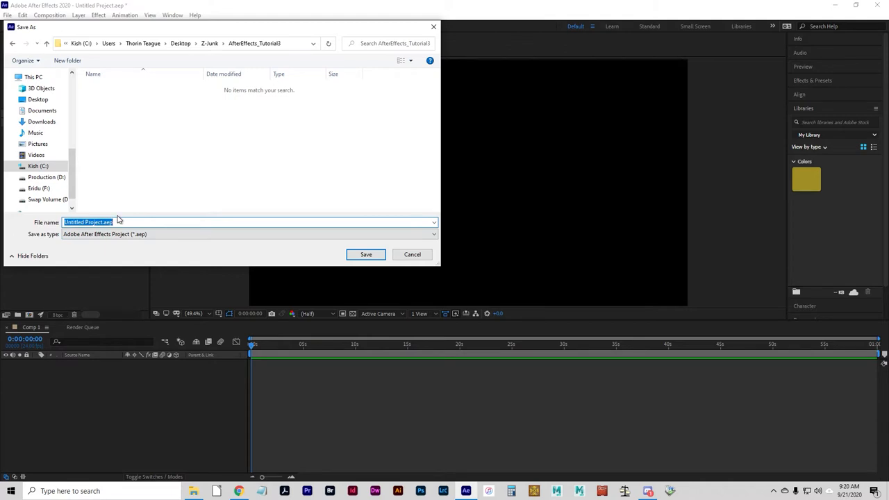
text(Composite)
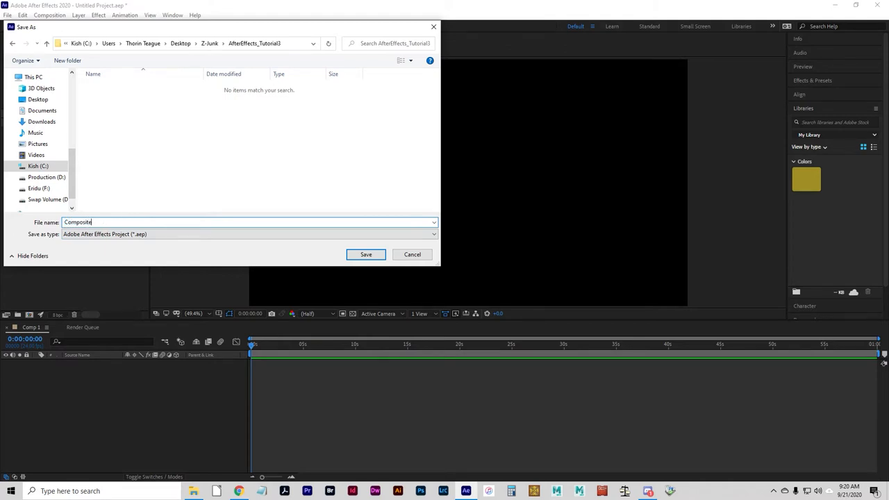
click(366, 255)
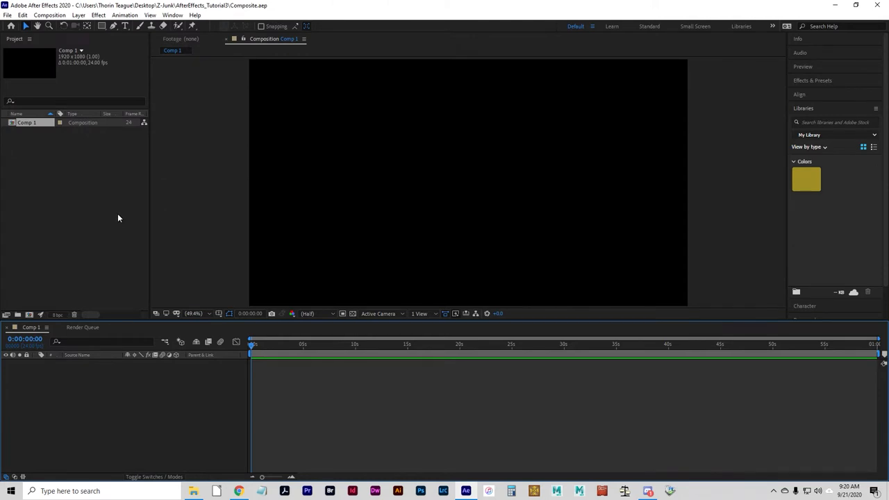
Step: Download 'Greenscreen Footage - Zombie Group walking by' from the Brightspace Learning Materials
click(238, 491)
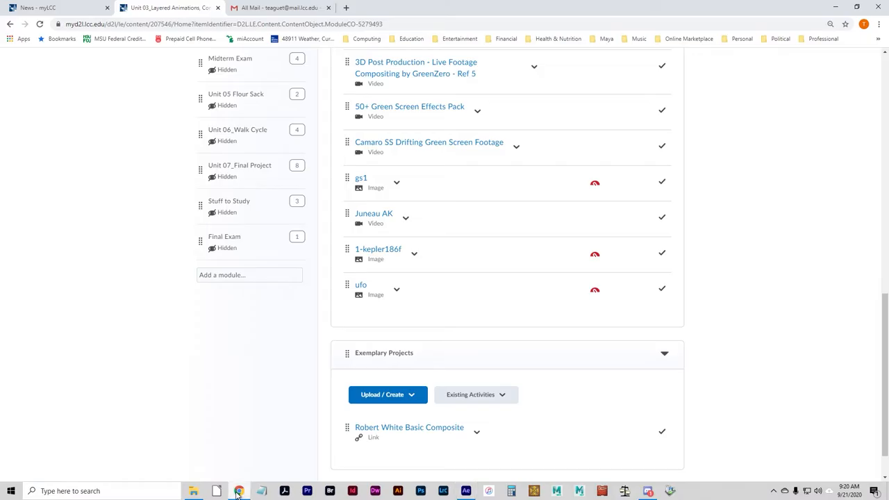
scroll(up, 3)
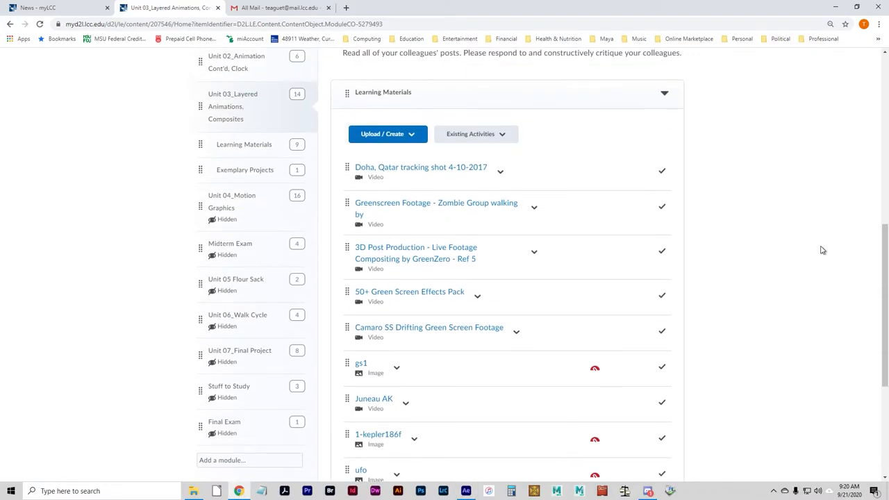
mouse_move(400, 356)
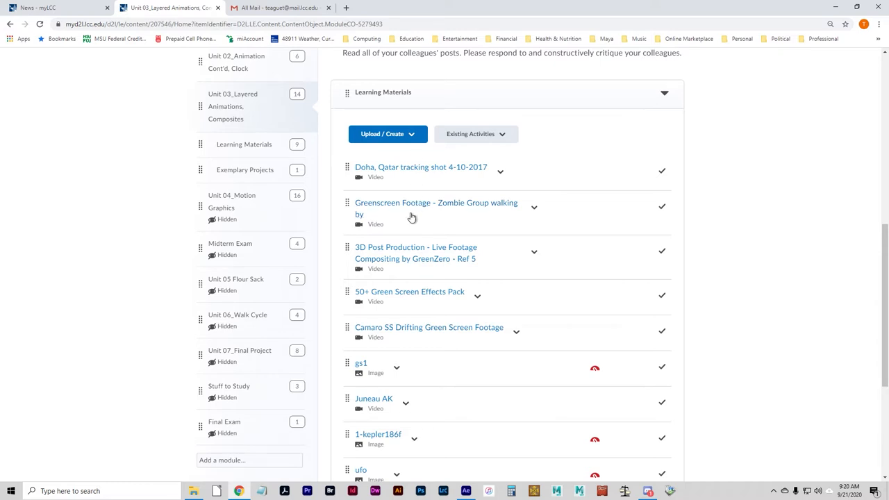
mouse_move(375, 325)
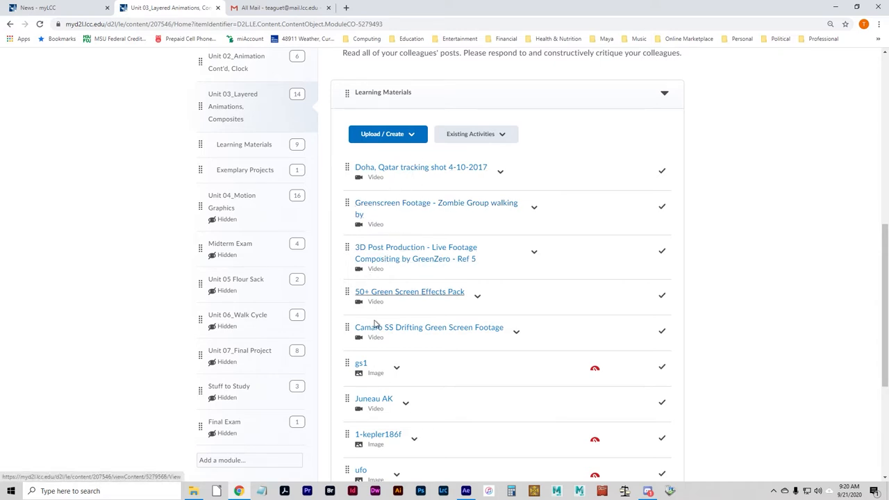
scroll(down, 3)
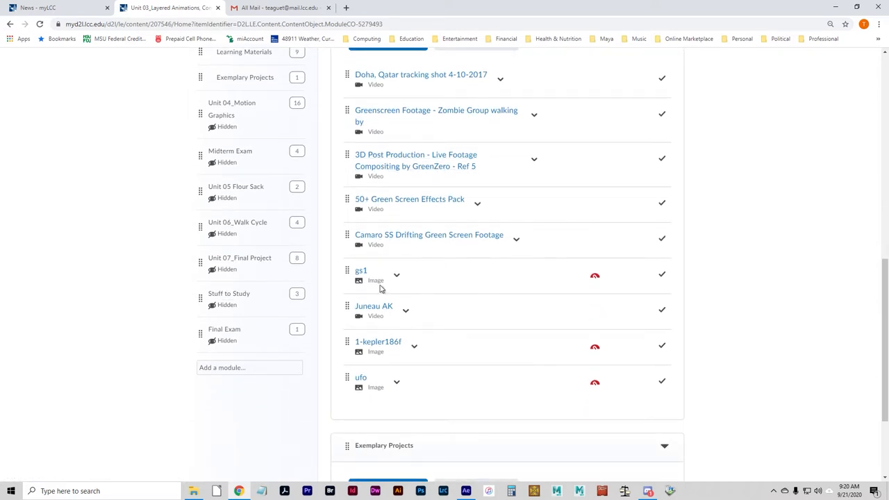
mouse_move(360, 377)
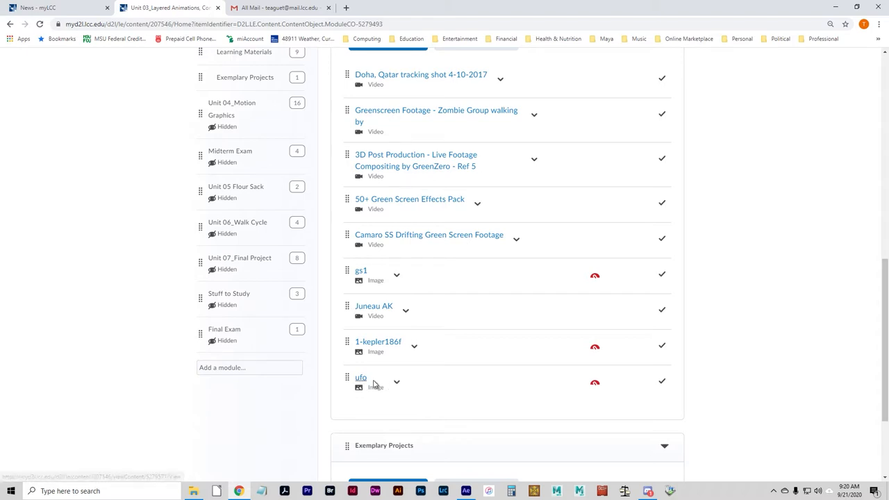
scroll(up, 3)
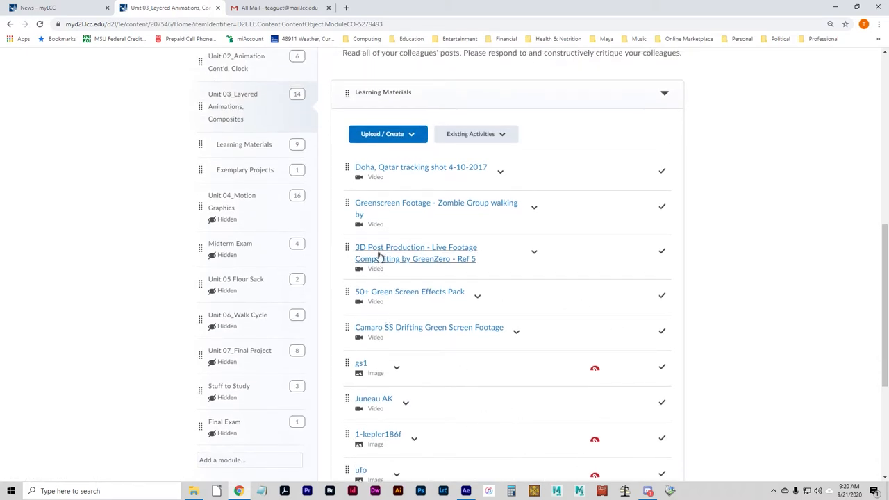
mouse_move(429, 208)
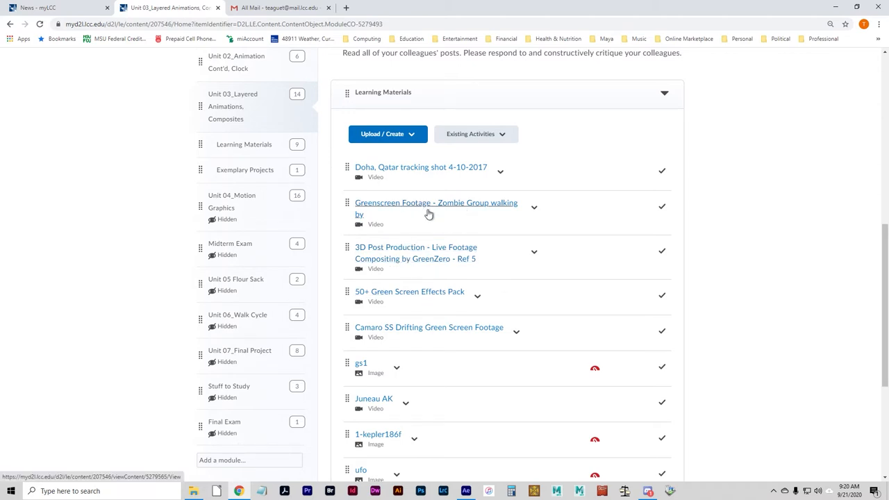
click(534, 206)
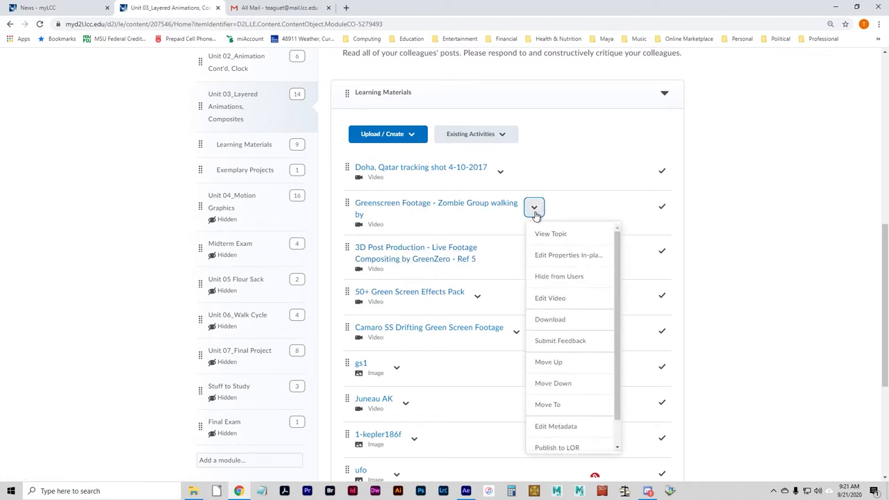
mouse_move(560, 340)
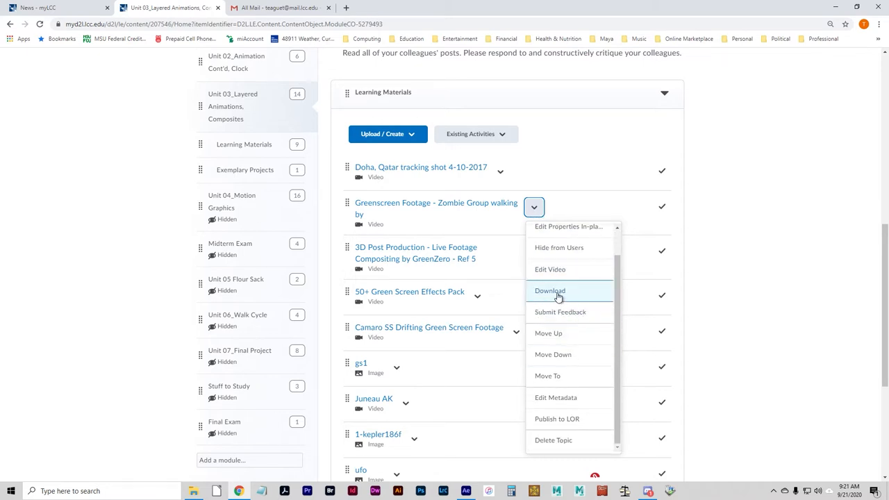
click(550, 290)
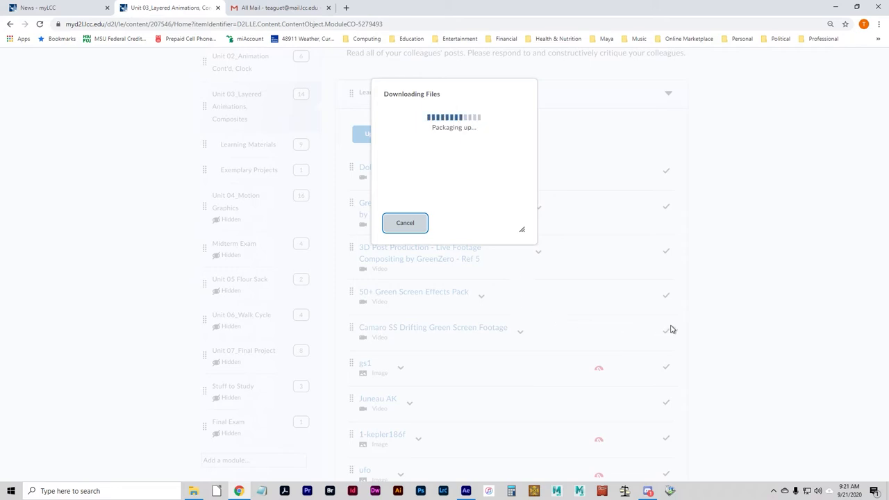
mouse_move(659, 323)
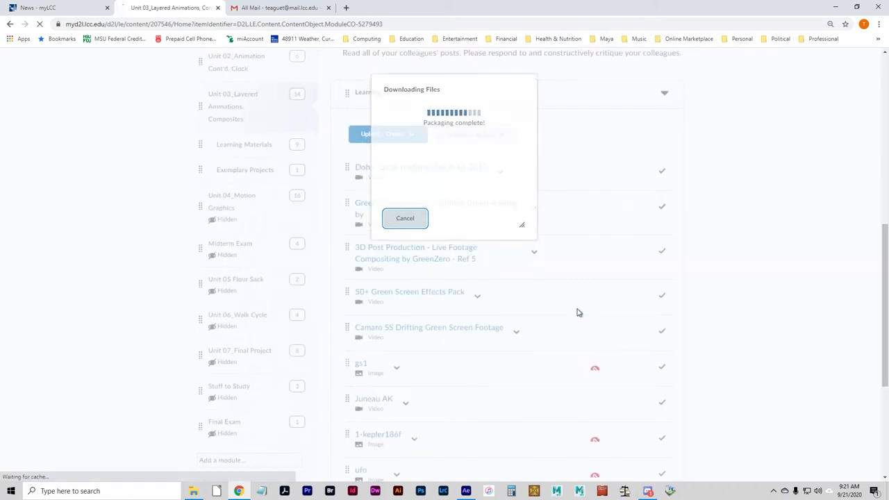
Step: Dismiss the packaging notice and download the gs1 image from Learning Materials
click(405, 218)
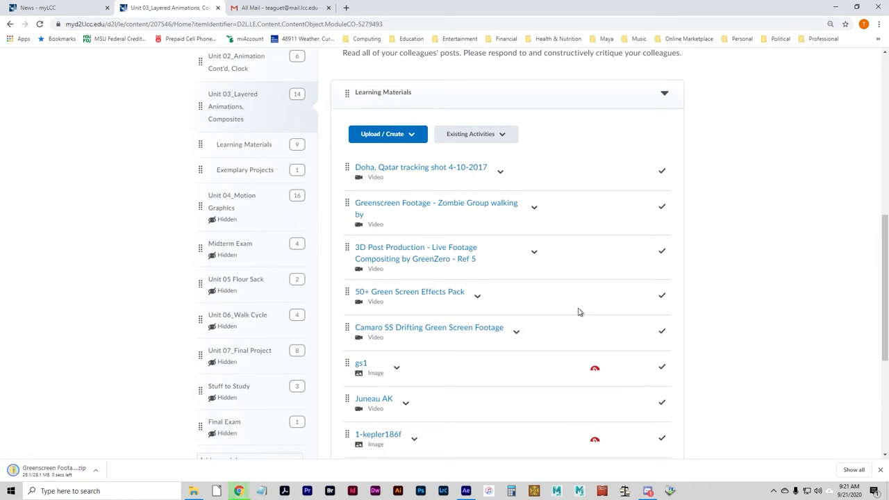
scroll(down, 3)
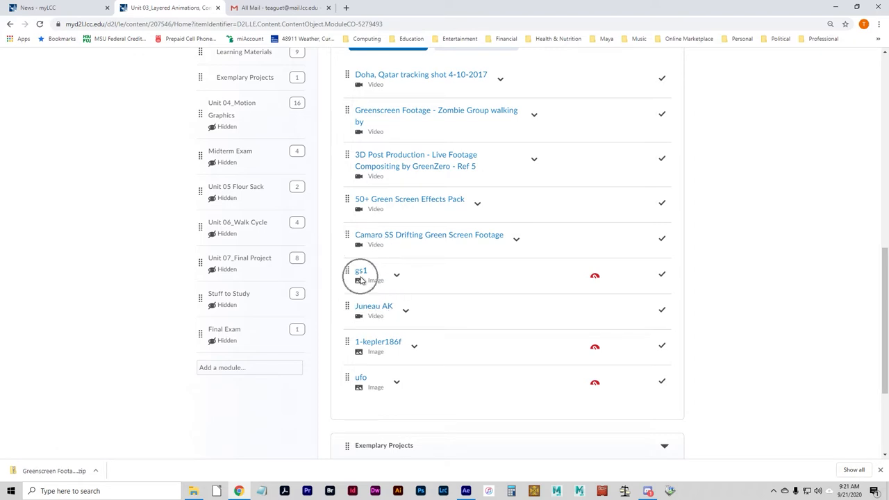
click(397, 275)
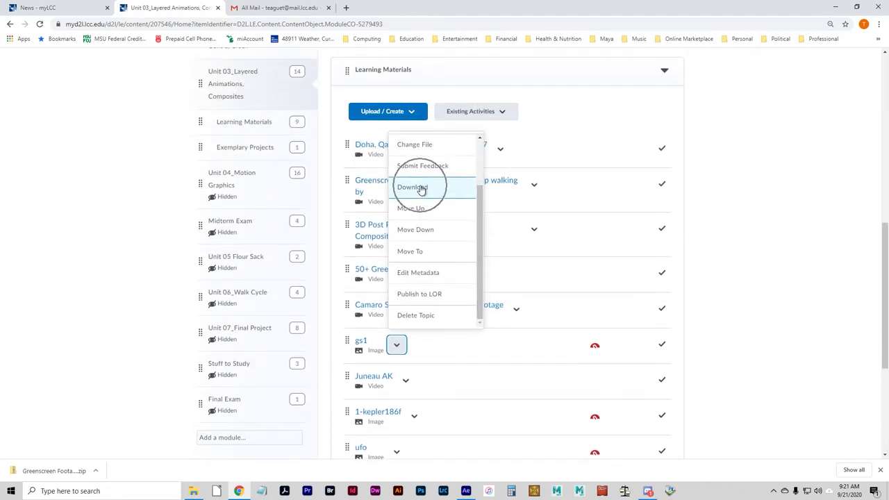
click(412, 187)
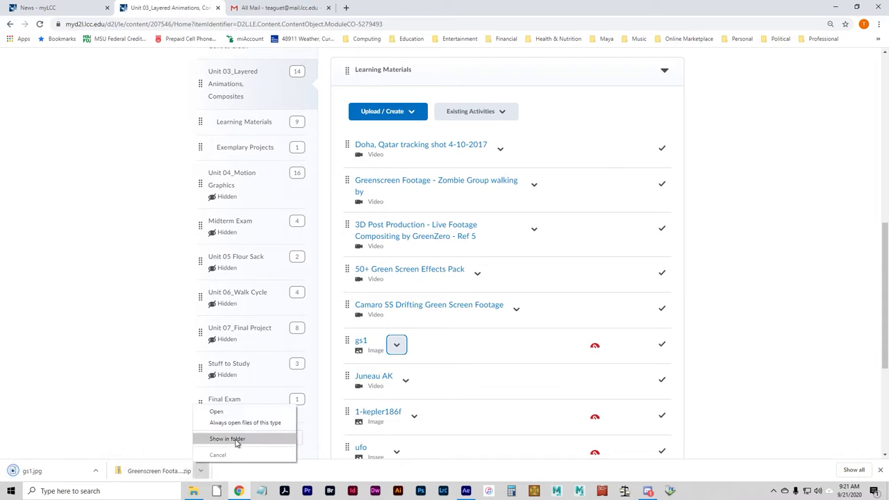
Step: Copy the zombie greenscreen mp4 from the downloaded zip into AfterEffects_Tutorial3
click(227, 439)
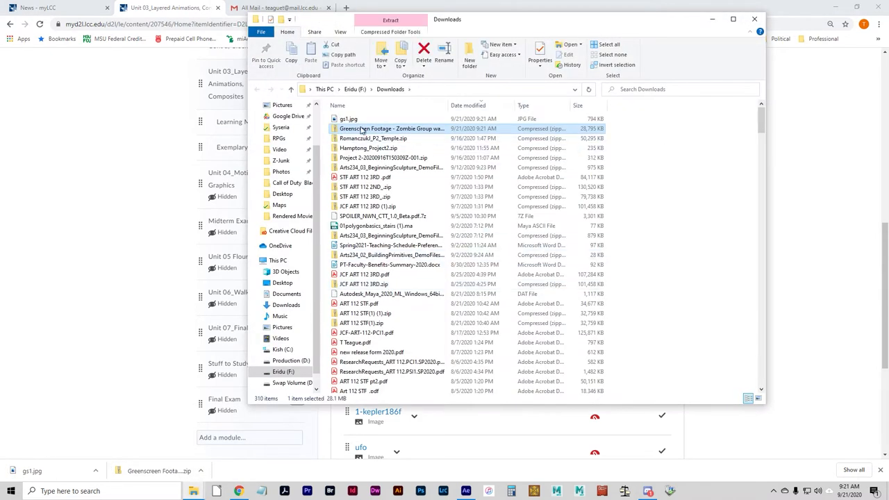
double_click(392, 128)
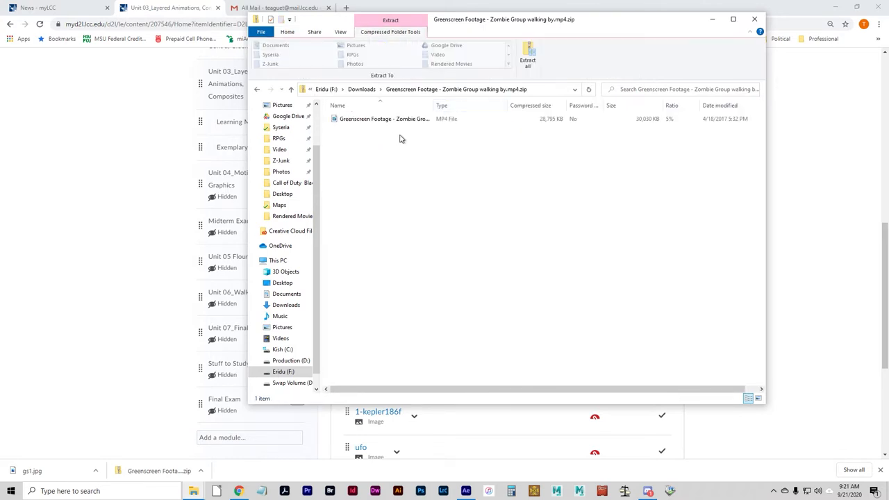
right_click(384, 118)
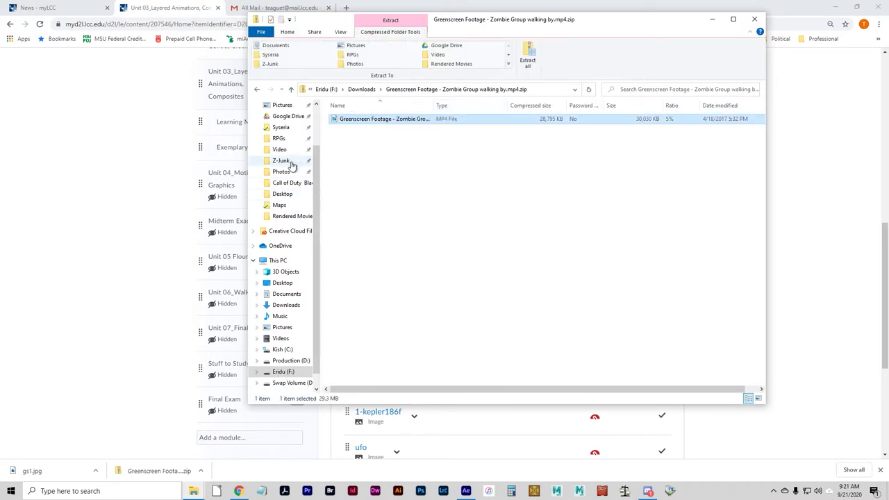
click(280, 160)
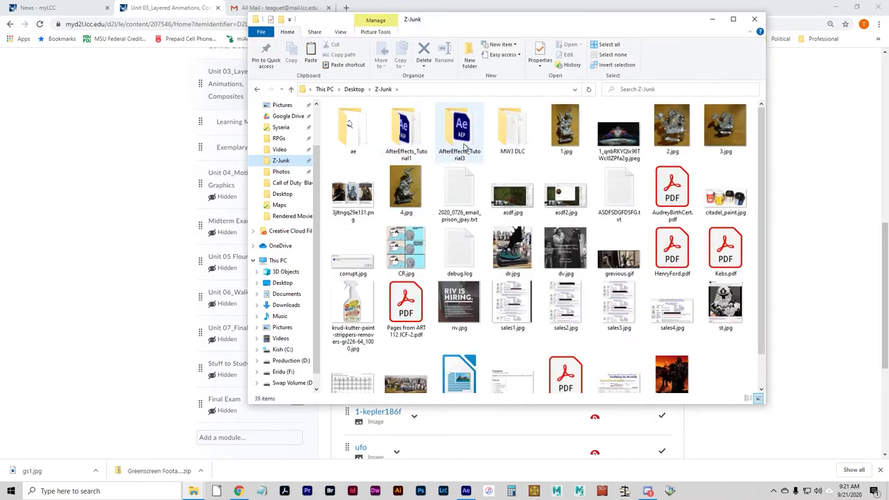
double_click(459, 125)
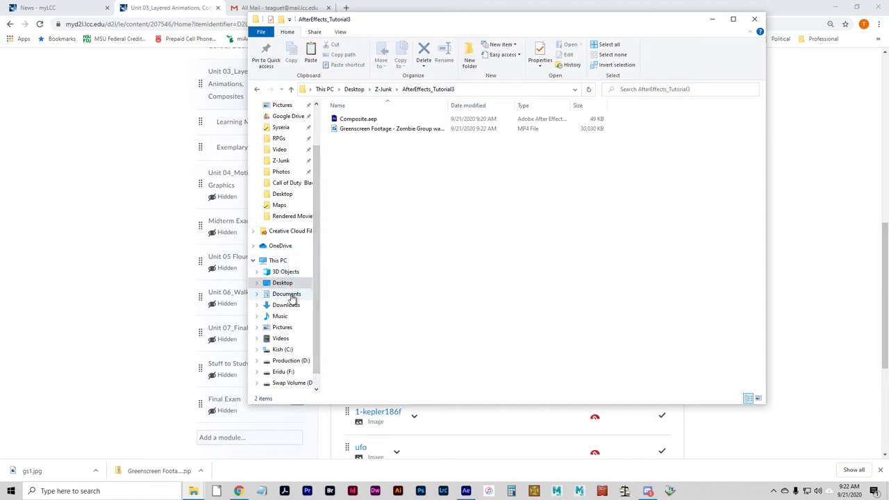
Step: Copy the downloaded gs1.jpg into the AfterEffects_Tutorial3 folder
click(95, 471)
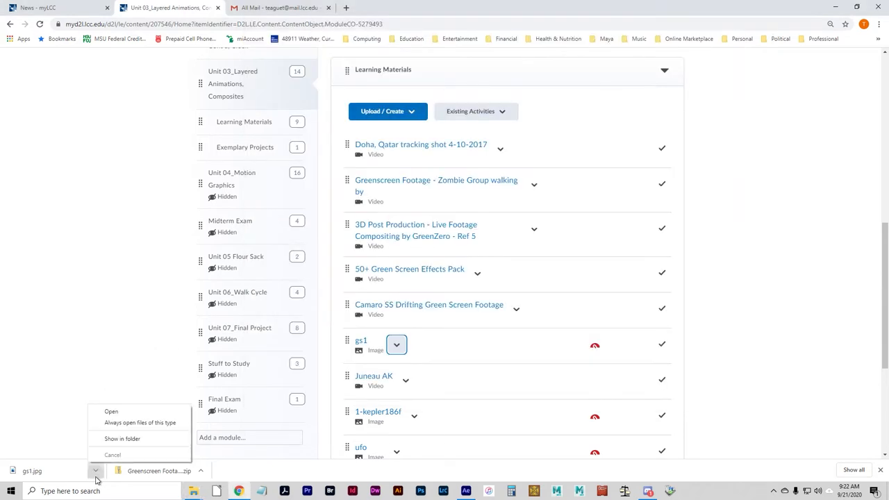
click(122, 438)
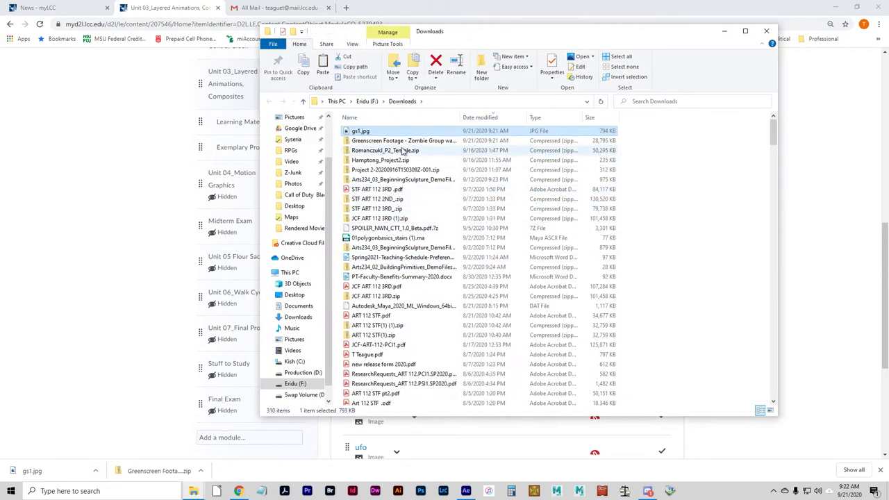
right_click(360, 131)
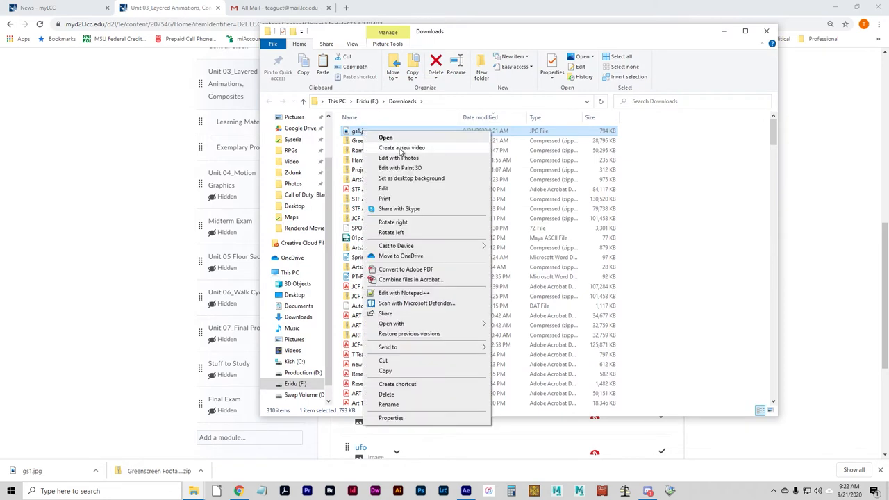
mouse_move(413, 380)
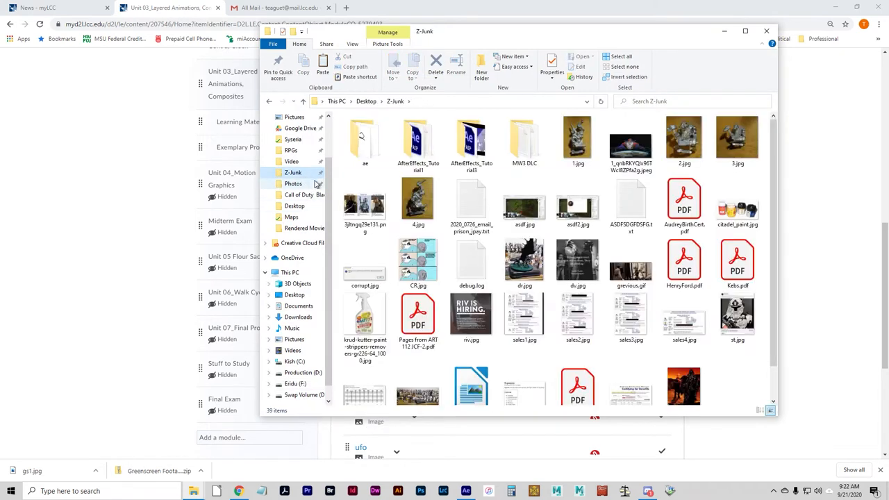
click(471, 139)
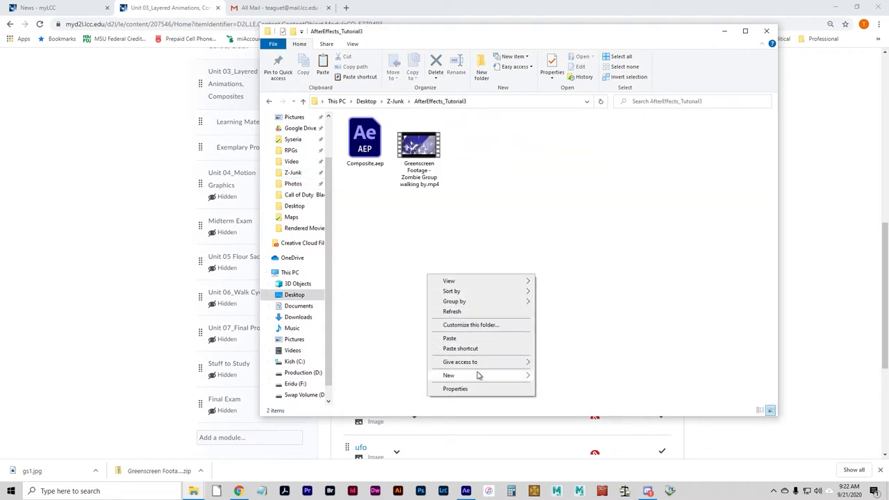
click(450, 339)
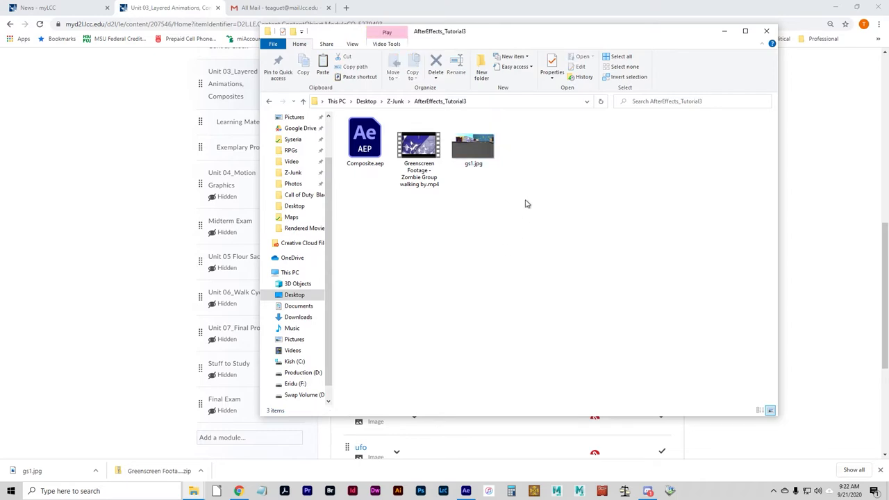
mouse_move(719, 57)
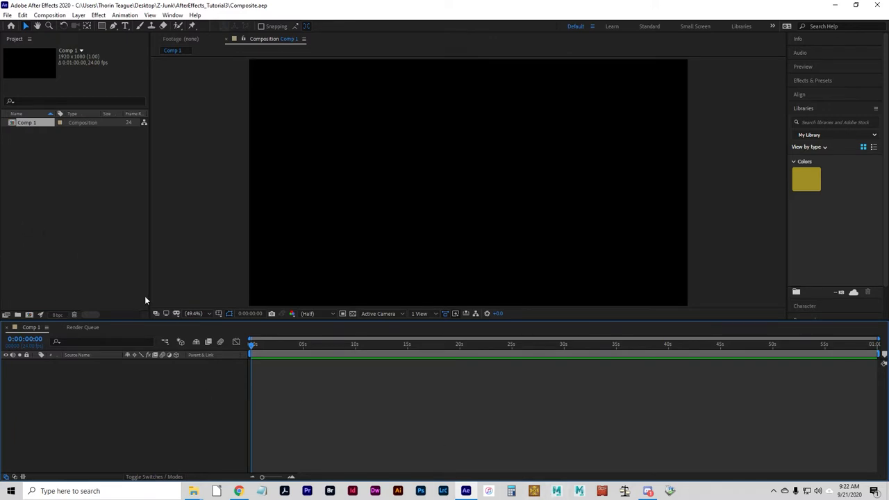
mouse_move(20, 152)
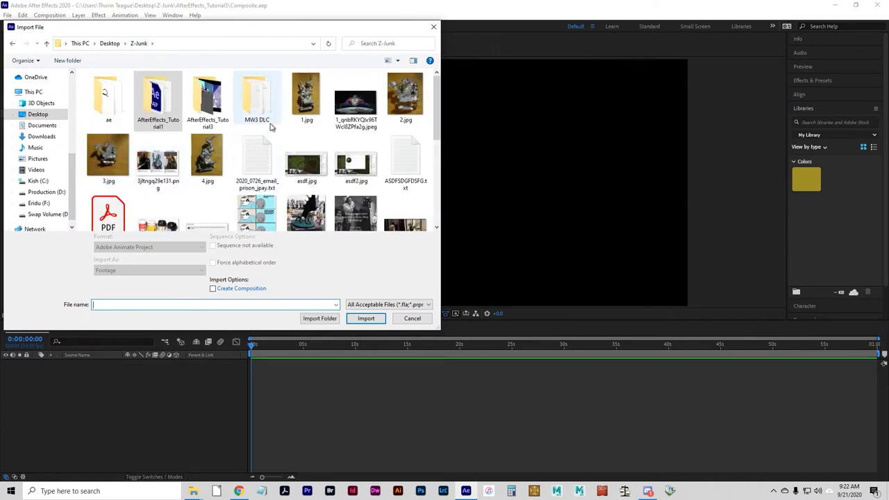
Step: Import gs1.jpg from the AfterEffects_Tutorial3 folder into the Composite project
double_click(208, 97)
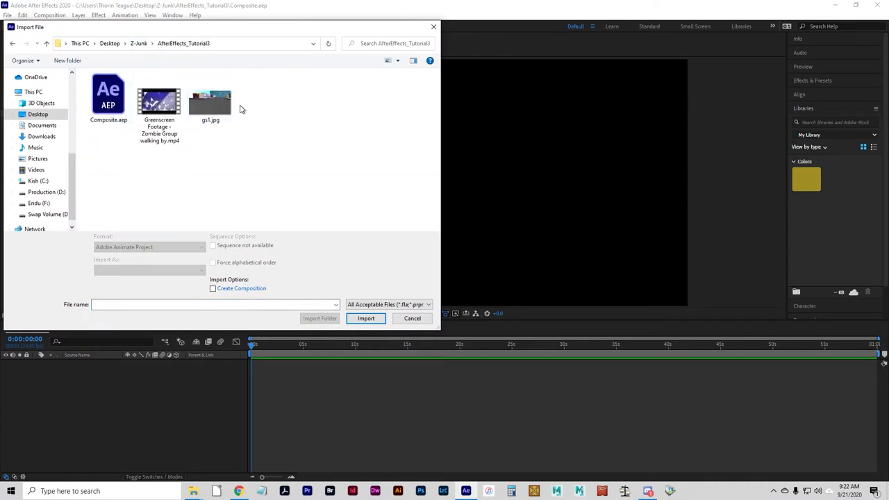
click(211, 98)
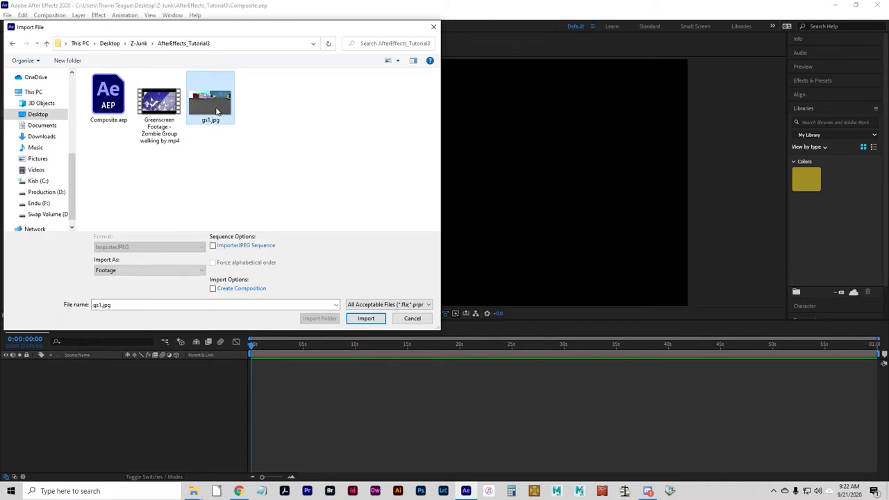
click(365, 318)
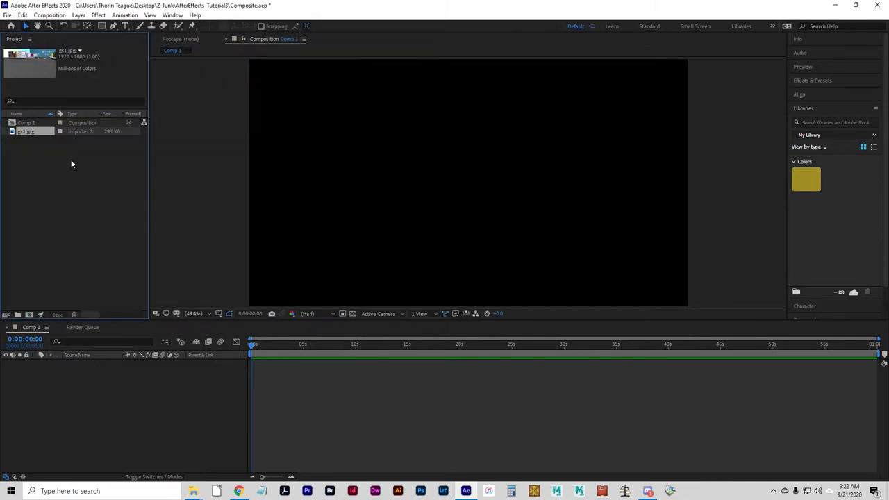
mouse_move(76, 171)
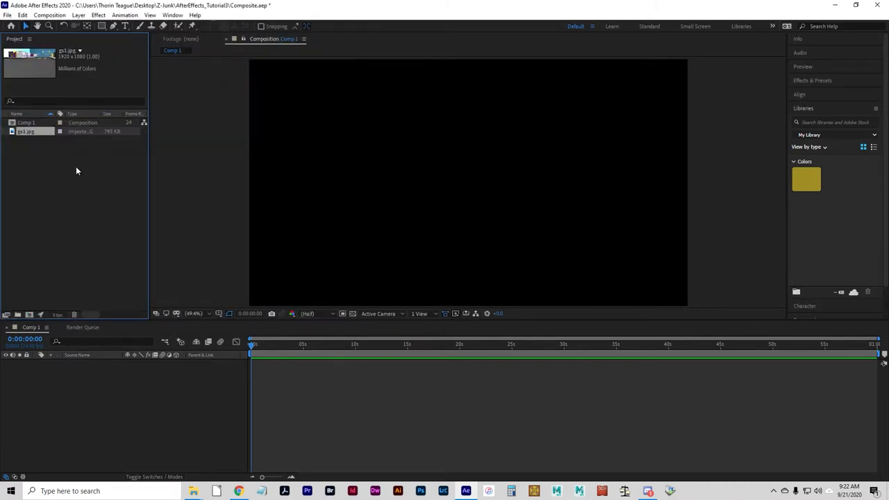
mouse_move(69, 184)
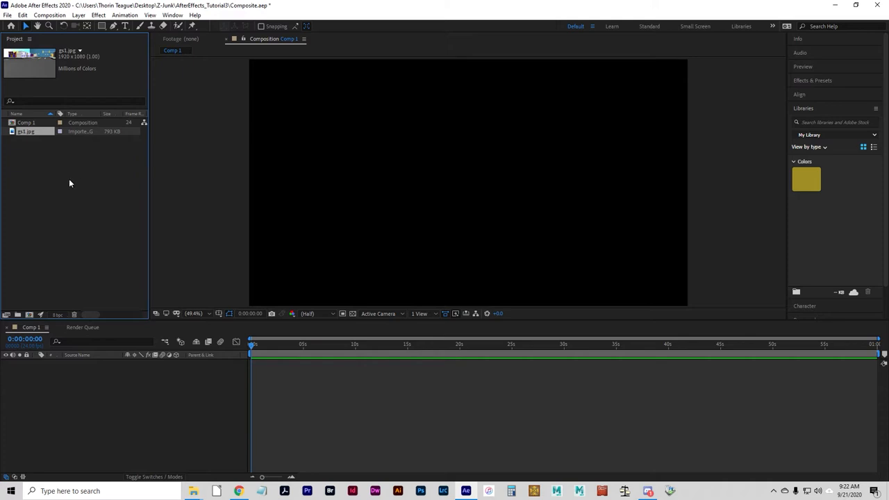
mouse_move(46, 192)
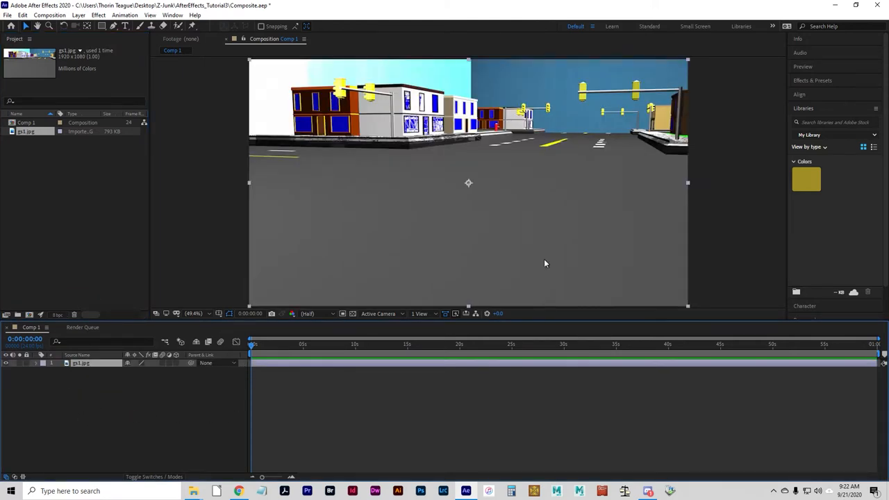
mouse_move(467, 170)
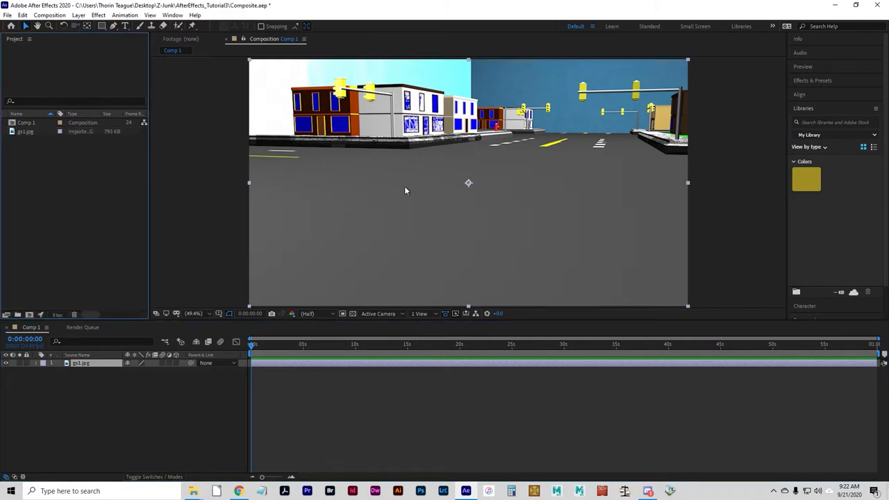
mouse_move(119, 194)
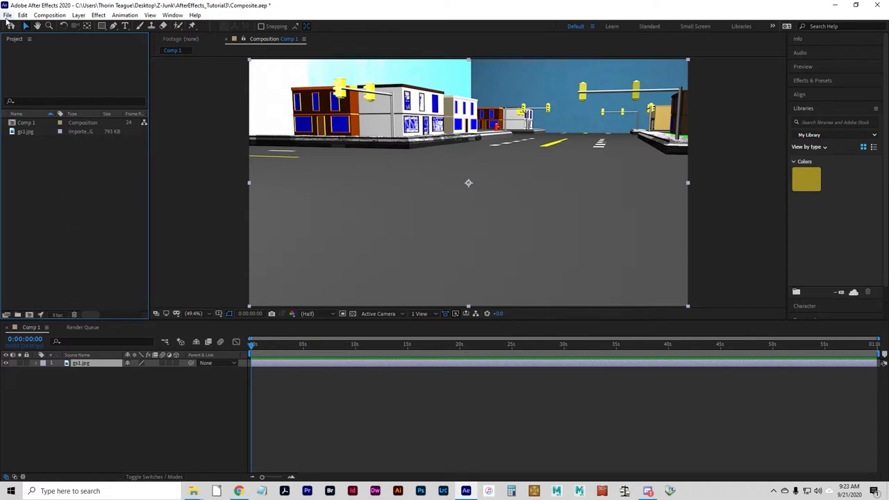
mouse_move(468, 174)
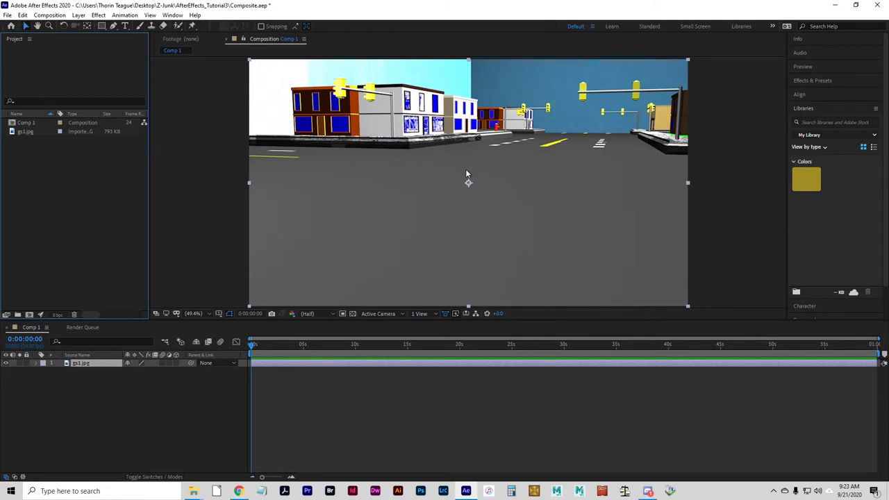
mouse_move(53, 210)
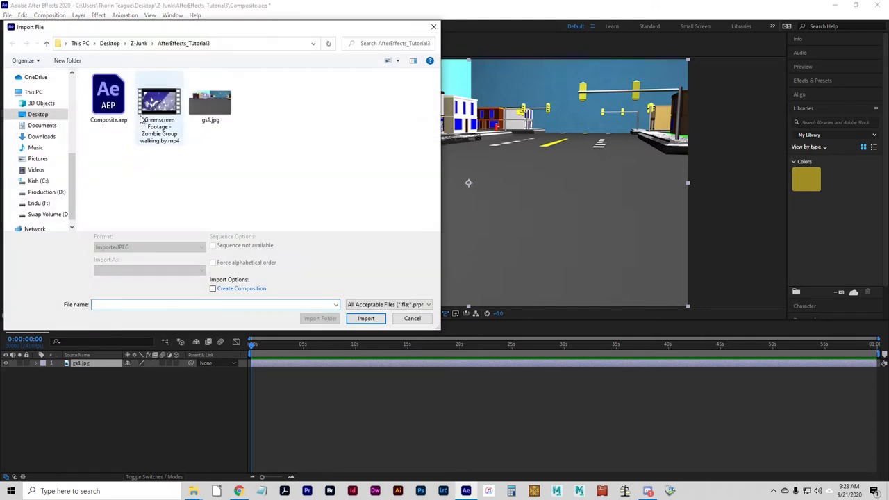
Step: Import the zombie greenscreen MP4 and open it in the Footage panel
click(159, 102)
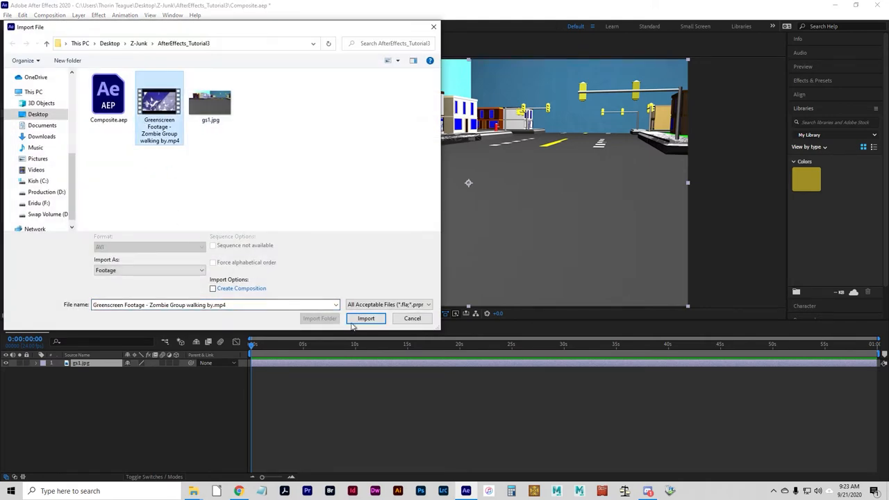
click(366, 318)
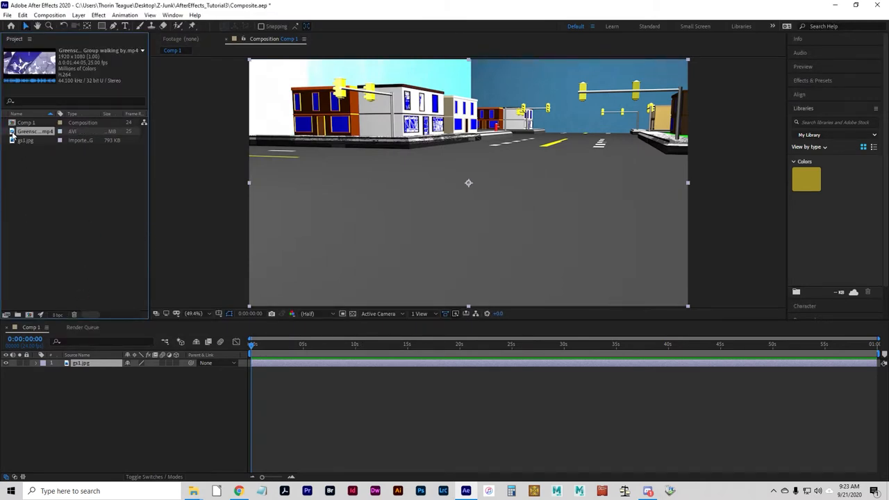
double_click(34, 131)
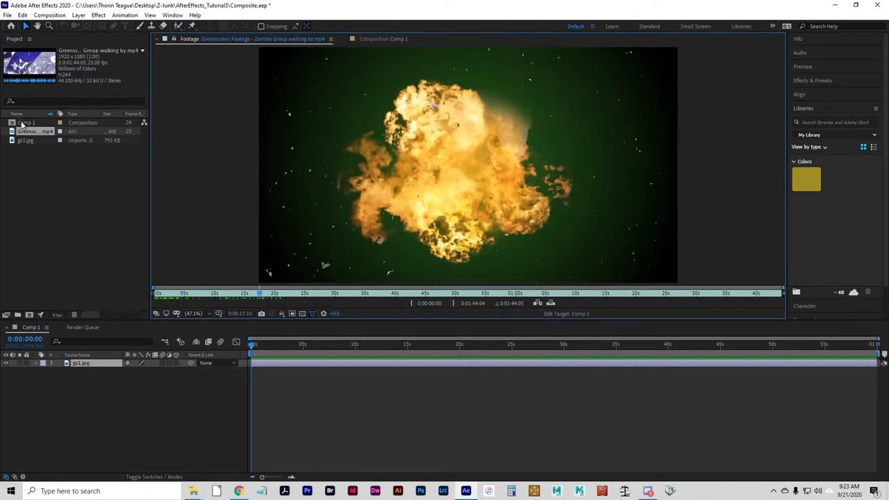
Step: Scrub the zombie clip to locate the 0:00:34:04 to 0:00:48:14 section
click(274, 293)
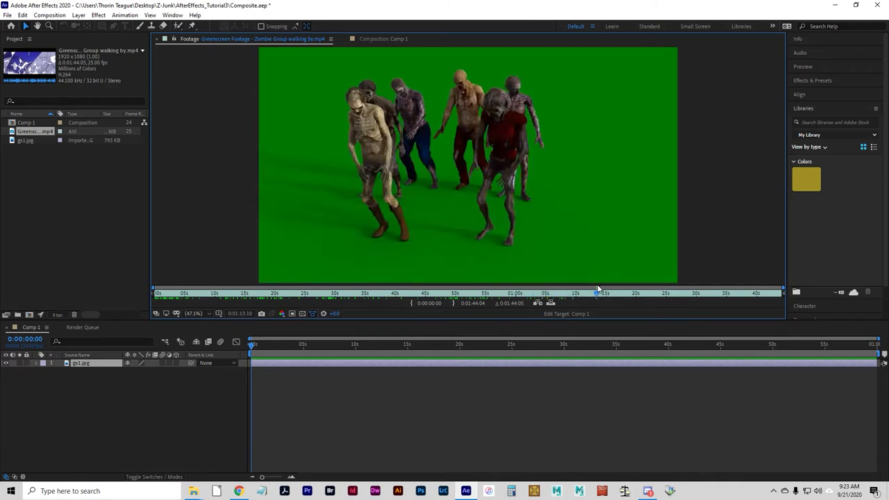
drag(597, 290, 573, 290)
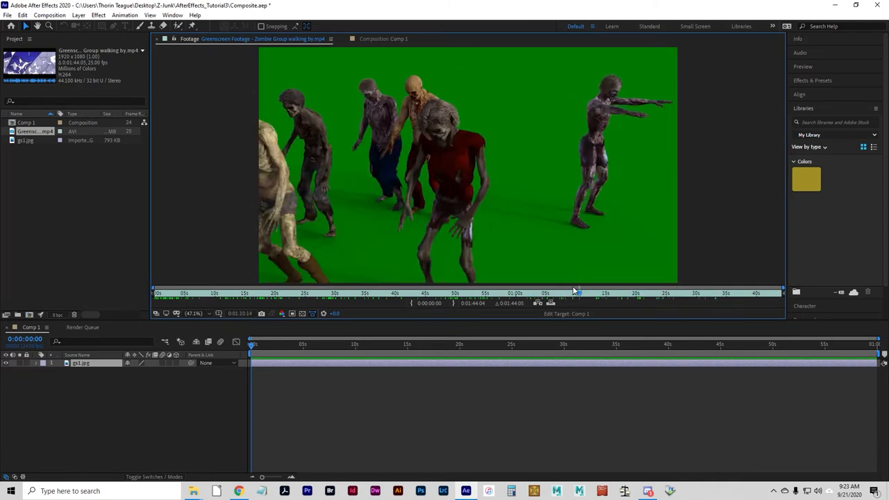
click(497, 292)
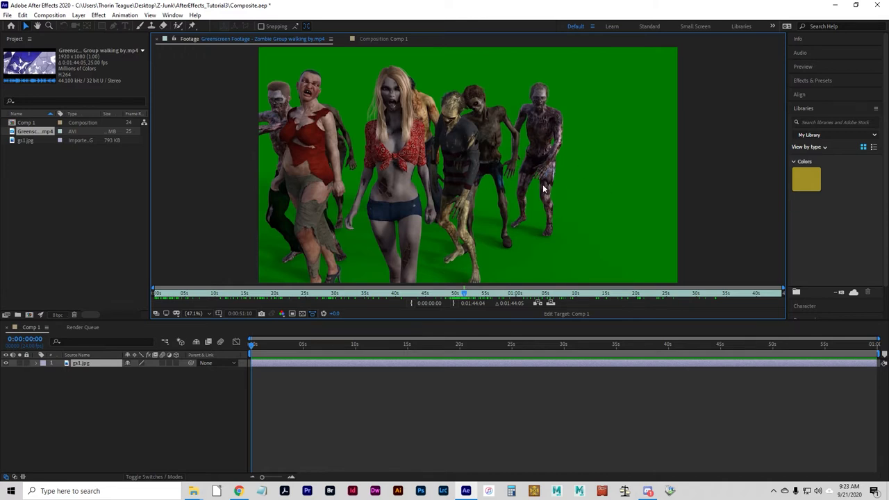
mouse_move(326, 189)
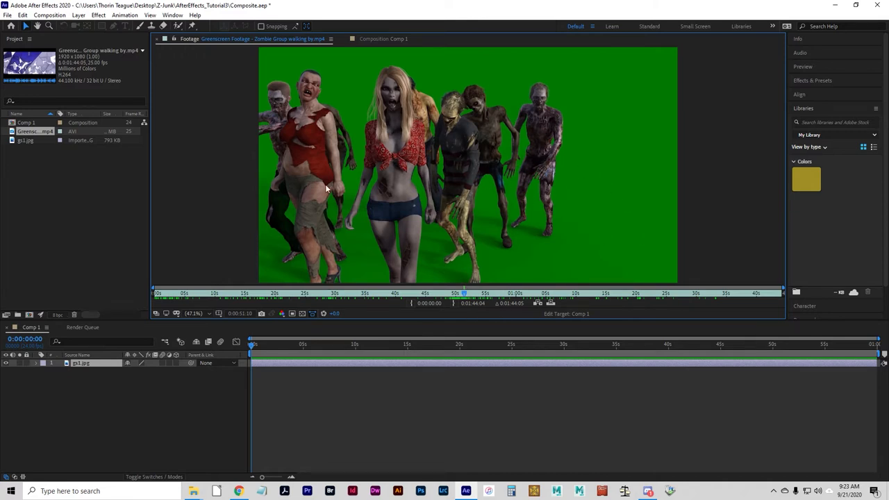
mouse_move(368, 111)
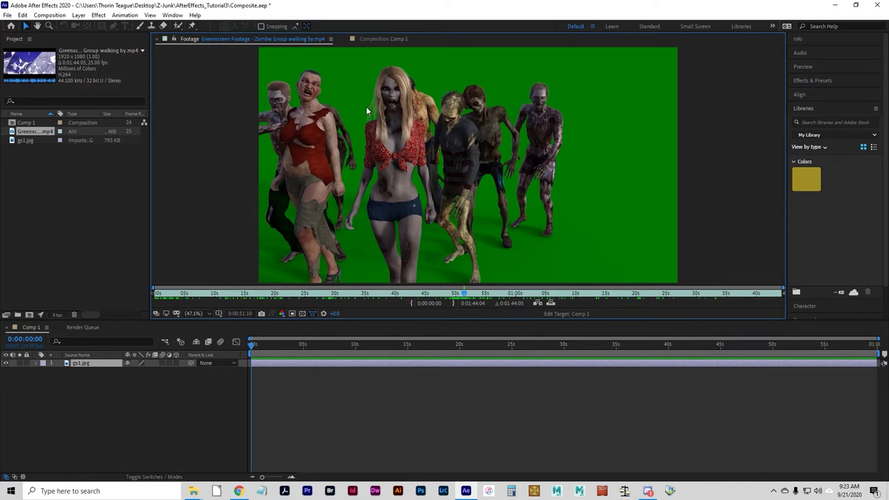
mouse_move(584, 217)
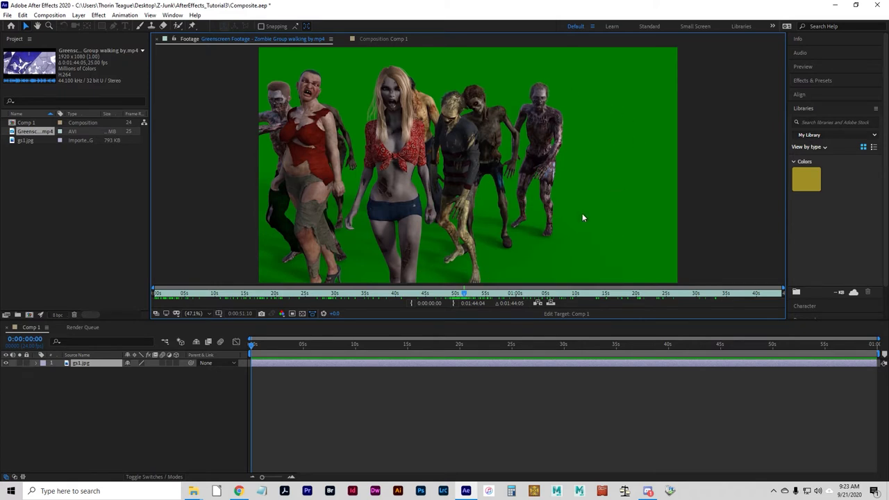
mouse_move(578, 212)
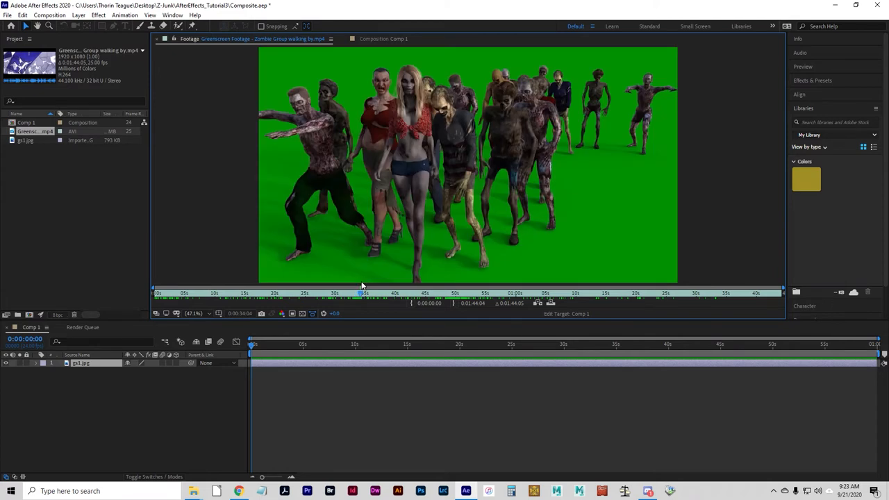
mouse_move(590, 277)
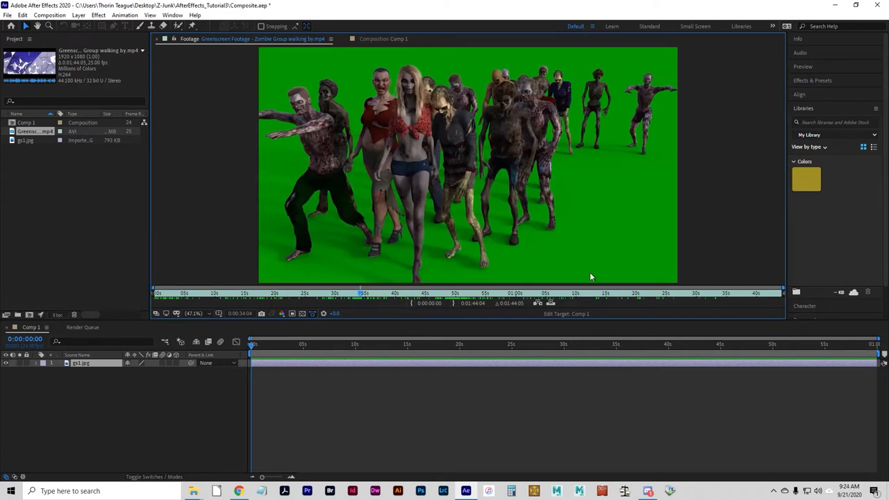
mouse_move(524, 270)
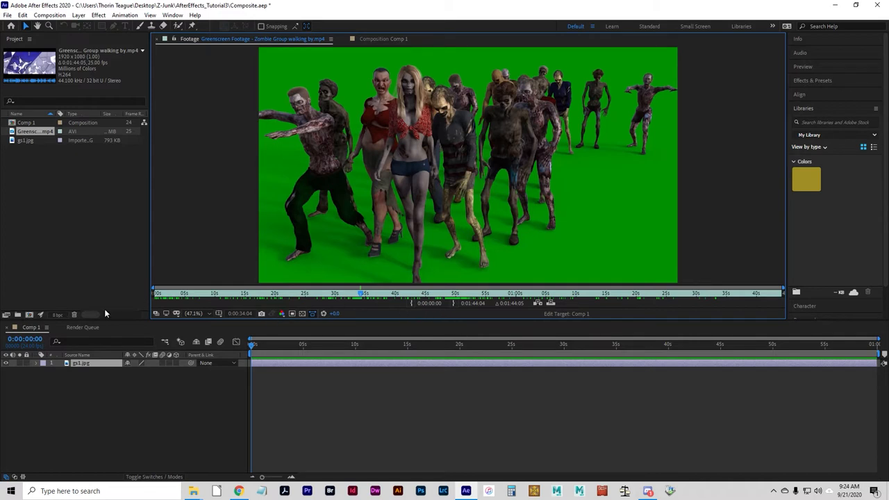
mouse_move(411, 304)
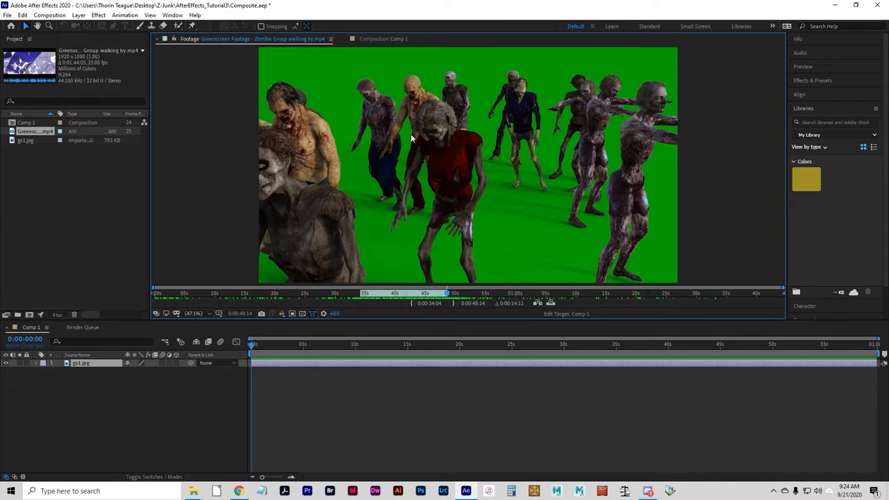
mouse_move(444, 307)
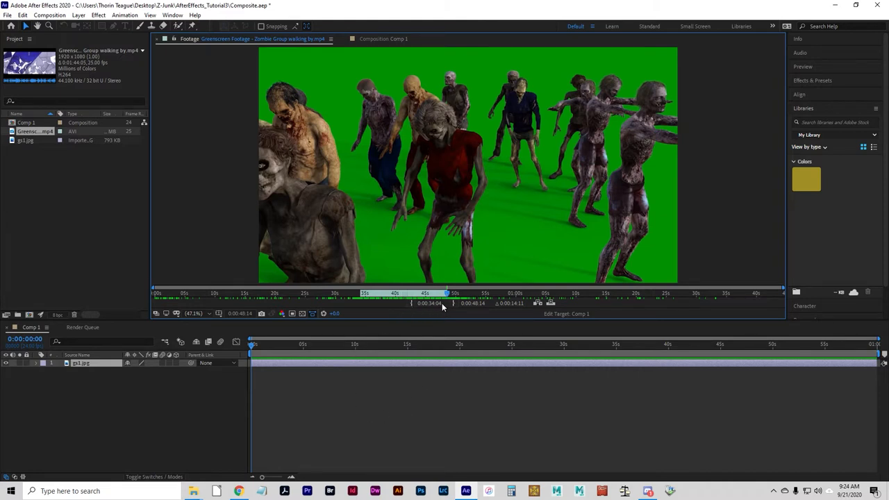
mouse_move(538, 308)
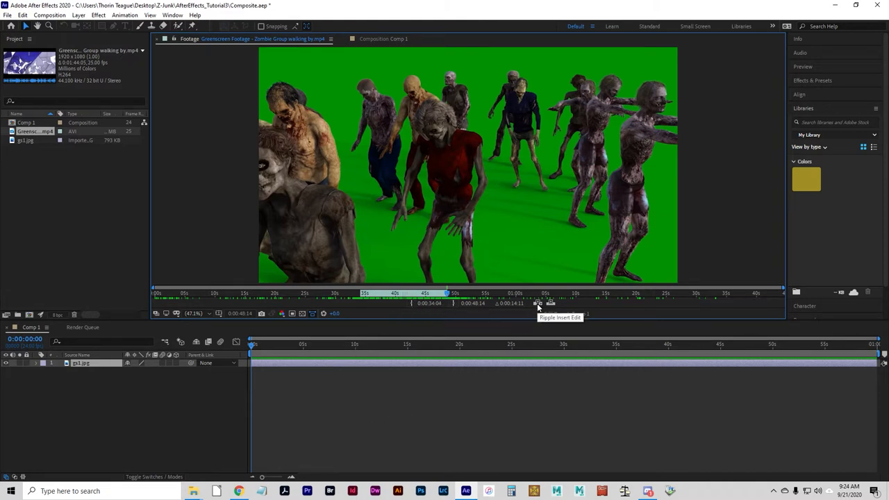
mouse_move(551, 303)
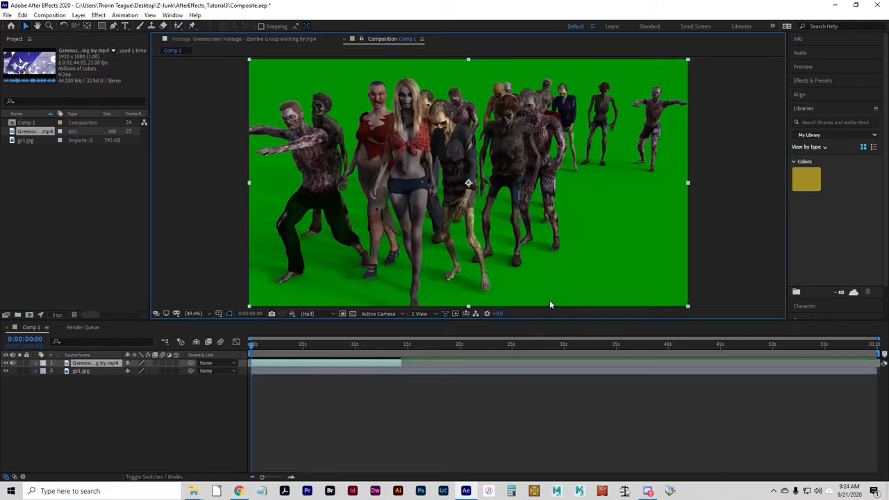
mouse_move(281, 271)
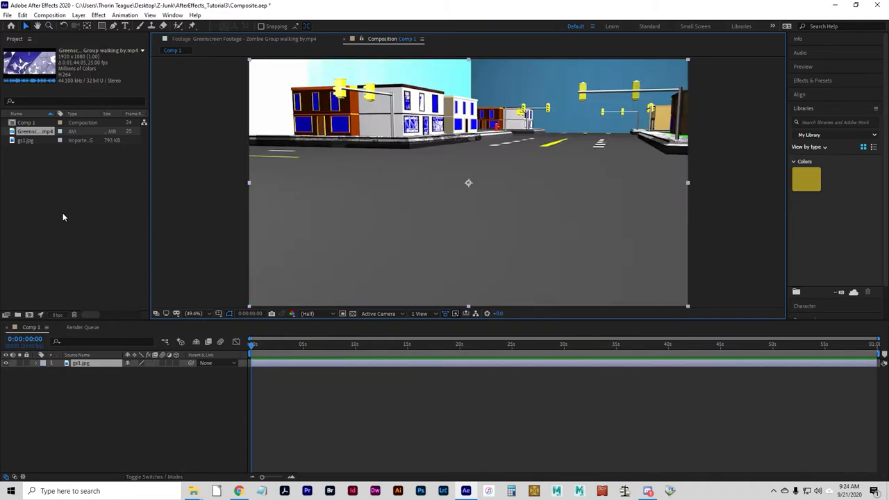
Step: Reopen the trimmed zombie clip and overlay it into Comp 1 above gs1.jpg
double_click(34, 131)
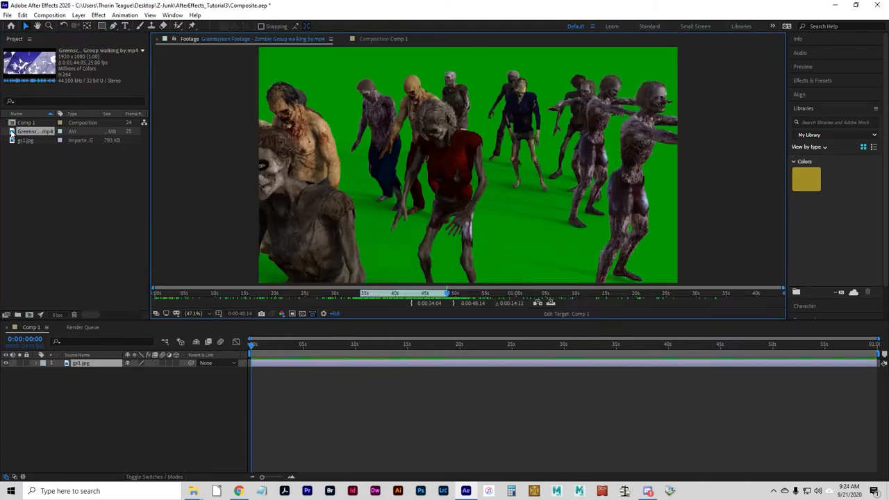
mouse_move(551, 303)
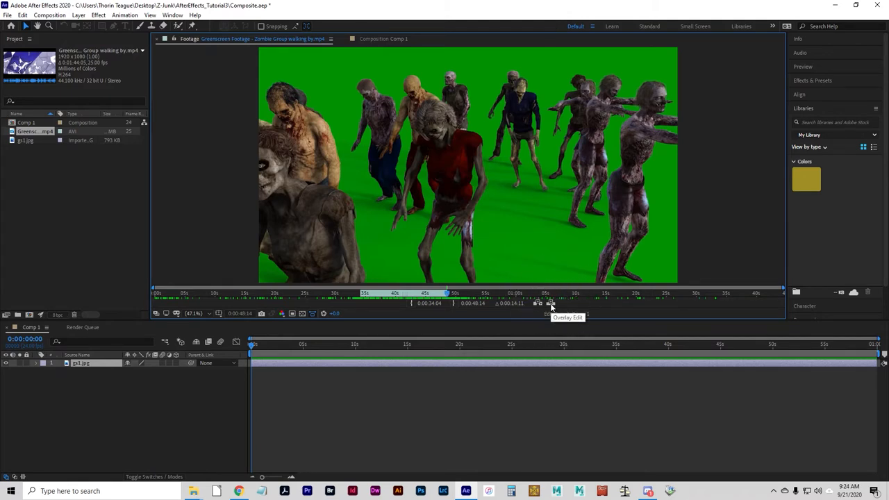
mouse_move(551, 304)
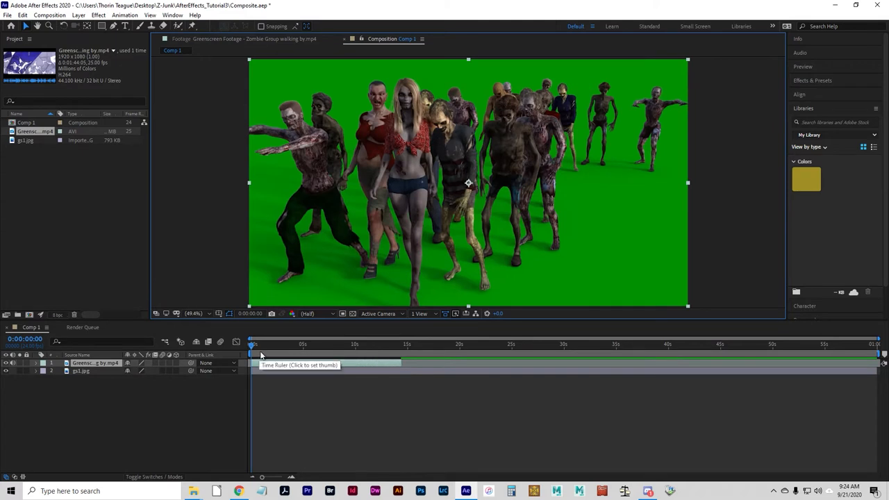
mouse_move(12, 378)
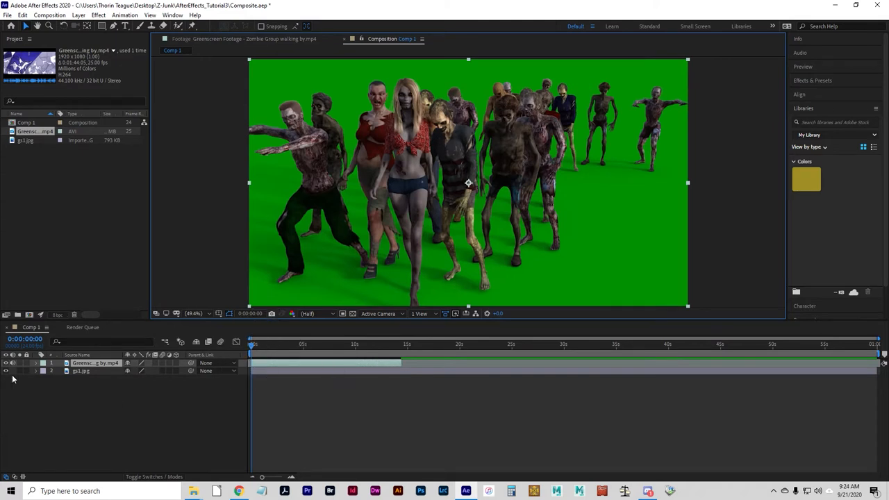
click(7, 363)
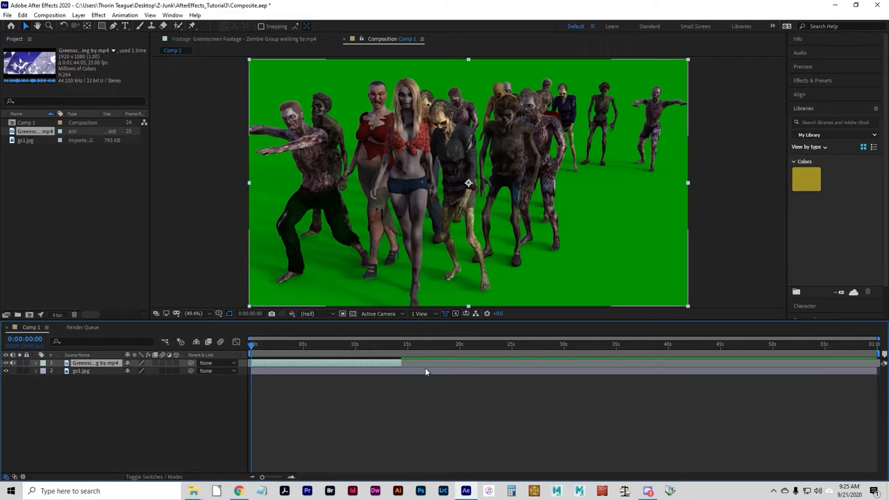
mouse_move(341, 396)
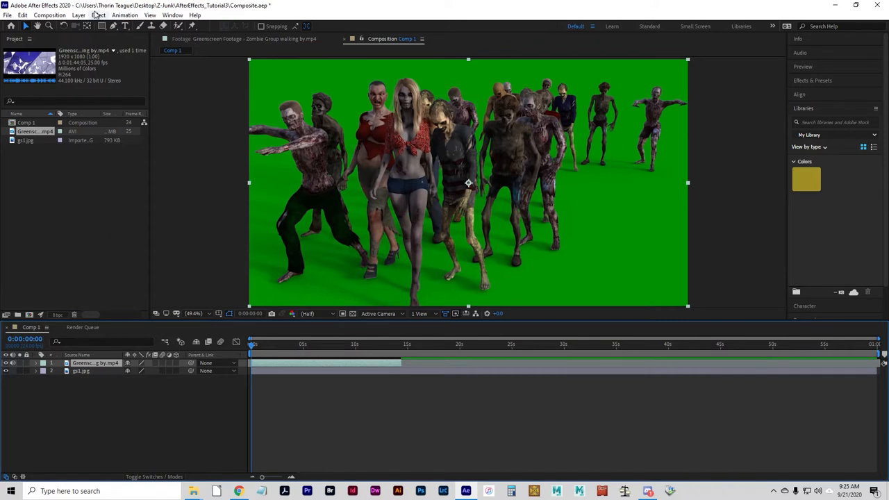
Step: Open the Effect menu to browse the Keying effects, including Color Range
click(98, 15)
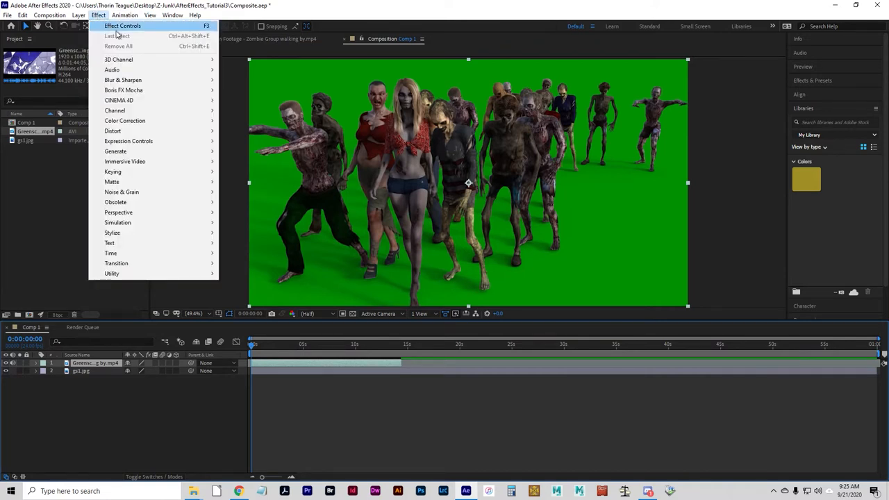
mouse_move(113, 171)
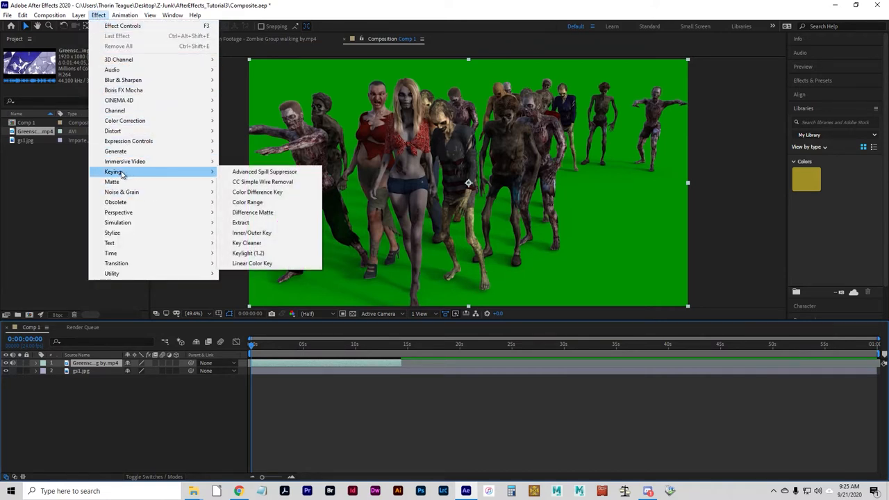
mouse_move(264, 172)
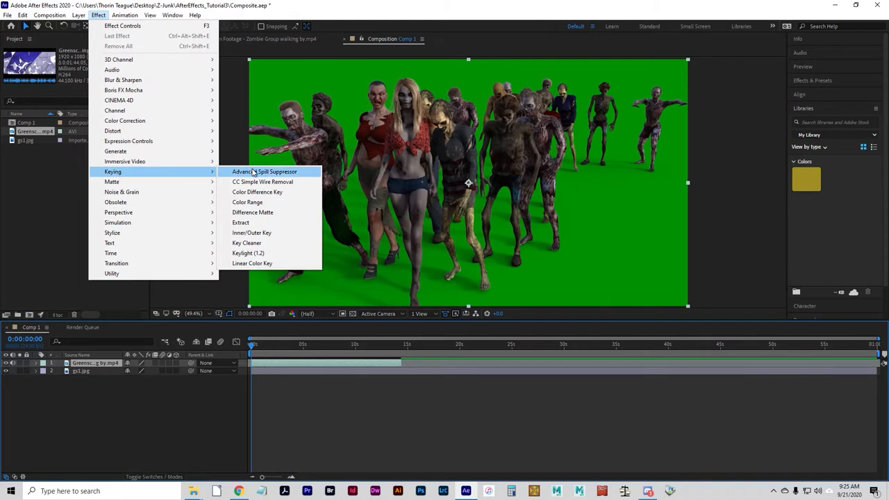
mouse_move(262, 182)
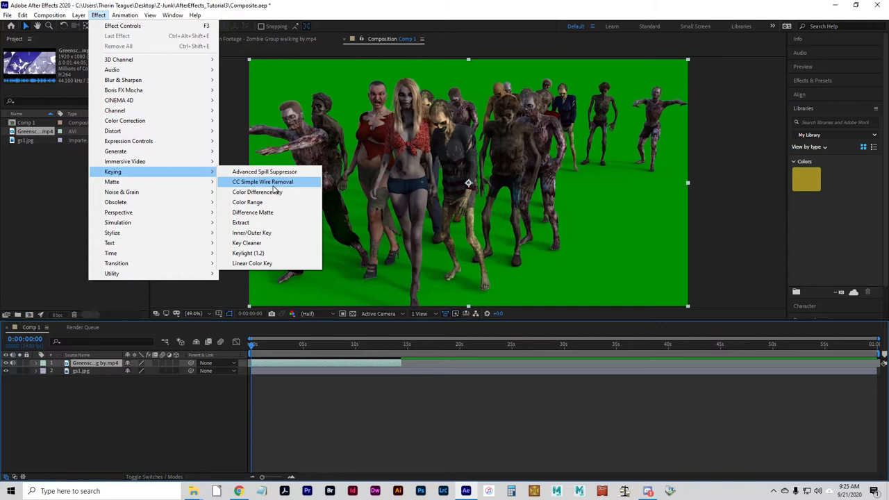
mouse_move(276, 242)
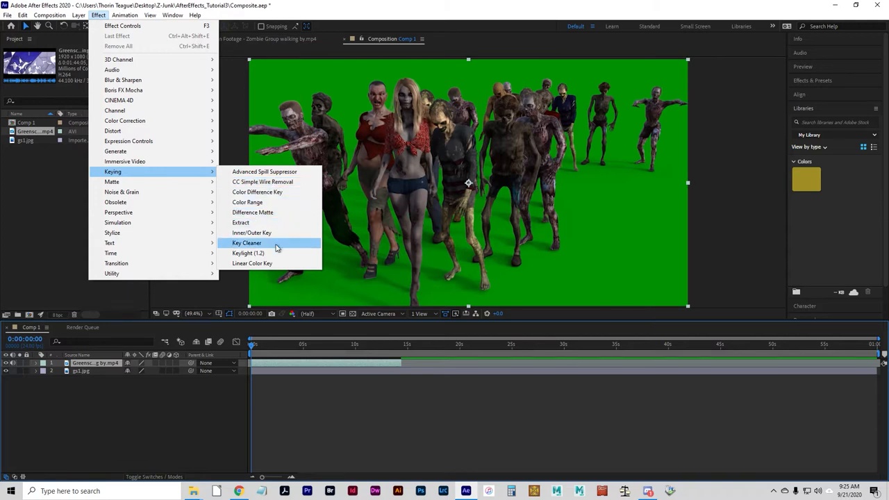
mouse_move(275, 193)
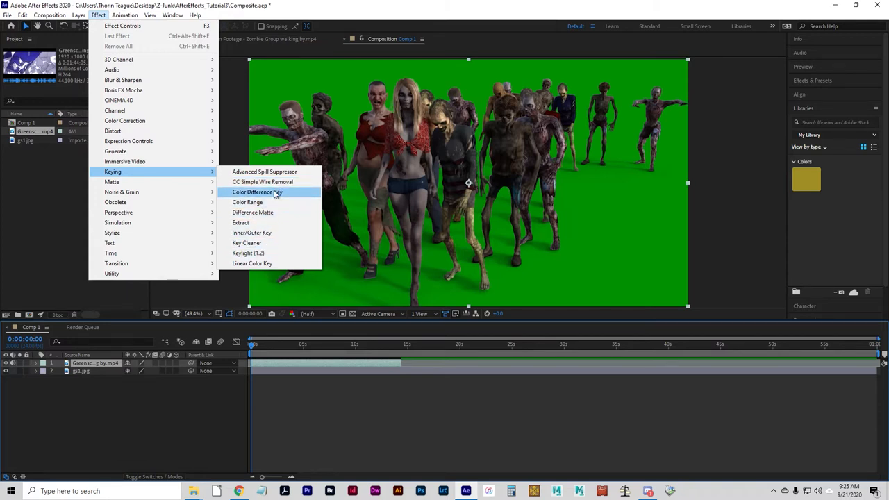
mouse_move(247, 203)
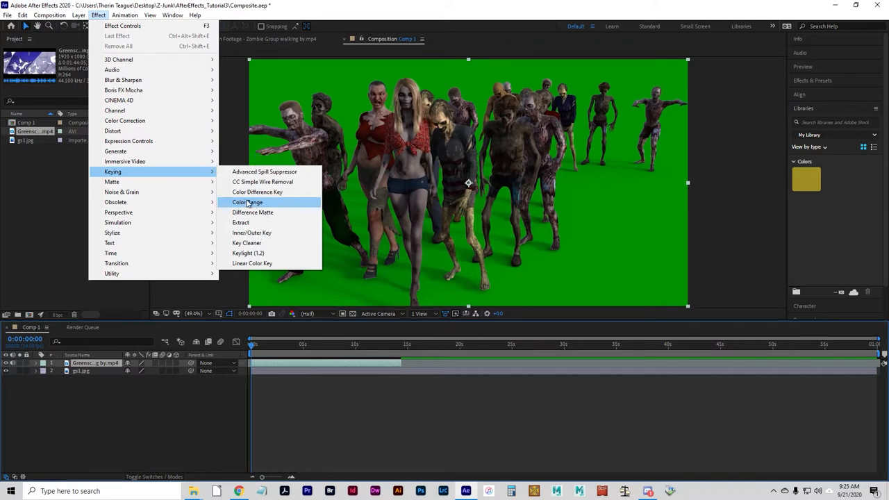
Step: Apply the Color Range keying effect to the zombie greenscreen layer
click(248, 202)
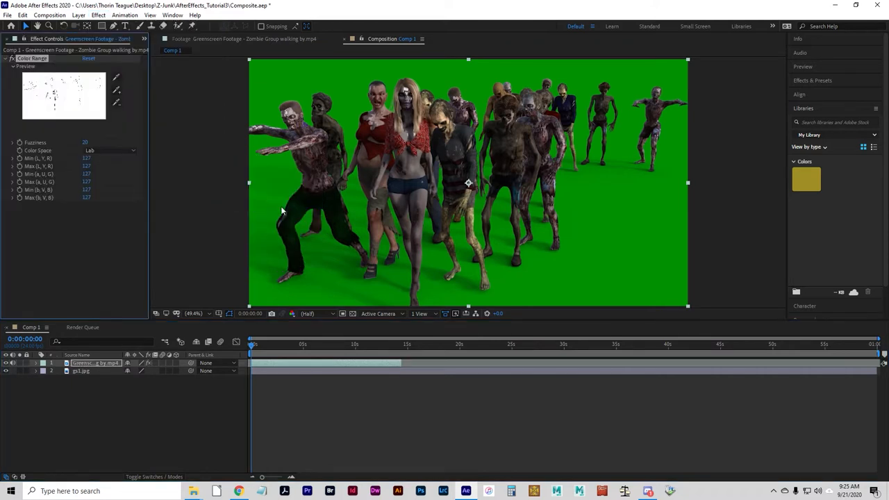
mouse_move(127, 82)
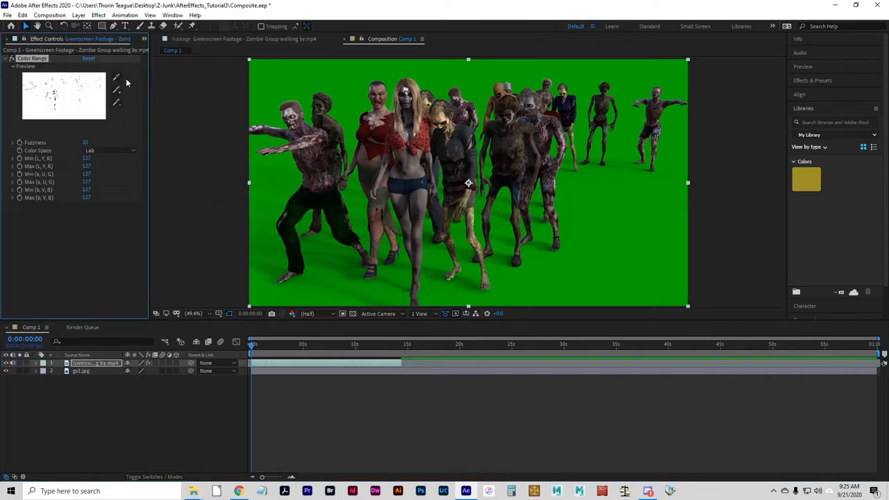
mouse_move(225, 93)
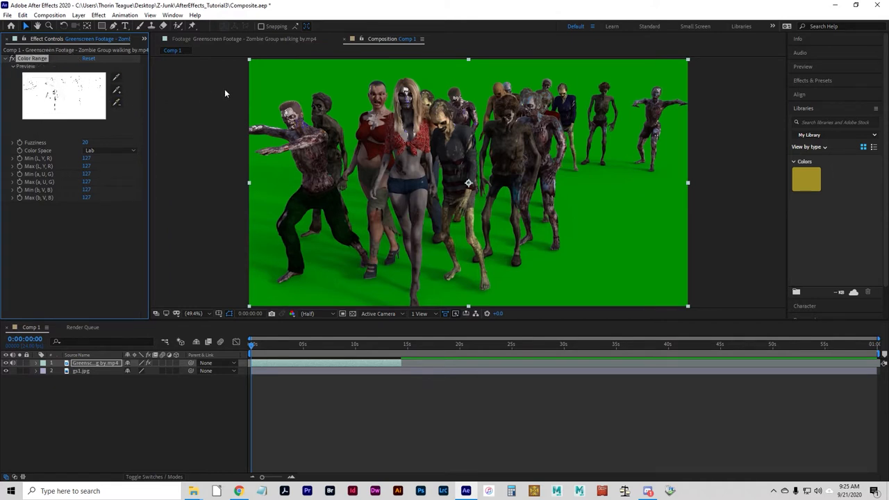
mouse_move(366, 45)
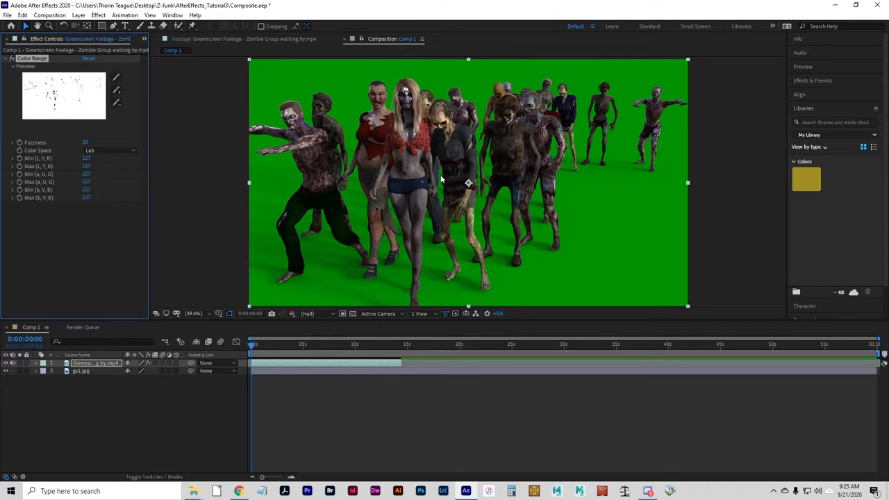
mouse_move(418, 201)
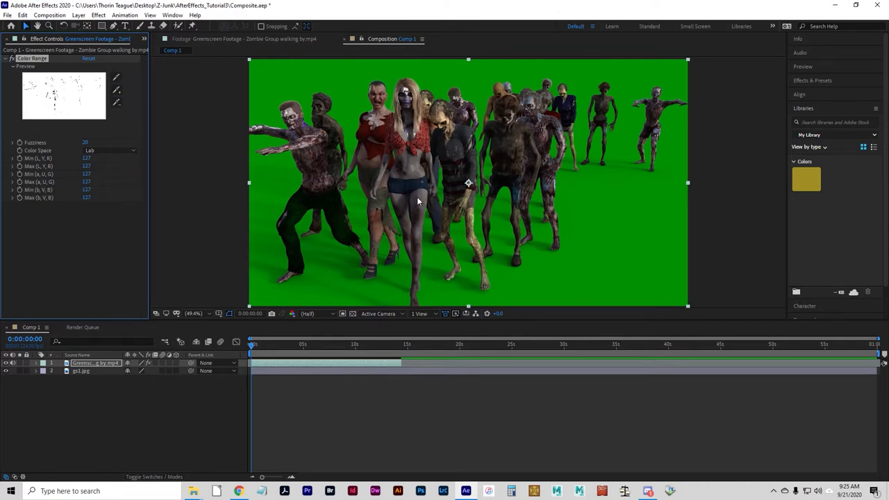
mouse_move(334, 89)
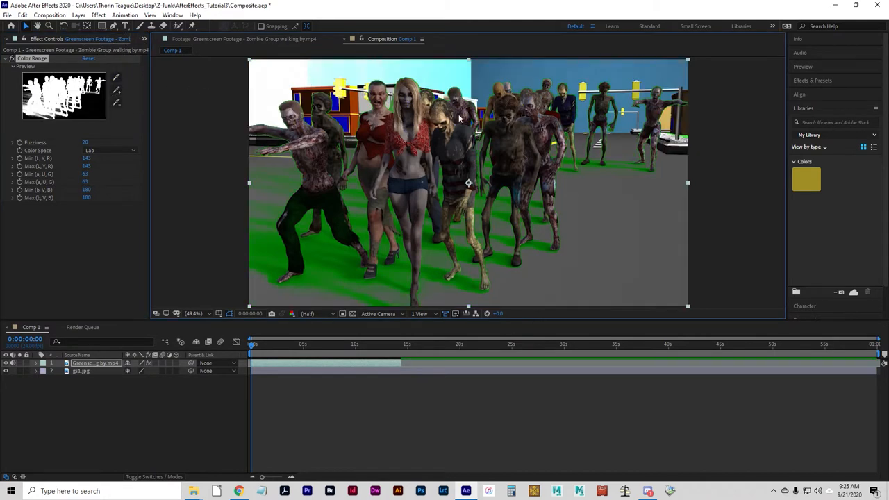
mouse_move(423, 175)
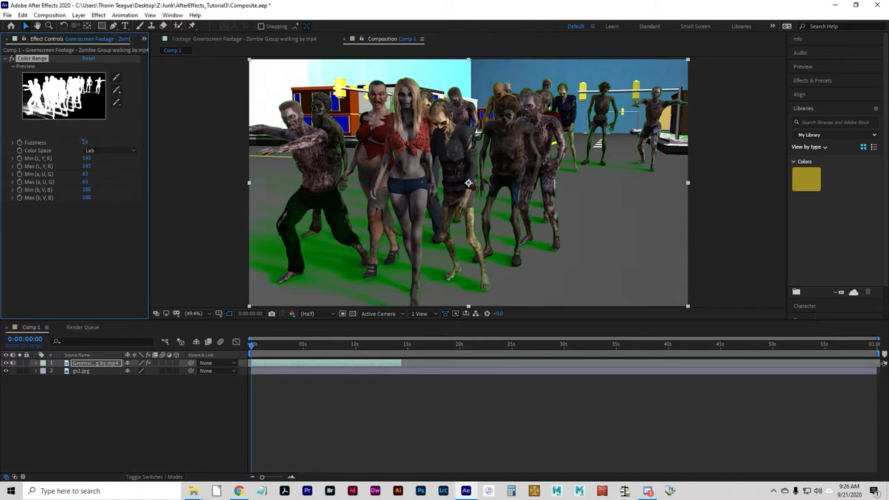
Step: Confirm a Color Range Fuzziness of 29 in Effect Controls
click(86, 143)
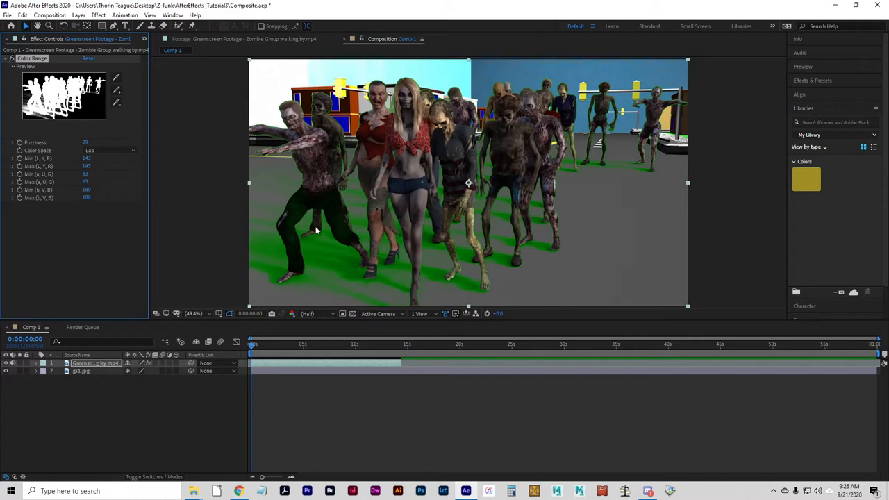
mouse_move(521, 247)
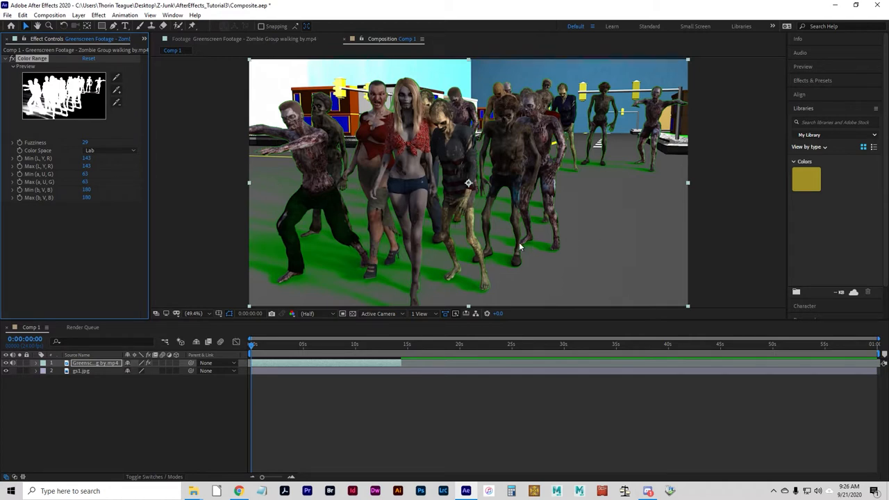
mouse_move(533, 232)
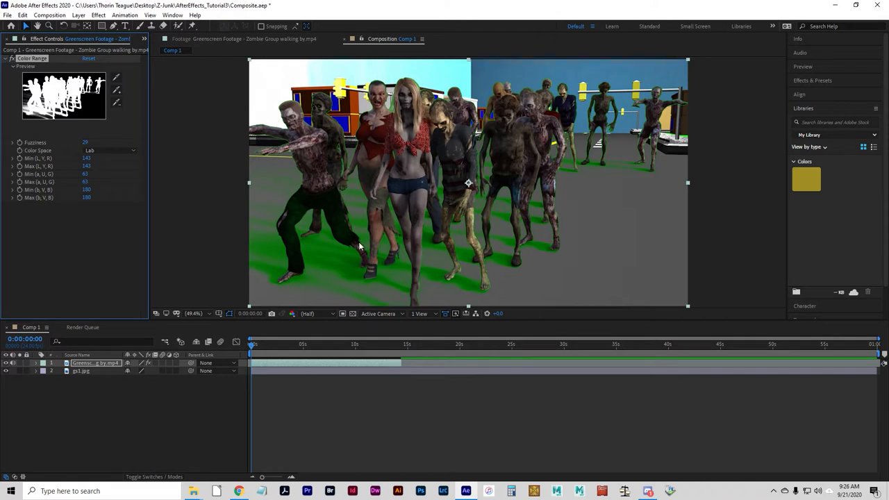
mouse_move(549, 262)
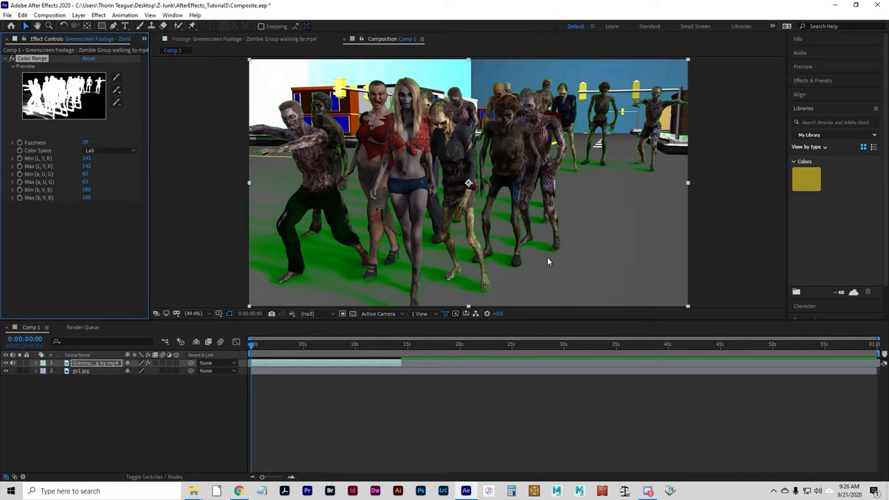
mouse_move(632, 146)
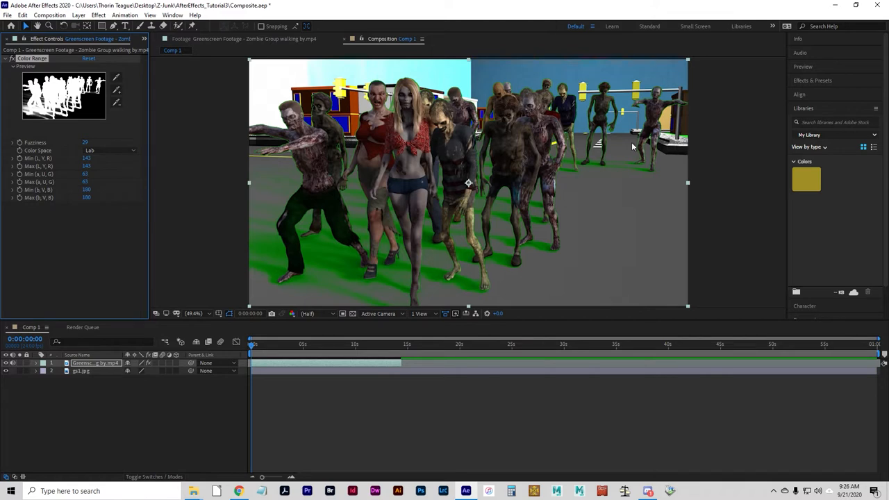
mouse_move(387, 183)
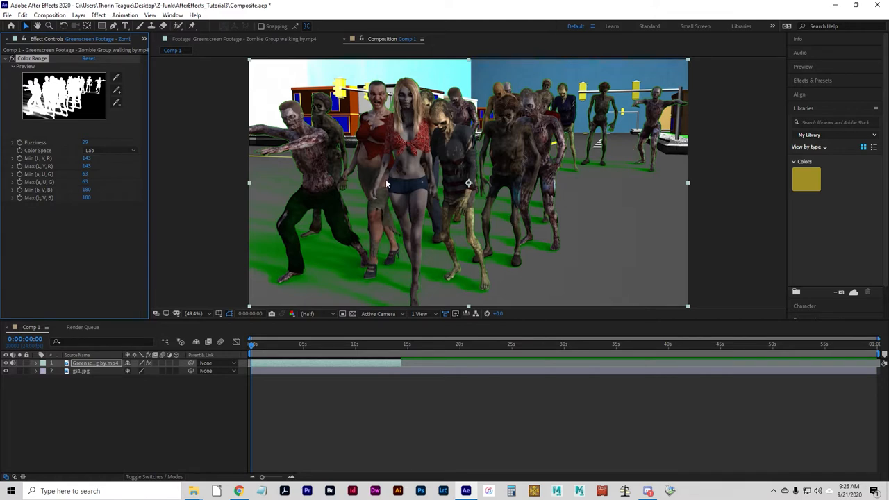
mouse_move(469, 147)
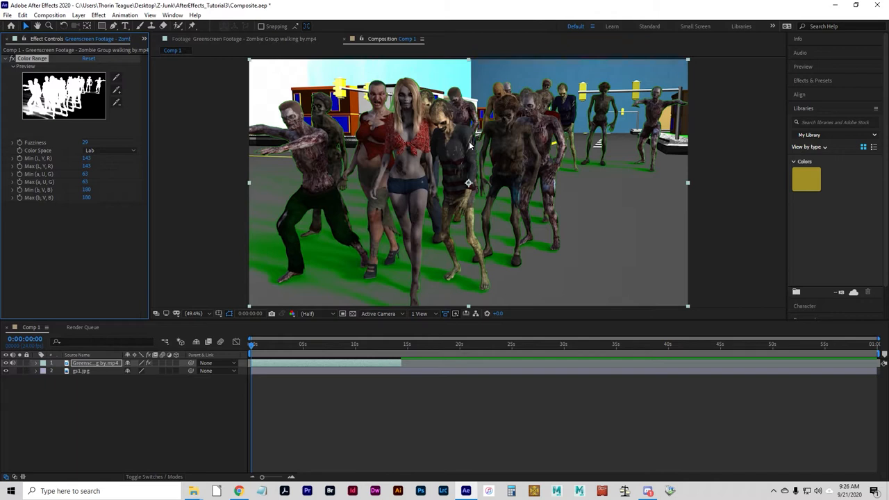
mouse_move(497, 264)
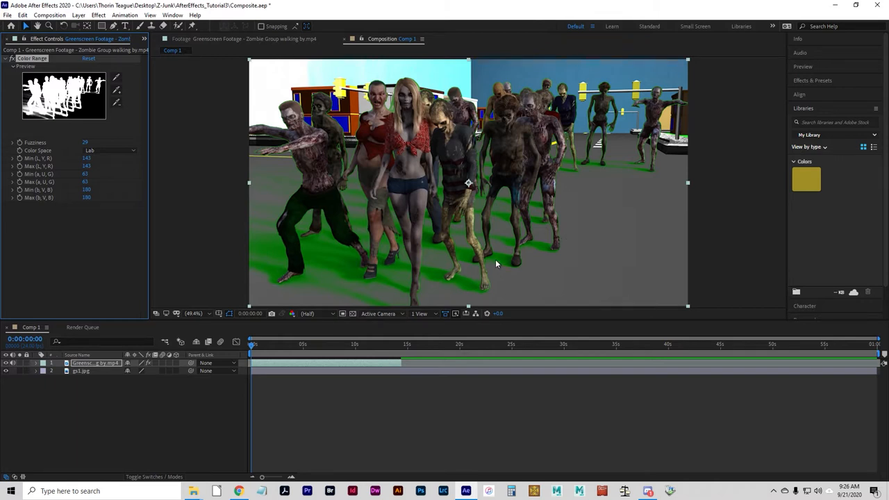
mouse_move(510, 253)
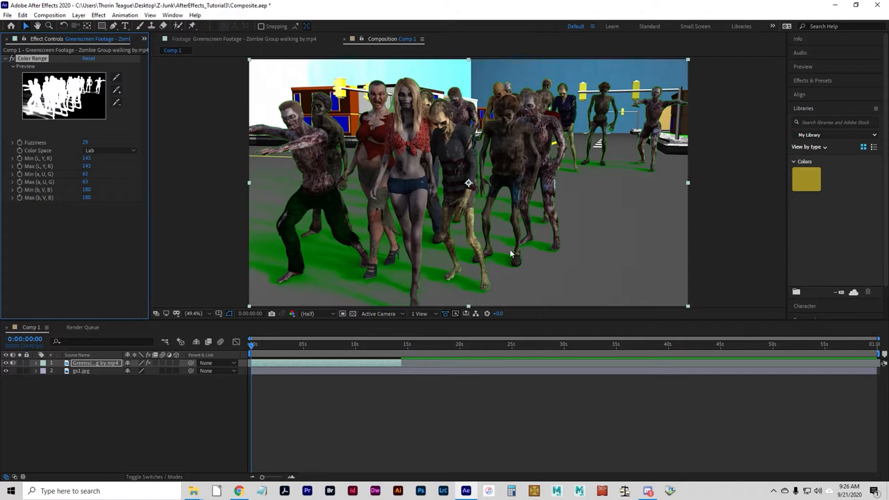
mouse_move(459, 278)
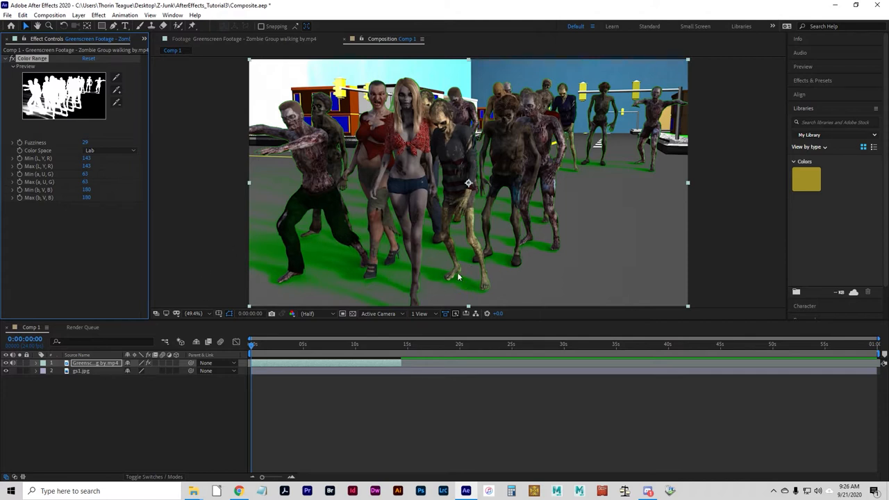
mouse_move(483, 197)
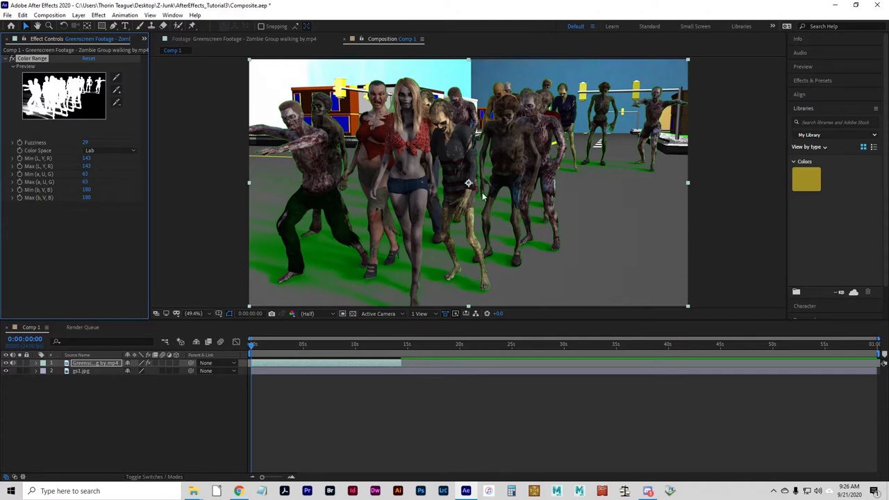
mouse_move(517, 250)
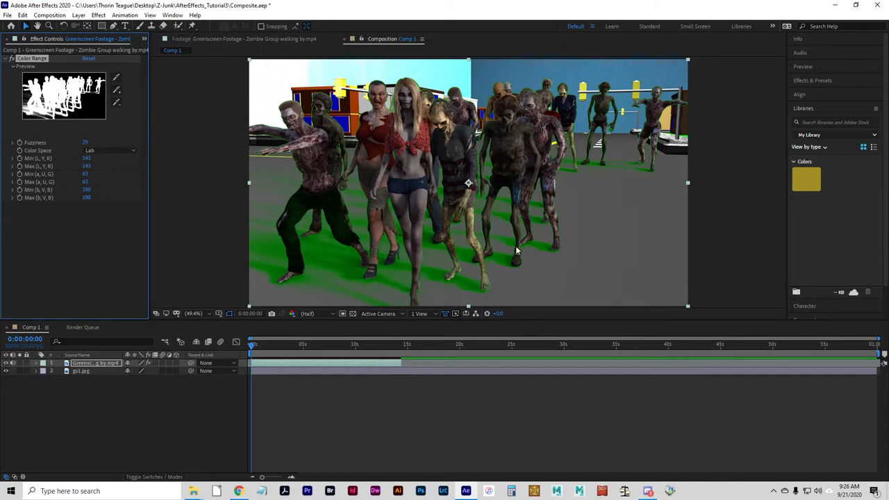
mouse_move(450, 224)
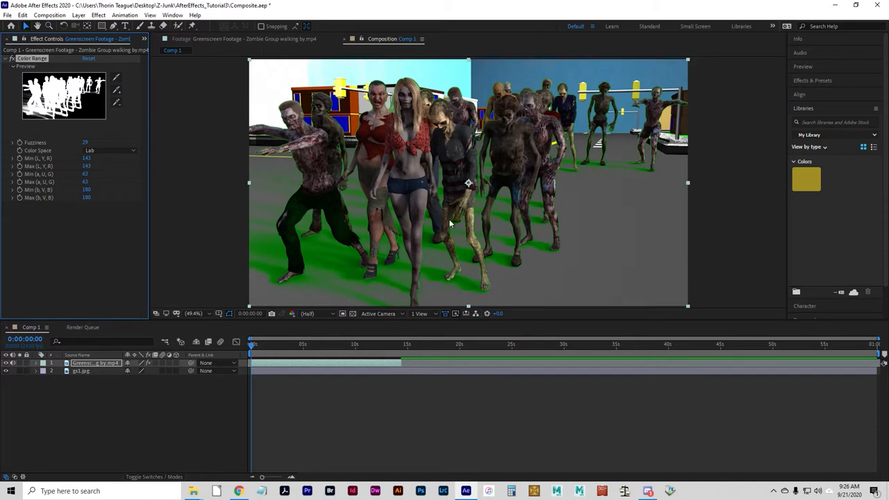
mouse_move(394, 243)
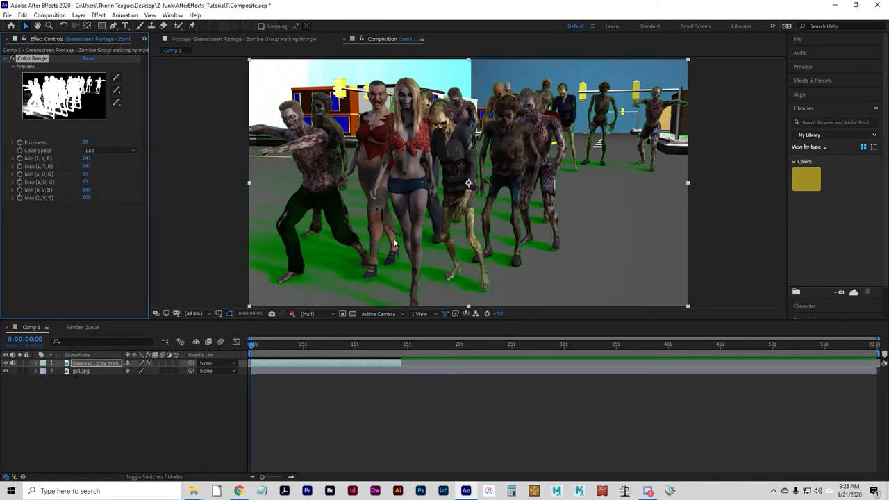
mouse_move(432, 109)
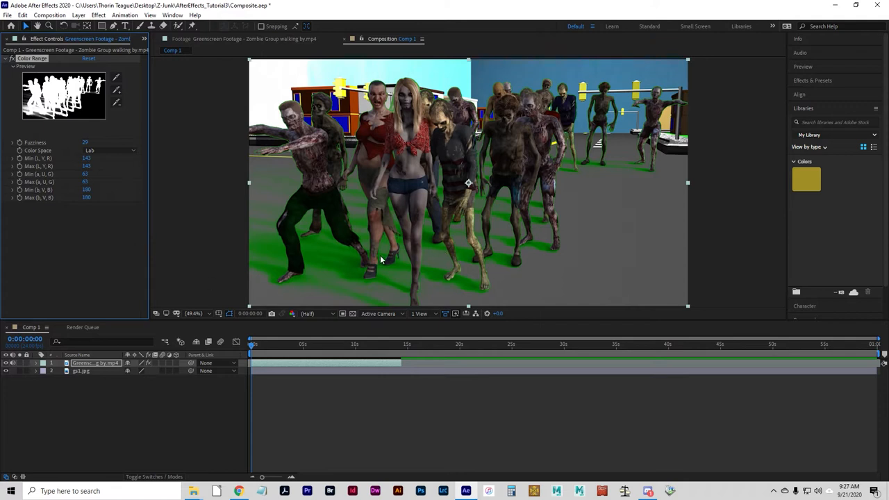
mouse_move(504, 262)
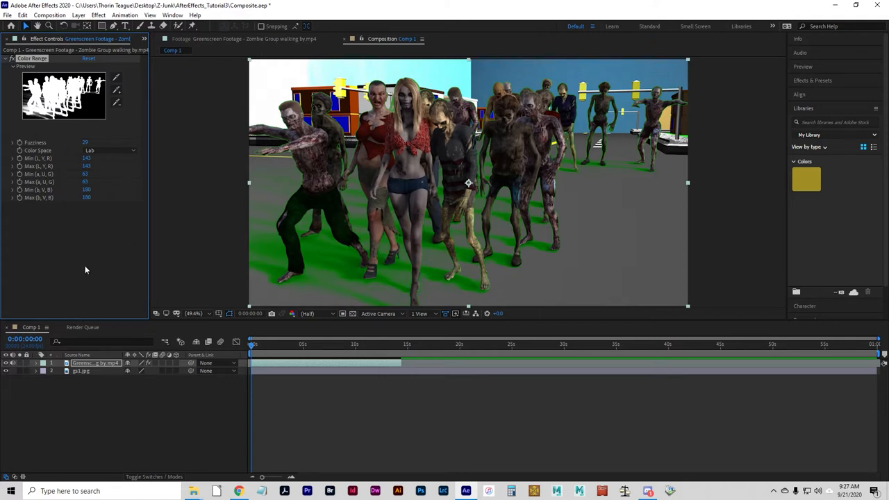
mouse_move(148, 111)
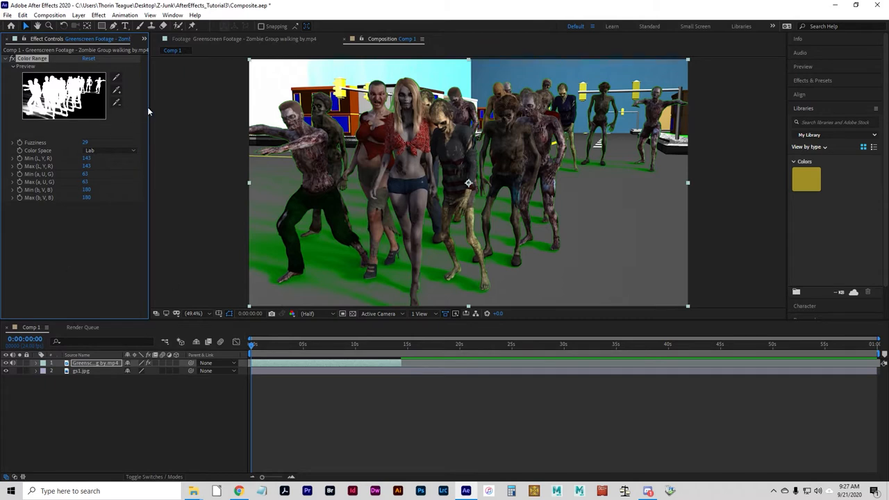
mouse_move(183, 98)
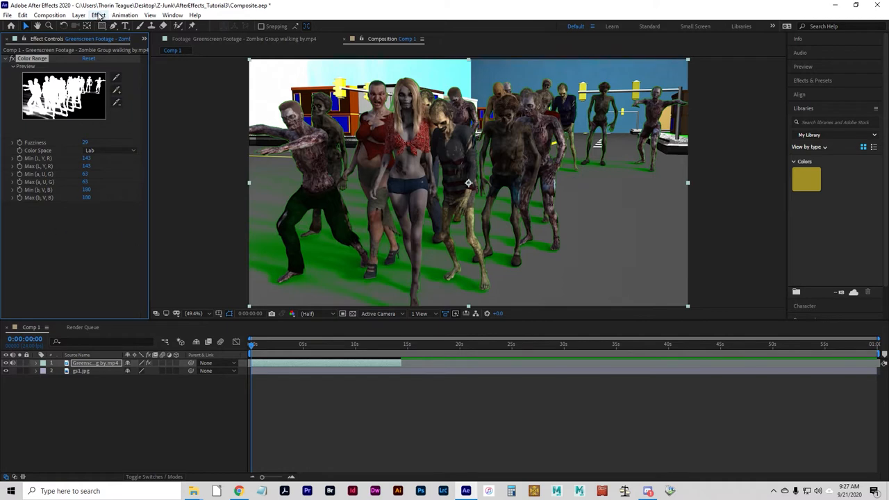
Step: Add Advanced Spill Suppressor from Effect > Keying to the zombie footage layer
click(97, 14)
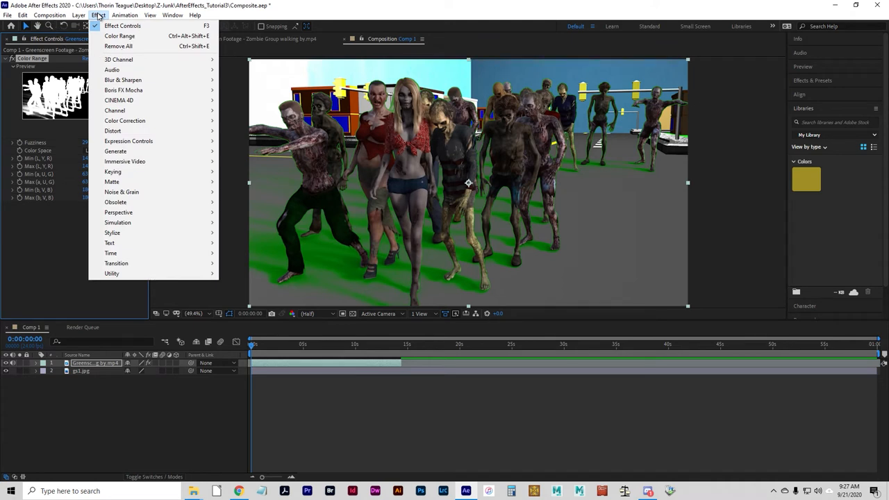
mouse_move(112, 172)
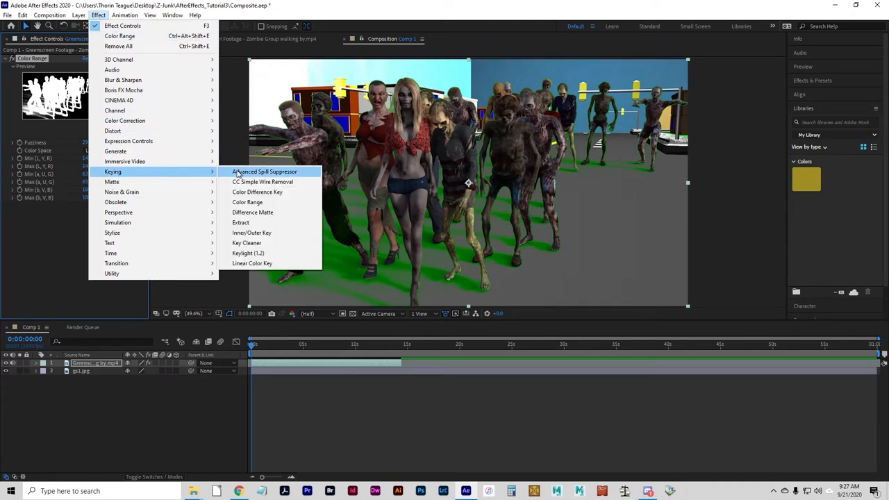
mouse_move(278, 172)
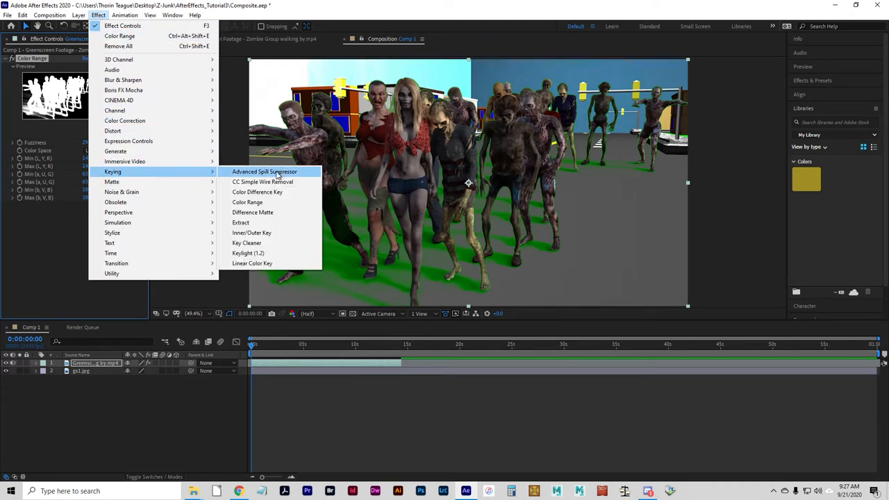
click(264, 172)
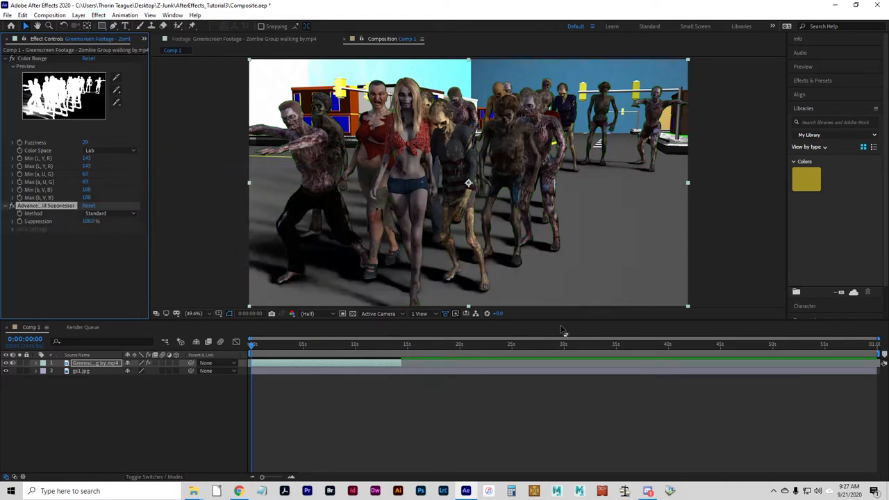
mouse_move(77, 237)
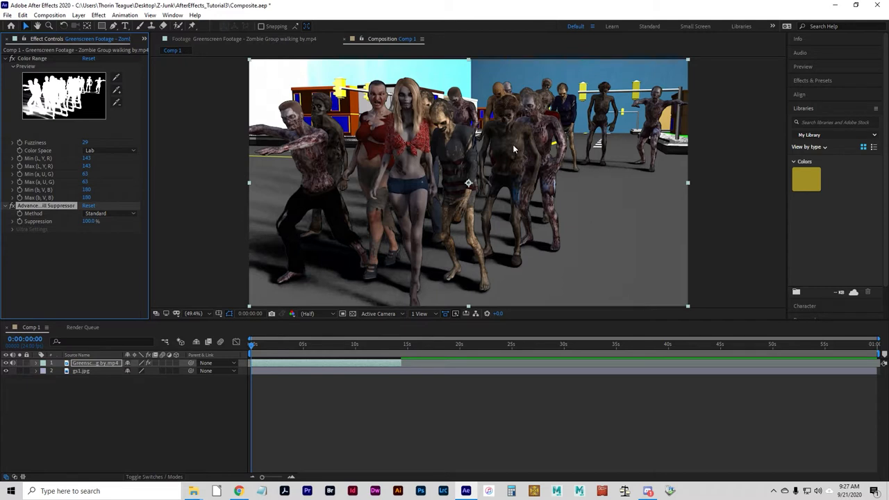
mouse_move(302, 263)
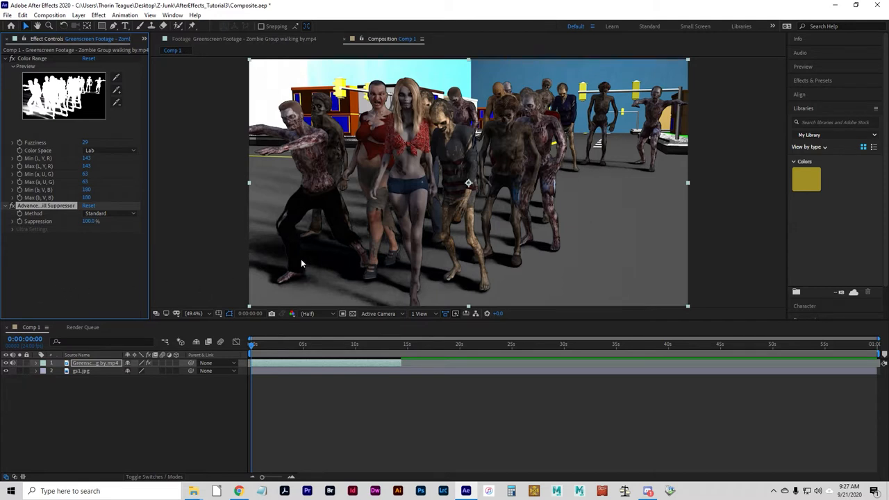
mouse_move(446, 138)
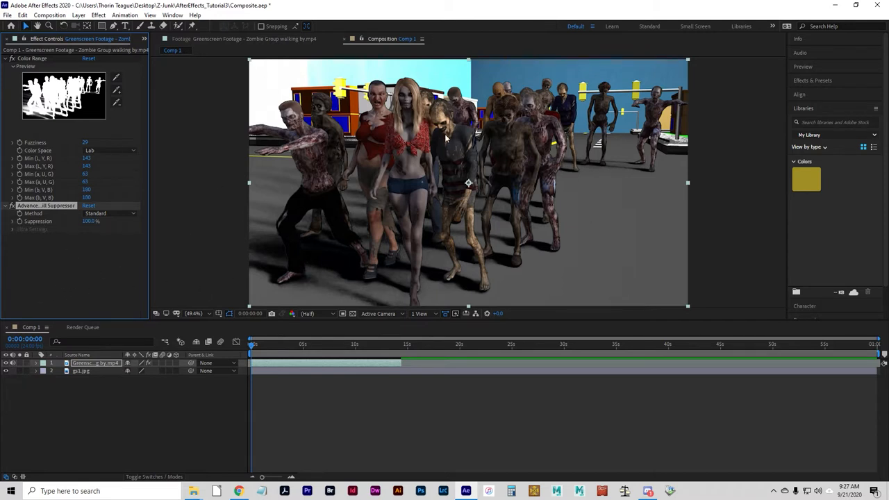
mouse_move(606, 189)
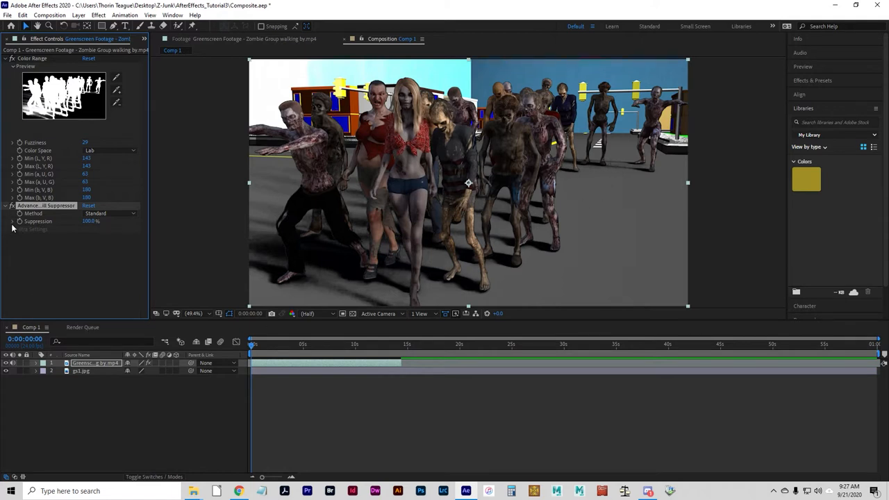
Step: Set the spill suppressor to 100% suppression using the Ultra method
click(13, 221)
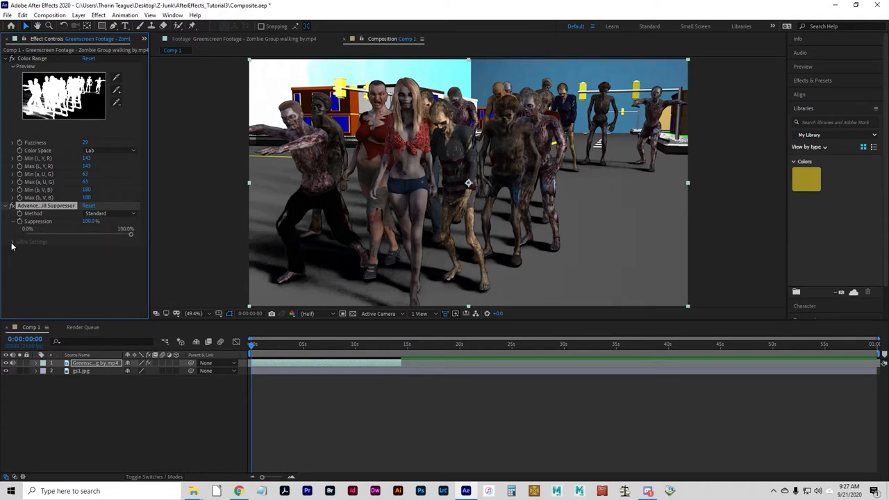
click(13, 241)
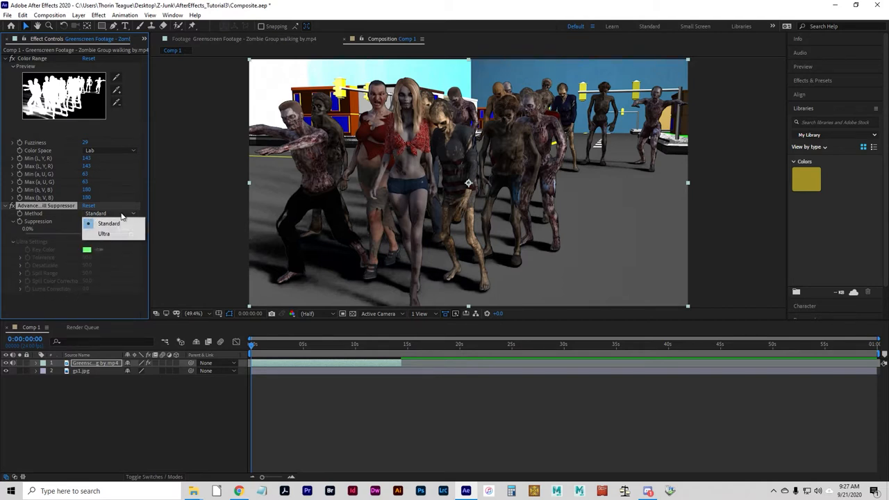
click(109, 223)
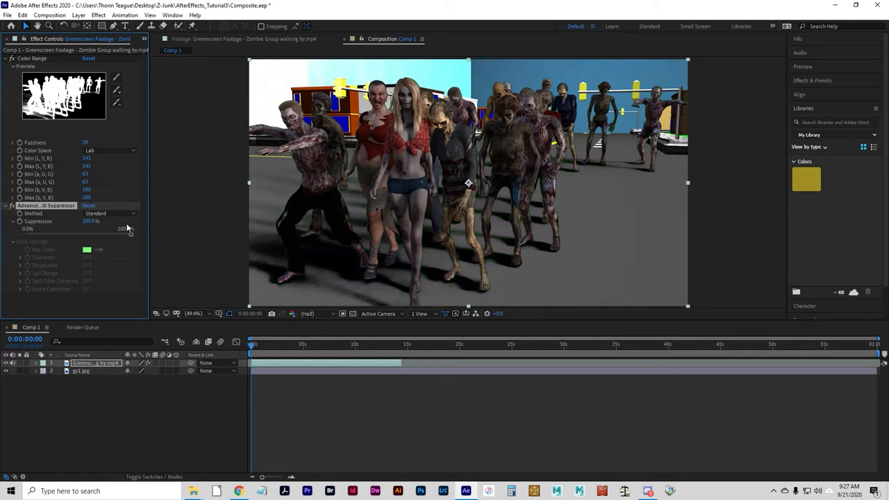
click(109, 213)
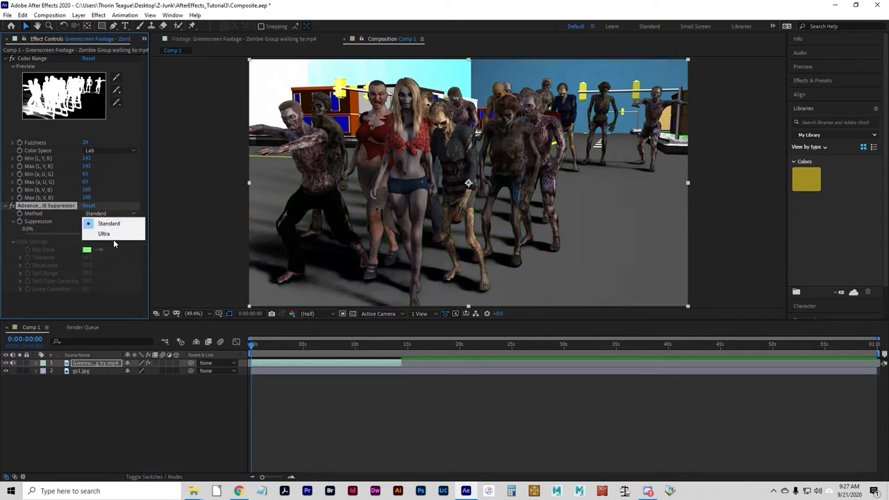
click(104, 233)
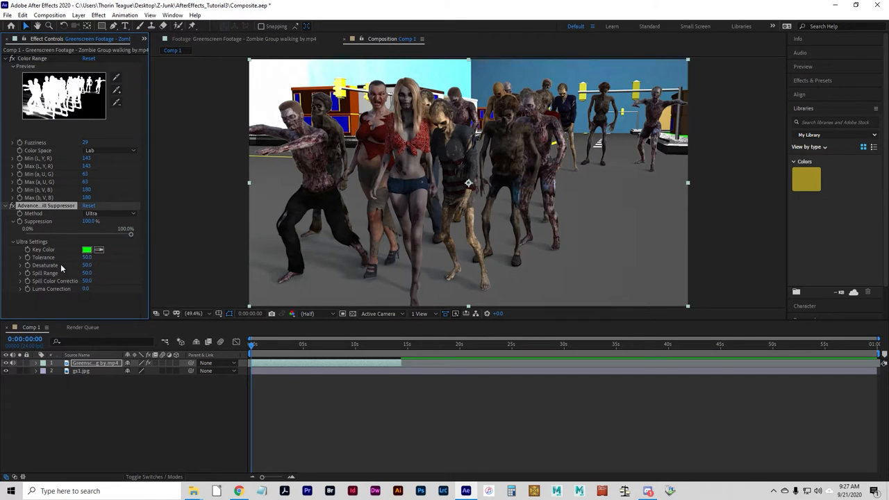
mouse_move(40, 271)
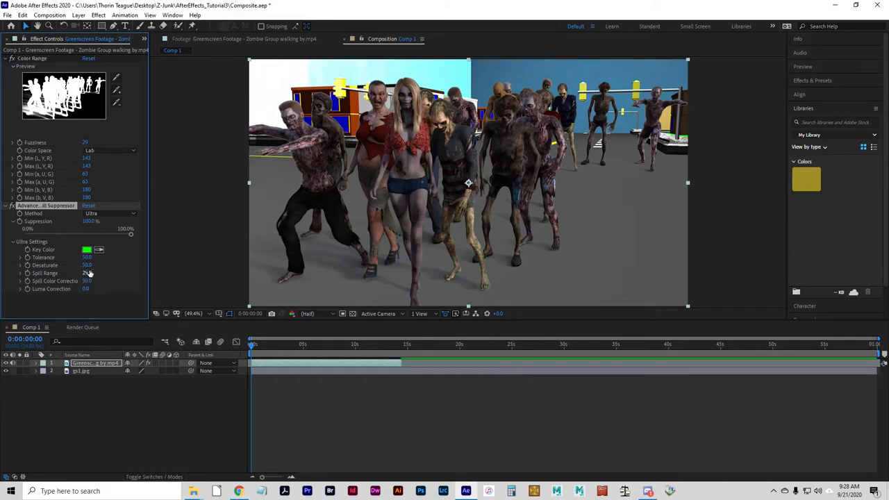
Step: Enter a Spill Range of 35 and return Desaturate to 50
double_click(89, 273)
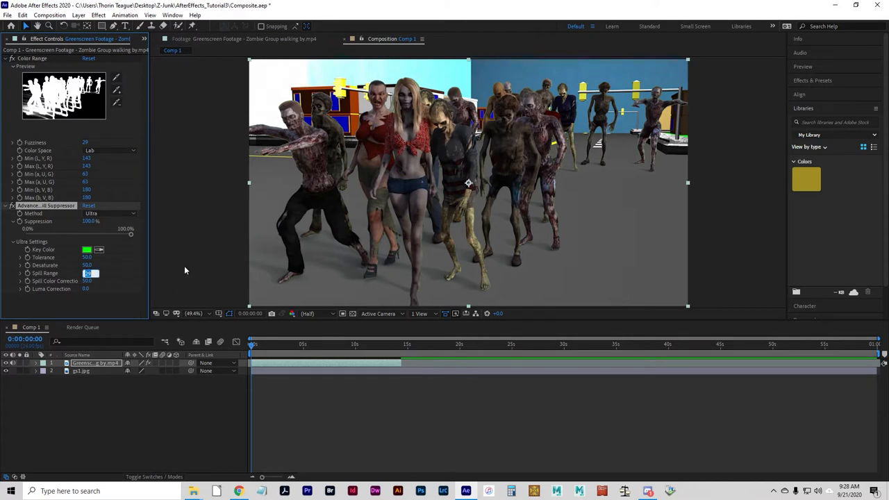
mouse_move(147, 260)
text(35)
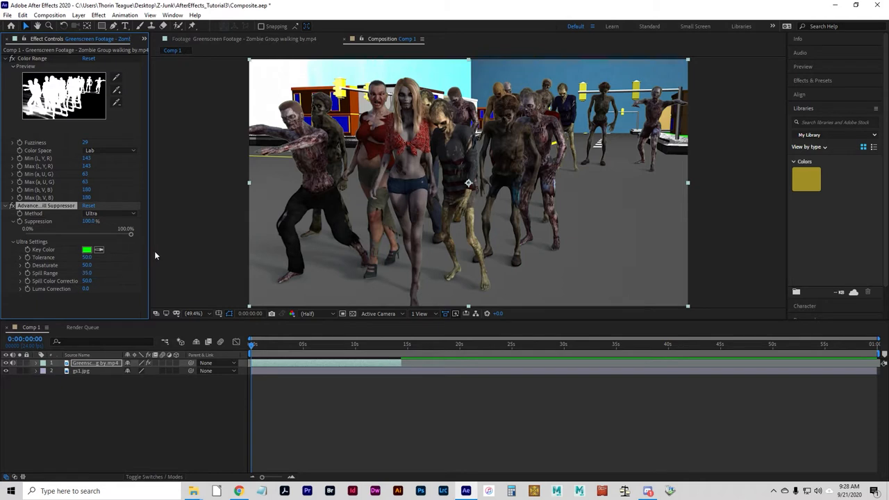
mouse_move(153, 293)
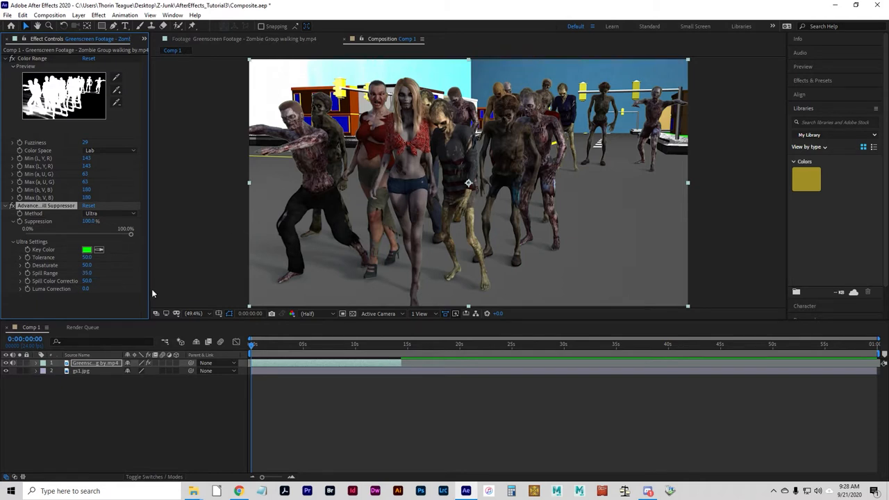
mouse_move(477, 237)
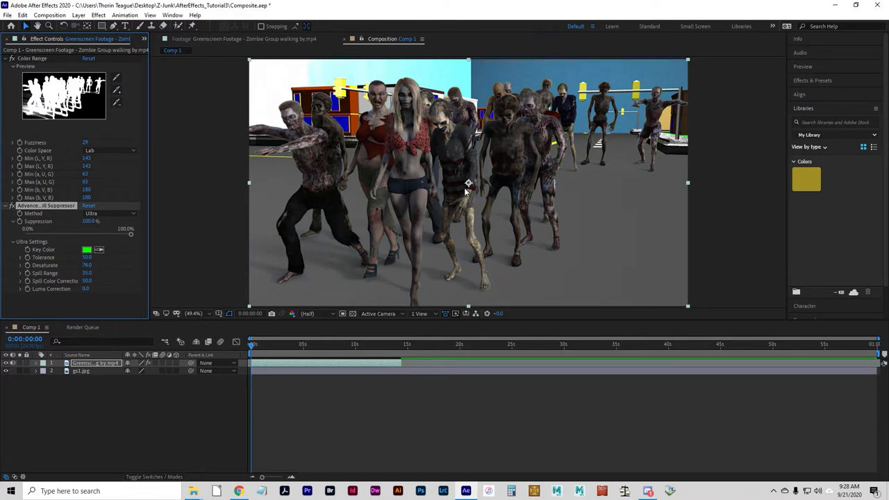
mouse_move(97, 279)
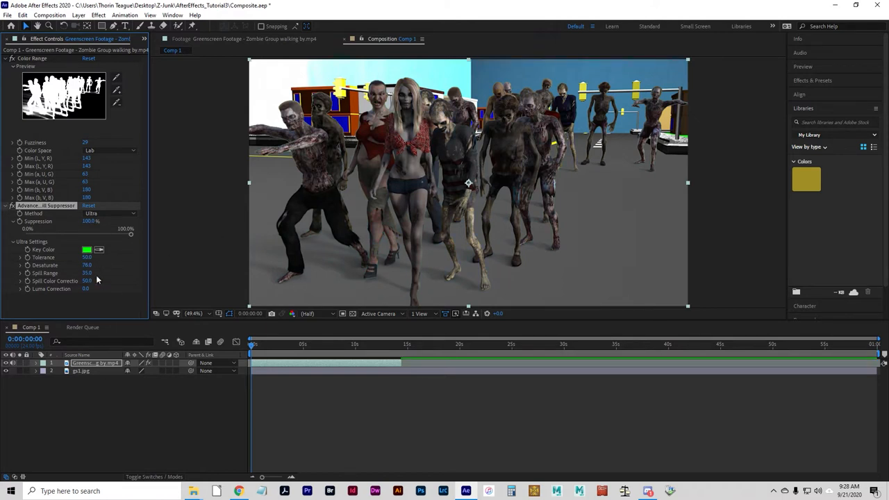
double_click(87, 266)
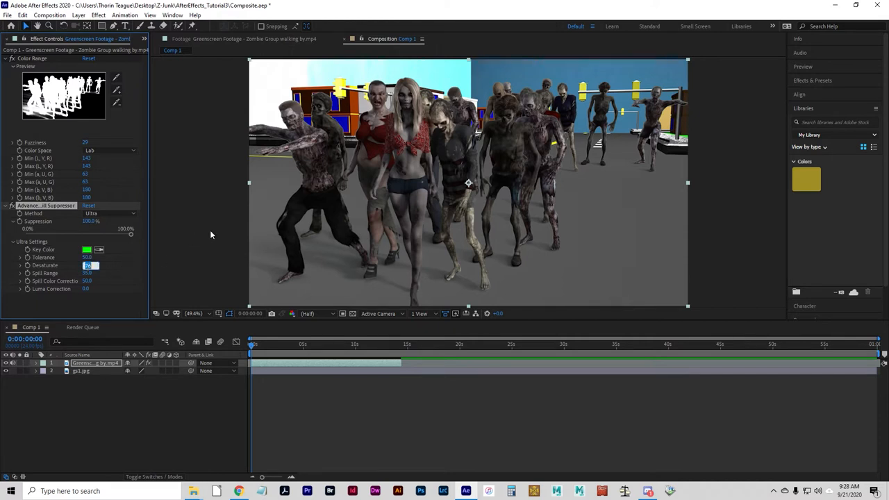
mouse_move(281, 218)
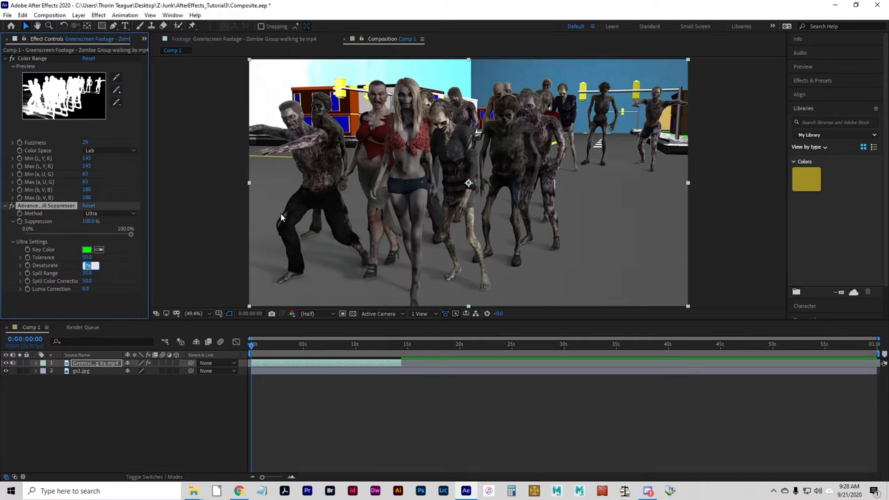
mouse_move(408, 168)
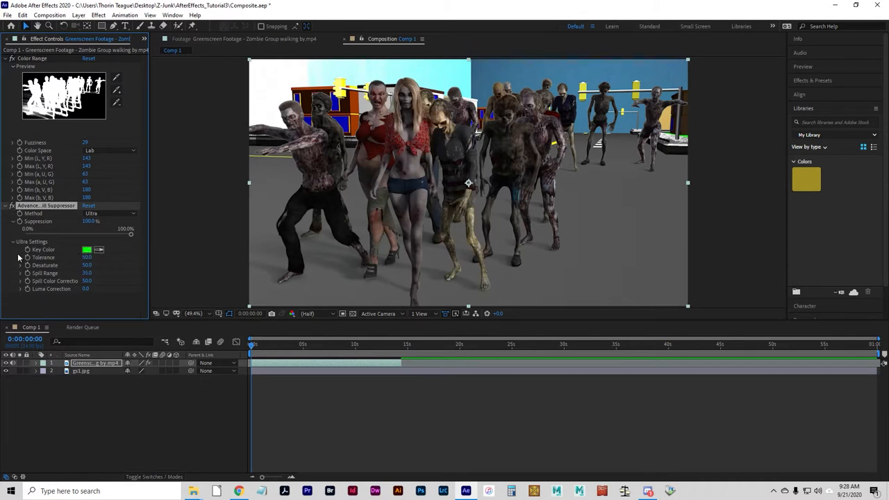
triple_click(87, 257)
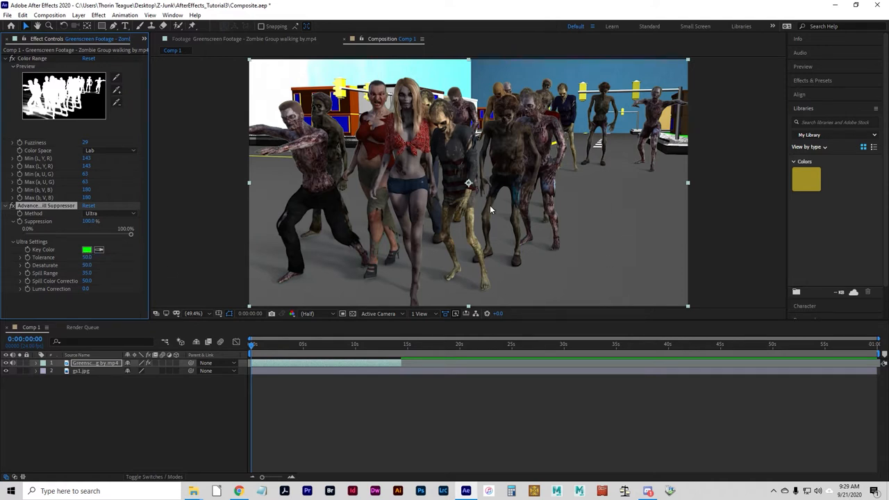
mouse_move(239, 217)
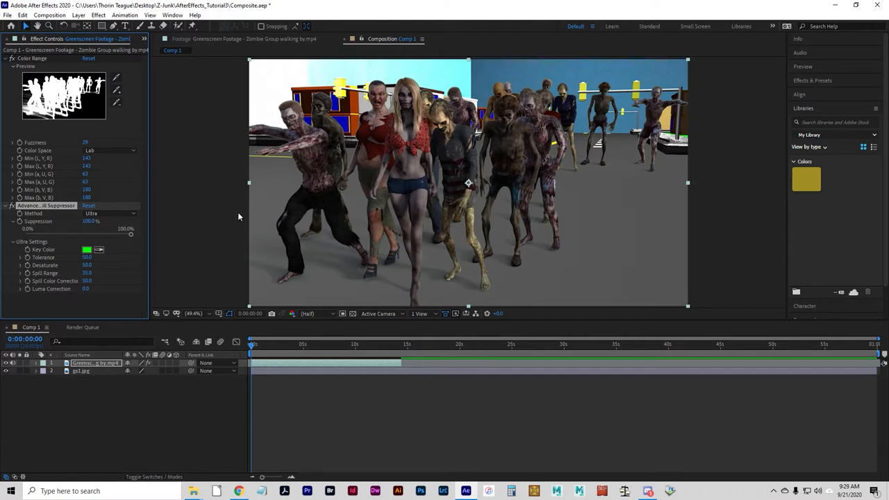
mouse_move(24, 295)
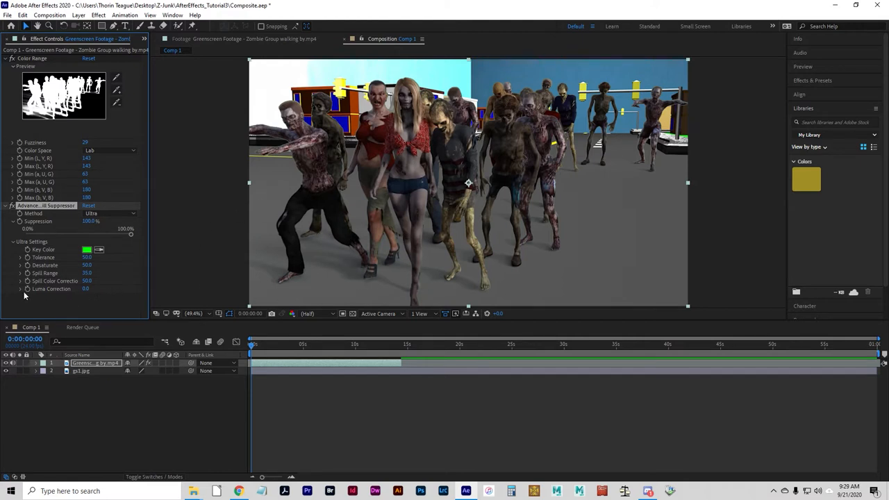
mouse_move(138, 314)
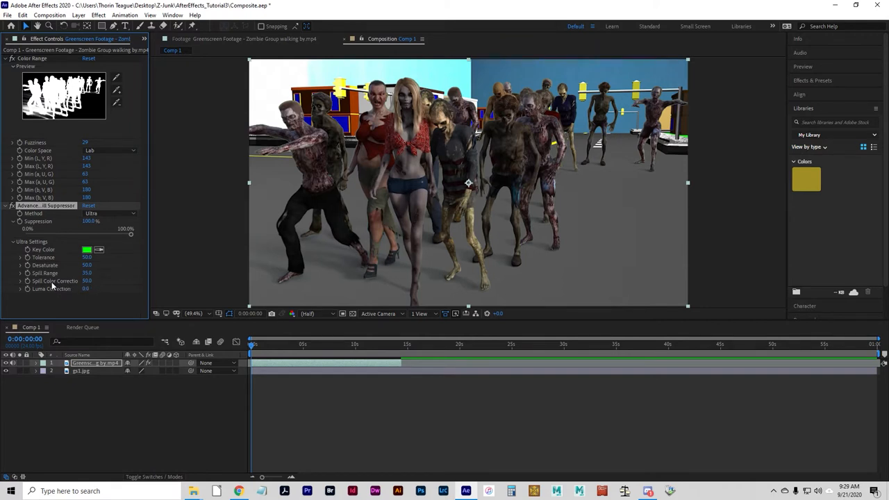
Step: Expand Spill Color Correction and drag its slider from 50 to 100
click(20, 288)
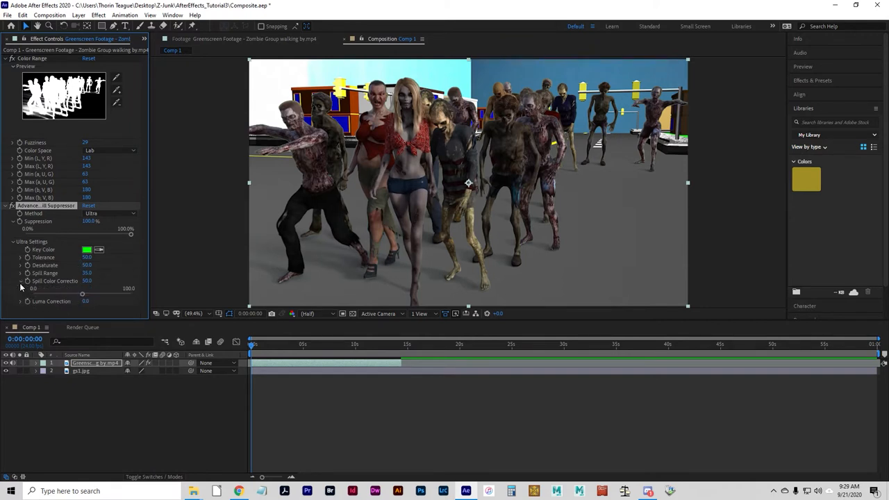
drag(83, 294, 131, 294)
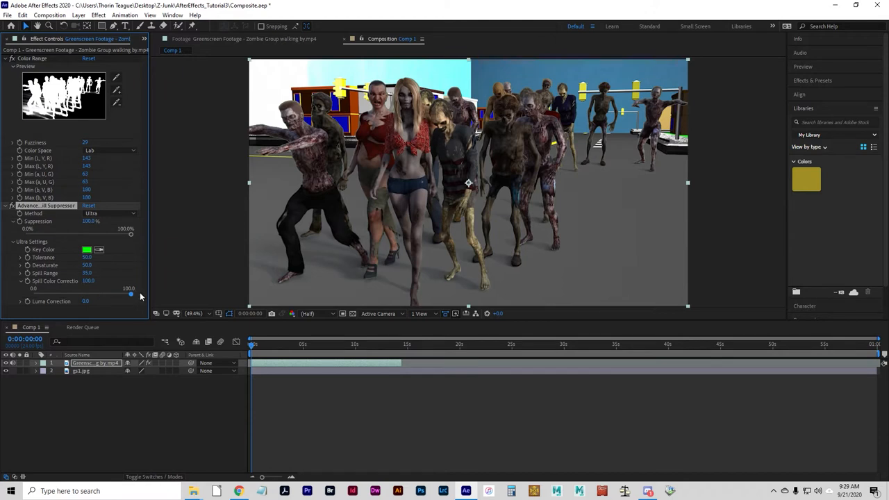
drag(131, 295, 89, 294)
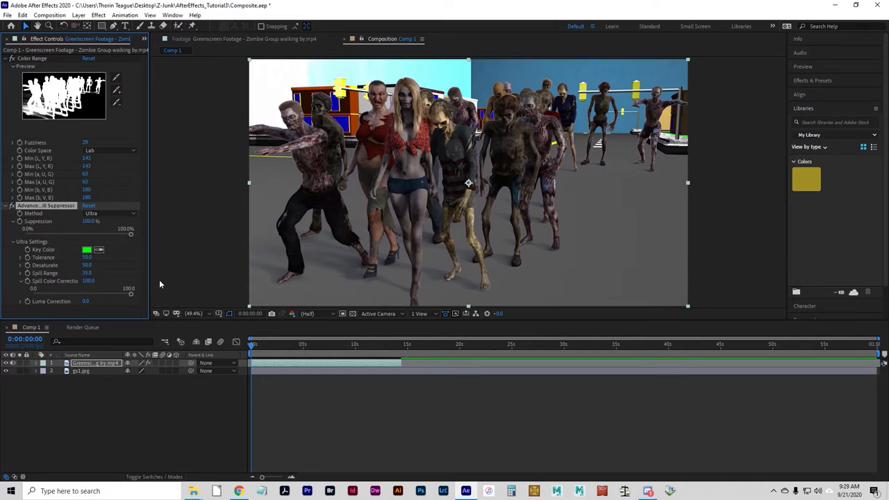
mouse_move(719, 189)
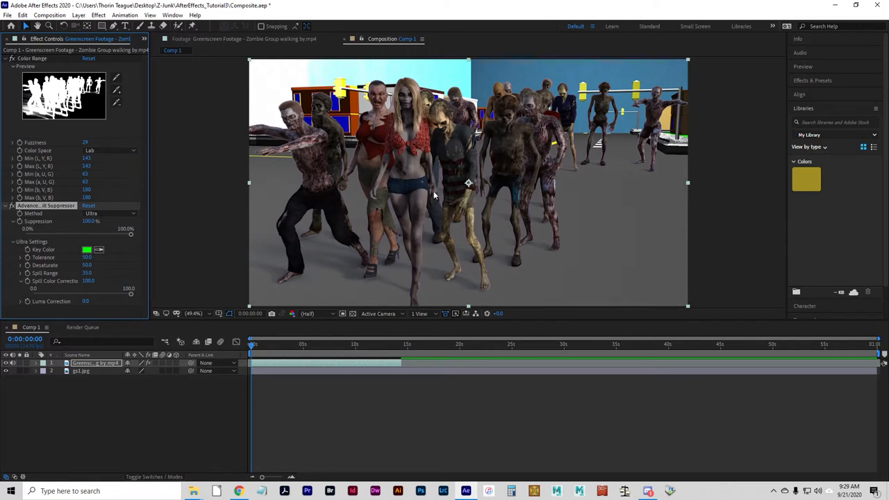
mouse_move(176, 341)
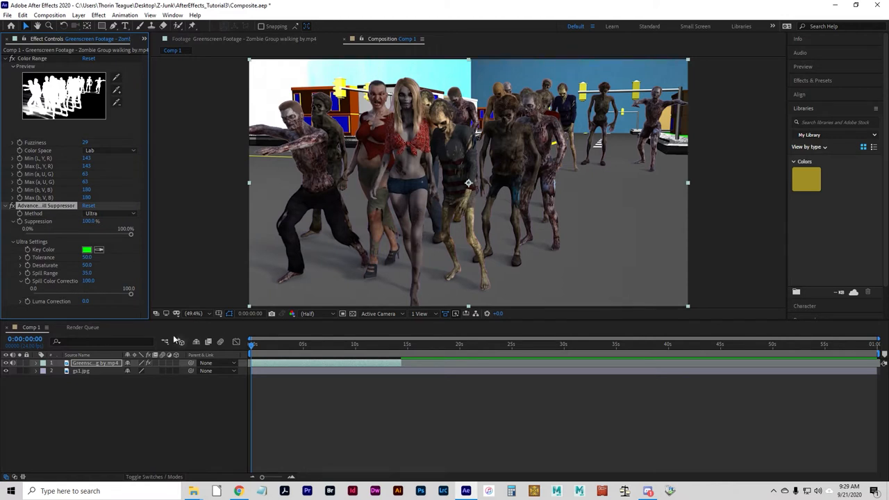
mouse_move(204, 270)
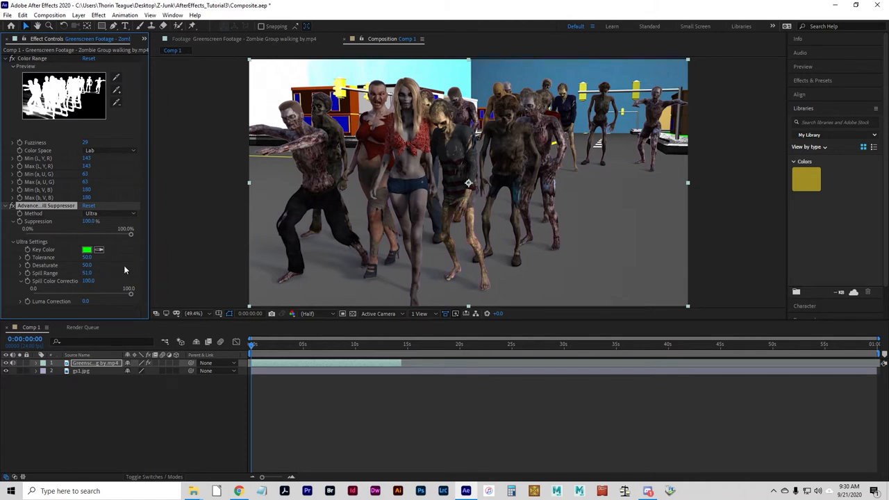
mouse_move(333, 233)
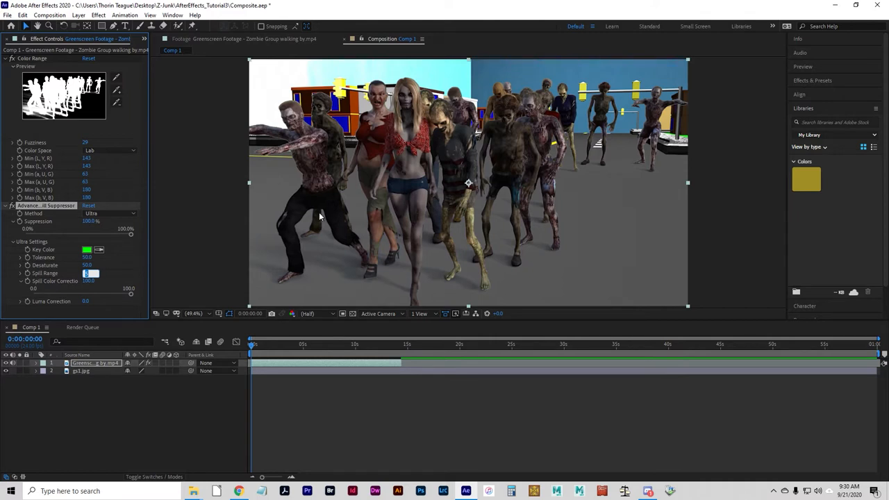
click(87, 273)
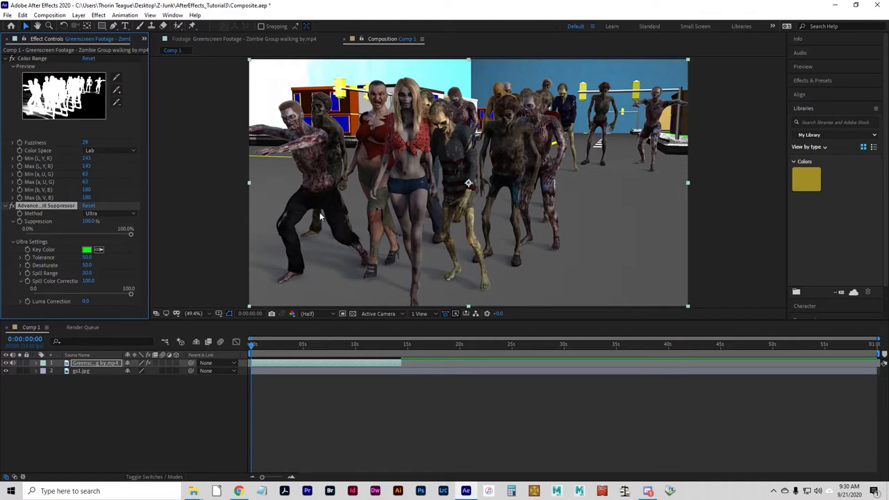
mouse_move(401, 106)
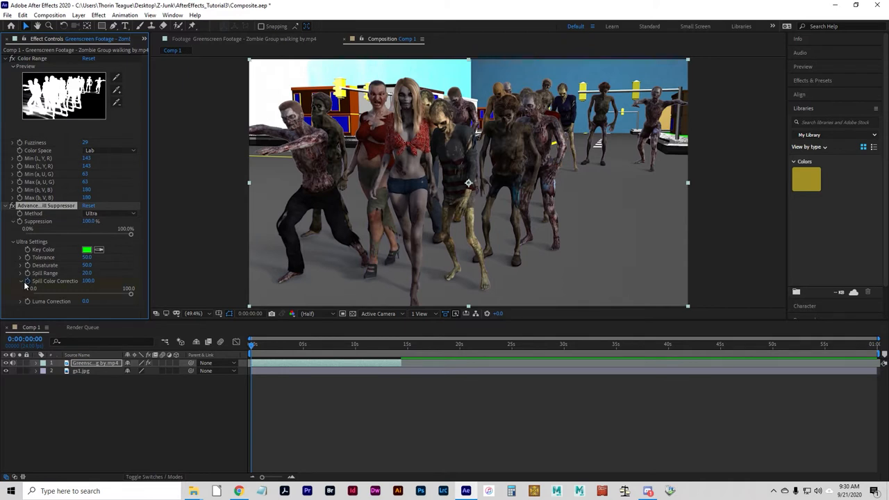
click(20, 289)
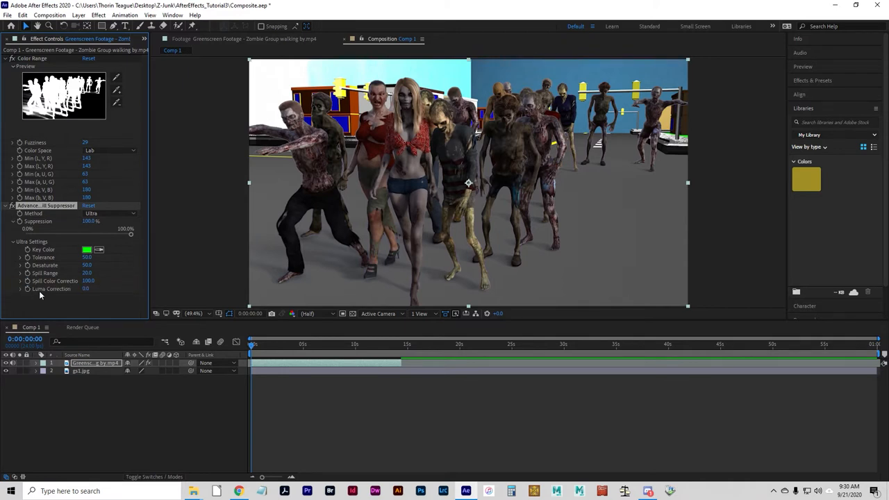
mouse_move(31, 292)
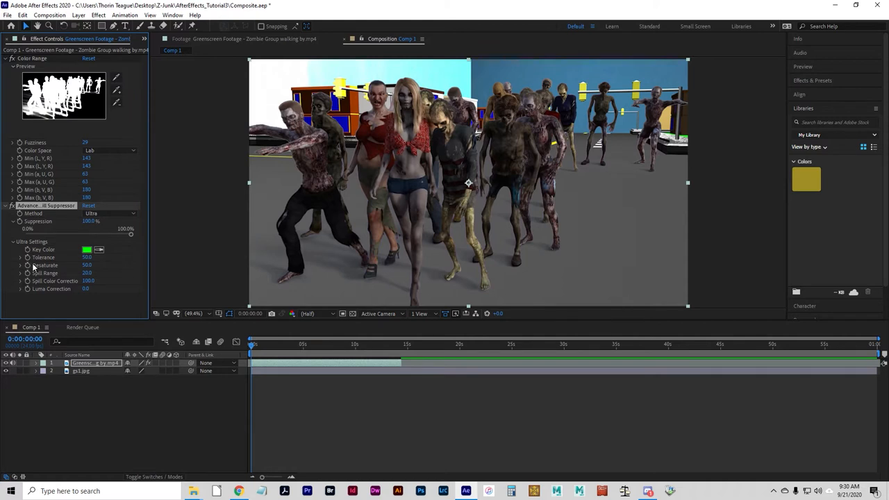
mouse_move(150, 400)
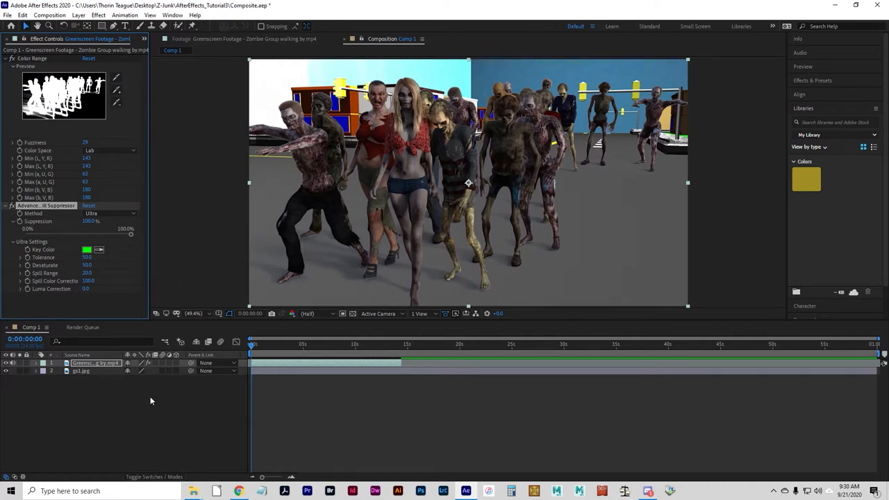
mouse_move(24, 266)
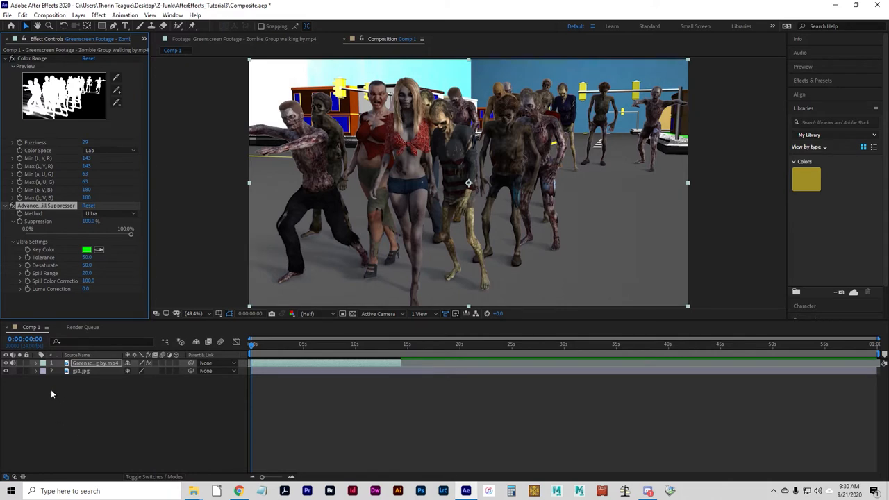
mouse_move(45, 309)
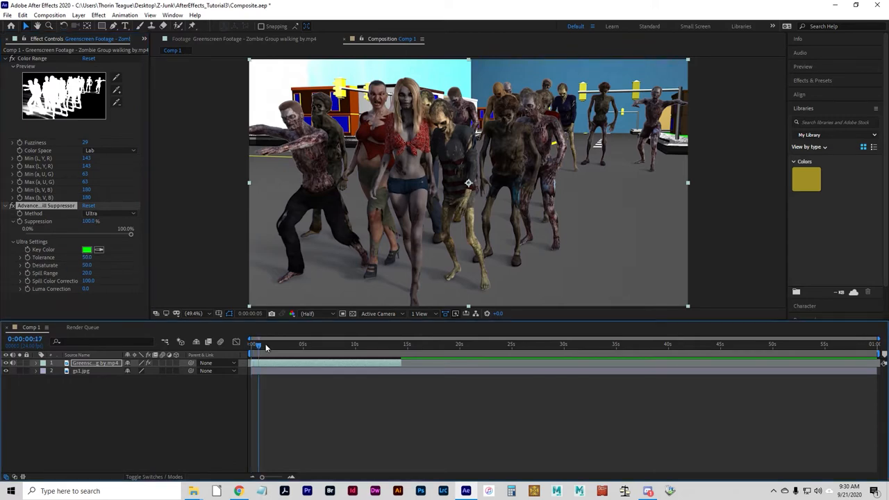
click(252, 344)
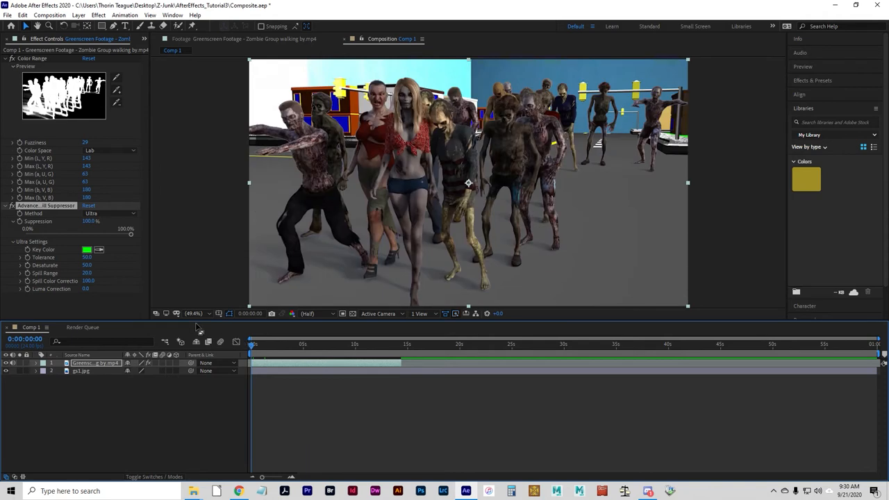
mouse_move(36, 262)
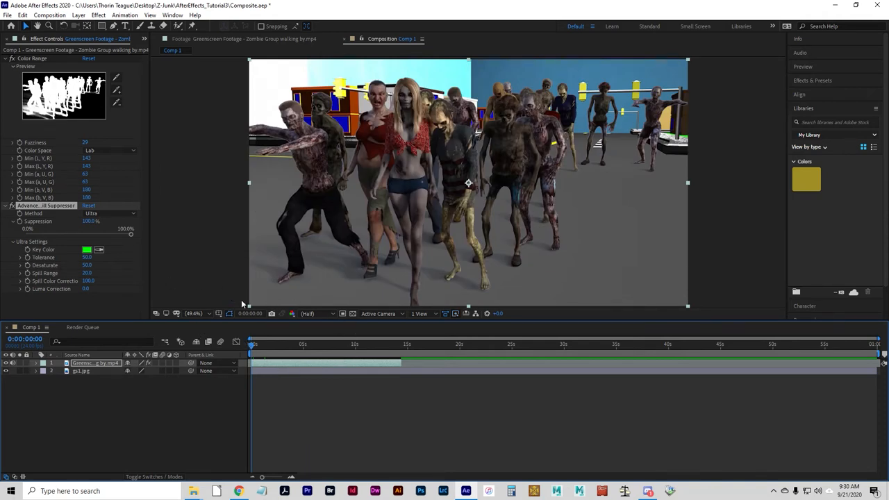
mouse_move(268, 355)
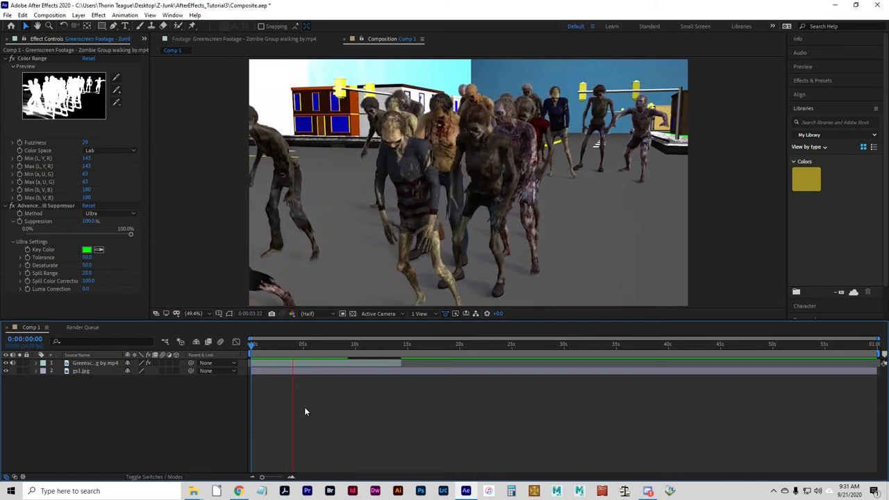
drag(292, 343, 314, 344)
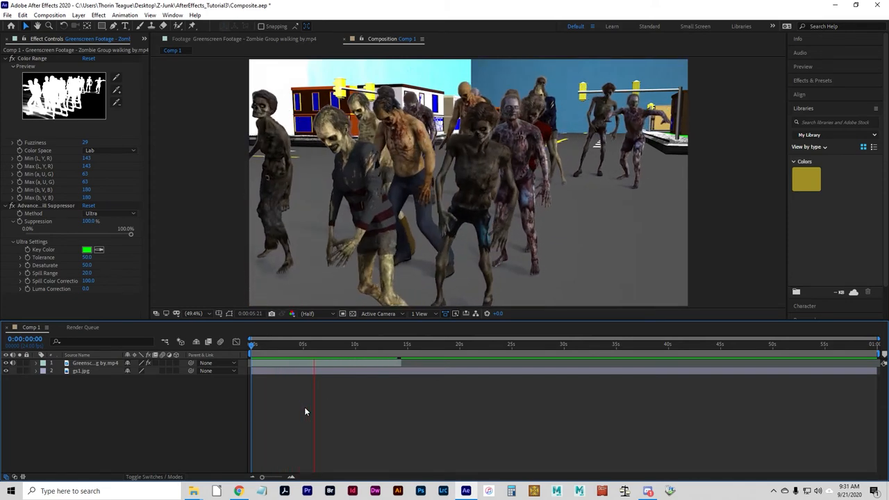
drag(313, 344, 333, 344)
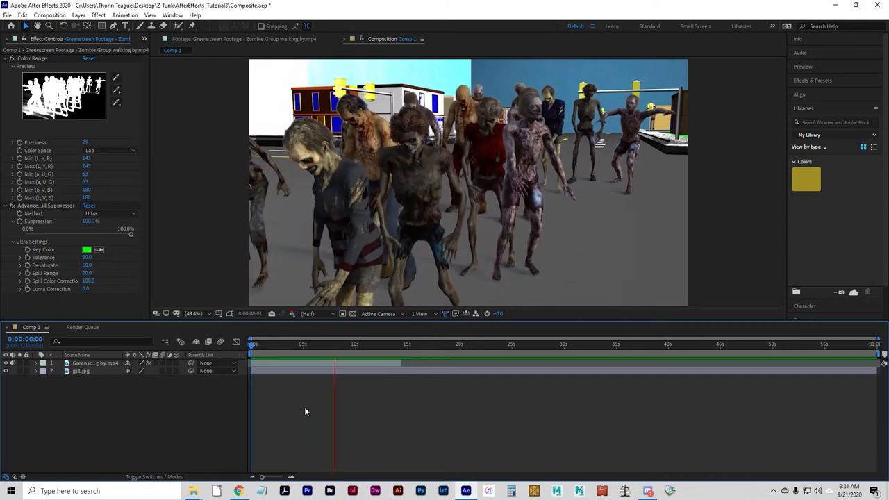
drag(334, 344, 357, 343)
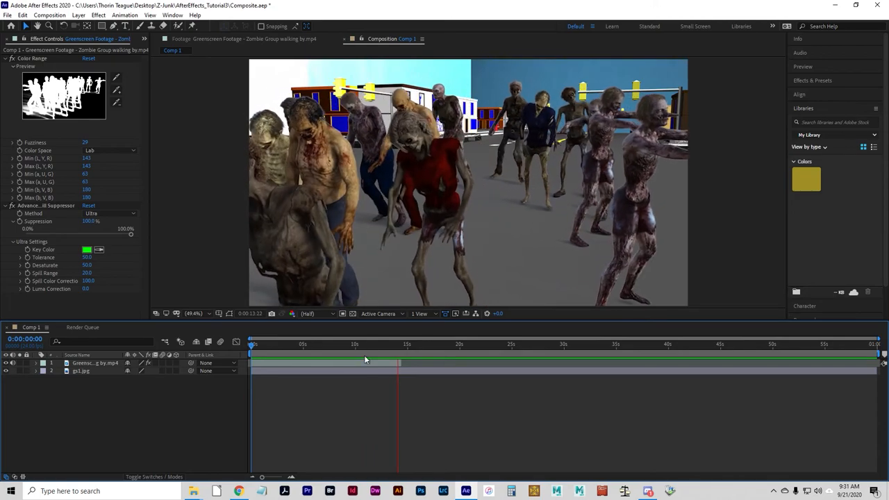
click(307, 344)
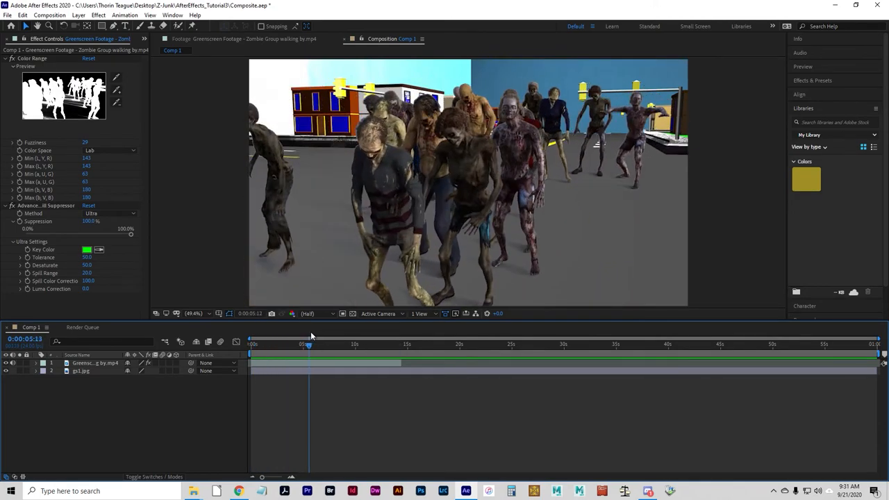
drag(308, 344, 291, 344)
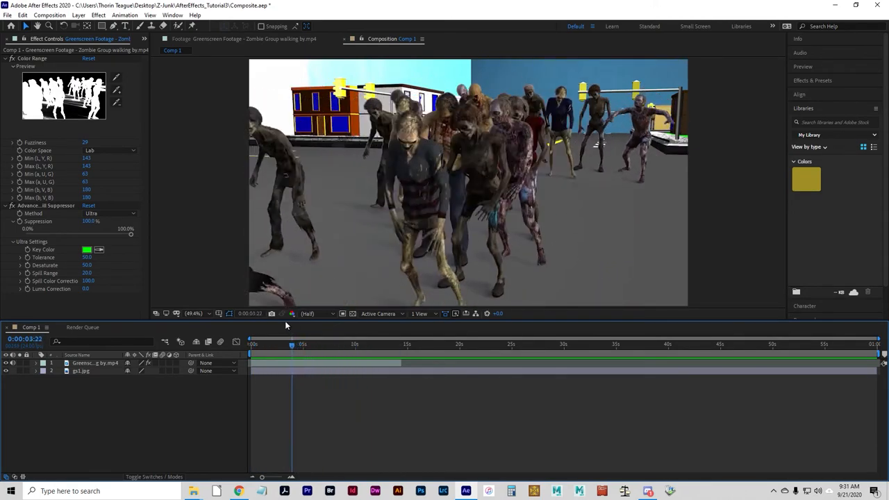
click(378, 344)
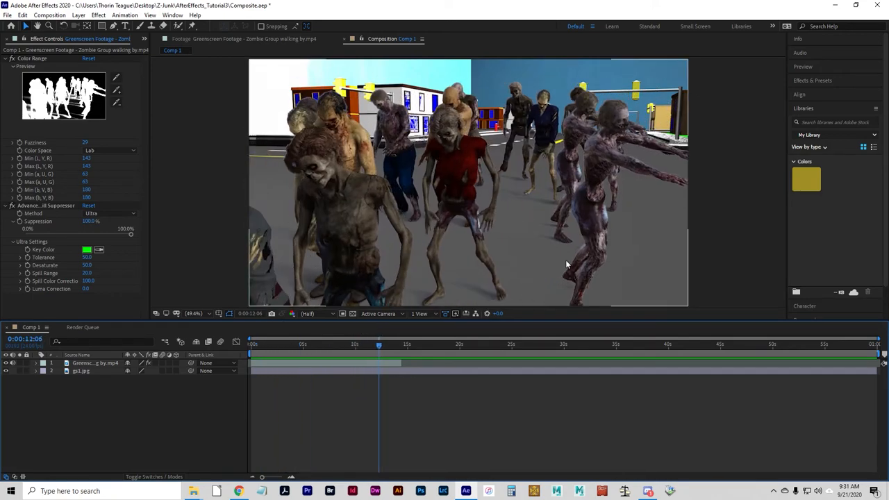
mouse_move(549, 351)
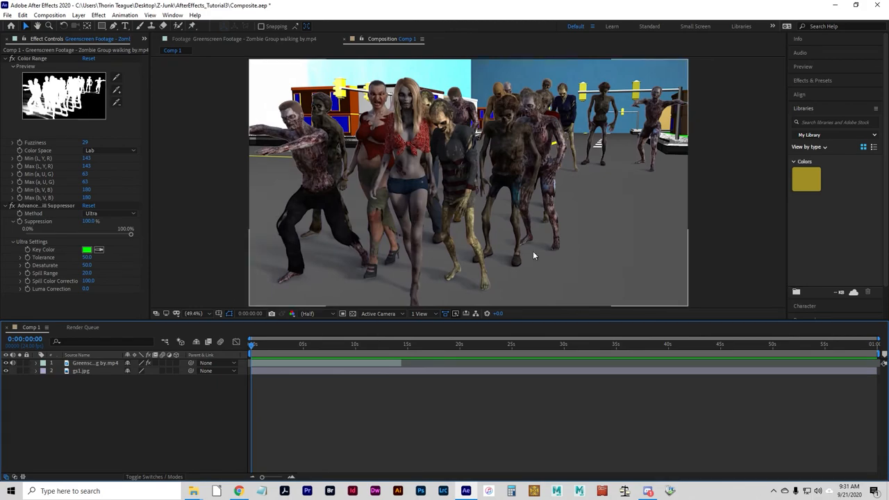
click(389, 344)
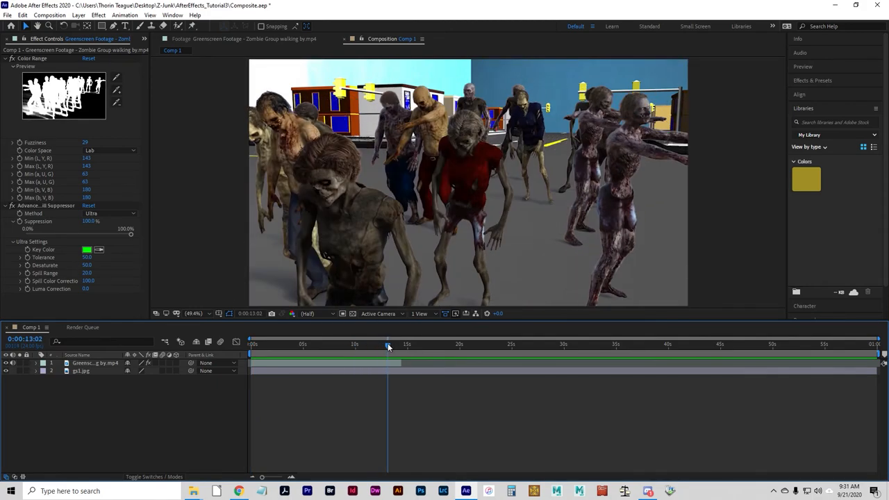
click(252, 344)
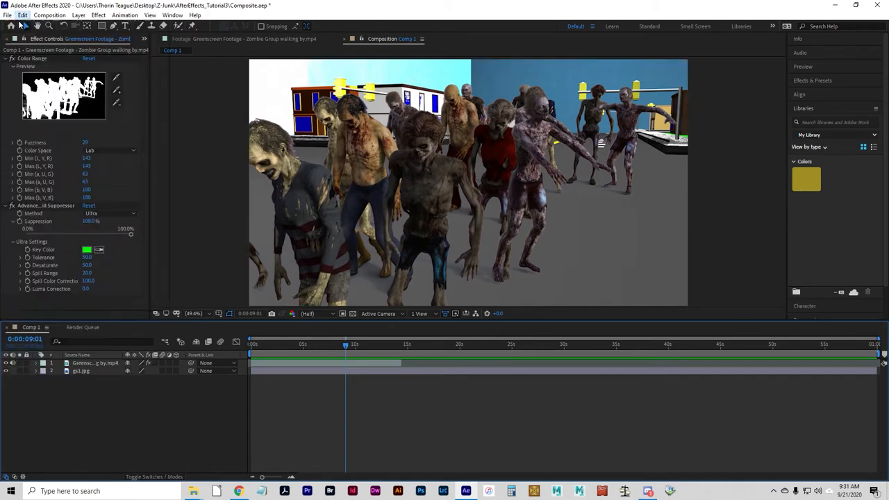
Step: Save the Composite project and create Comp 2 with the HDTV 1080 24 preset
click(23, 15)
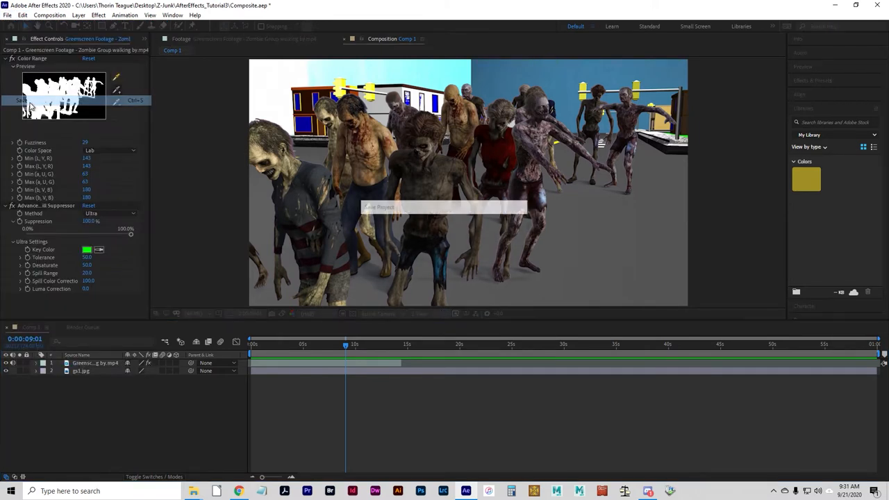
click(7, 15)
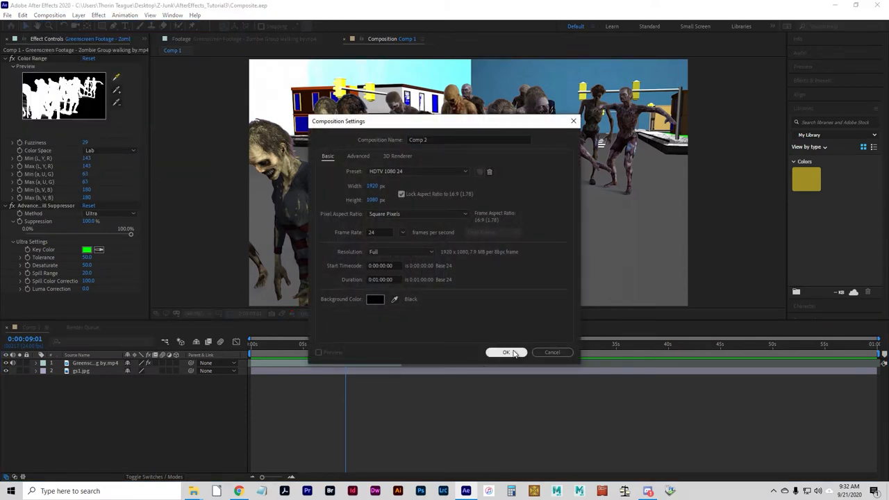
click(506, 352)
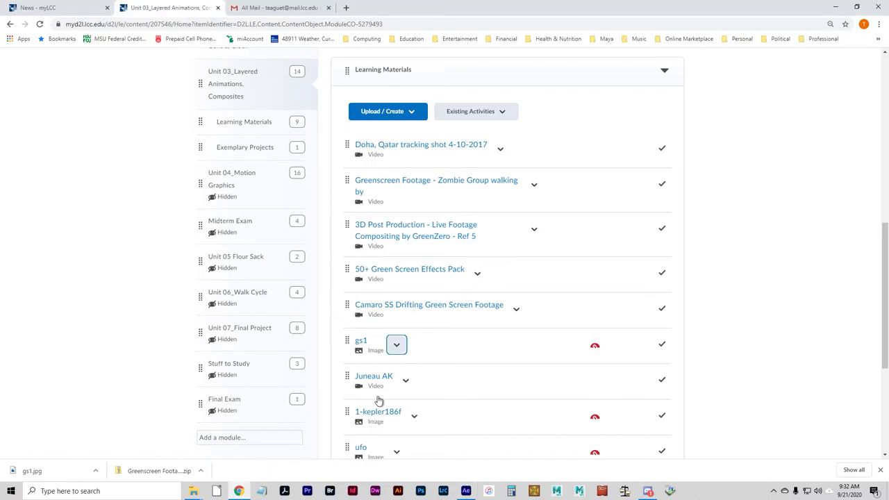
mouse_move(450, 160)
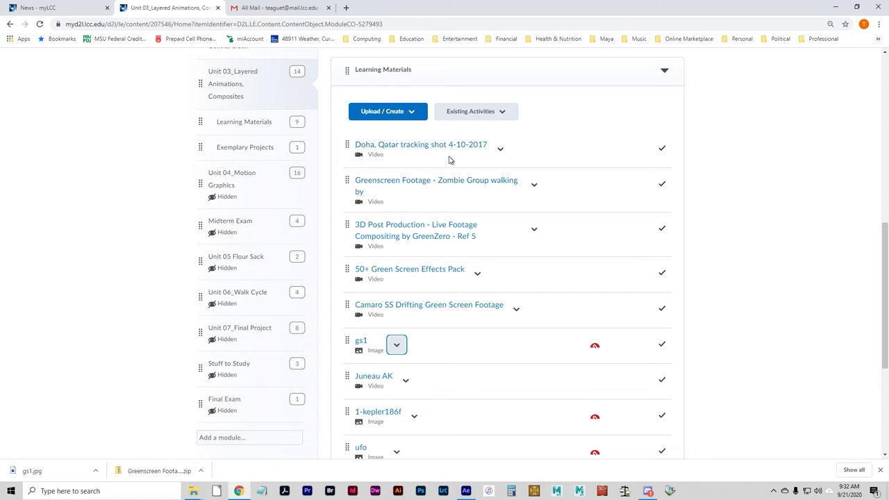
mouse_move(507, 393)
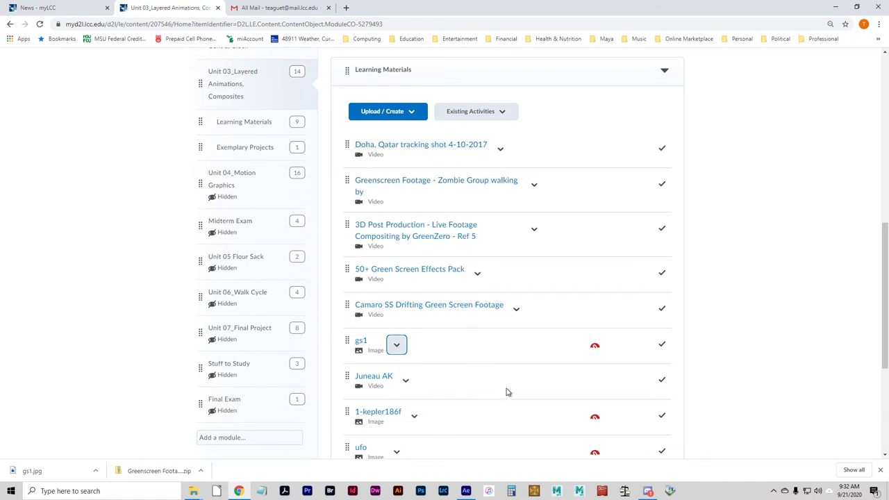
Step: Download the Juneau AK video from its actions dropdown in Learning Materials
scroll(down, 3)
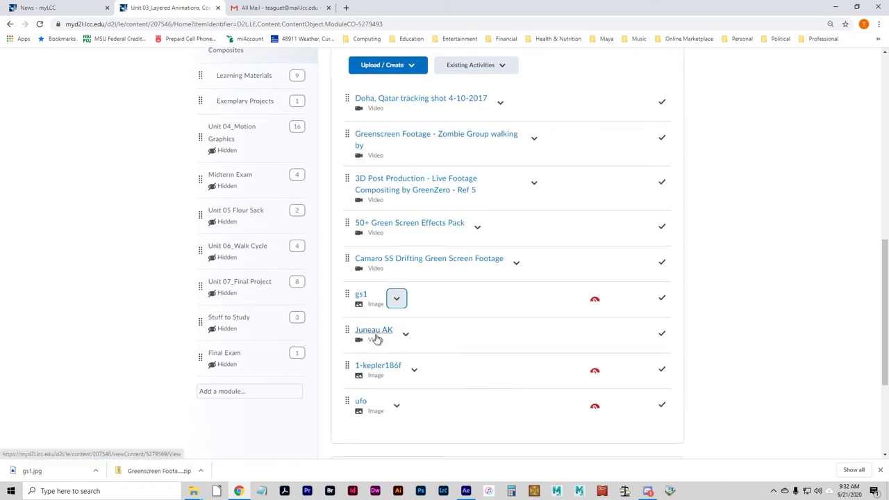
click(406, 335)
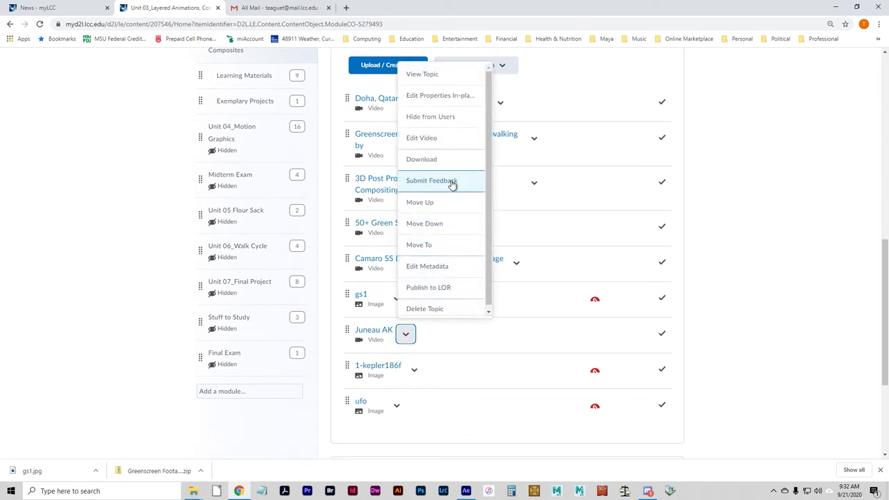
click(421, 159)
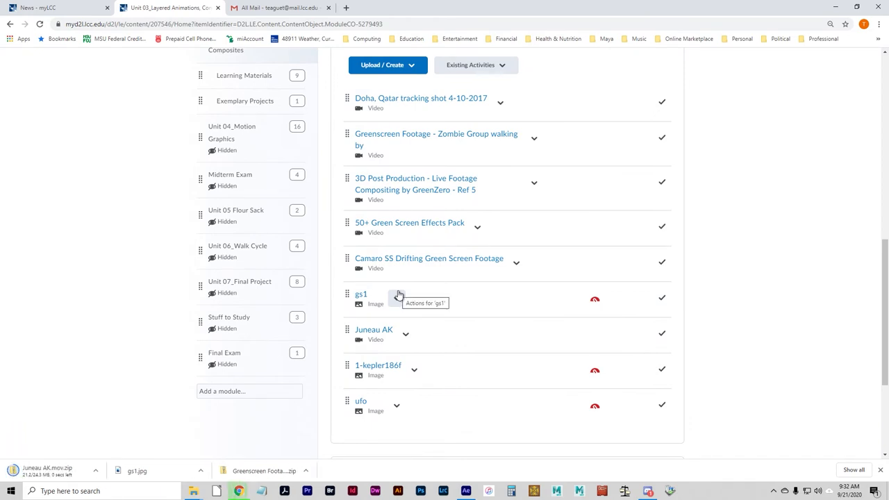
mouse_move(371, 283)
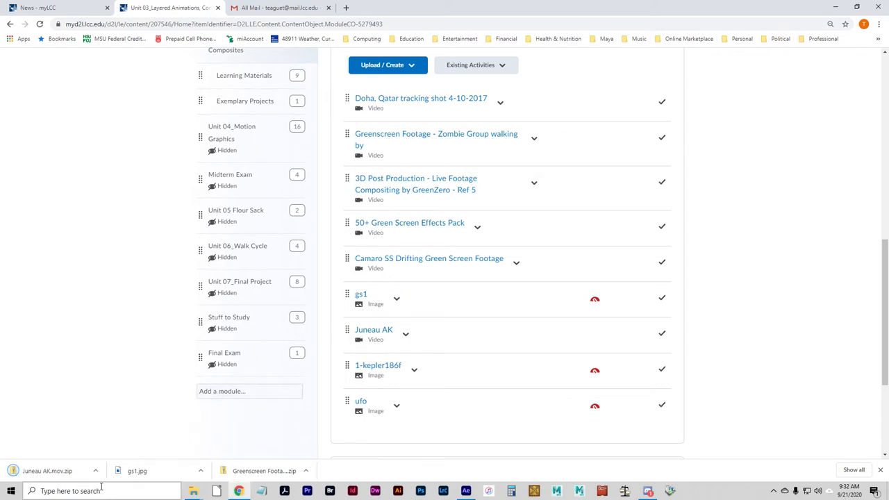
Step: Copy Juneau AK.mov from the downloaded zip and open Z-Junk > AfterEffects_Tutorial3
click(200, 471)
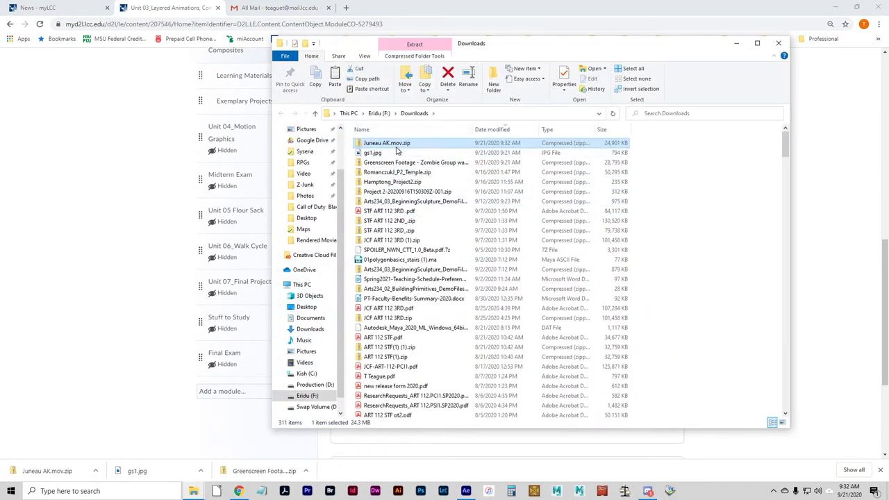
double_click(386, 143)
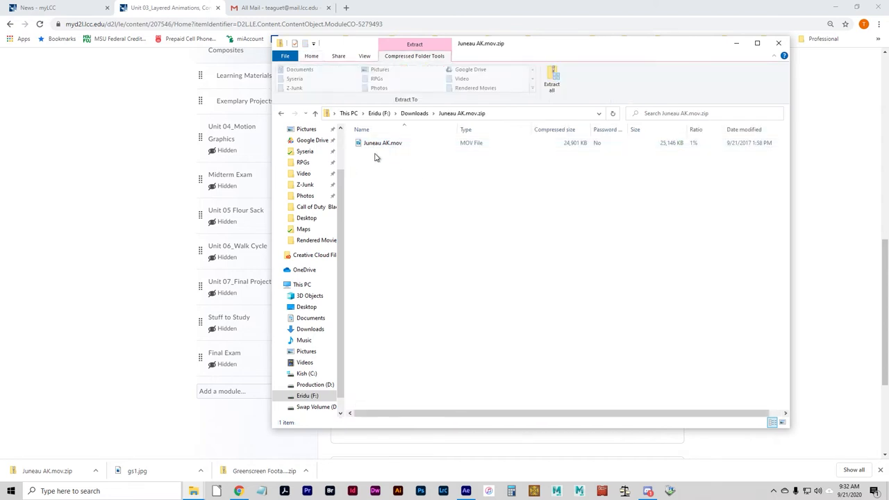
right_click(383, 143)
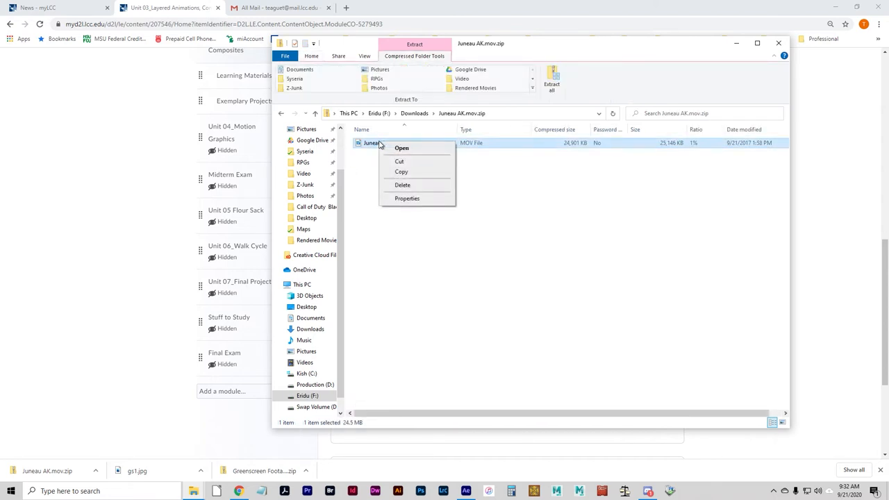
mouse_move(402, 172)
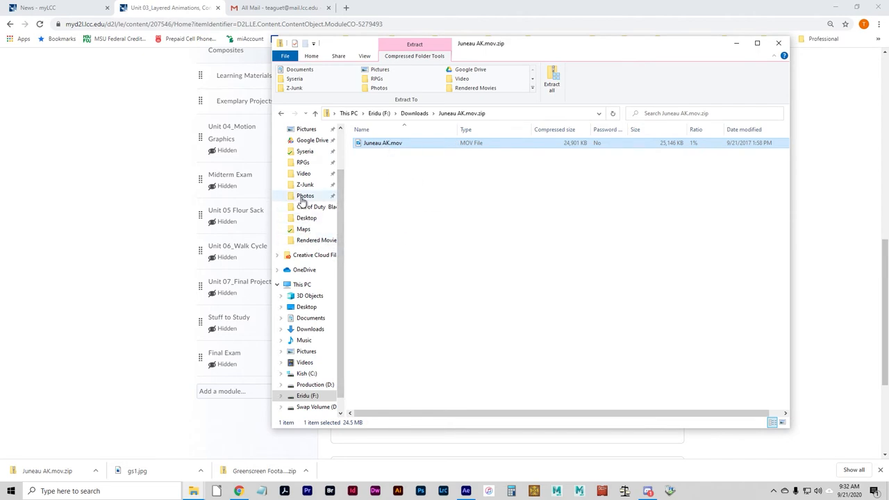
click(305, 184)
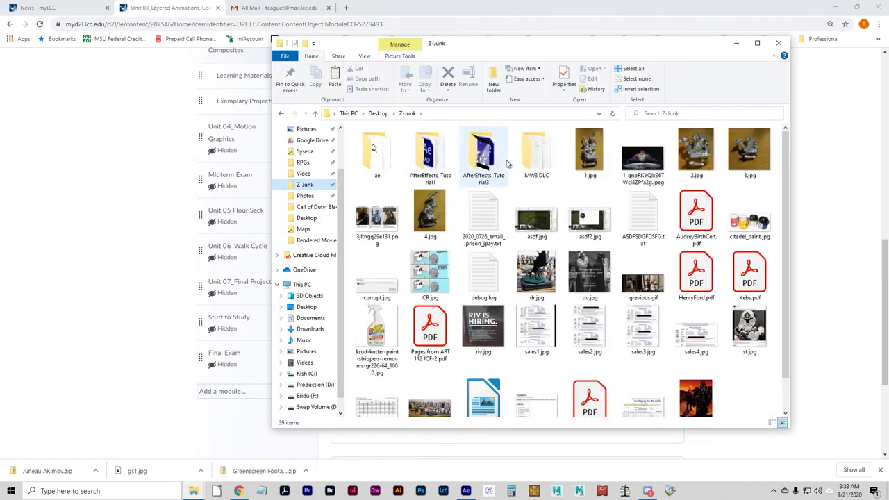
double_click(484, 147)
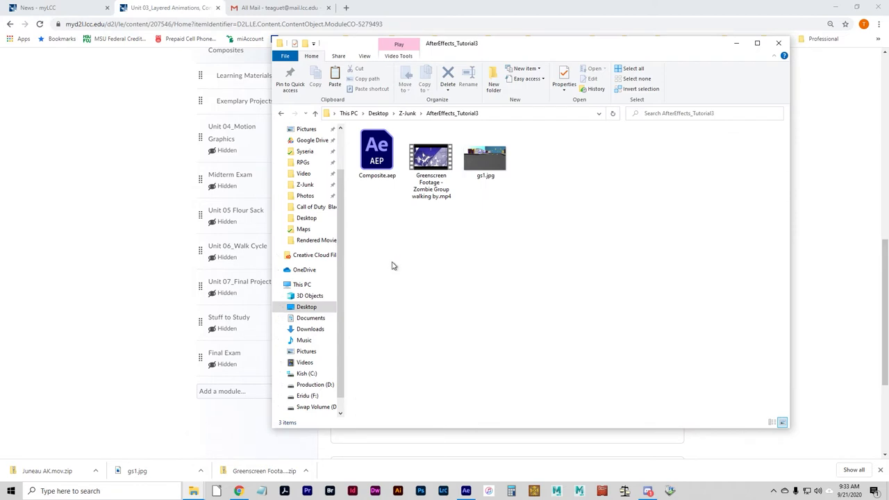
mouse_move(506, 315)
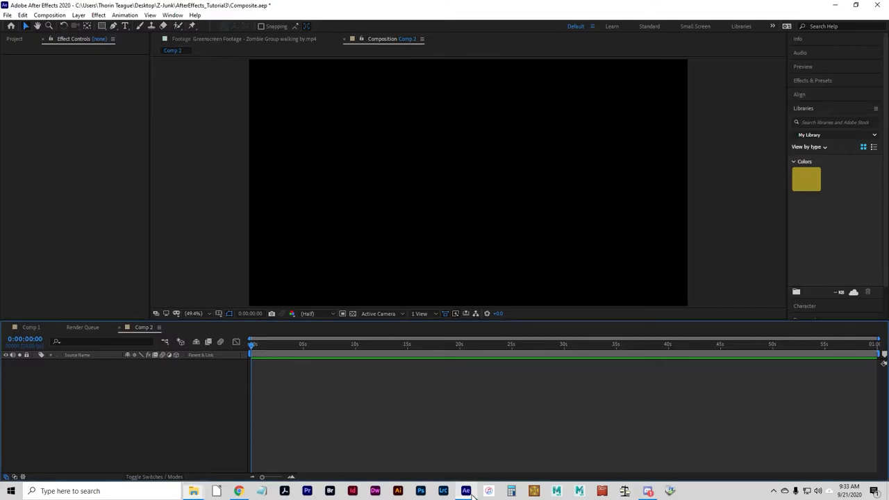
mouse_move(225, 416)
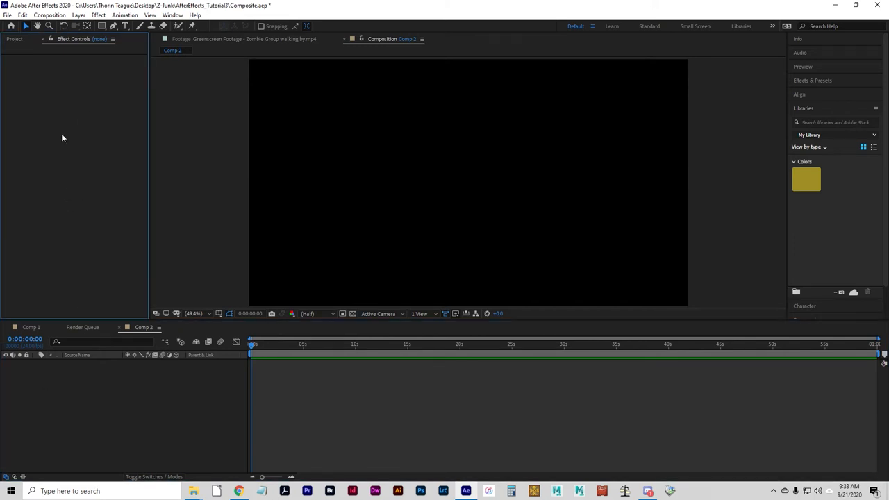
mouse_move(83, 131)
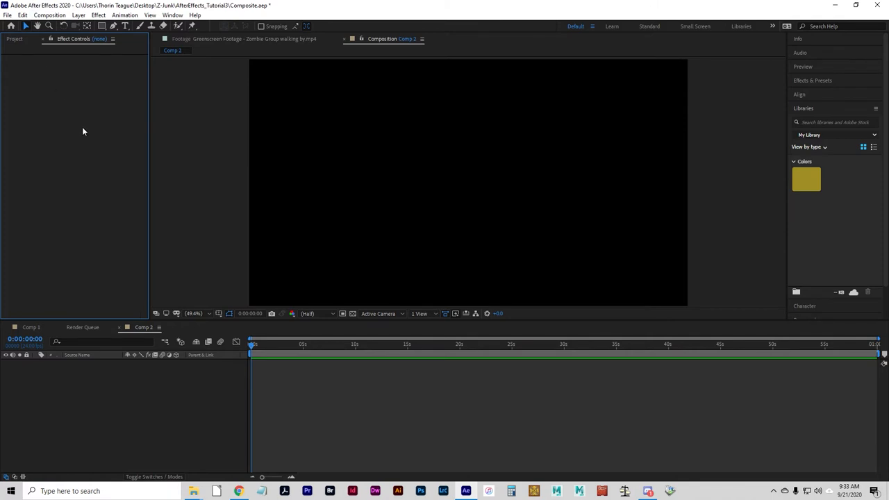
mouse_move(94, 171)
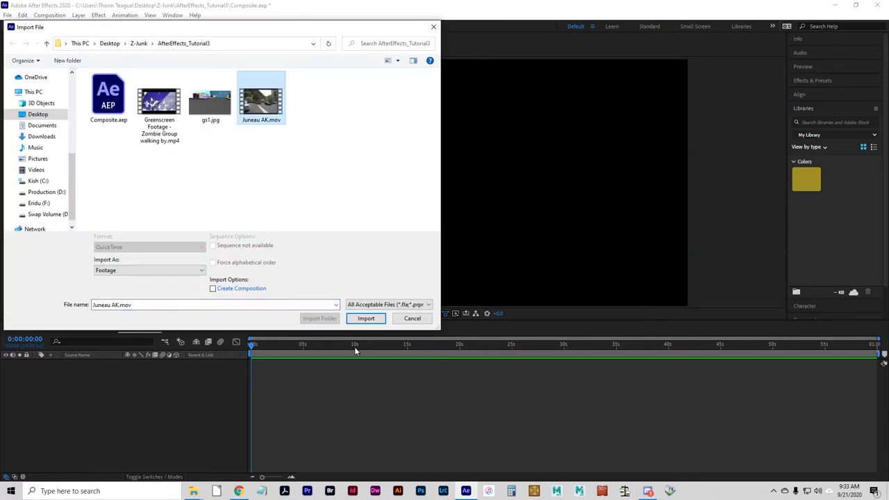
Step: Import Juneau AK.mov into the project for use in Comp 2
click(367, 319)
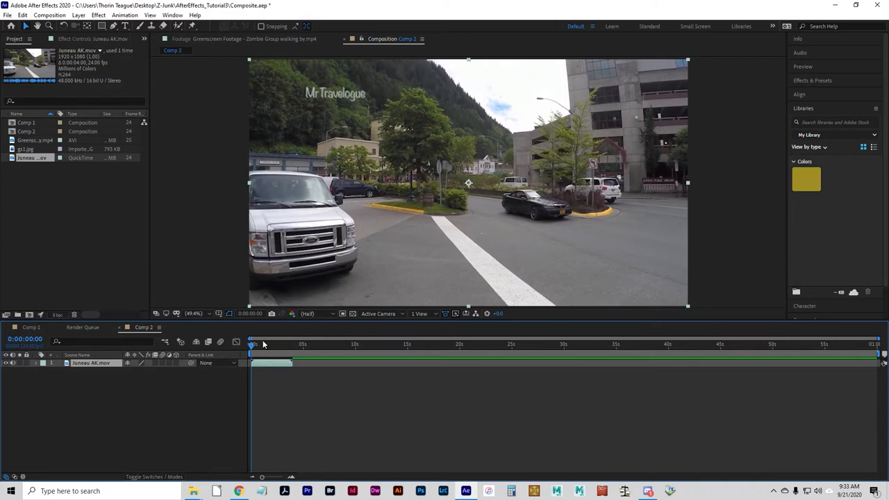
Step: Open Comp 2 showing the Juneau AK.mov footage layer in the timeline
drag(253, 345, 292, 346)
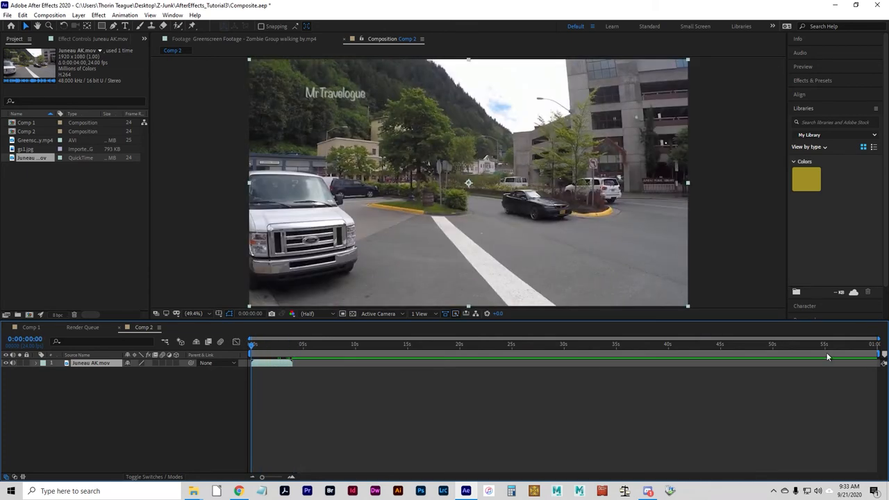
mouse_move(882, 354)
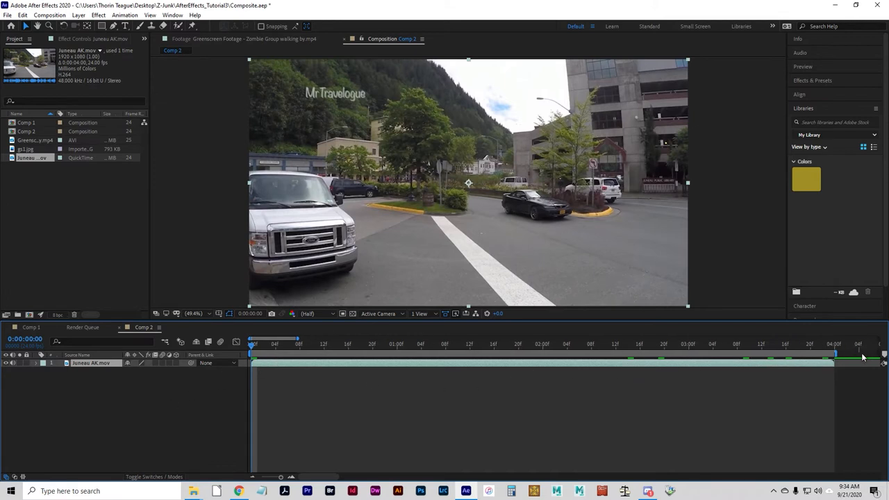
mouse_move(279, 349)
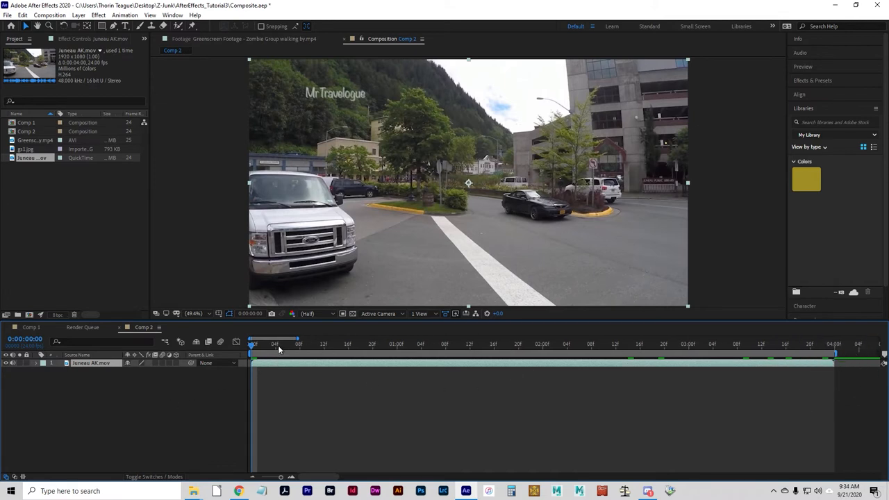
mouse_move(398, 85)
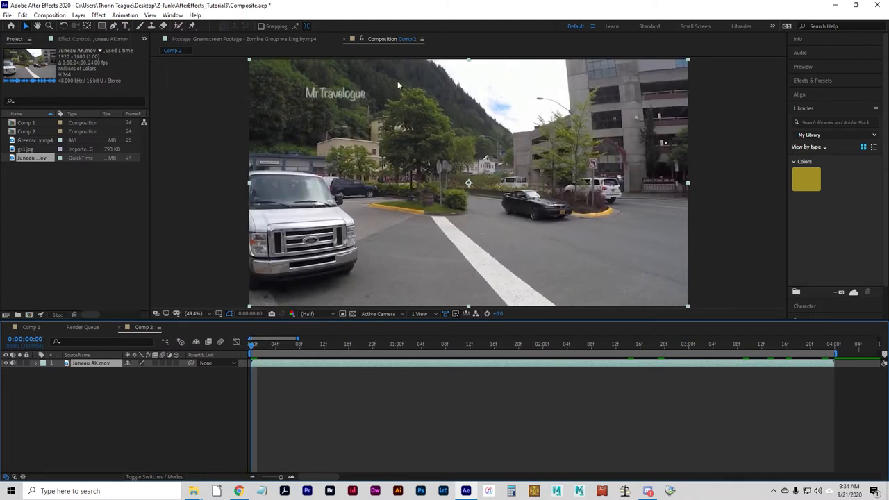
mouse_move(480, 230)
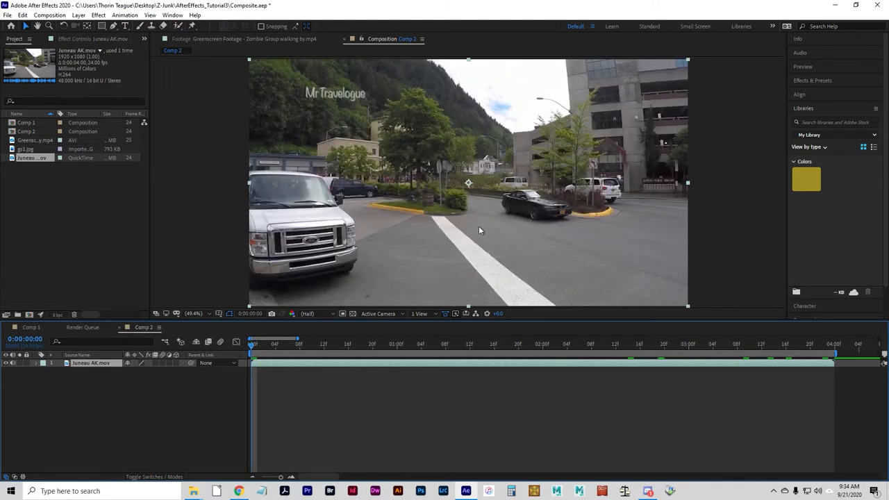
mouse_move(479, 251)
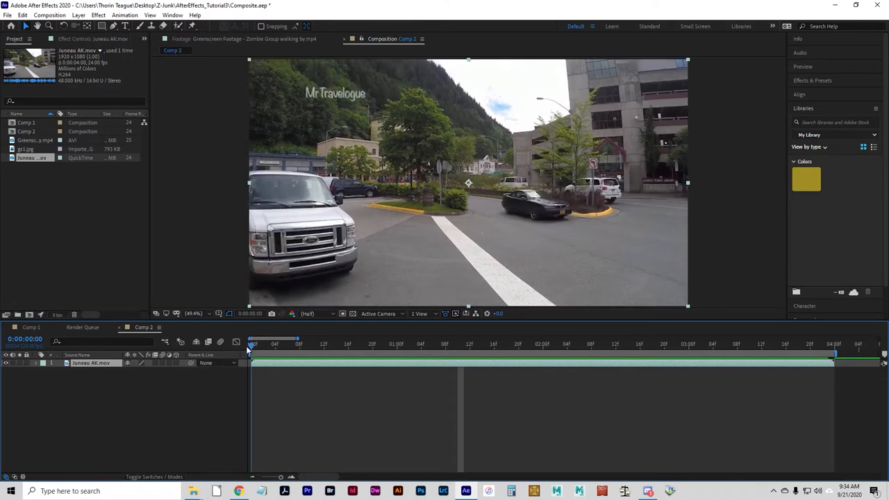
Step: Preview the Juneau clip and move the time indicator to 0:00:01:10
click(445, 343)
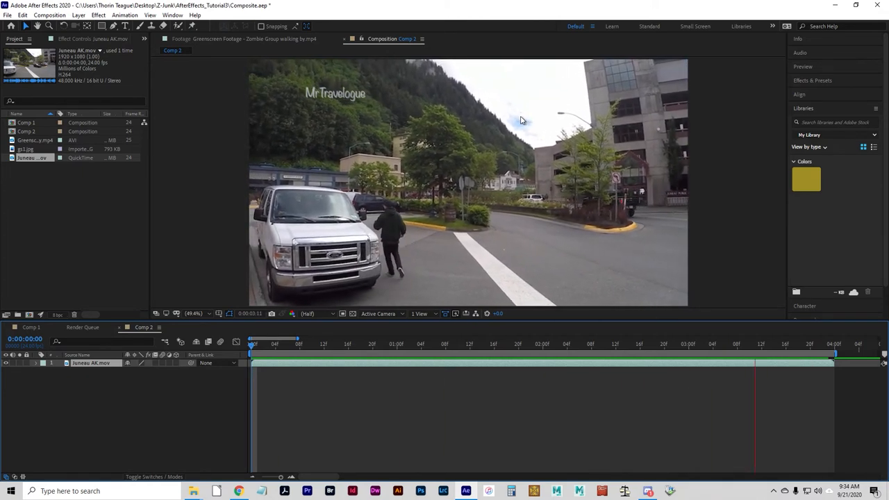
click(469, 344)
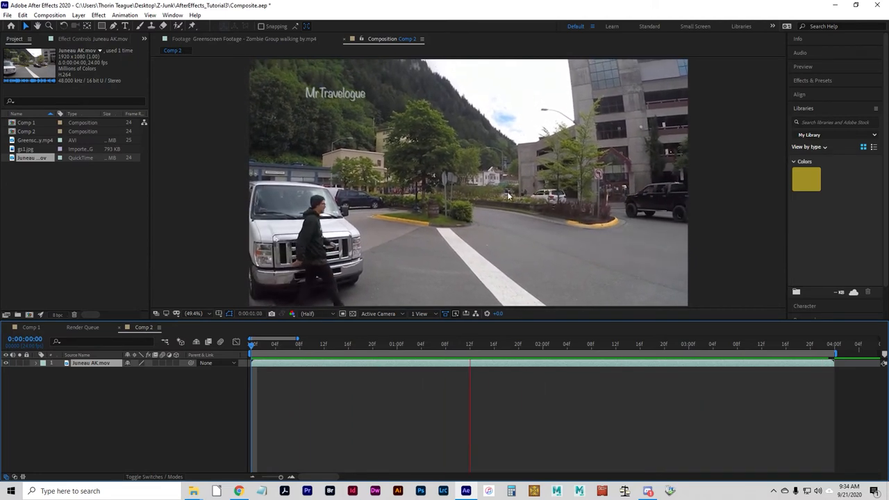
drag(469, 344, 768, 344)
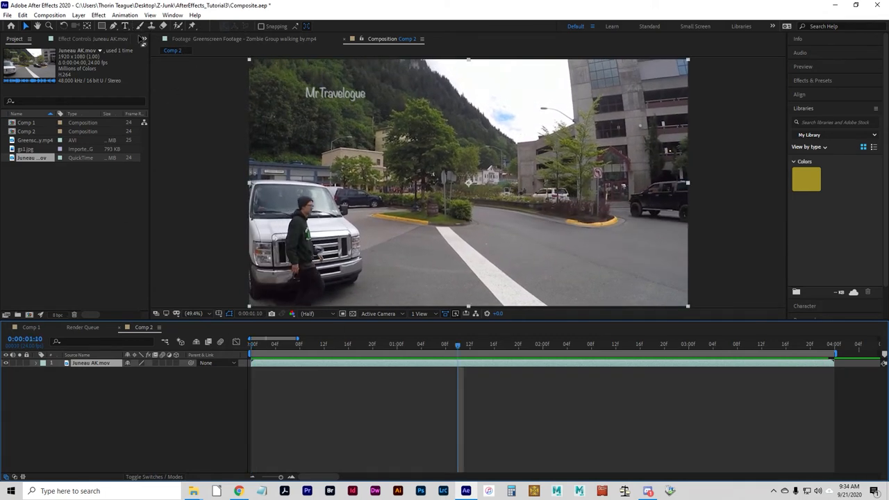
click(102, 25)
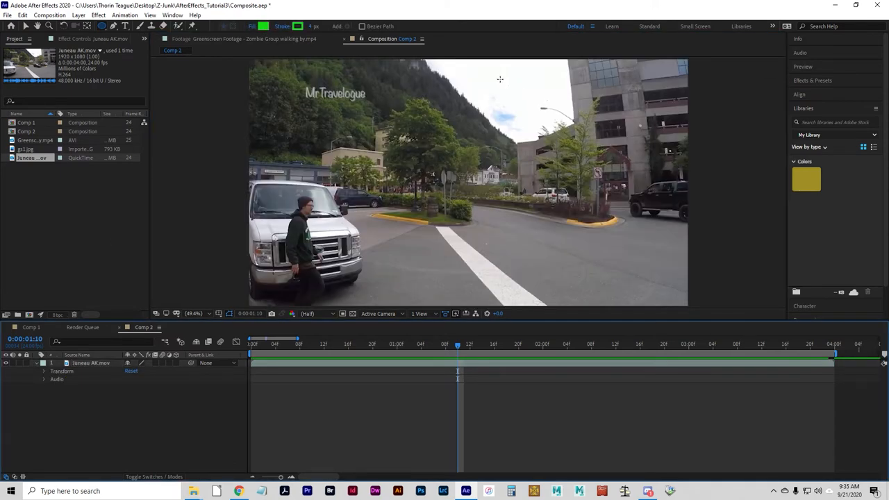
Step: Draw a green ellipse in the sky and return to the first frame
drag(490, 76, 537, 95)
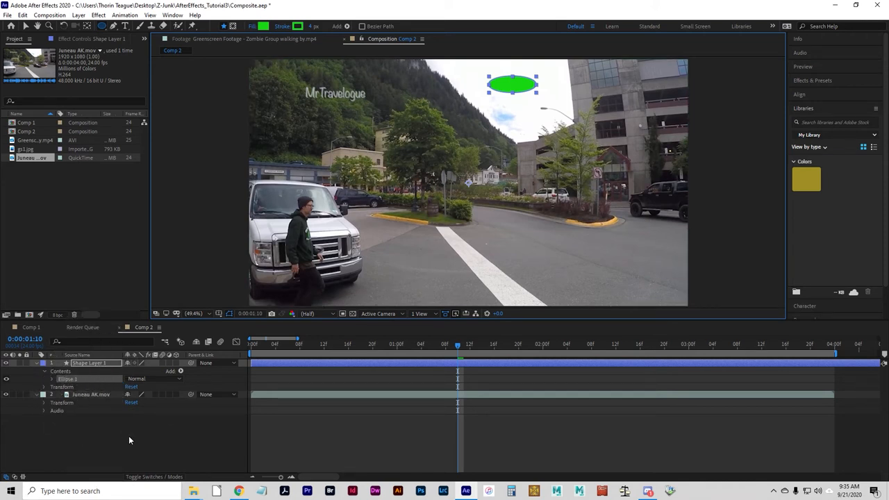
click(255, 344)
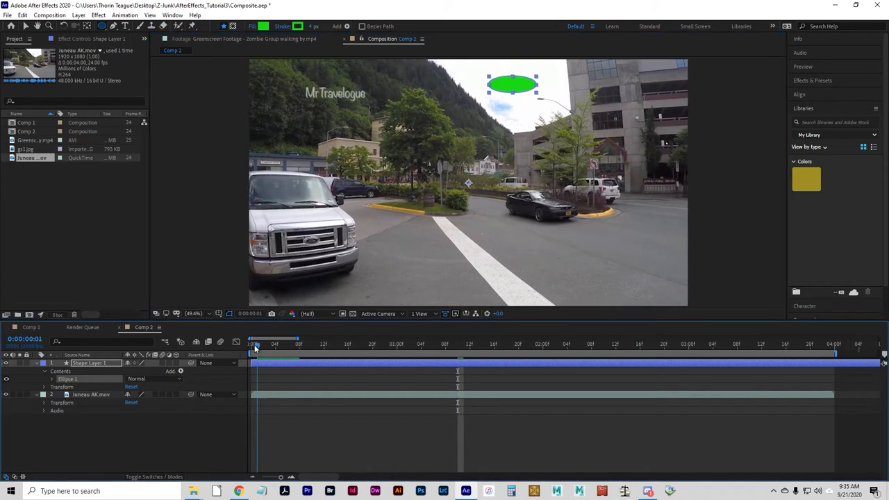
click(253, 340)
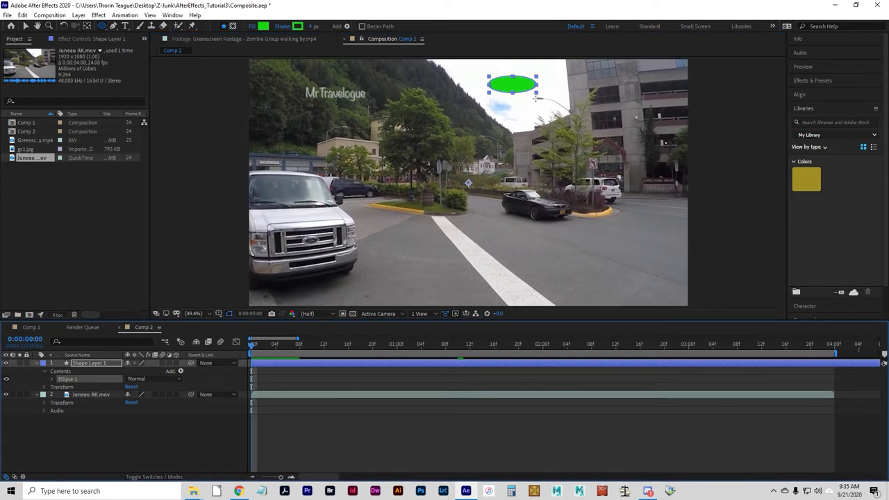
mouse_move(80, 293)
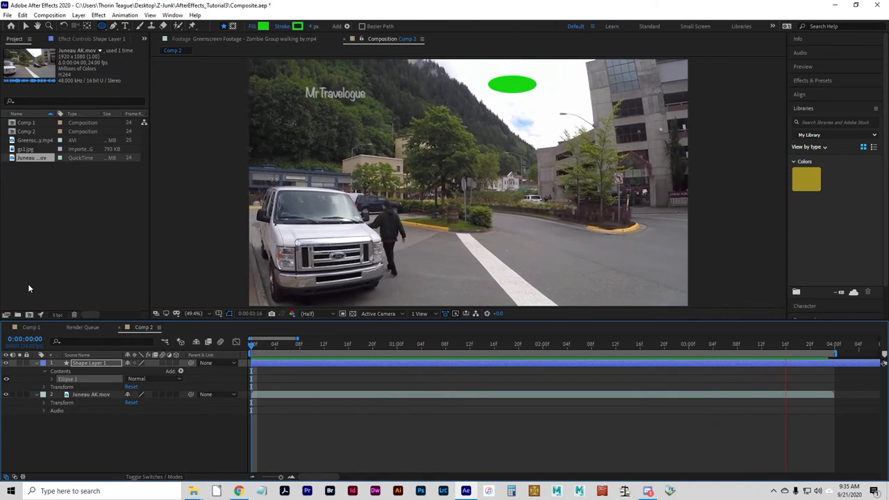
Step: Select the green ellipse, return to frame 0, and choose Rename on Shape Layer 1
click(500, 344)
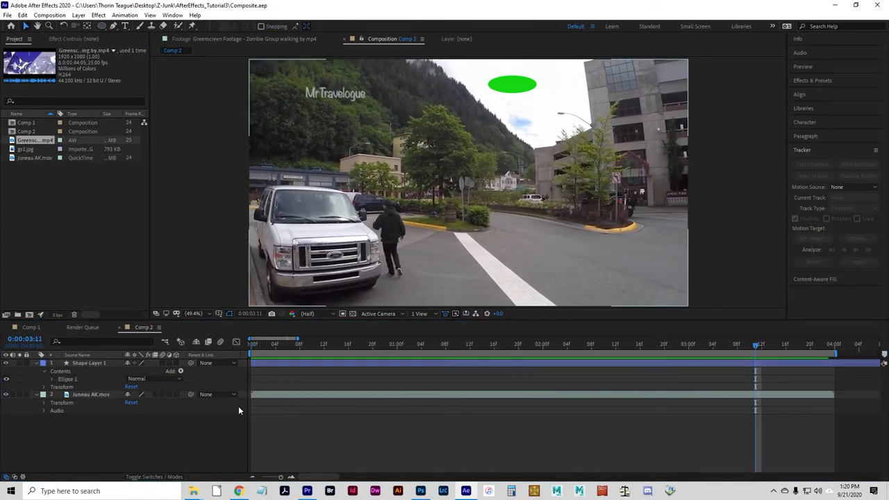
click(512, 84)
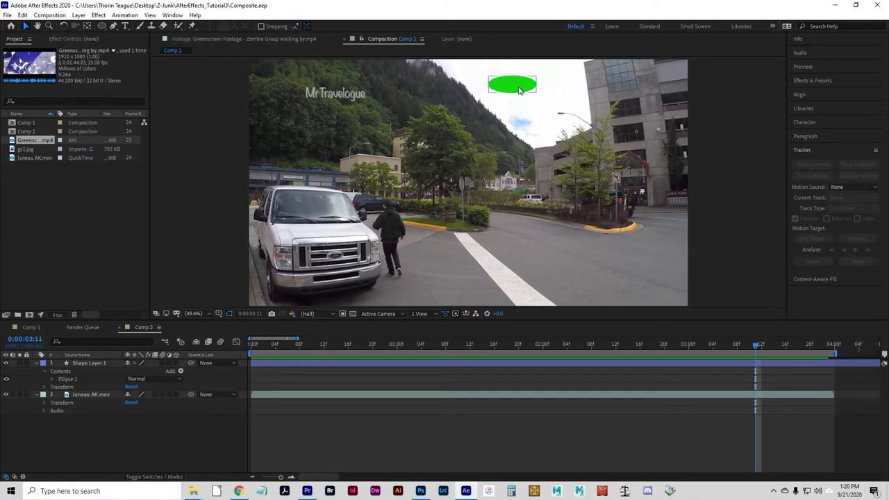
click(513, 85)
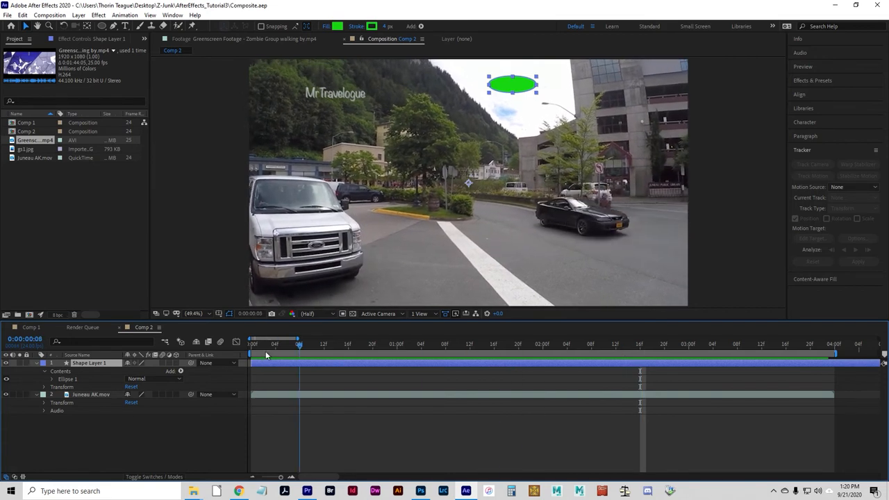
click(587, 344)
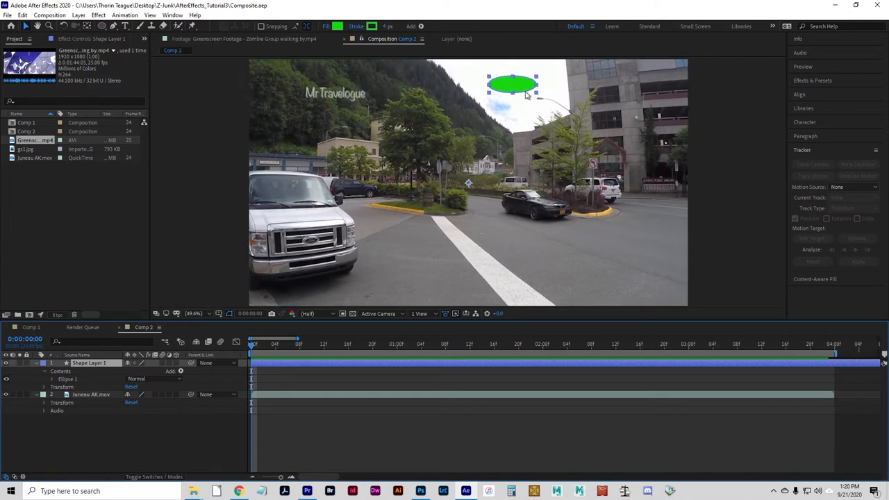
mouse_move(549, 145)
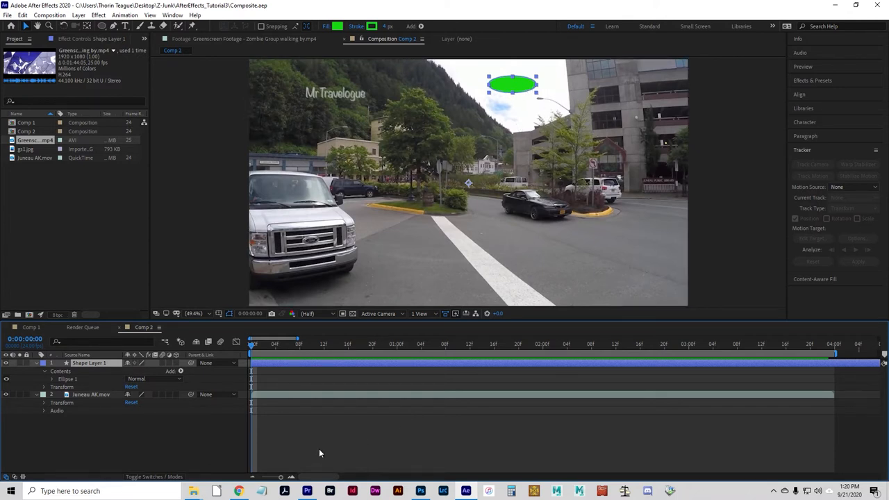
mouse_move(566, 108)
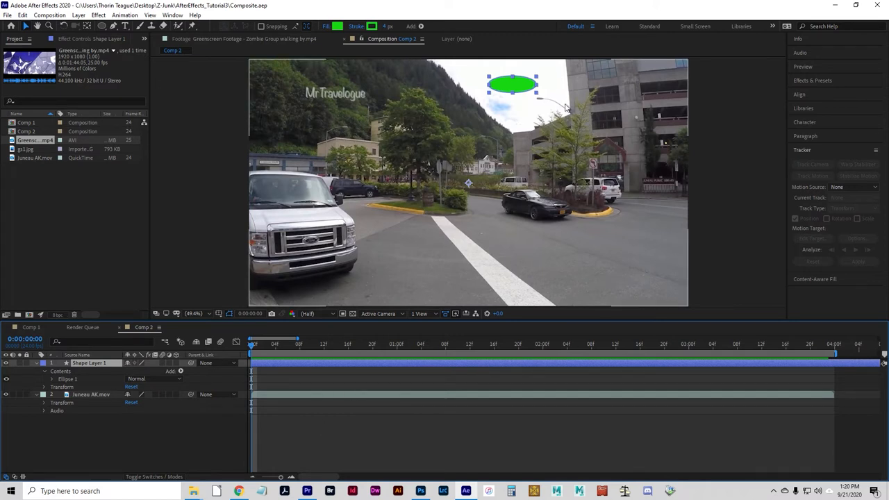
mouse_move(701, 209)
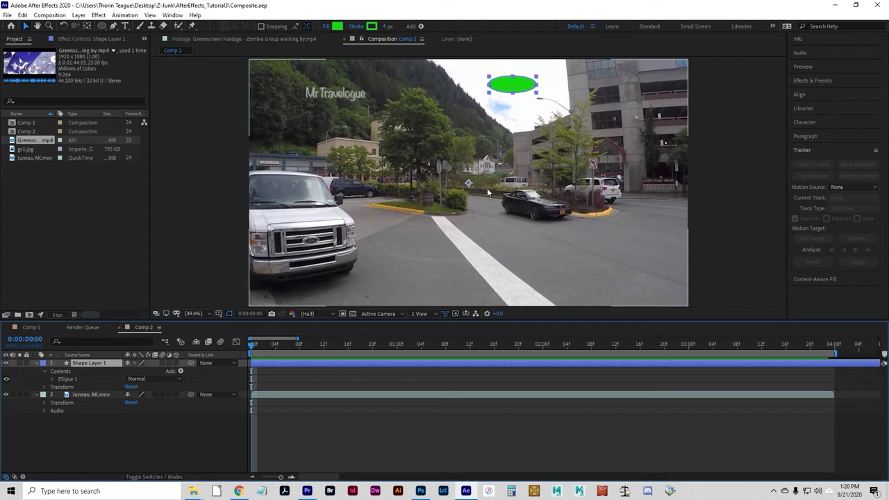
mouse_move(531, 285)
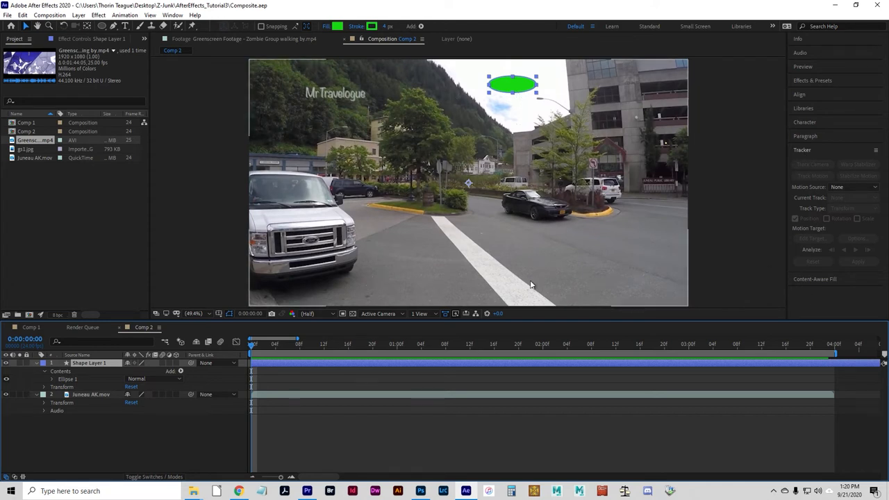
mouse_move(413, 330)
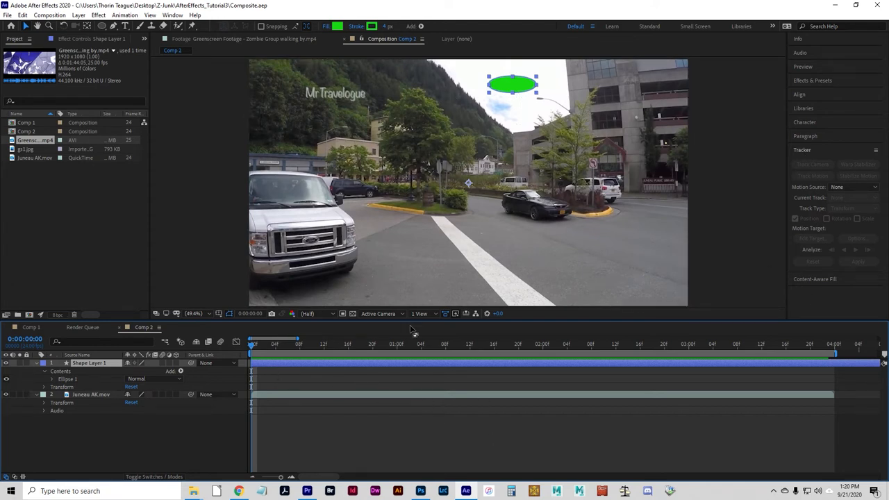
mouse_move(424, 194)
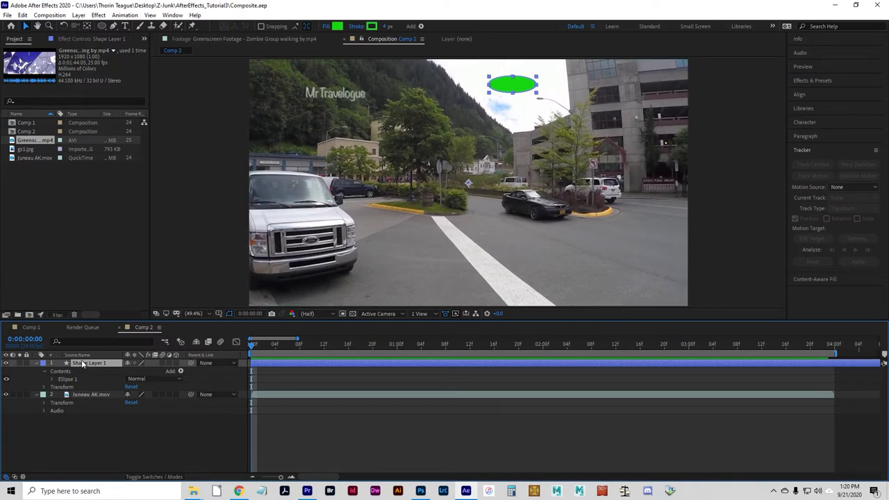
right_click(82, 363)
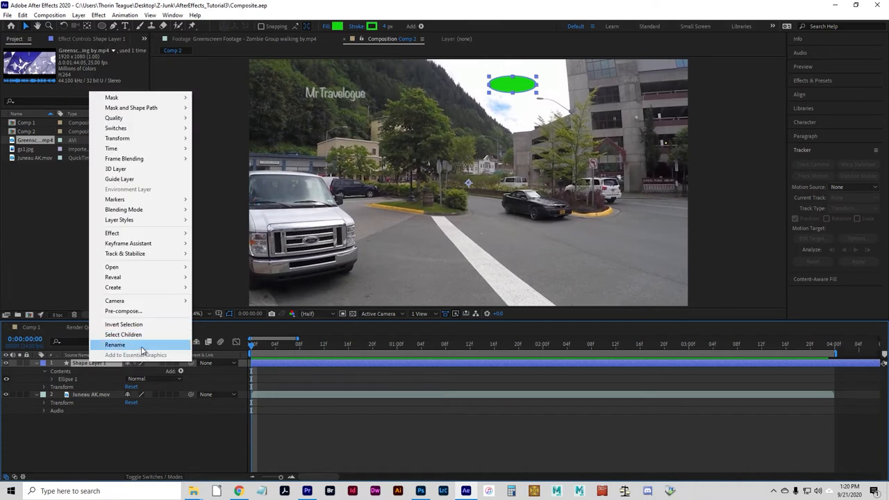
click(115, 345)
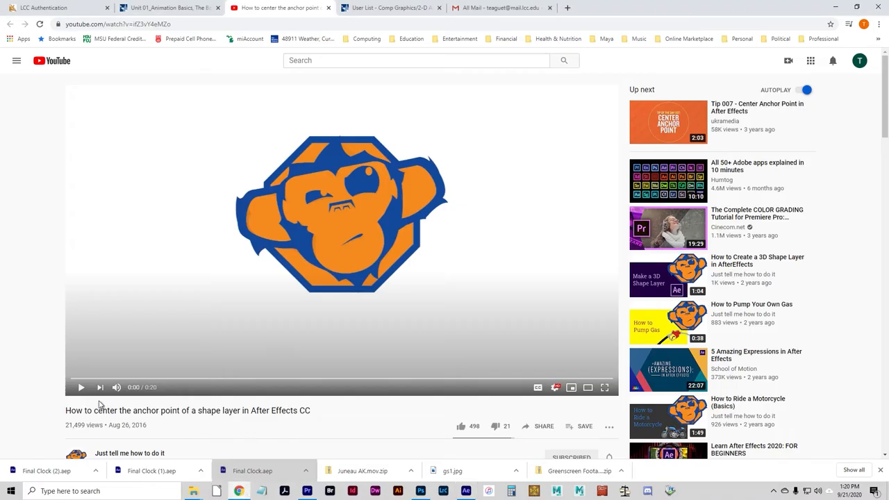
Step: Play the anchor point tutorial on YouTube in full screen
click(605, 388)
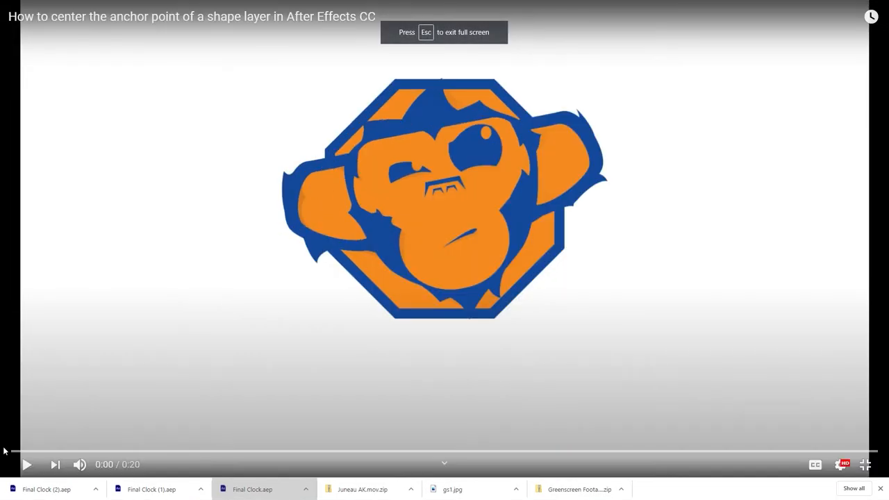
mouse_move(26, 465)
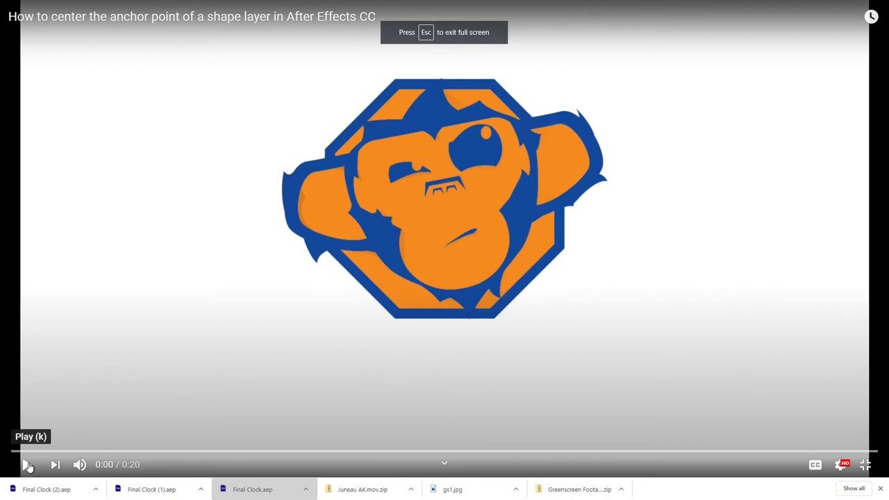
click(27, 465)
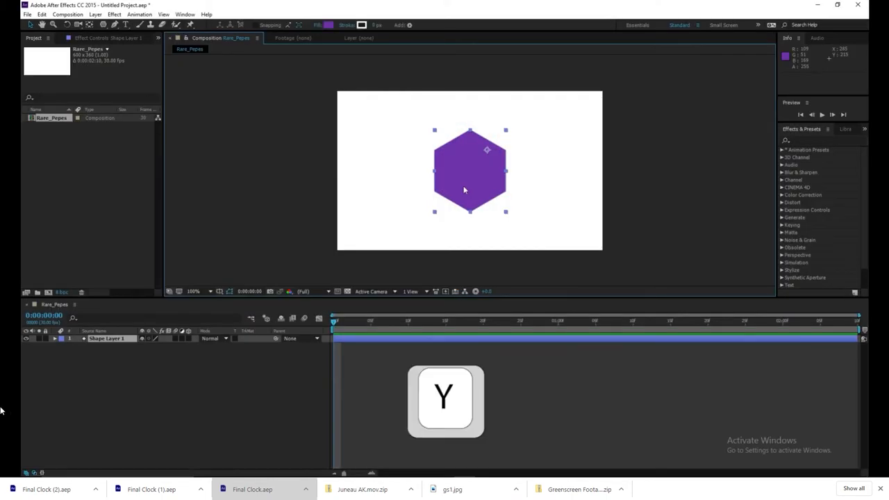
Step: Pause the tutorial and exit full screen to return to After Effects
key(y)
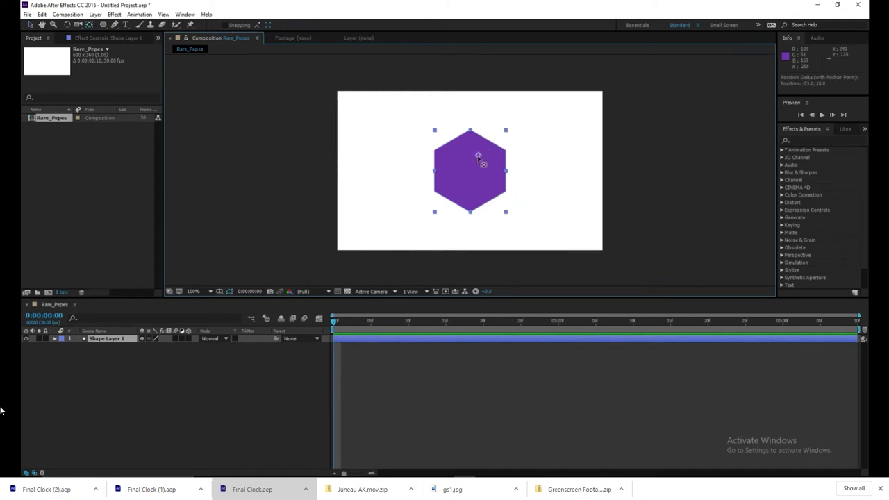
key(ctrl)
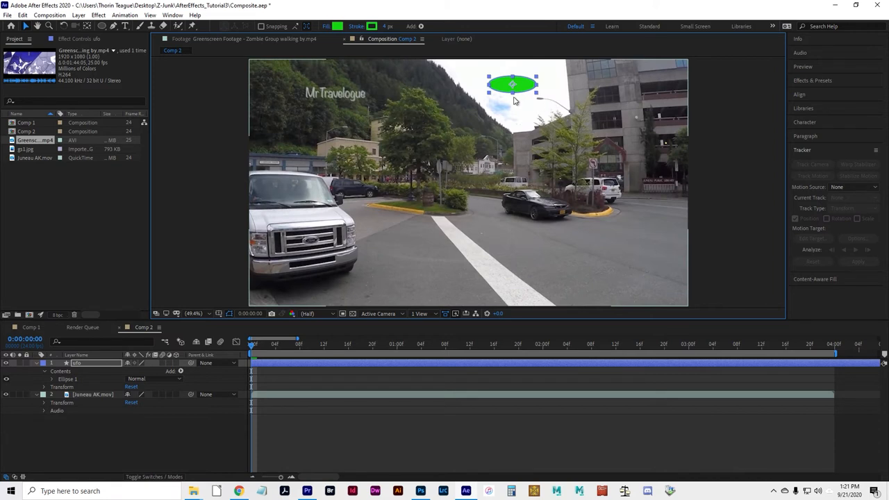
mouse_move(526, 94)
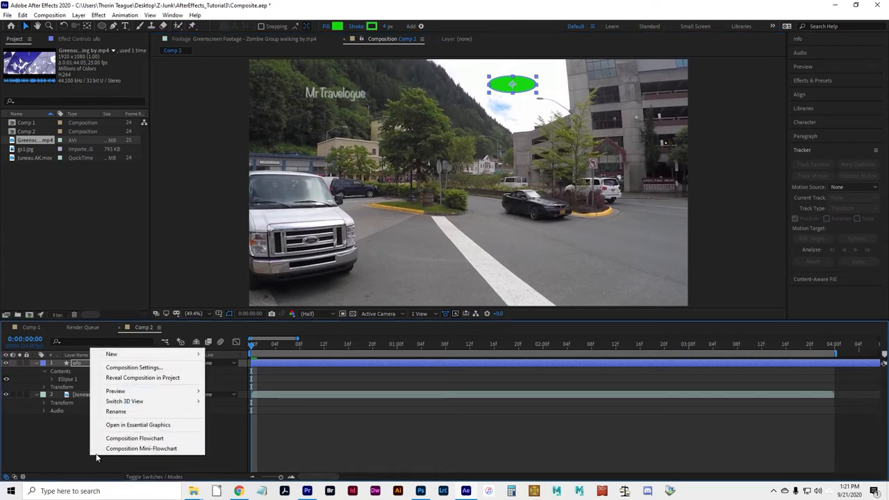
mouse_move(111, 354)
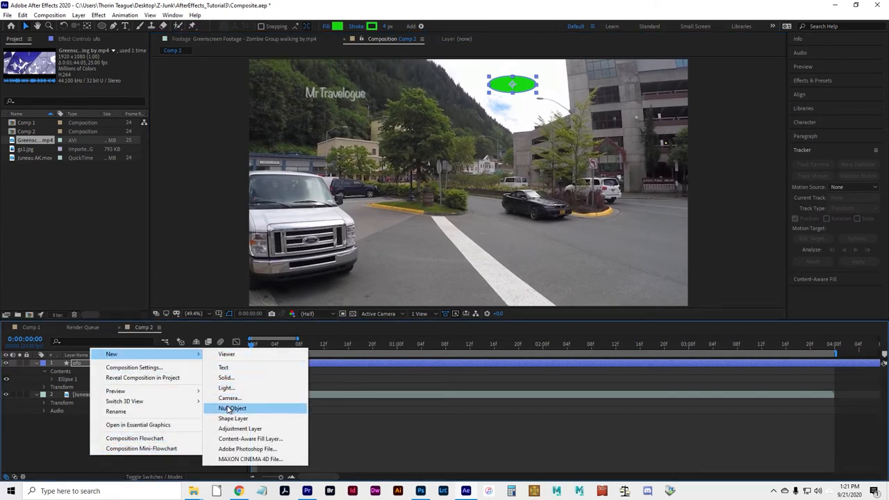
Step: Add a Null Object (Null 1) at the top of Comp 2
click(232, 408)
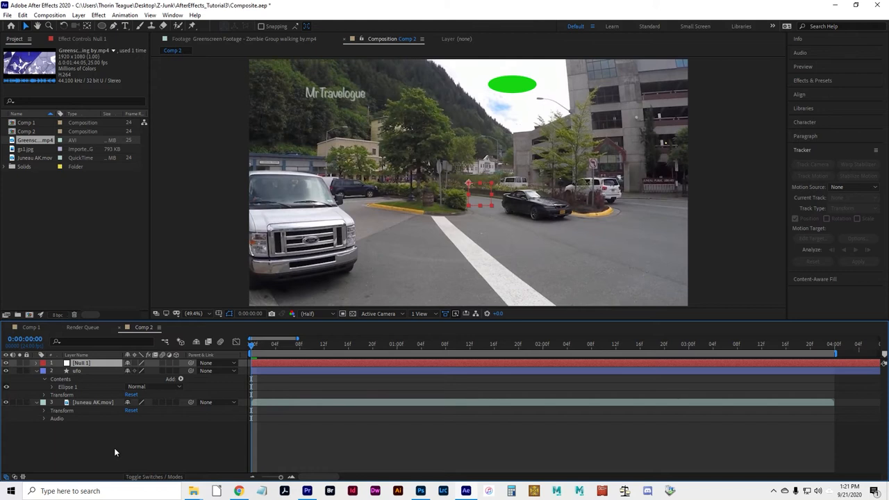
mouse_move(197, 372)
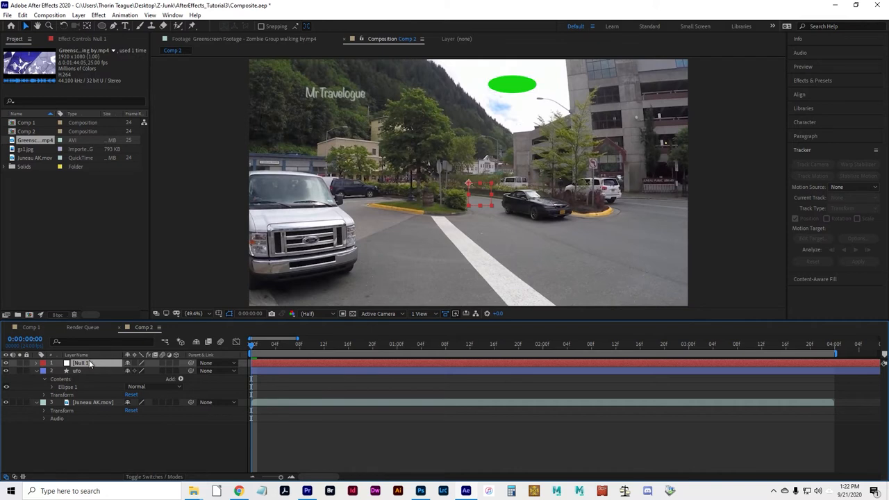
Step: Rename Null 1 to 'ufo parent' and set it as the ufo layer's parent
right_click(89, 364)
text(ufo parent)
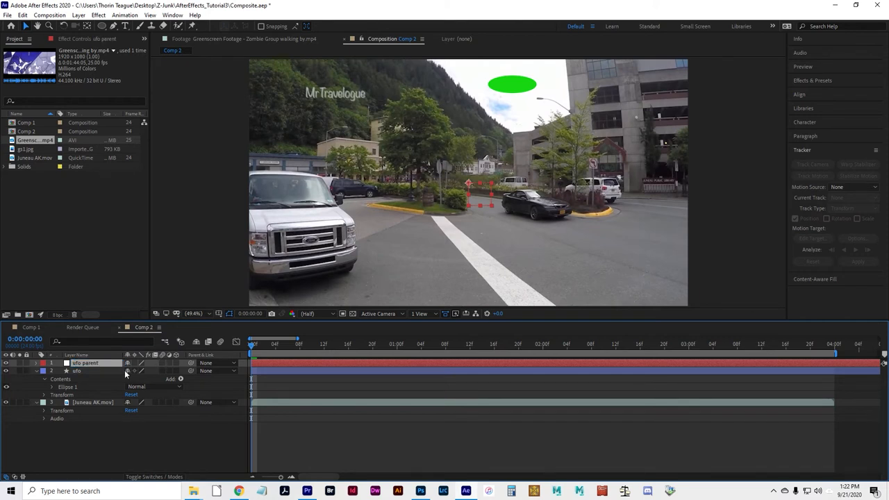
mouse_move(212, 370)
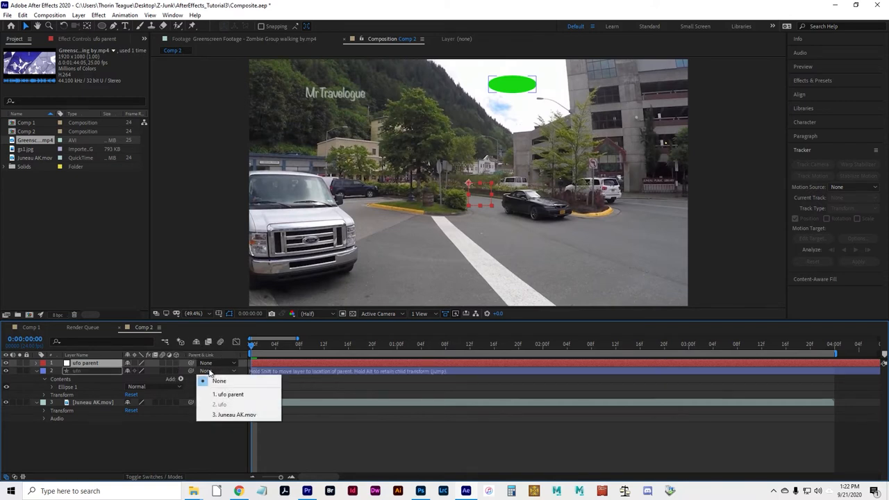
mouse_move(233, 397)
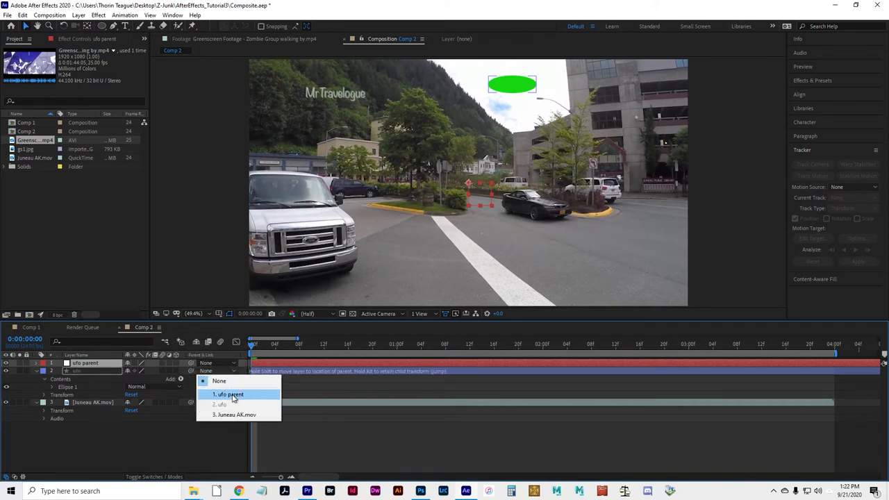
click(229, 394)
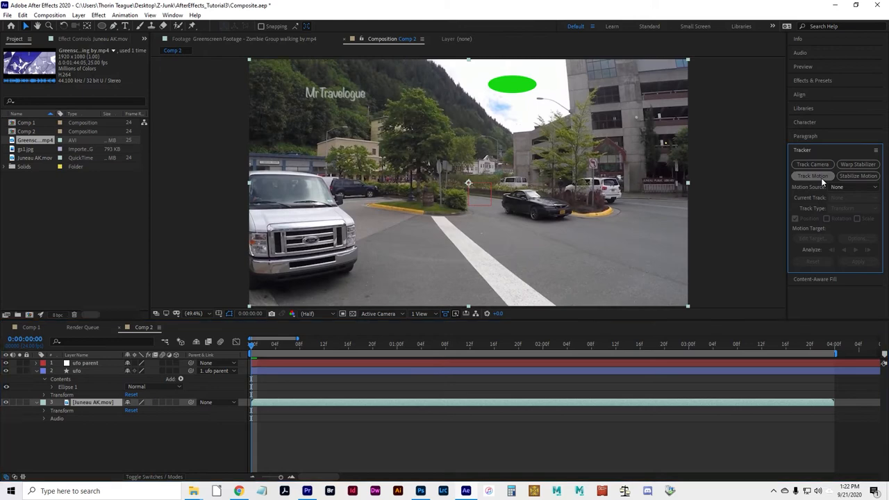
Step: Start Track Motion on Juneau AK.mov, creating Tracker 1
click(812, 165)
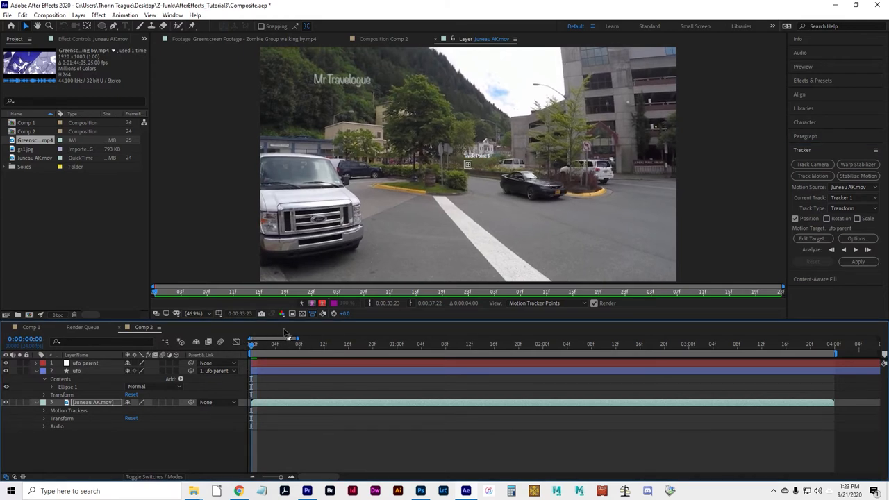
mouse_move(483, 148)
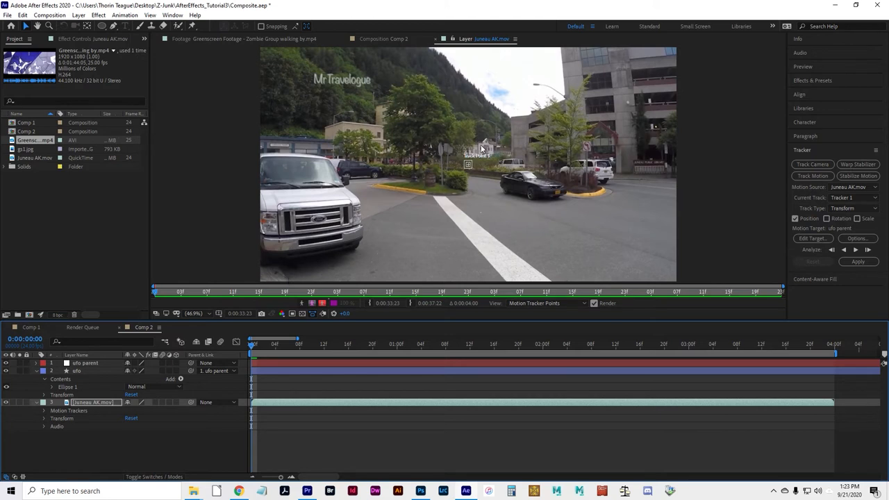
mouse_move(462, 169)
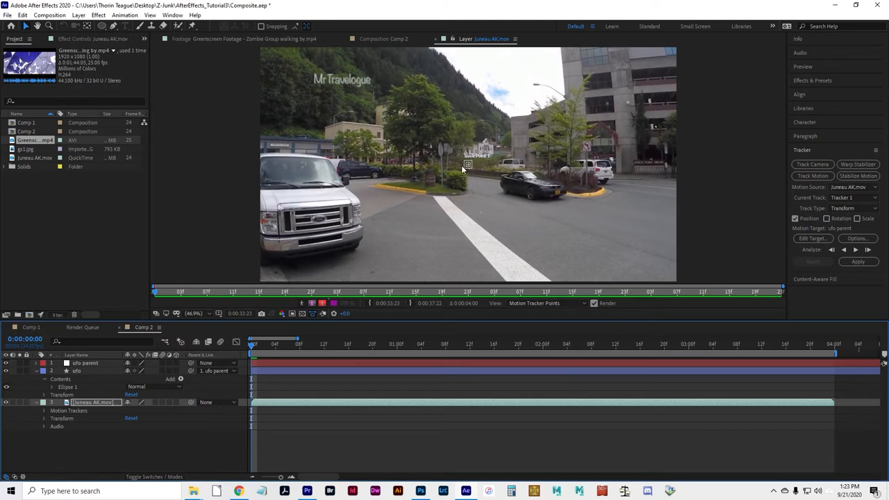
mouse_move(467, 167)
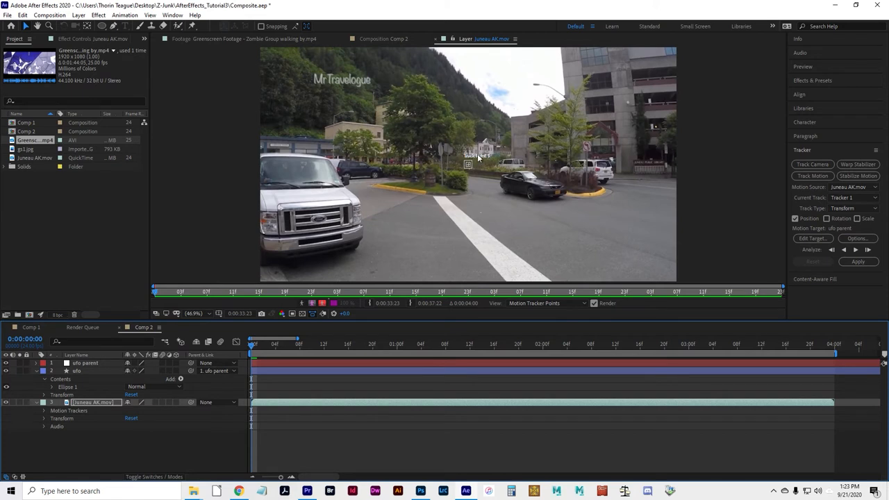
mouse_move(217, 393)
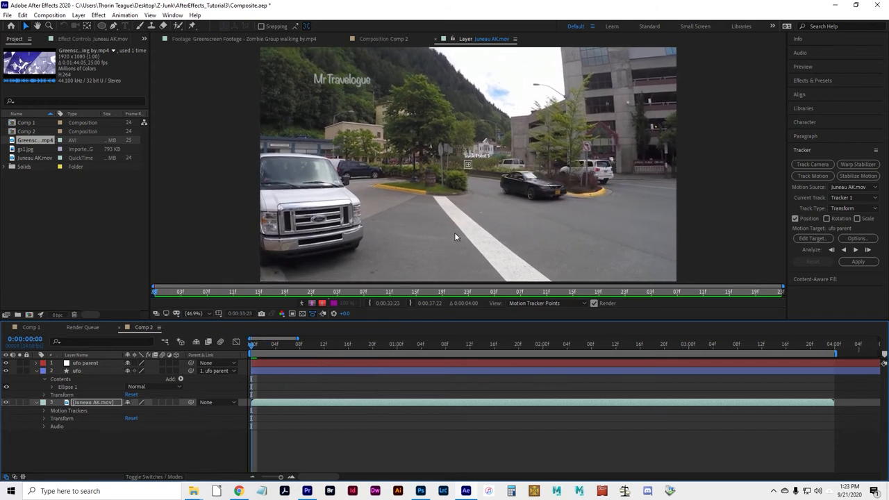
mouse_move(456, 209)
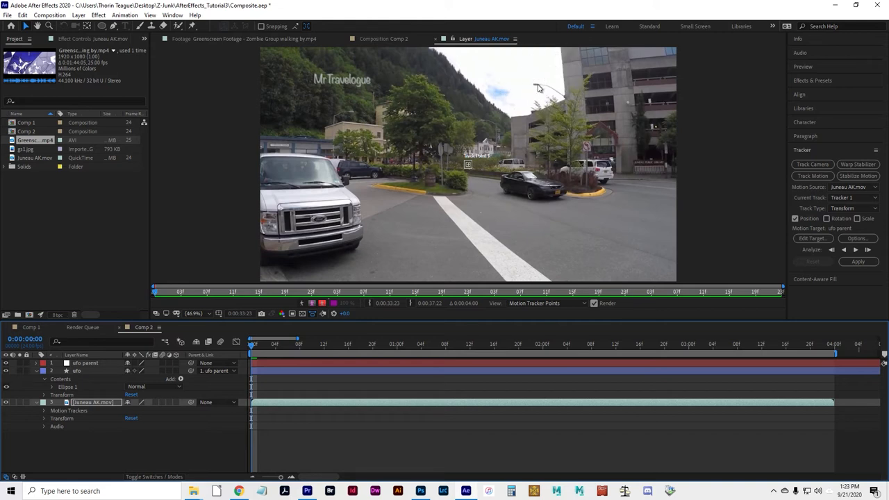
mouse_move(530, 88)
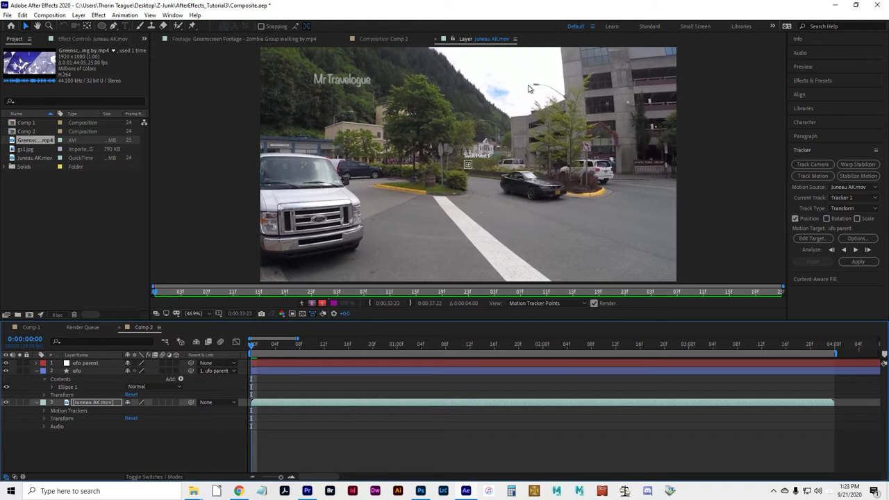
mouse_move(513, 172)
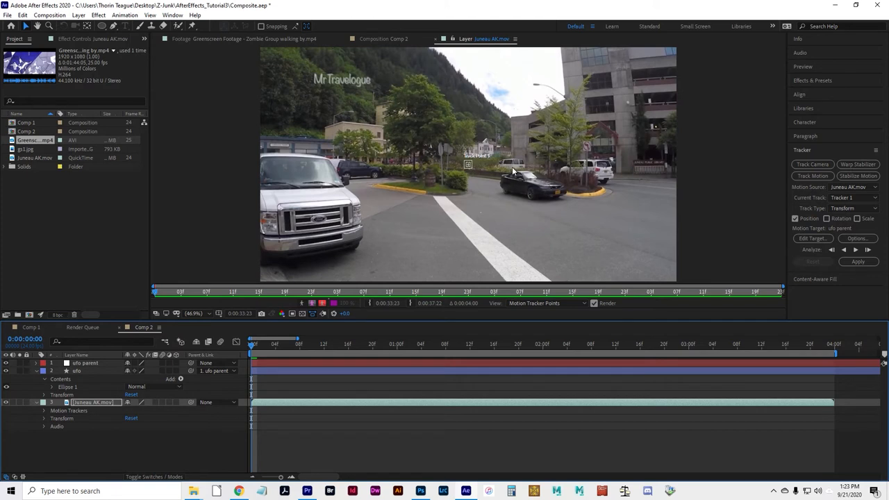
mouse_move(204, 314)
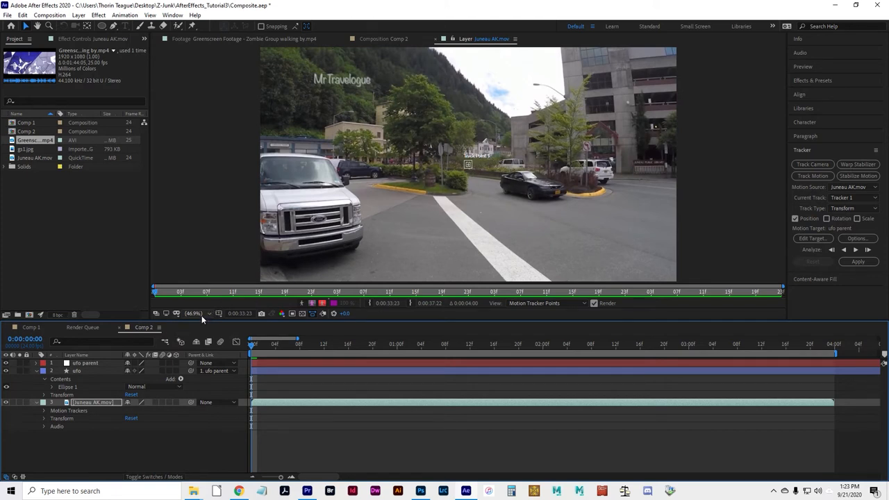
Step: Set the Layer panel magnification to 100% on the Juneau footage
click(194, 313)
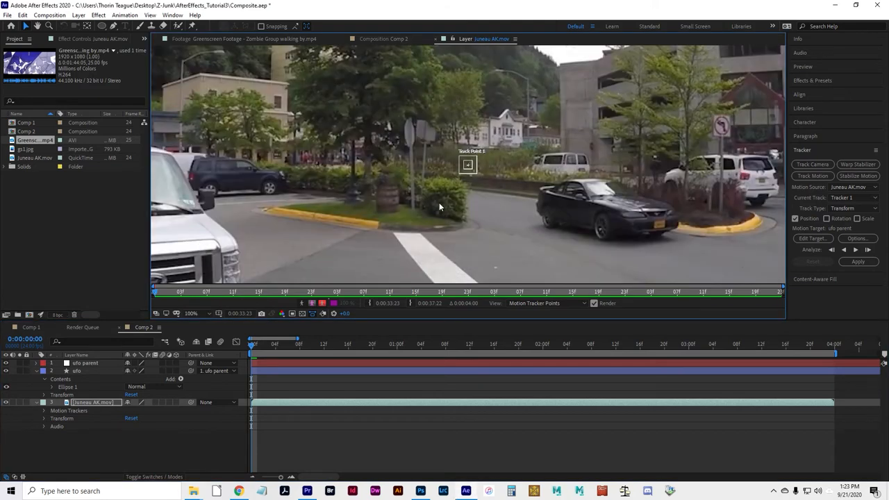
mouse_move(480, 173)
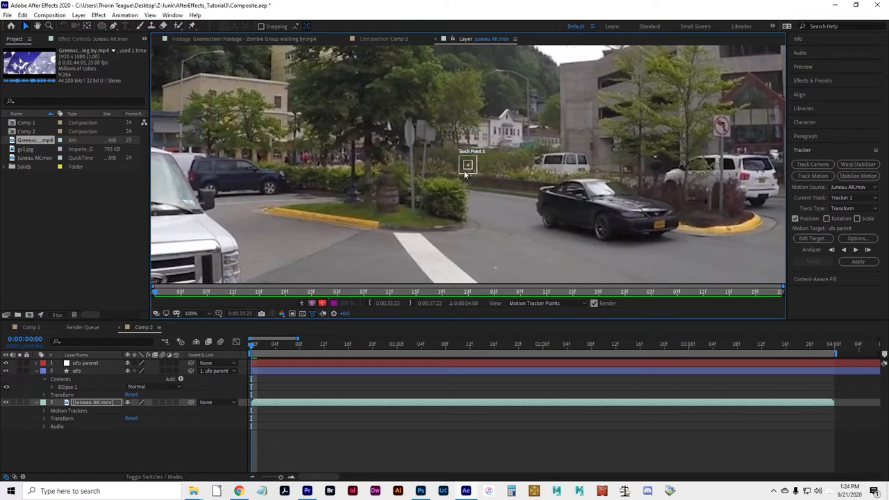
mouse_move(465, 173)
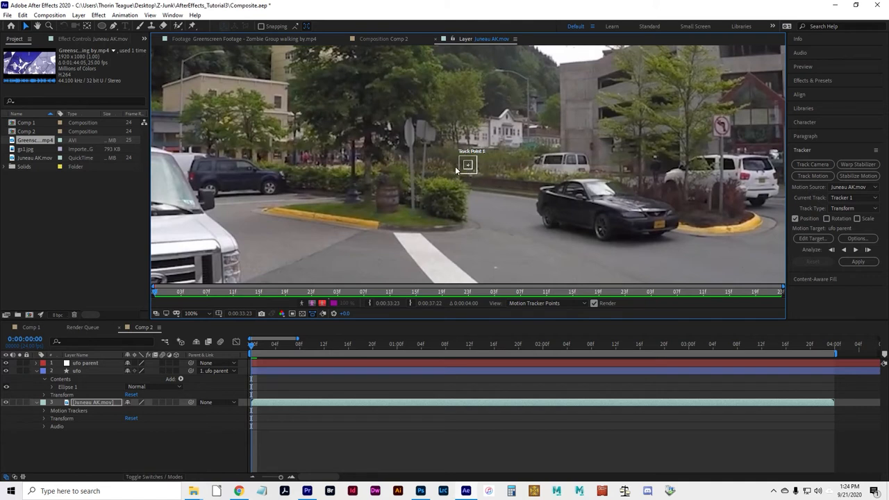
mouse_move(474, 172)
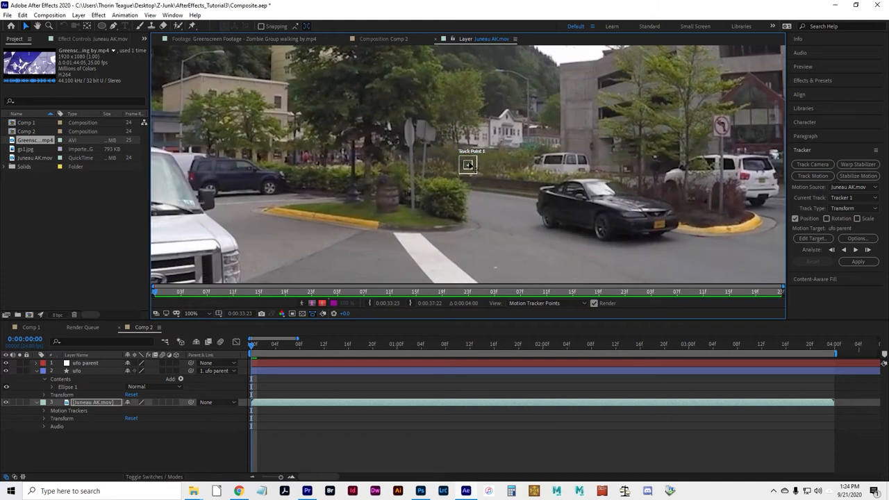
mouse_move(478, 170)
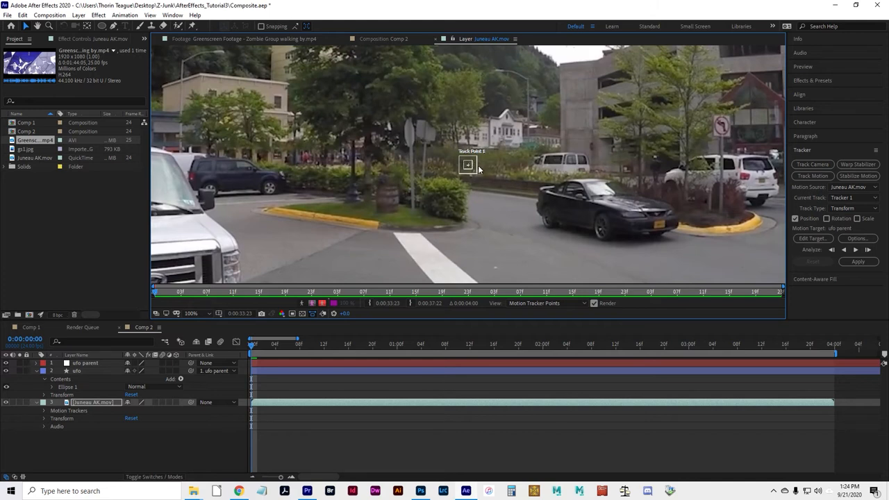
mouse_move(515, 174)
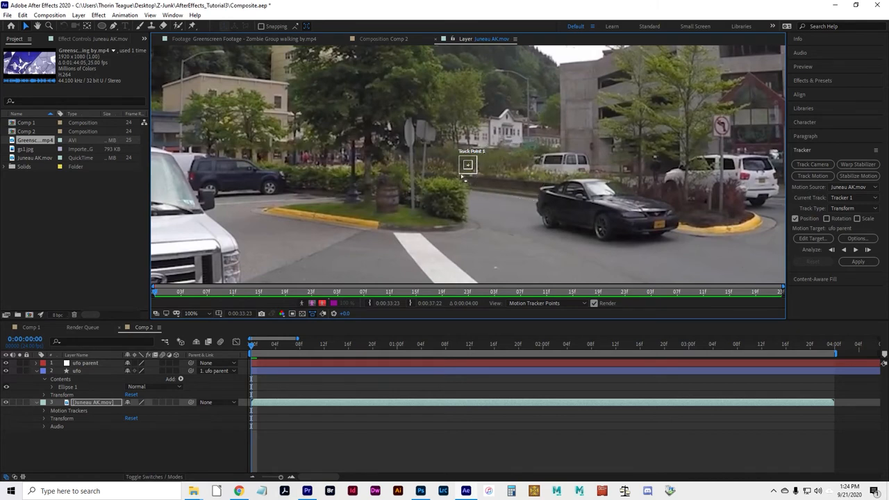
mouse_move(576, 115)
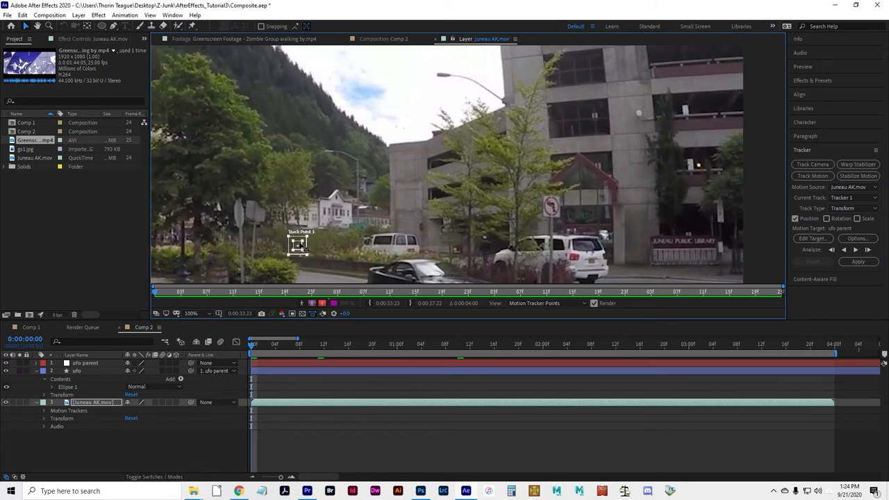
Step: Drag Track Point 1 up onto the street lamp's tip against the sky
drag(299, 243, 423, 104)
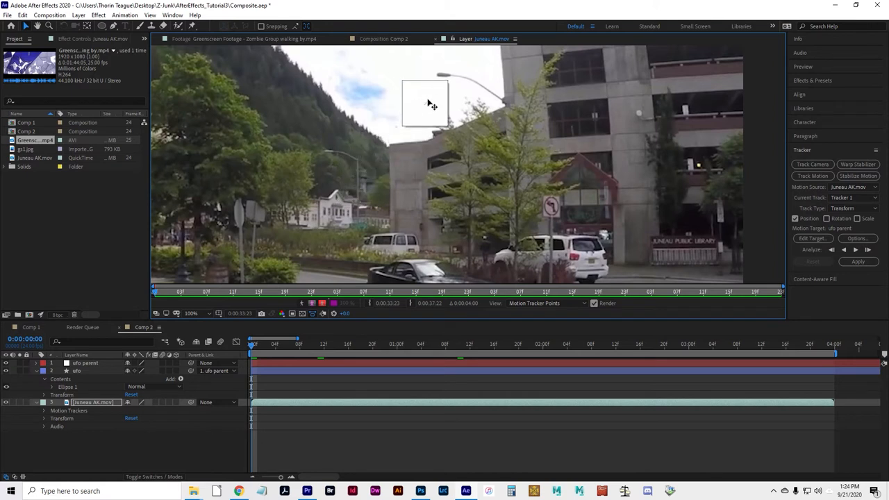
drag(425, 104, 438, 76)
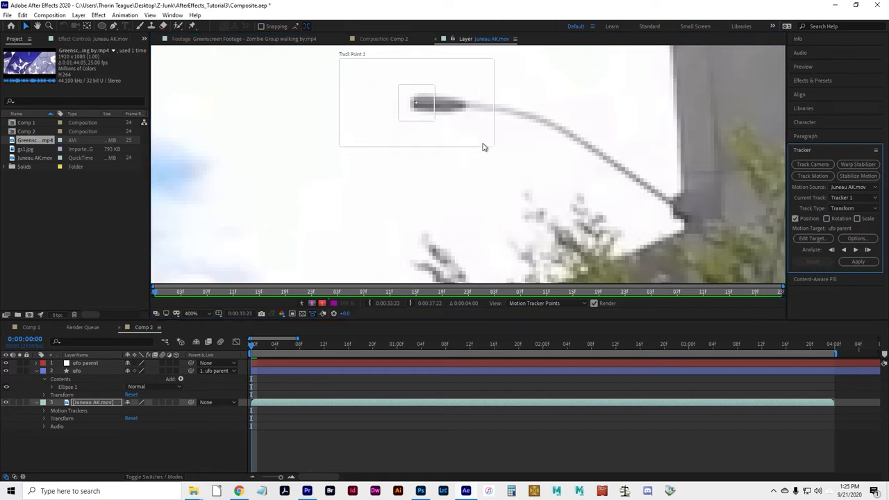
mouse_move(436, 126)
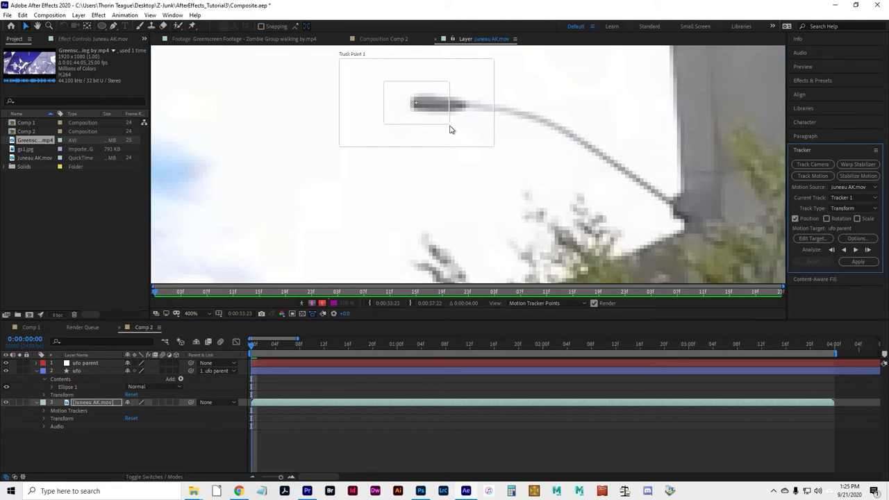
mouse_move(440, 77)
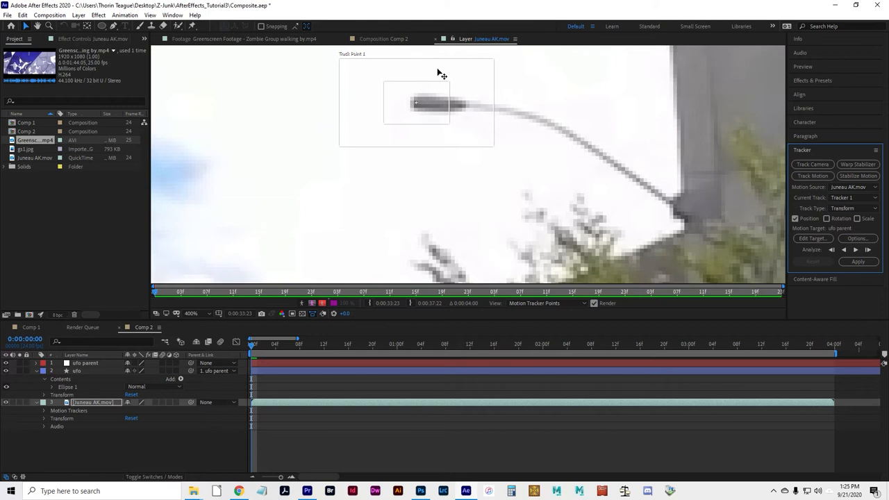
mouse_move(434, 77)
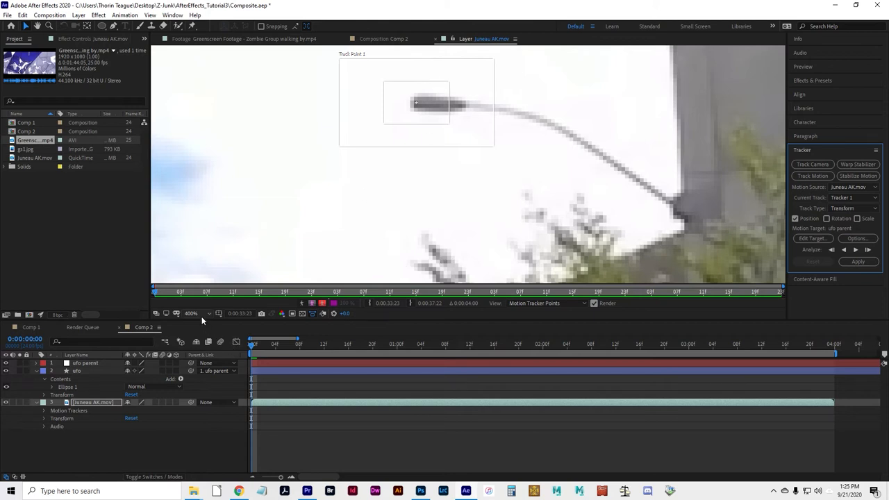
Step: Zoom back to fit, then analyze Track Point 1 forward through the entire Juneau clip
click(192, 314)
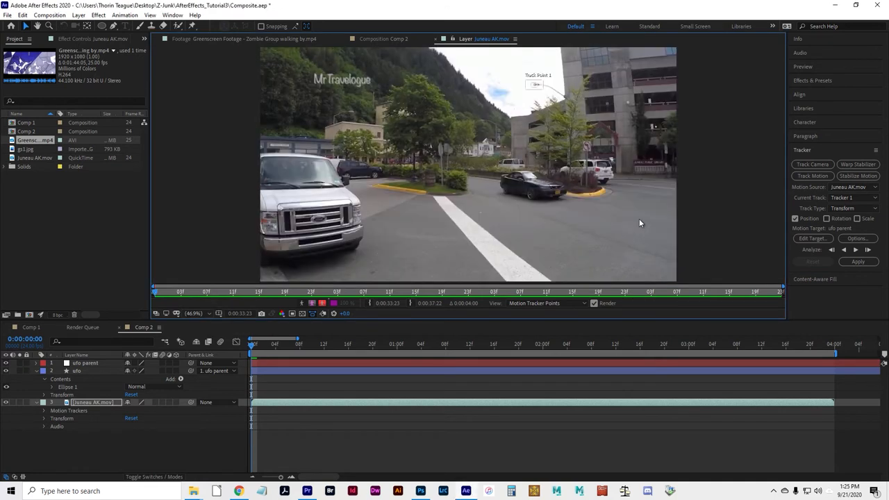
mouse_move(541, 274)
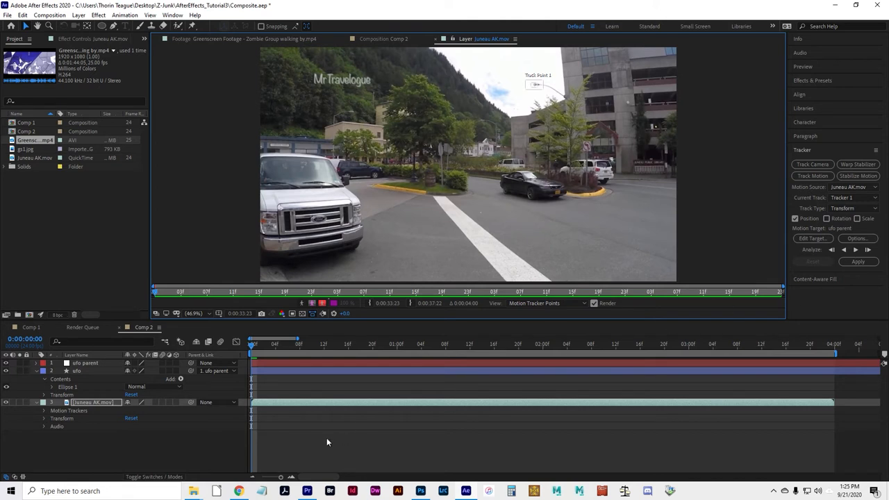
mouse_move(826, 348)
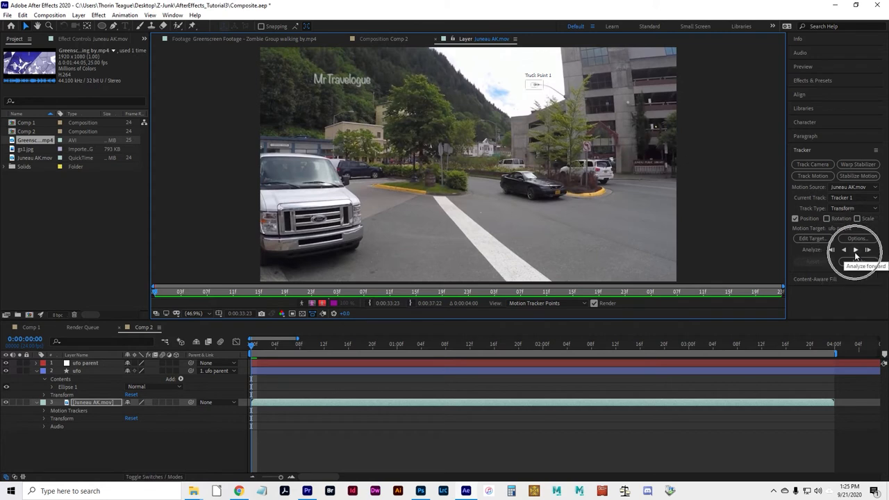
click(856, 250)
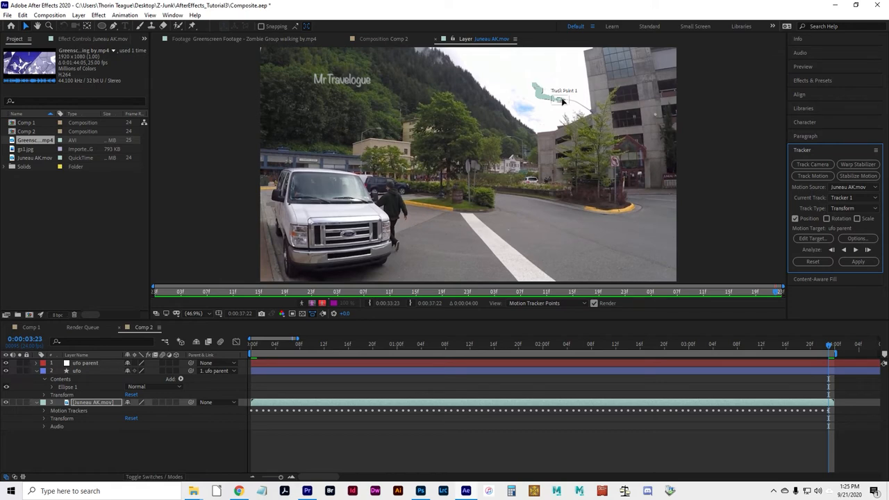
click(254, 342)
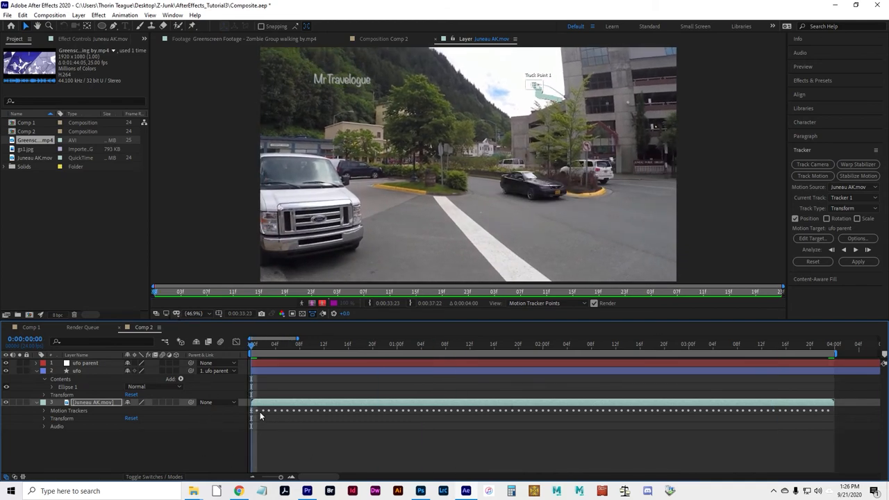
mouse_move(495, 427)
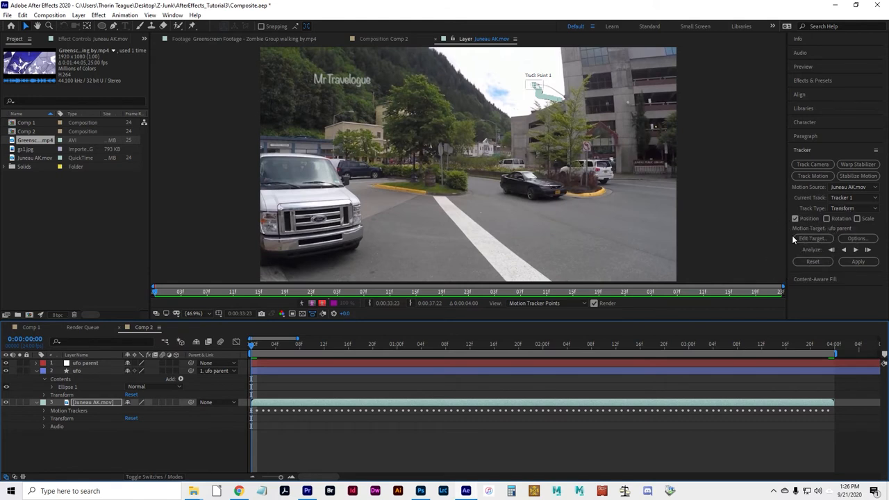
Step: Set the tracker's motion target to the ufo parent layer with Edit Target
click(813, 239)
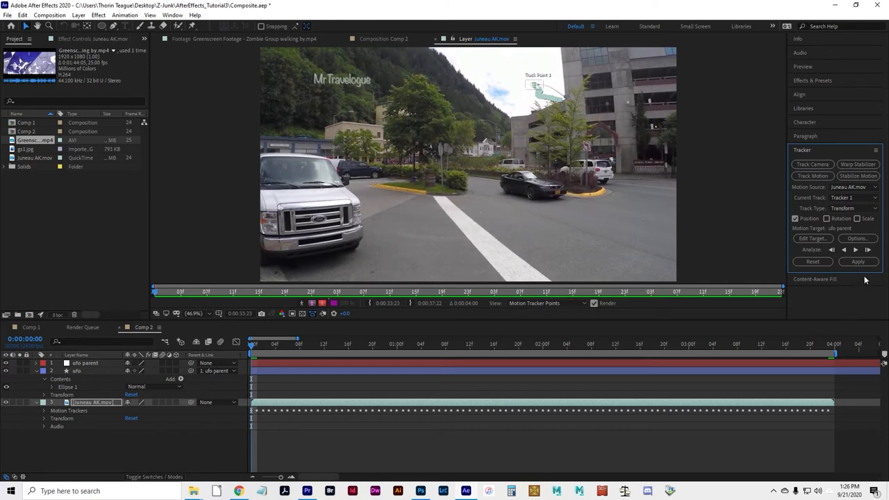
mouse_move(840, 230)
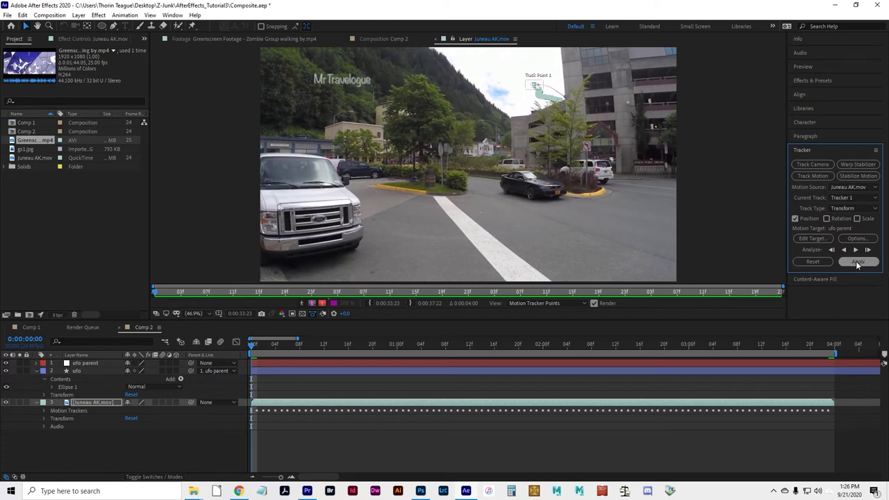
Step: Apply the lamp track to ufo parent in X and Y, then drag the UFO into the sky
click(859, 262)
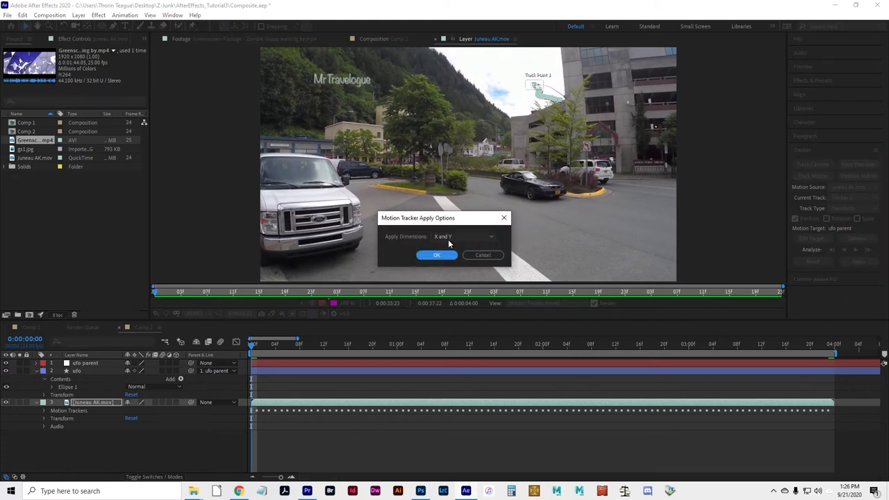
click(436, 255)
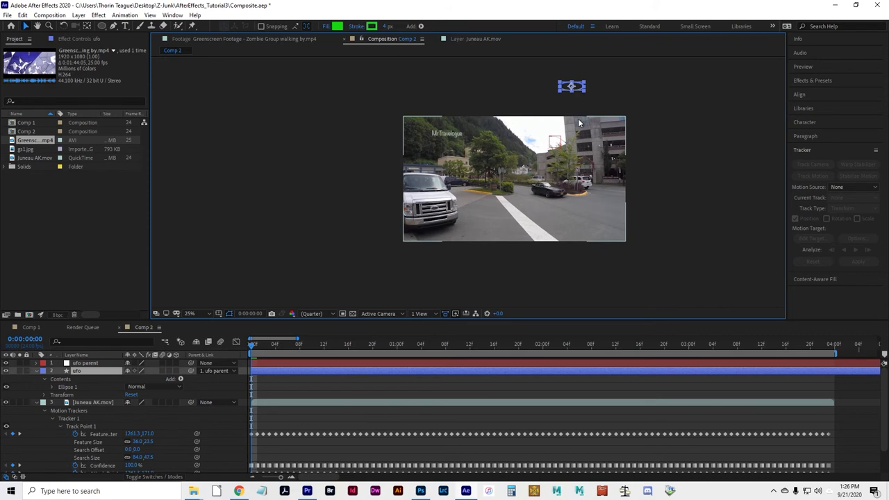
mouse_move(544, 125)
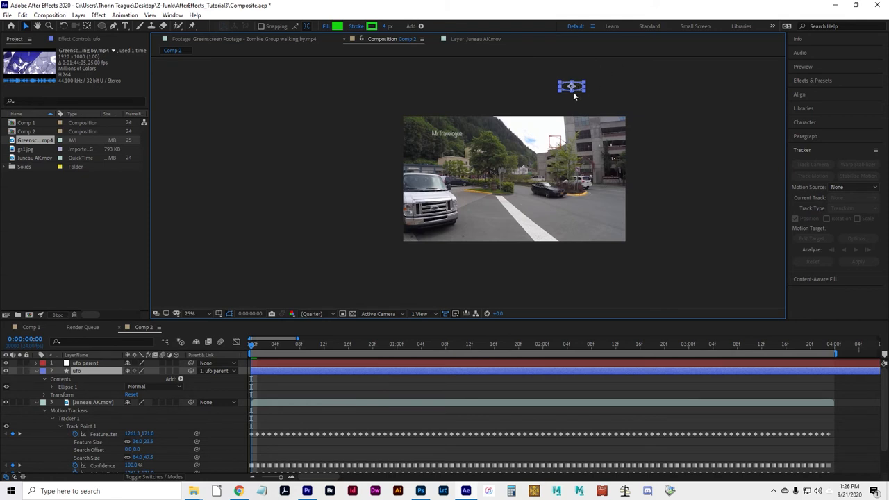
mouse_move(620, 111)
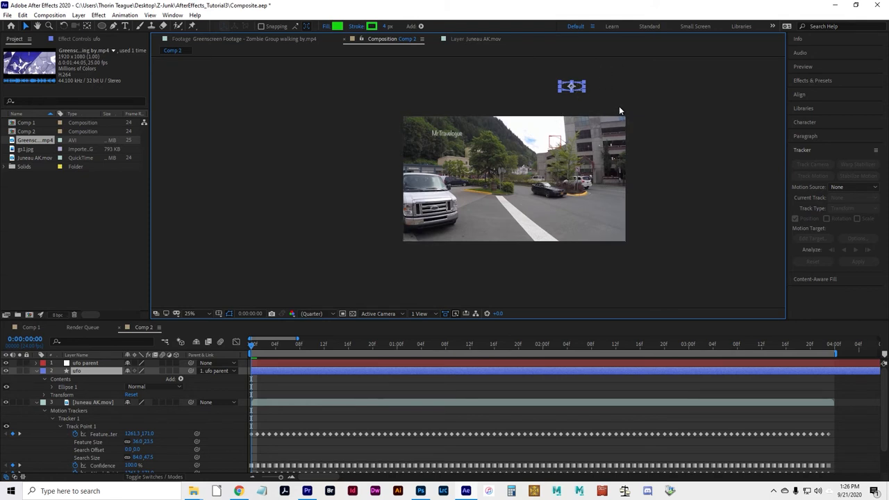
mouse_move(588, 69)
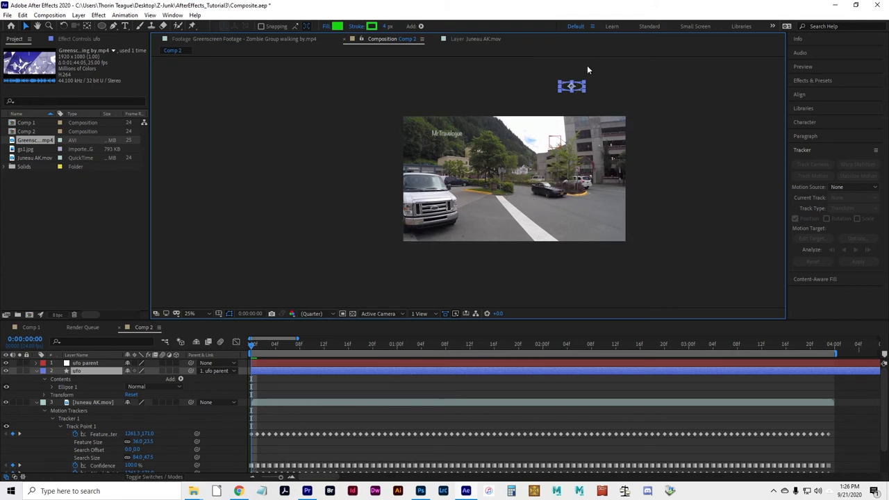
mouse_move(540, 106)
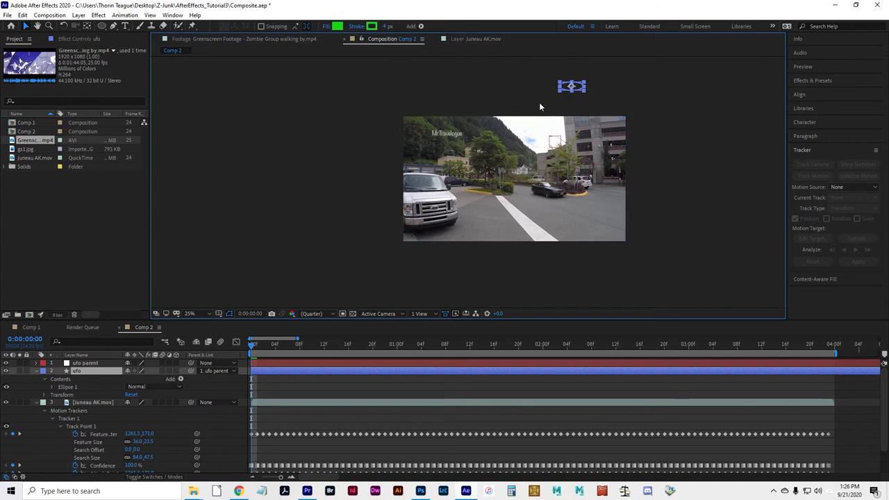
mouse_move(578, 108)
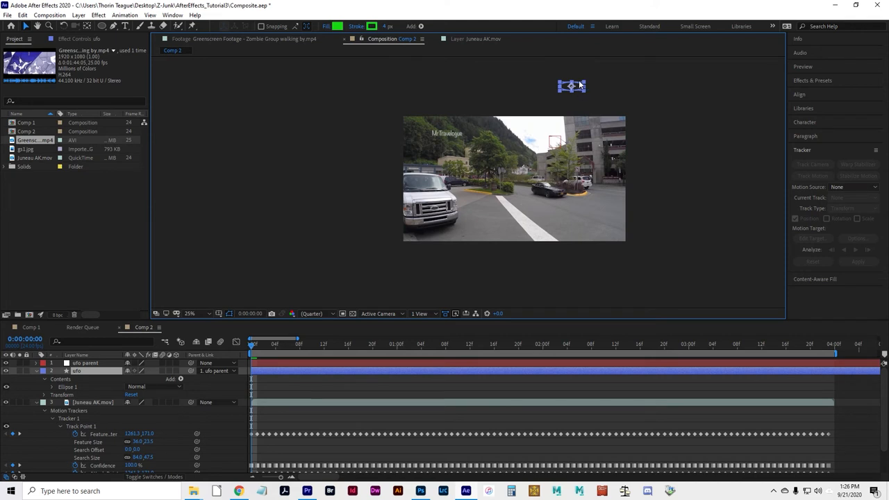
mouse_move(580, 85)
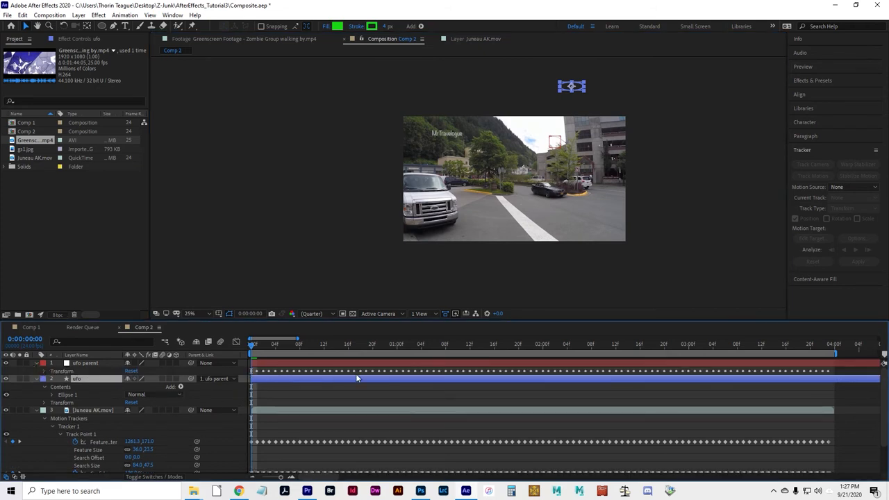
mouse_move(638, 378)
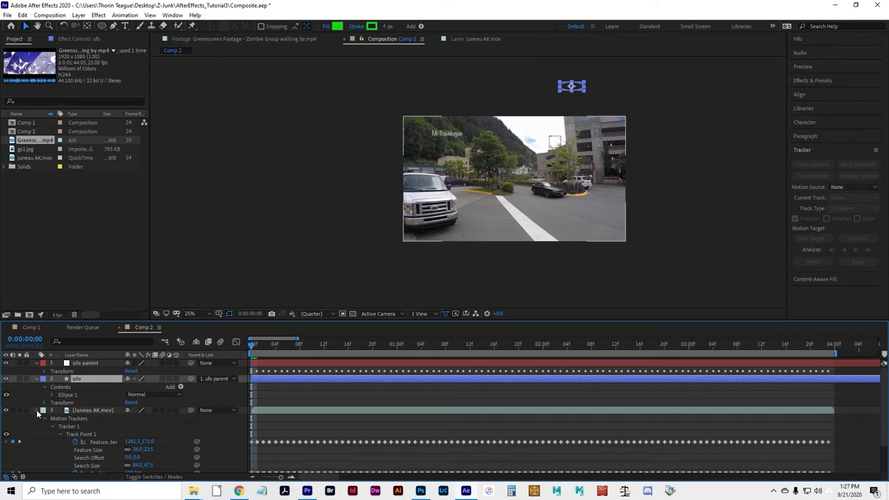
click(37, 410)
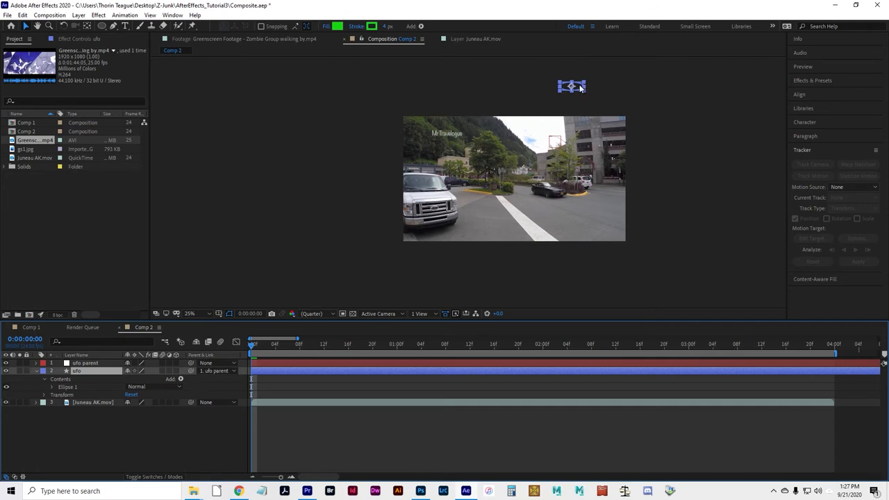
drag(572, 86, 535, 132)
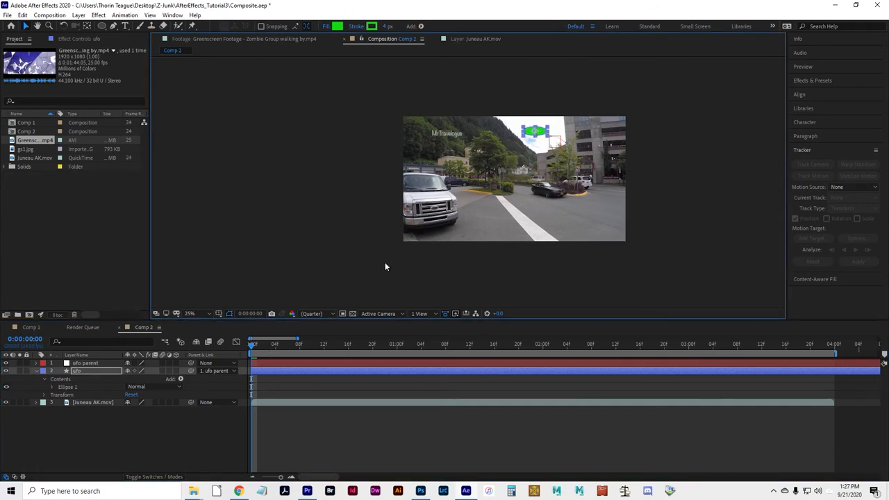
click(189, 313)
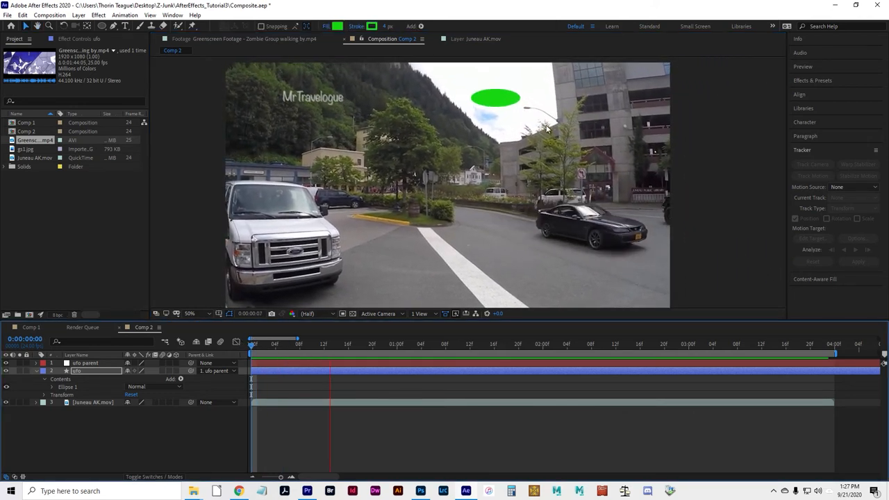
click(614, 344)
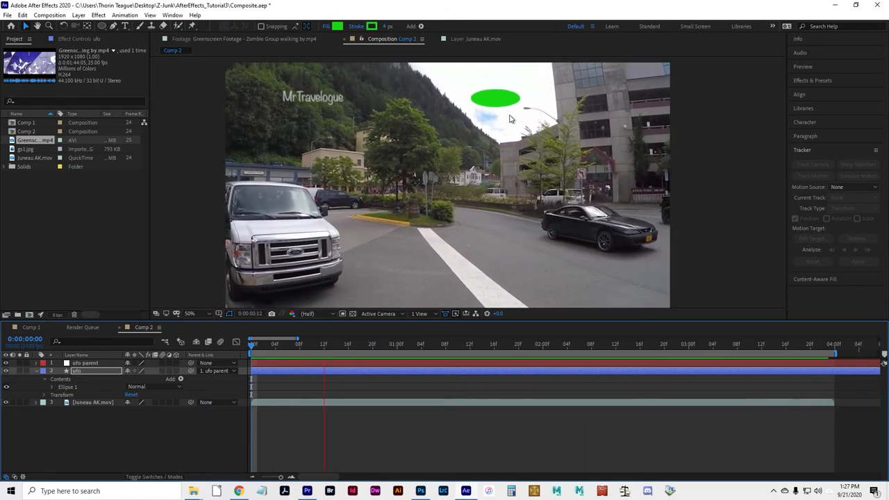
click(629, 344)
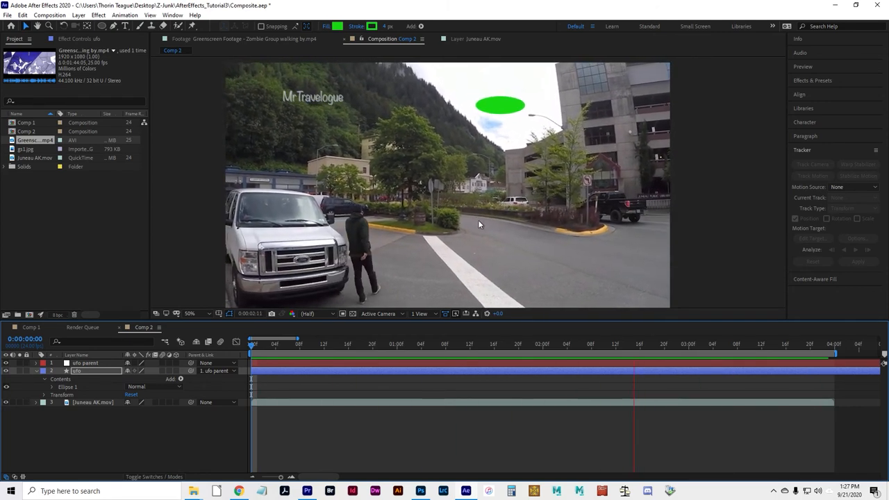
click(320, 343)
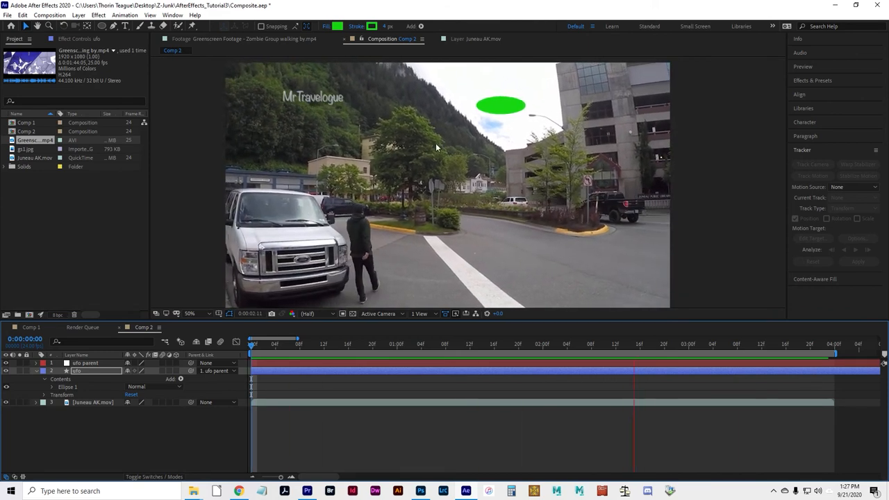
click(354, 344)
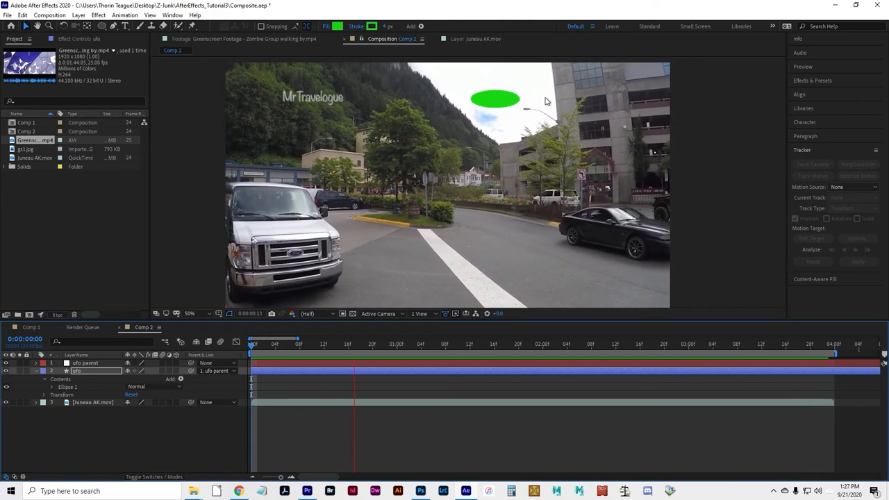
click(646, 344)
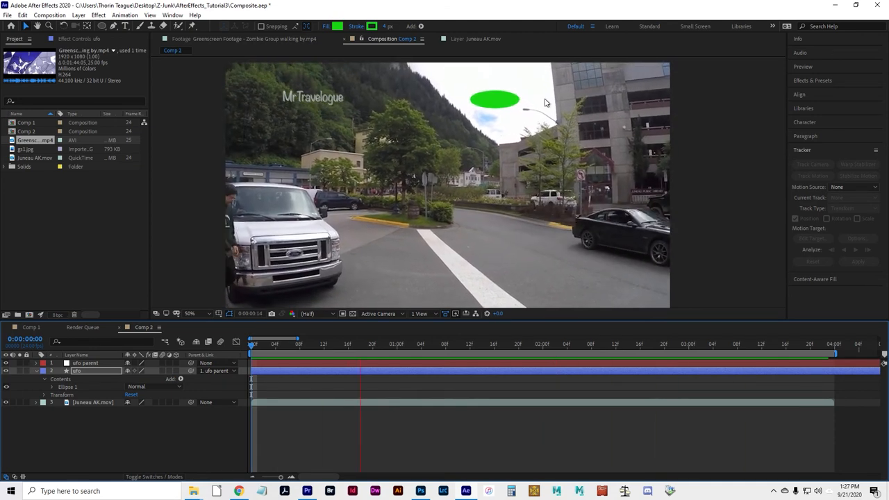
drag(361, 344, 653, 344)
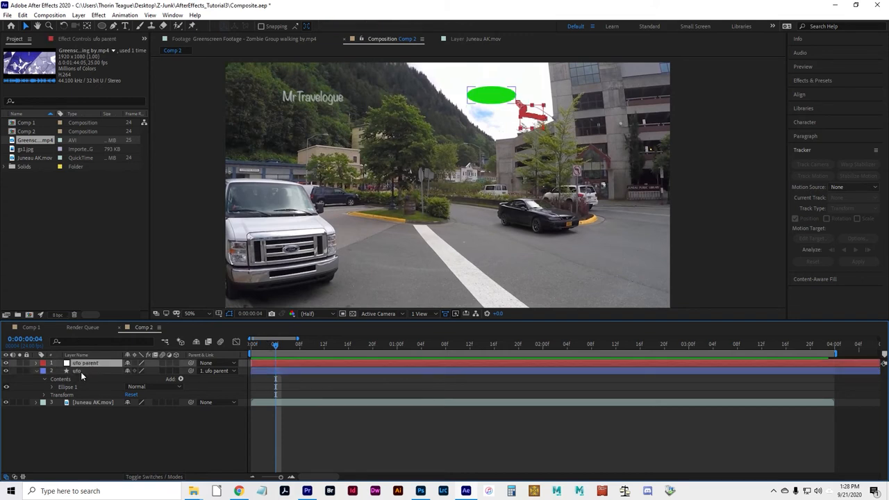
Step: Select the ufo layer, lower its Scale, and keyframe its Transform properties near the start
click(76, 370)
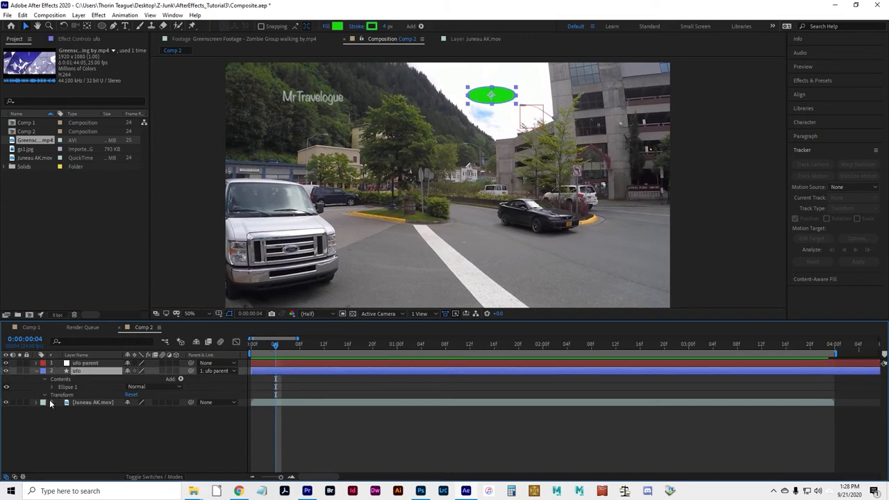
click(44, 394)
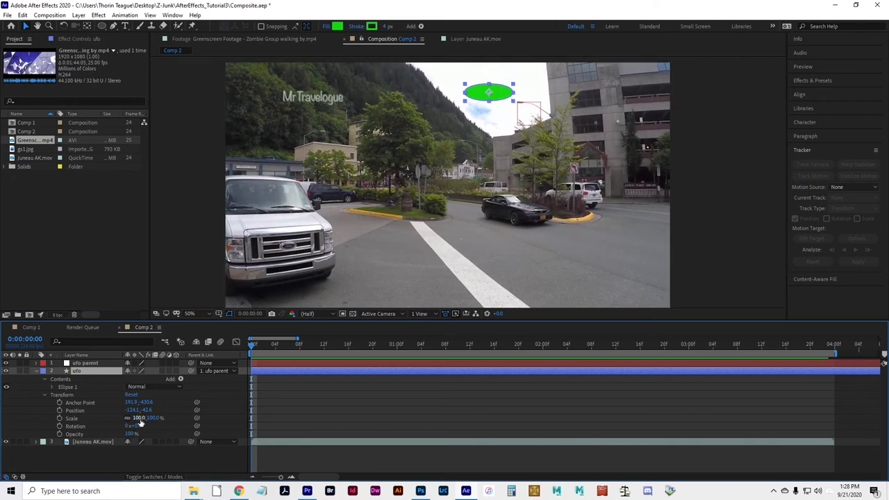
drag(139, 418, 111, 418)
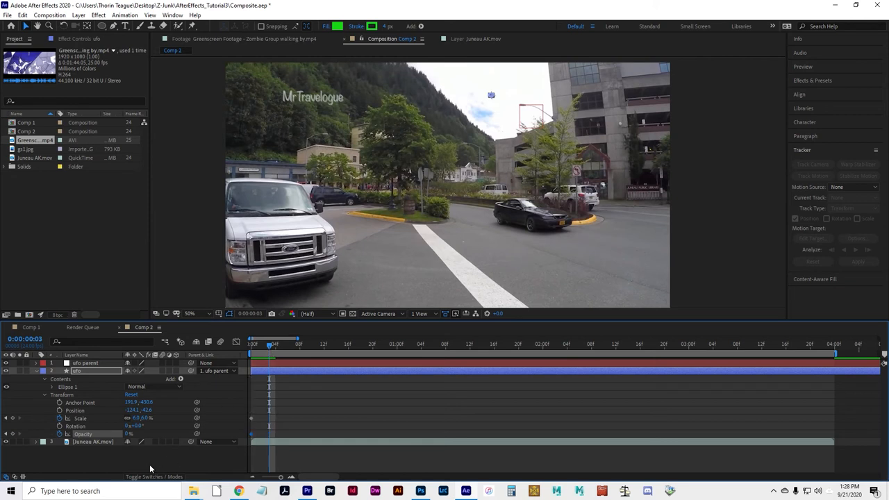
double_click(129, 434)
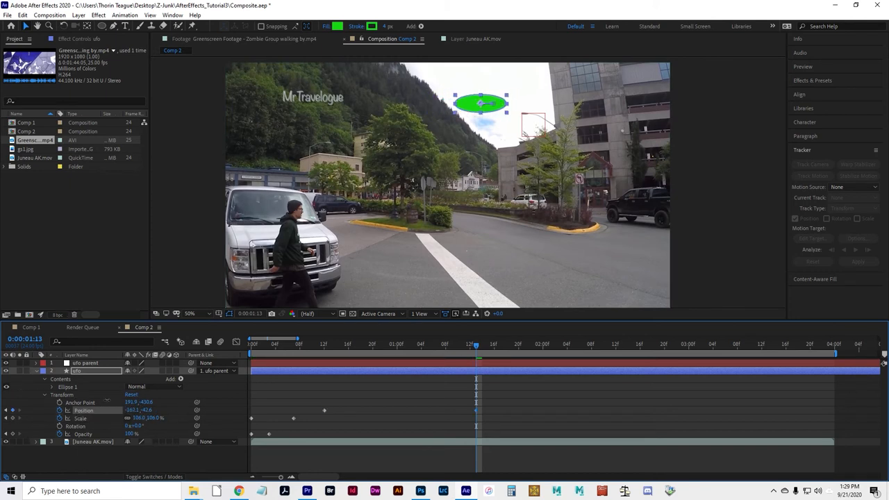
Step: Drag the UFO rightward at 0:00:01:13 until it settles in its new spot
drag(479, 103, 567, 103)
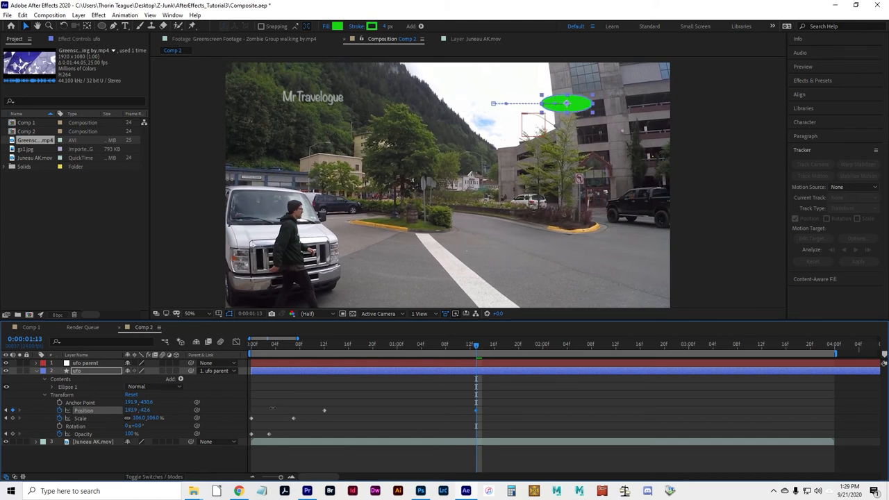
drag(566, 104, 556, 104)
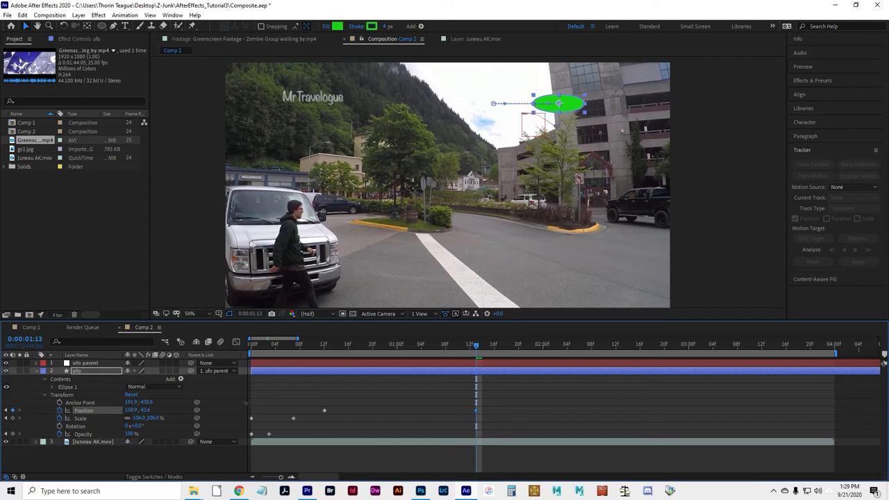
drag(556, 103, 441, 103)
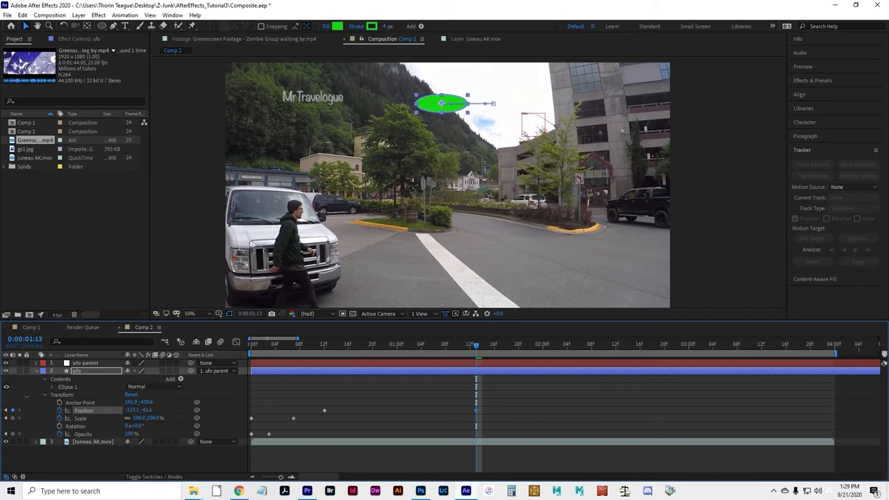
drag(443, 103, 458, 103)
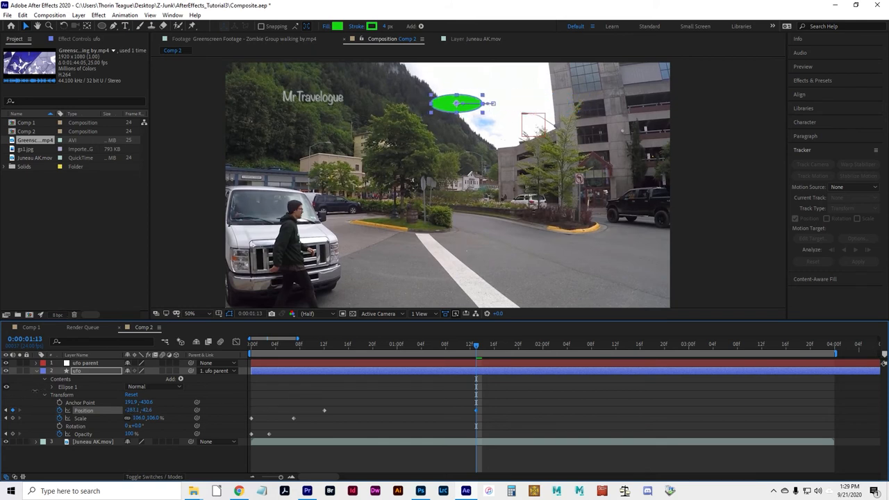
drag(459, 103, 445, 103)
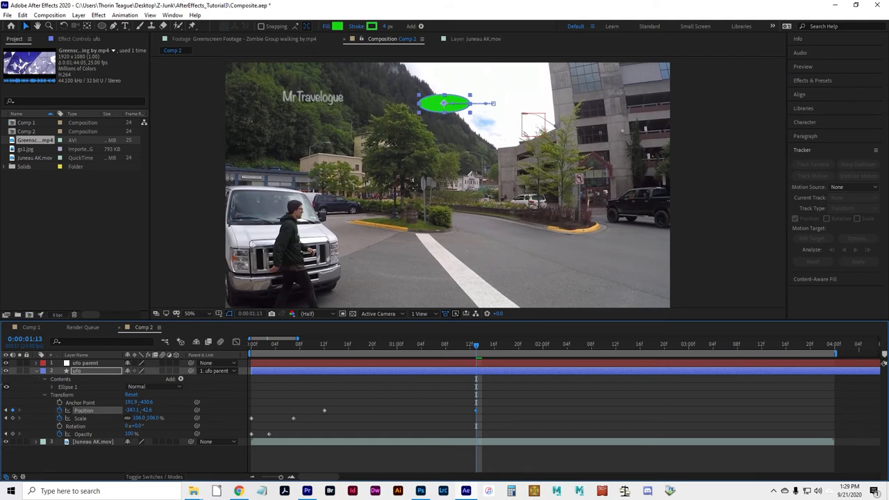
drag(448, 103, 424, 103)
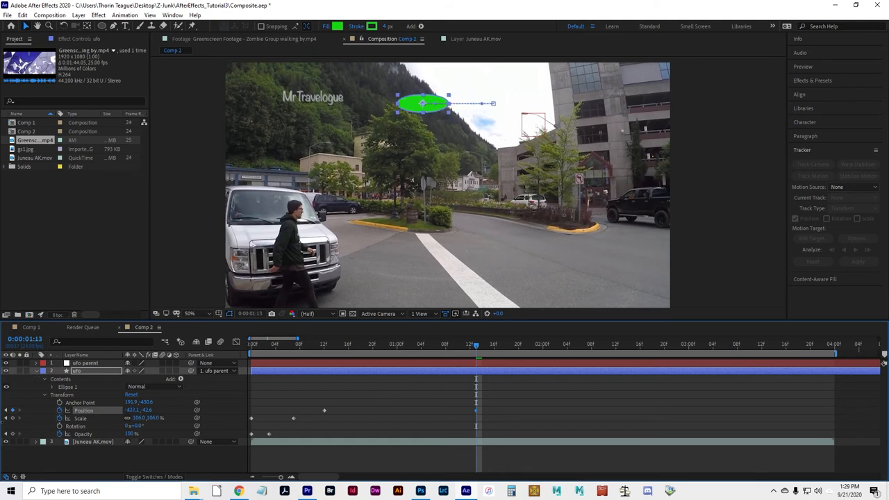
drag(424, 104, 472, 103)
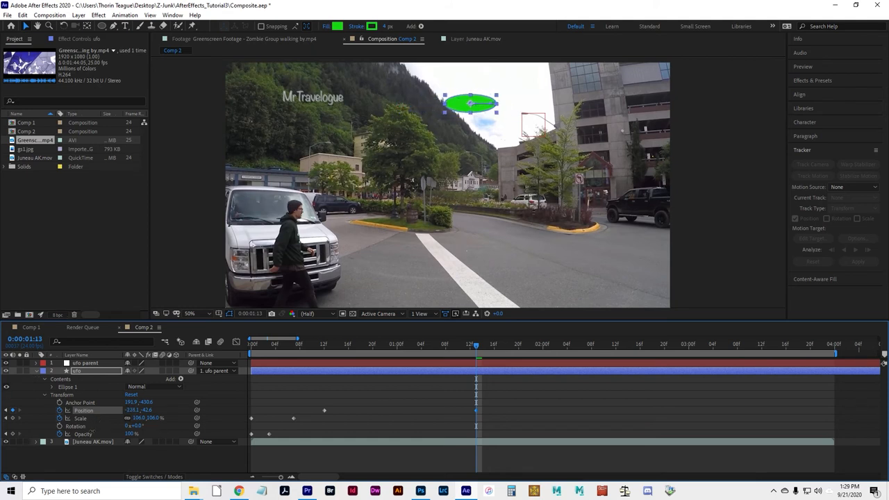
drag(471, 103, 417, 103)
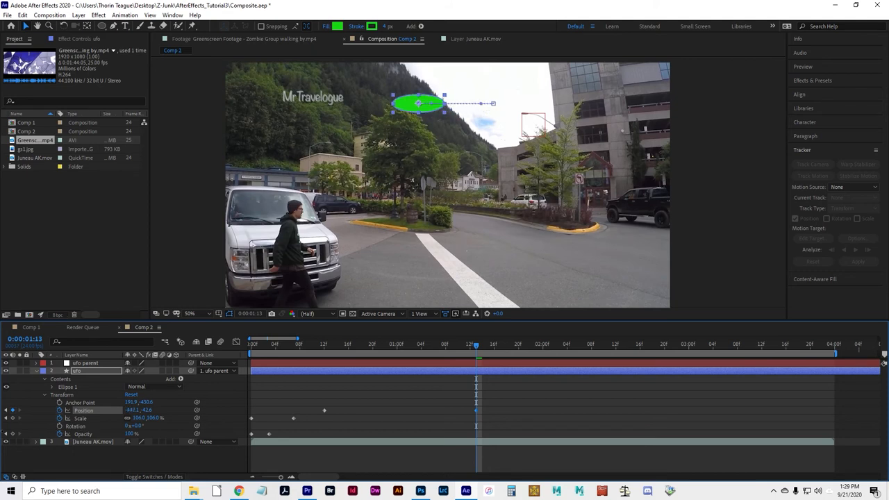
drag(417, 102, 483, 103)
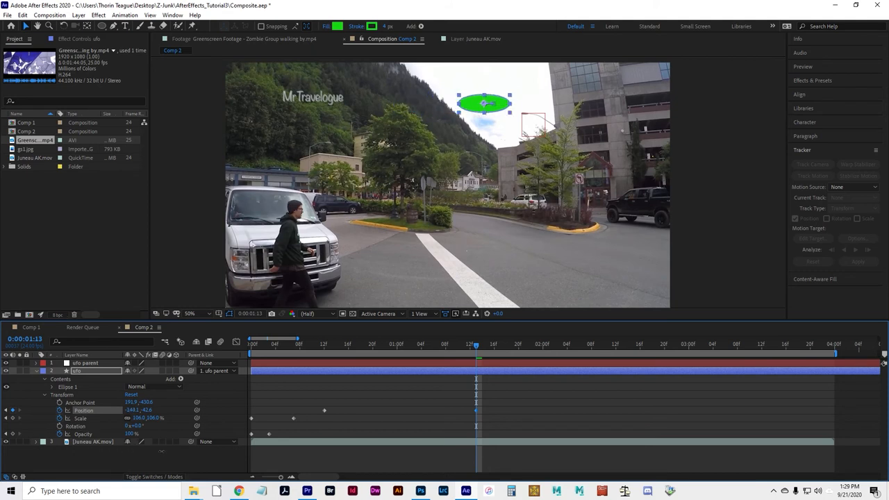
drag(484, 103, 512, 103)
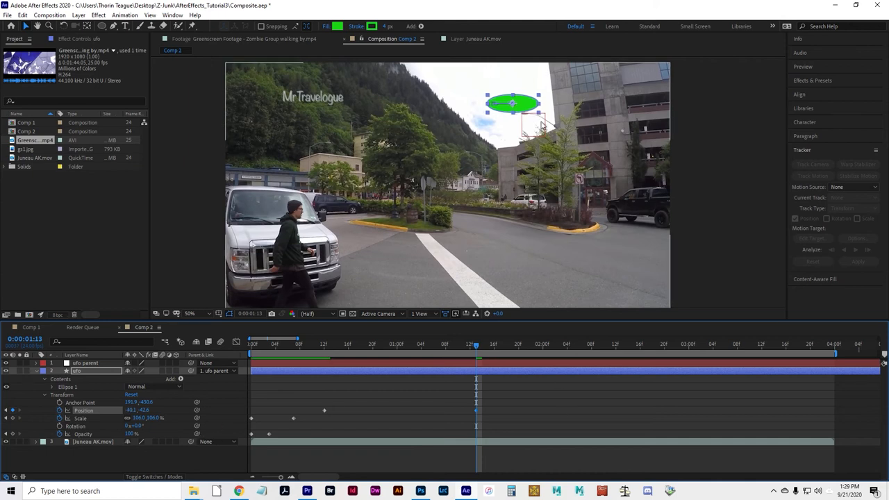
mouse_move(386, 425)
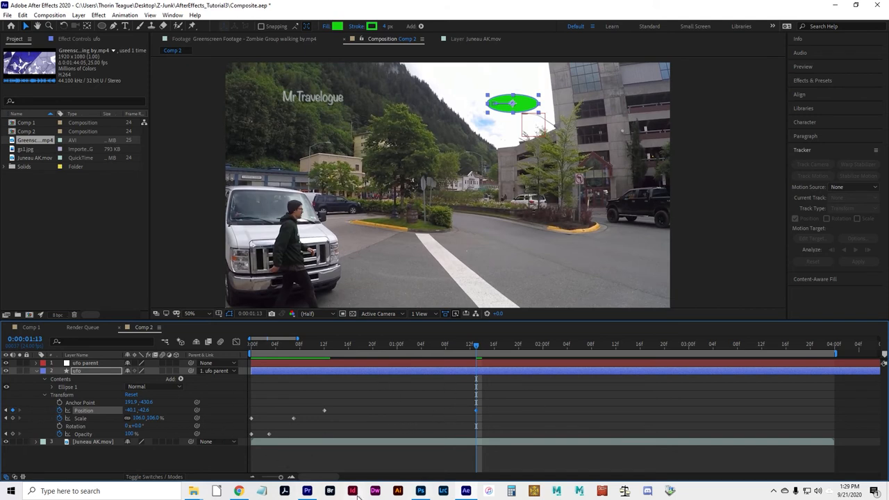
mouse_move(731, 253)
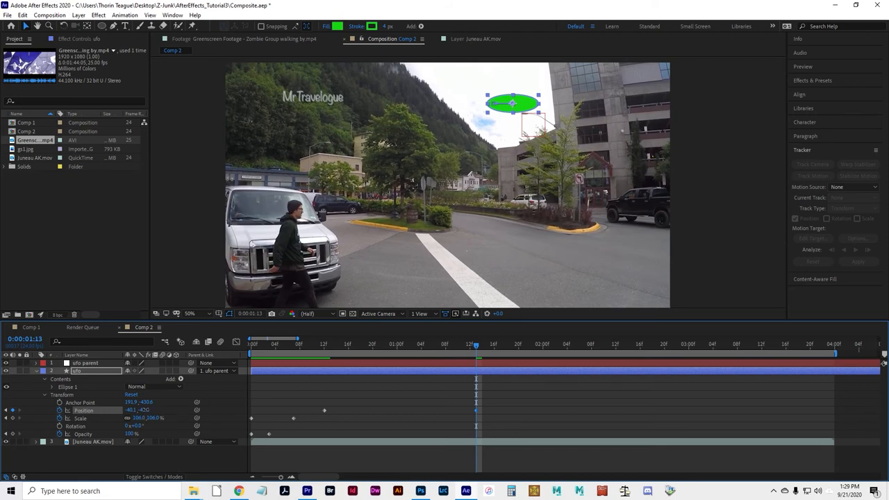
drag(513, 103, 512, 91)
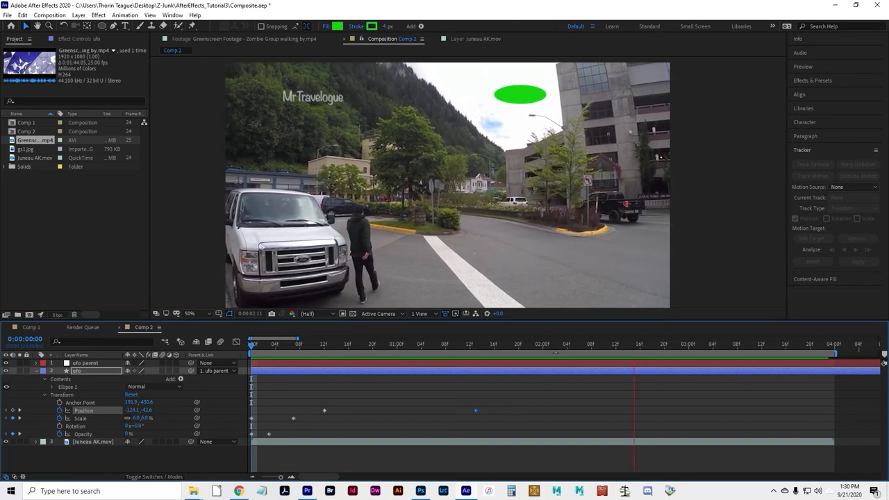
Step: At 3:15 raise the UFO, then keyframe Scale 138% and Opacity fading to 0% by 4:00
click(737, 343)
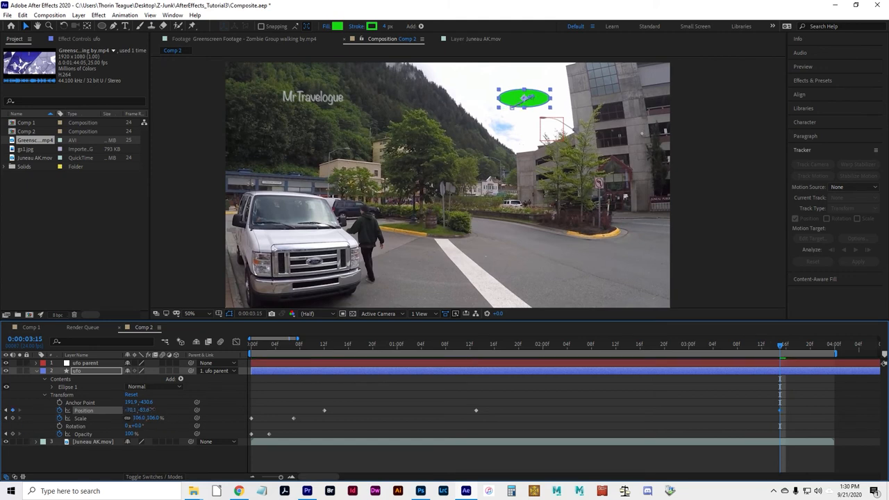
drag(524, 99, 524, 89)
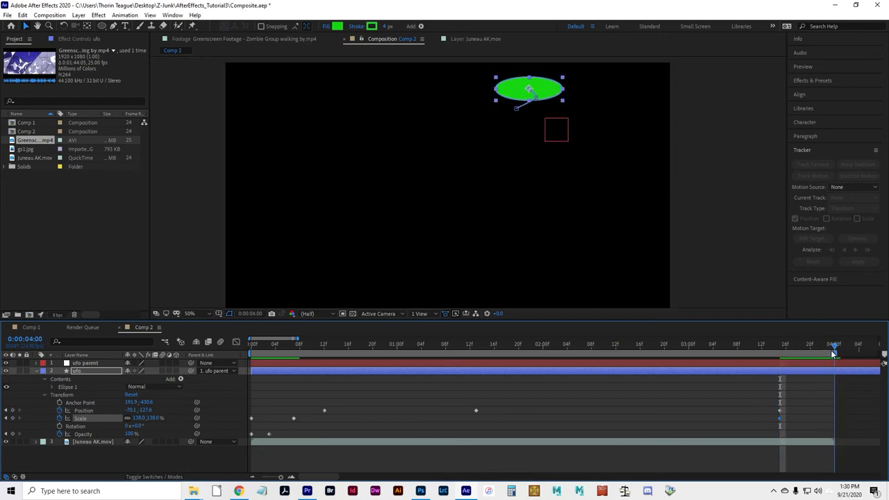
click(828, 344)
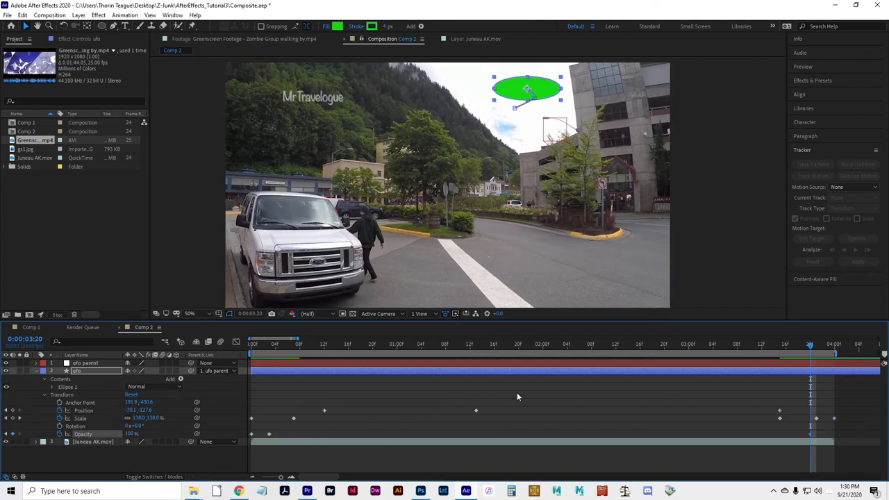
click(834, 344)
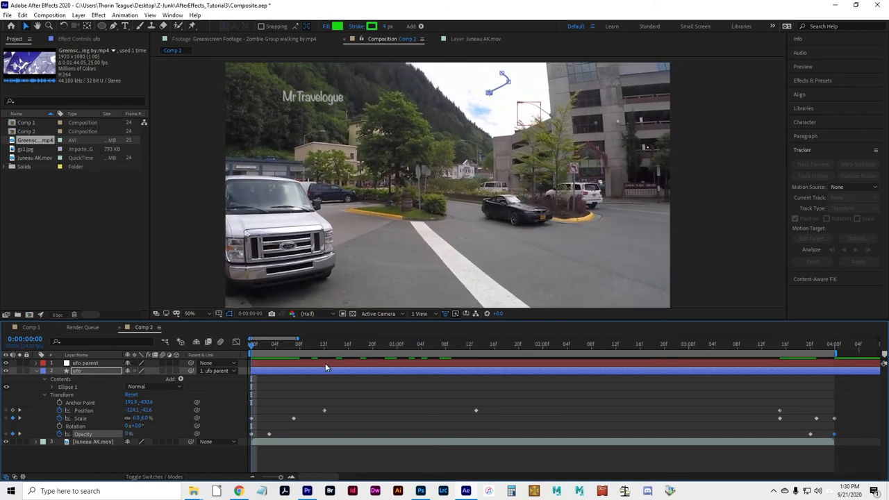
Step: Scrub through the UFO animation and drag the late Scale keyframes earlier
click(487, 343)
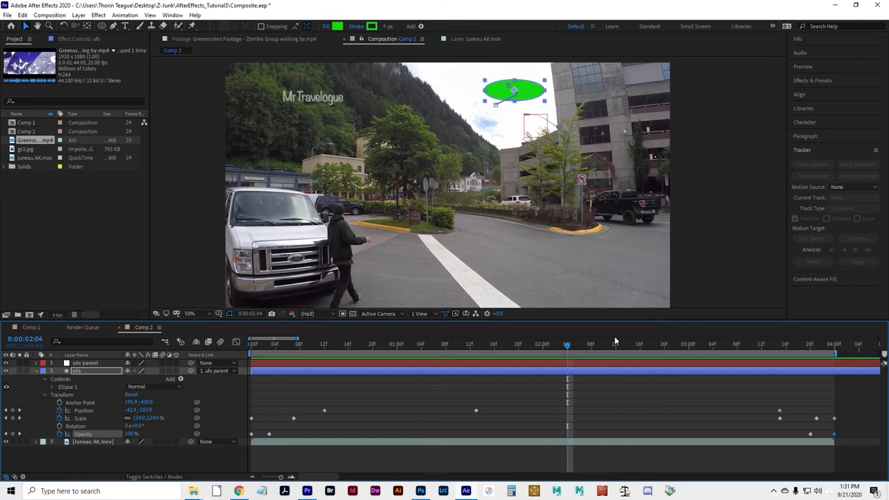
click(792, 345)
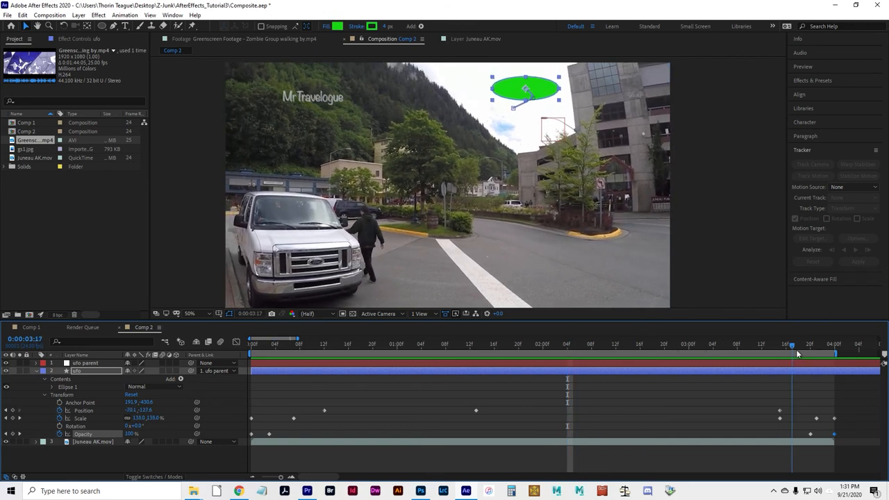
click(726, 344)
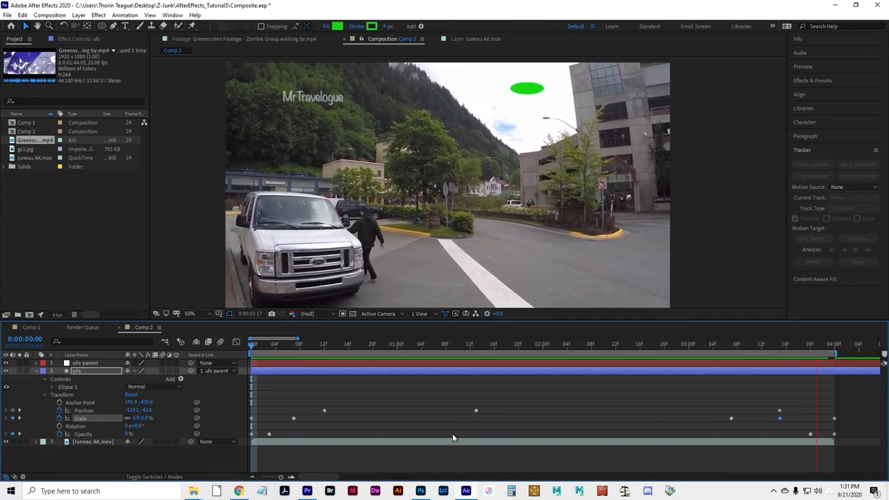
click(531, 343)
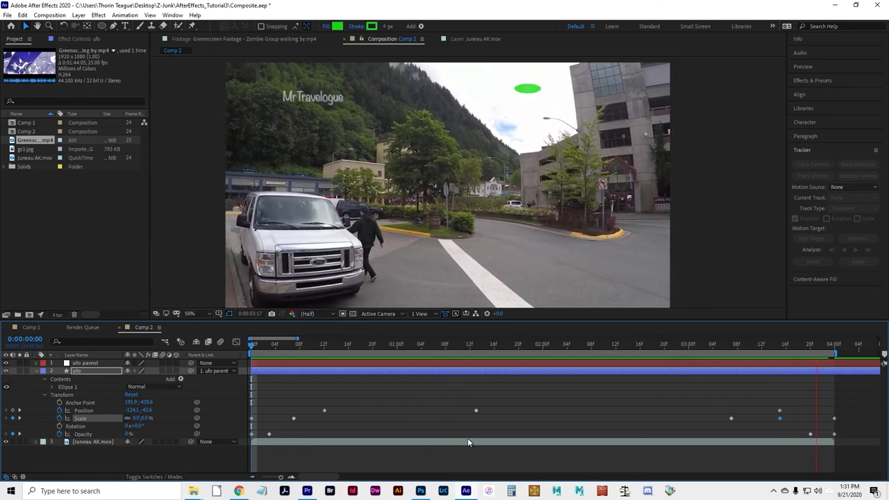
click(532, 344)
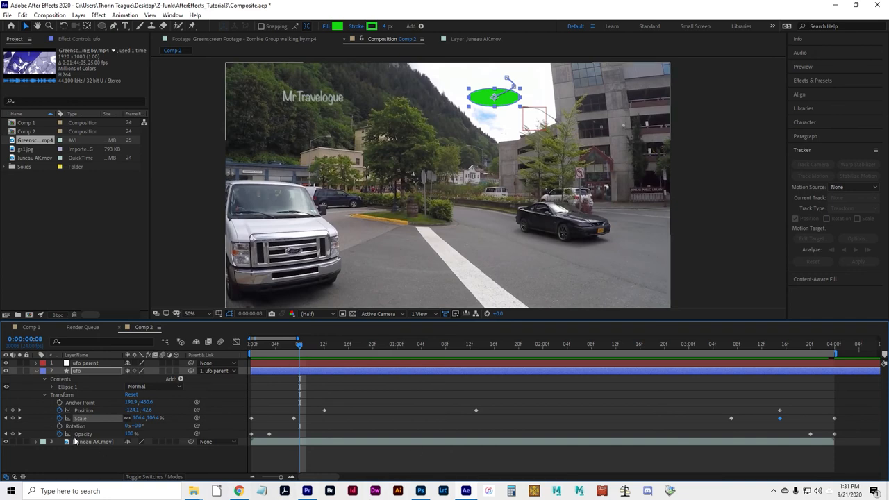
Step: Add Comp 2 to the Render Queue and accept its Best Settings render options
click(23, 15)
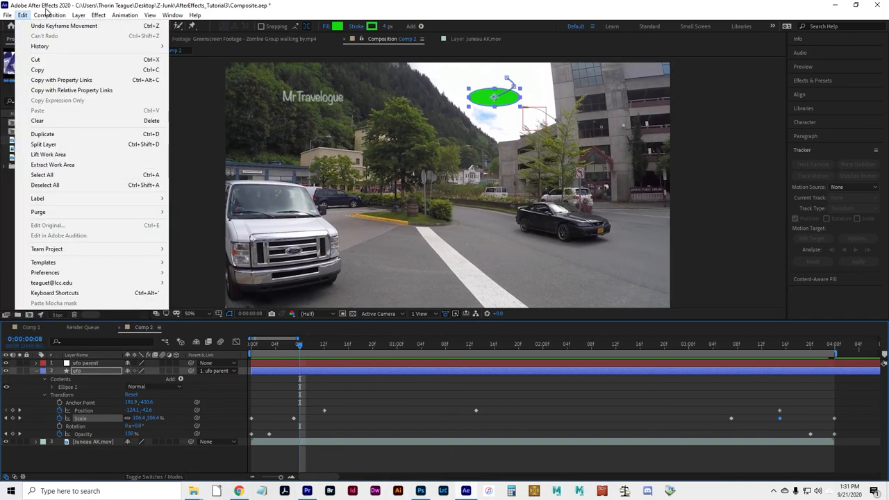
click(49, 15)
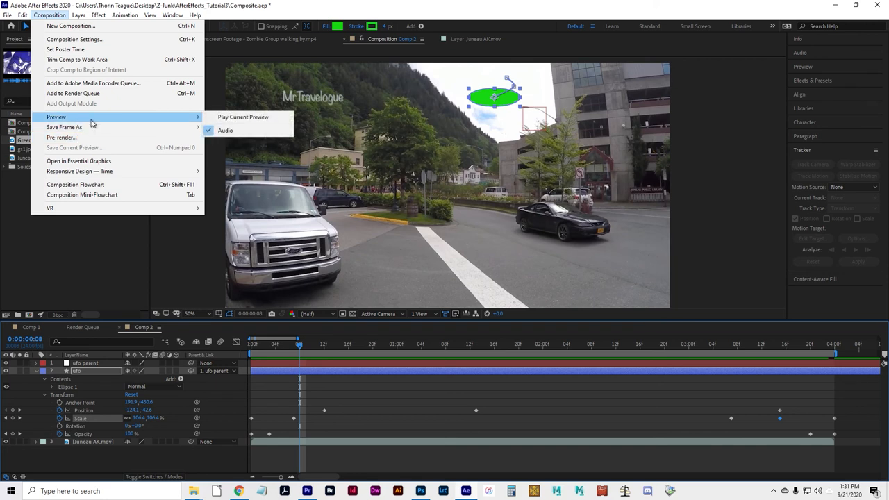
click(73, 93)
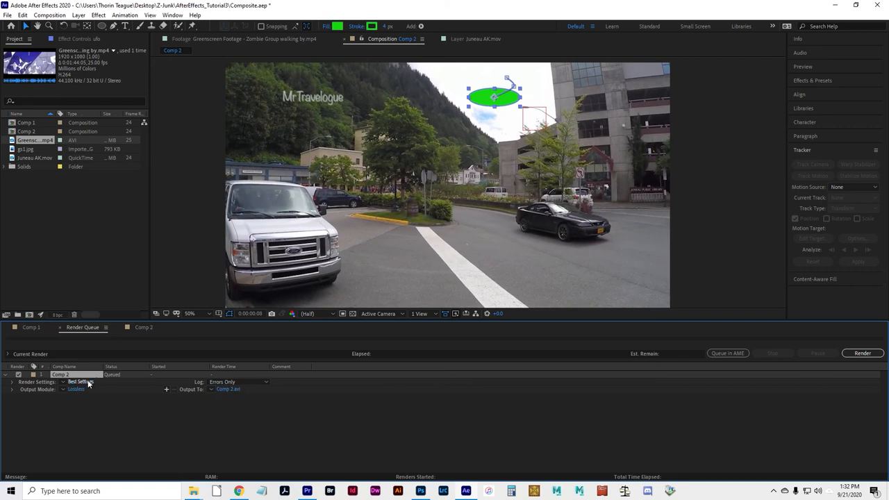
click(80, 382)
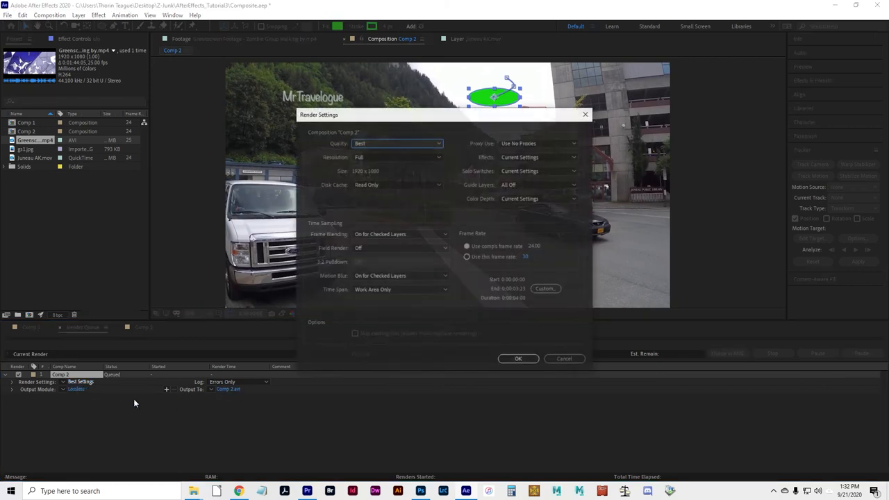
mouse_move(377, 306)
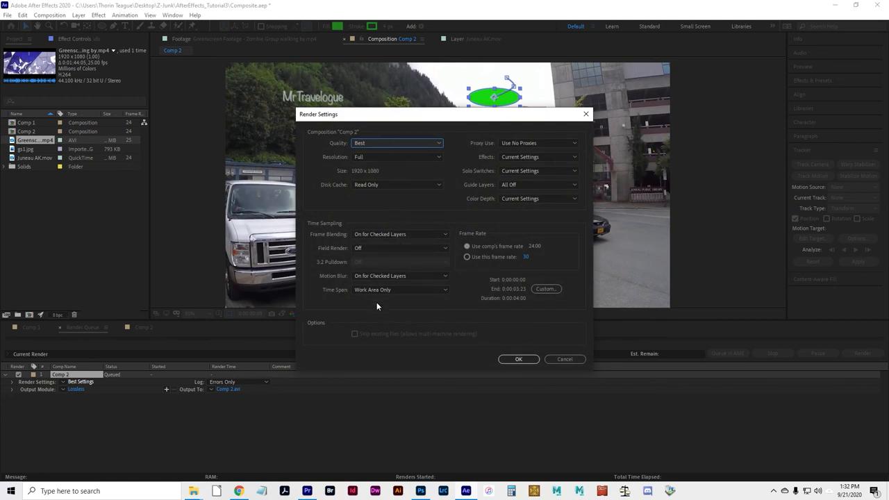
mouse_move(505, 261)
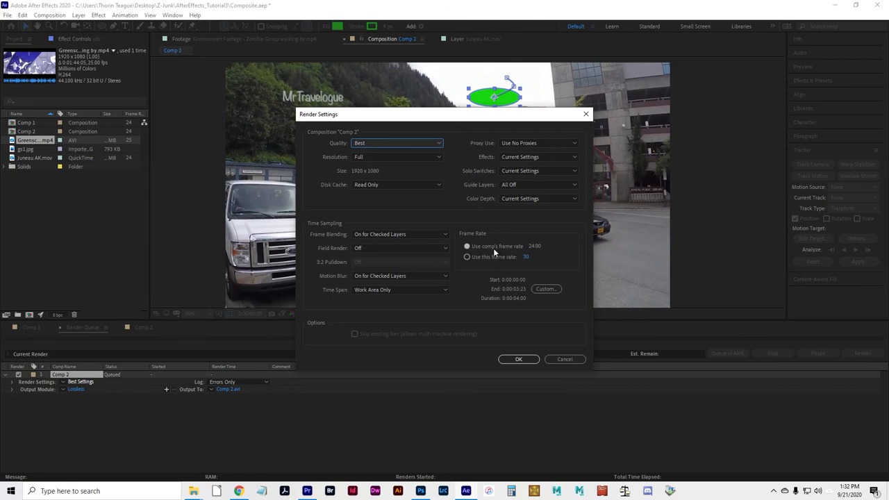
mouse_move(374, 157)
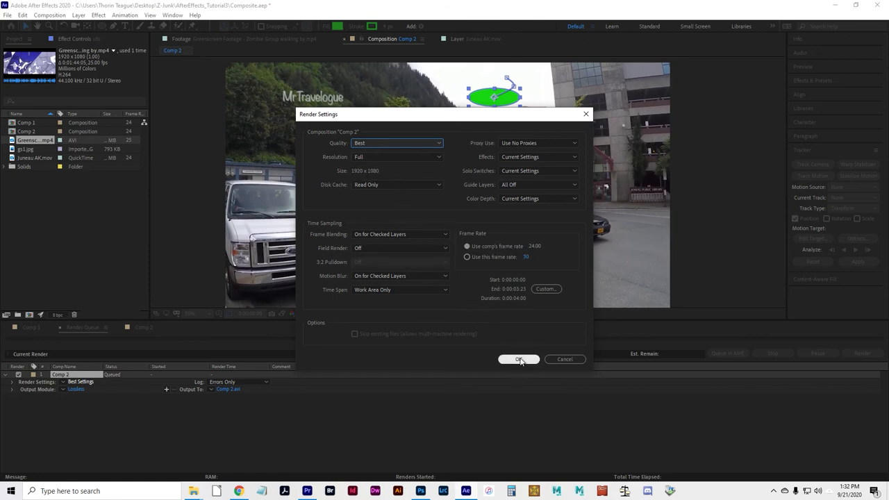
click(519, 359)
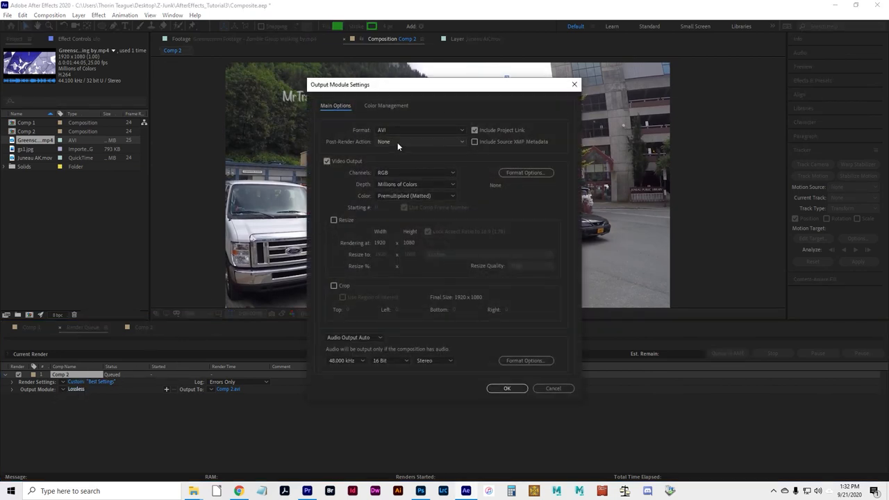
Step: Set Comp 2's output module to QuickTime with audio output turned off
click(421, 130)
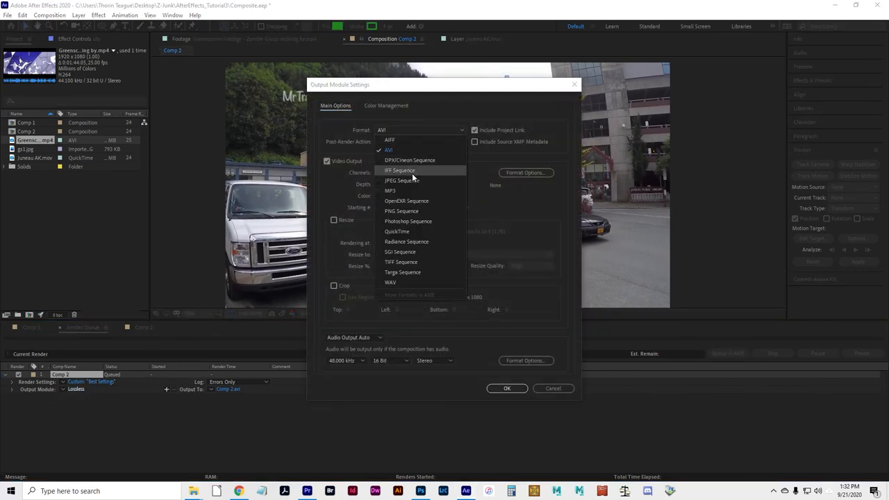
click(397, 231)
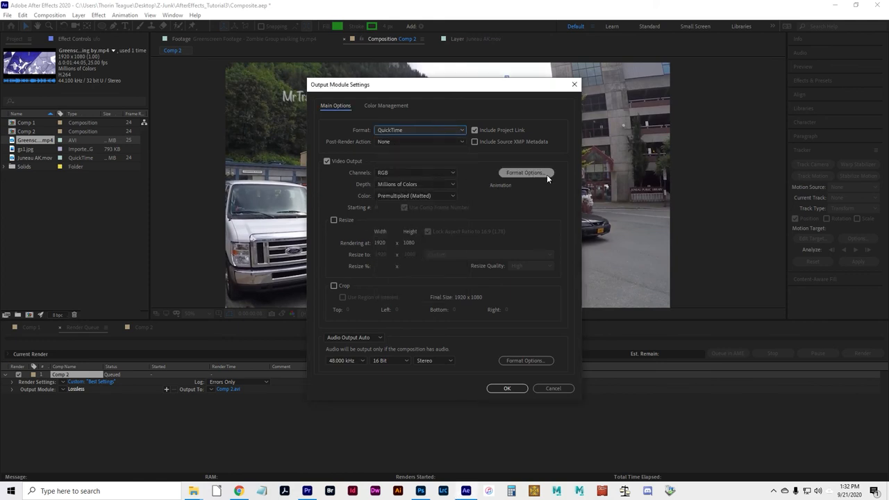
mouse_move(421, 167)
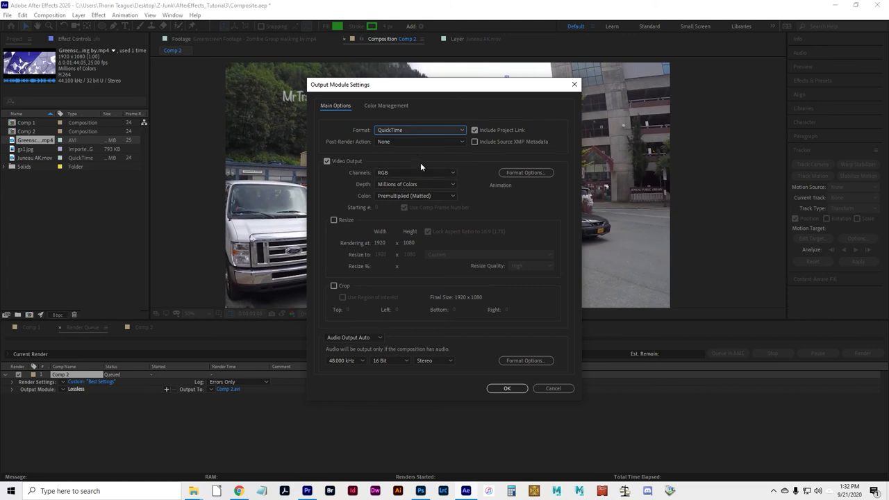
mouse_move(398, 131)
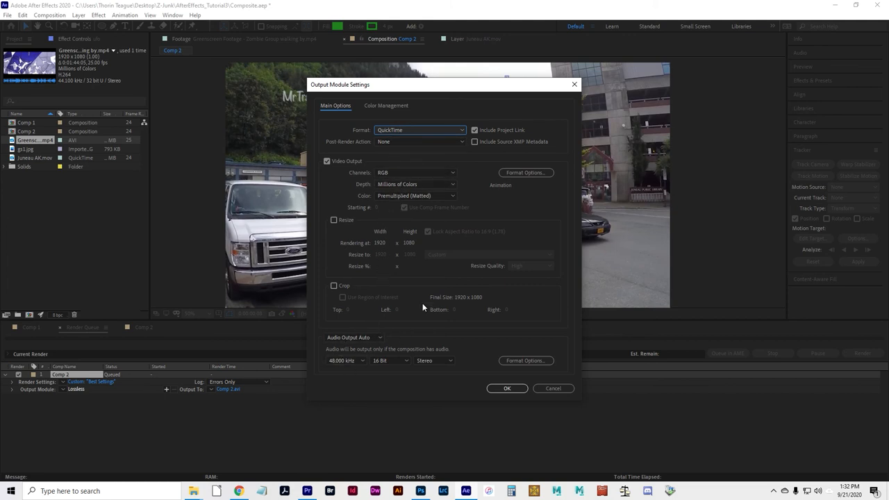
mouse_move(427, 152)
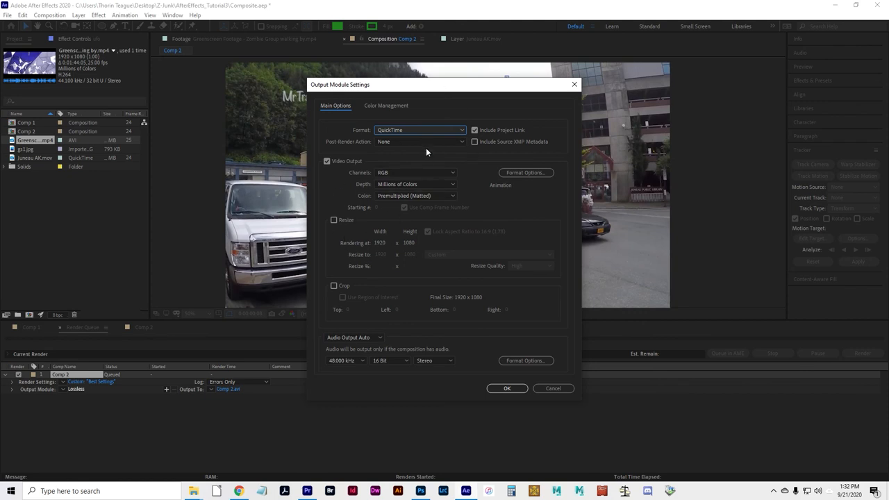
mouse_move(399, 172)
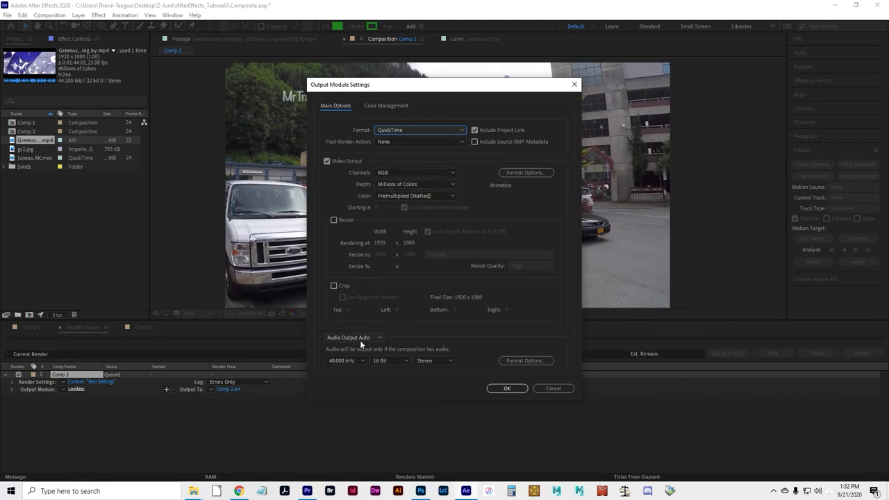
click(354, 337)
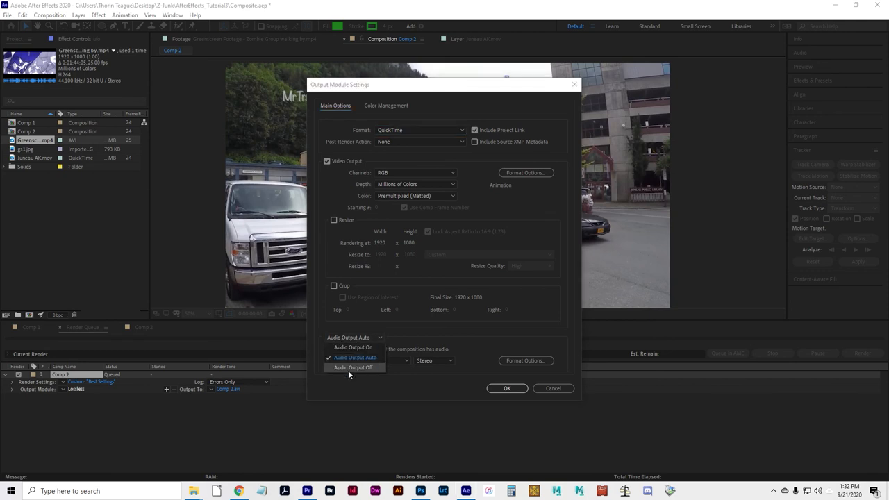
mouse_move(366, 370)
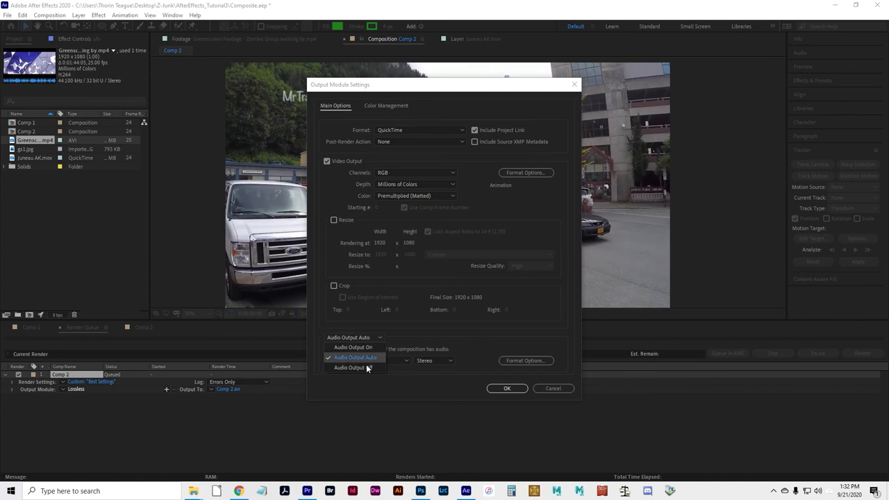
click(355, 367)
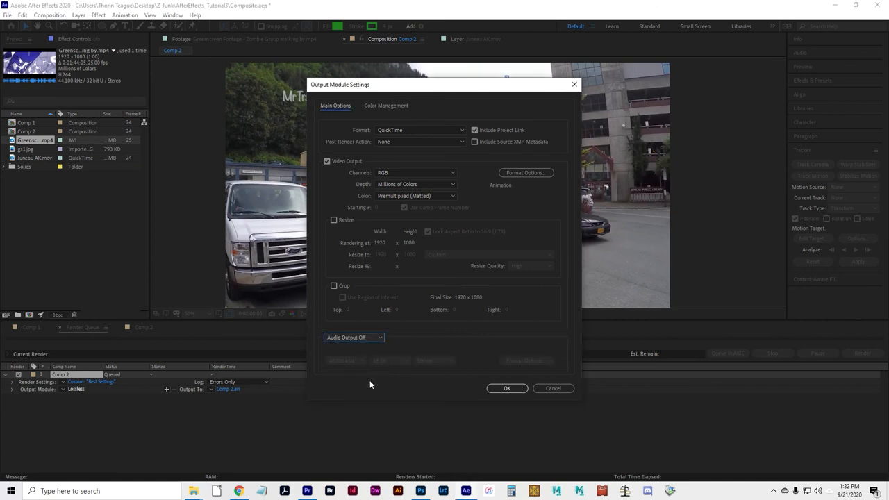
mouse_move(438, 364)
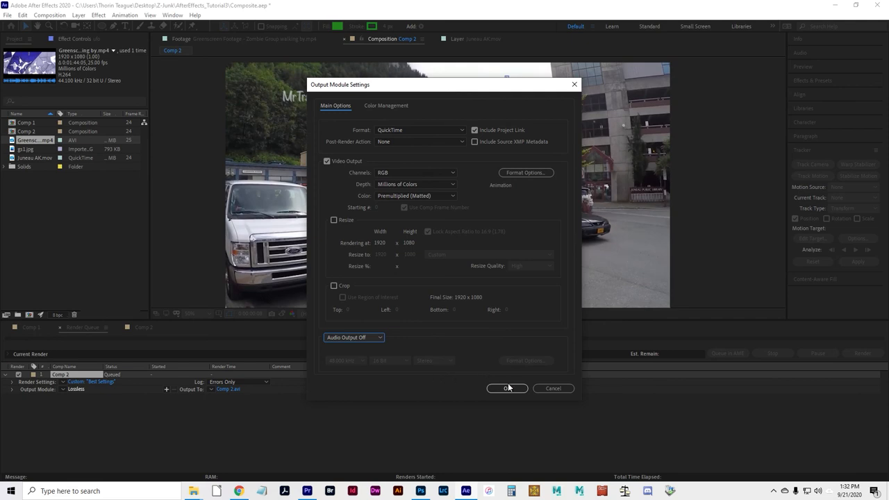
click(507, 389)
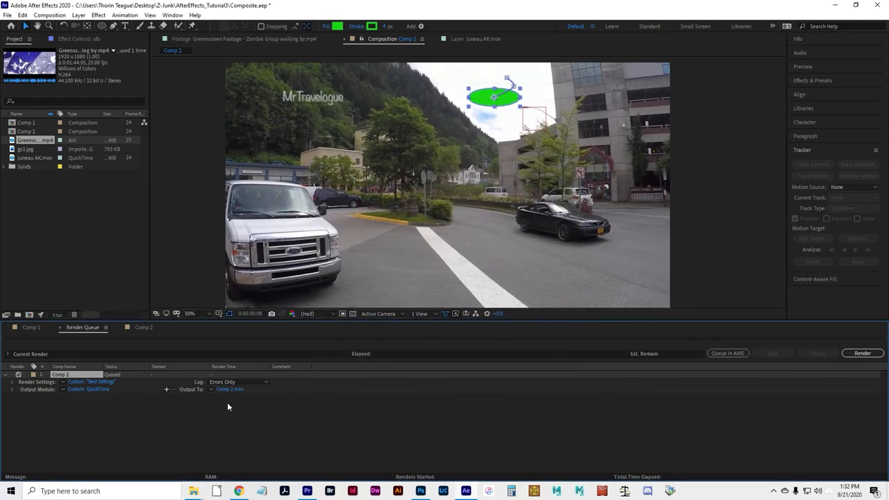
Step: Name the Comp 2 render output composite.mov and start the render
click(230, 389)
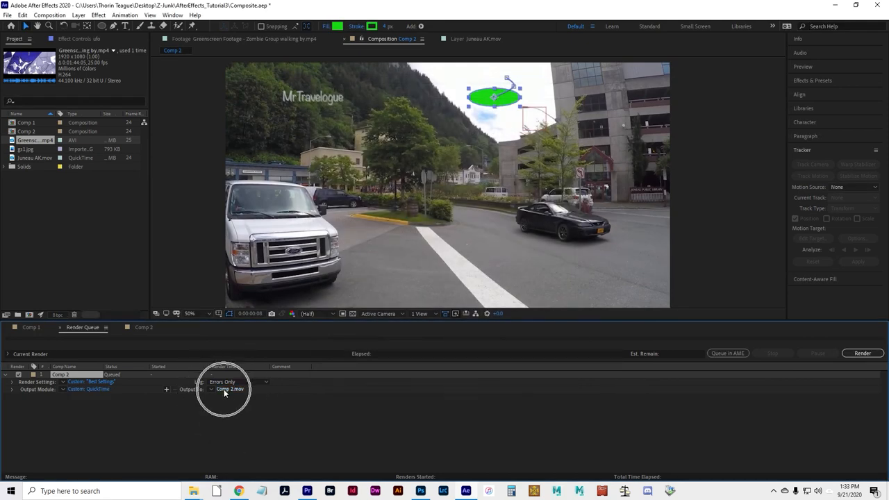
click(230, 389)
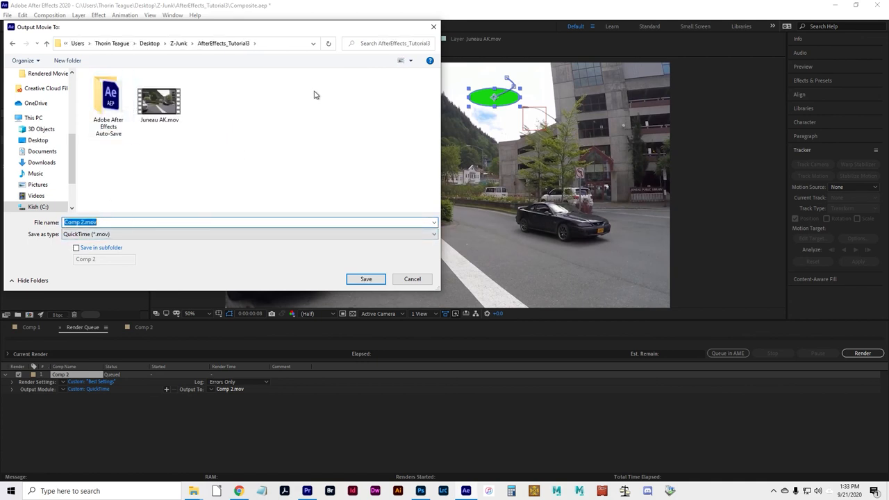
text(composite)
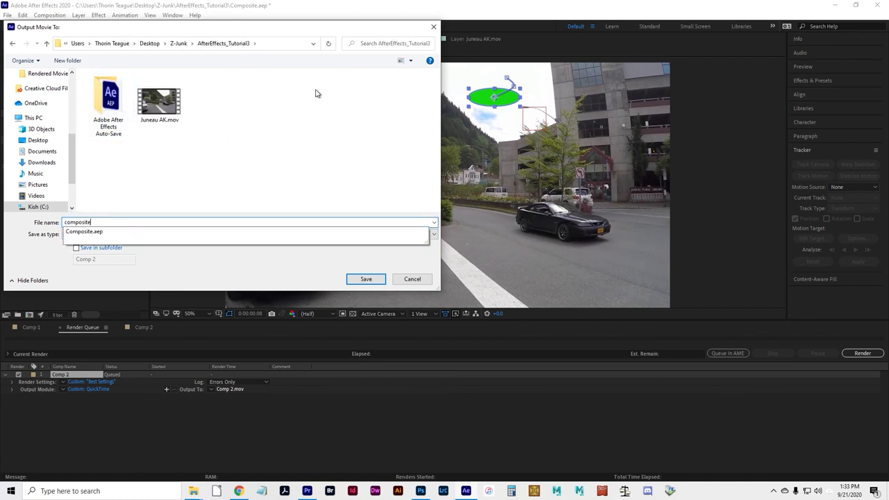
click(366, 279)
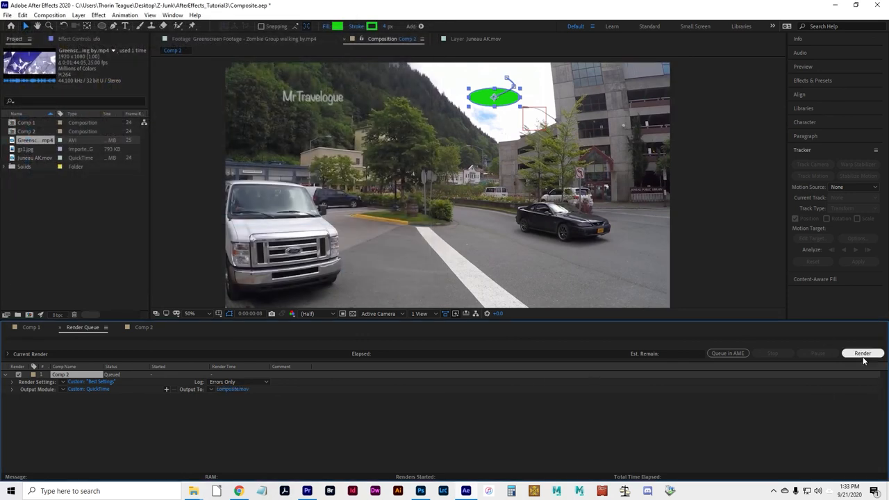
click(862, 353)
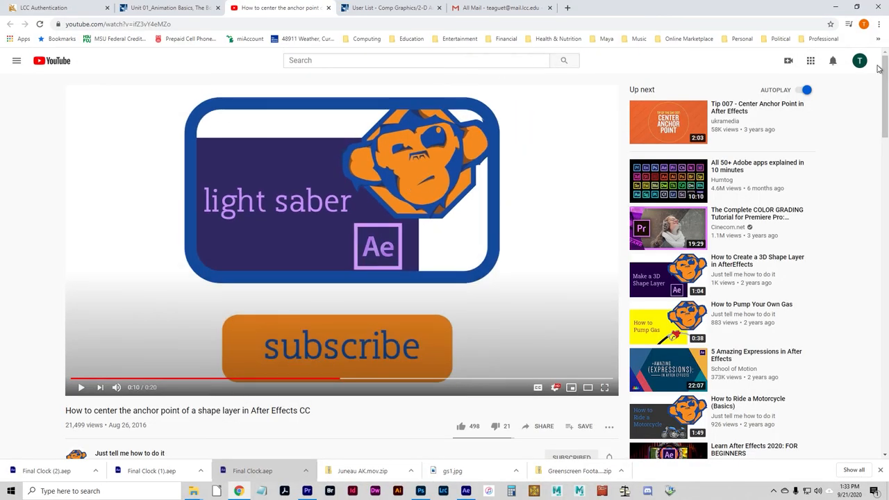
Step: Open YouTube Studio from the profile avatar's account menu
click(860, 60)
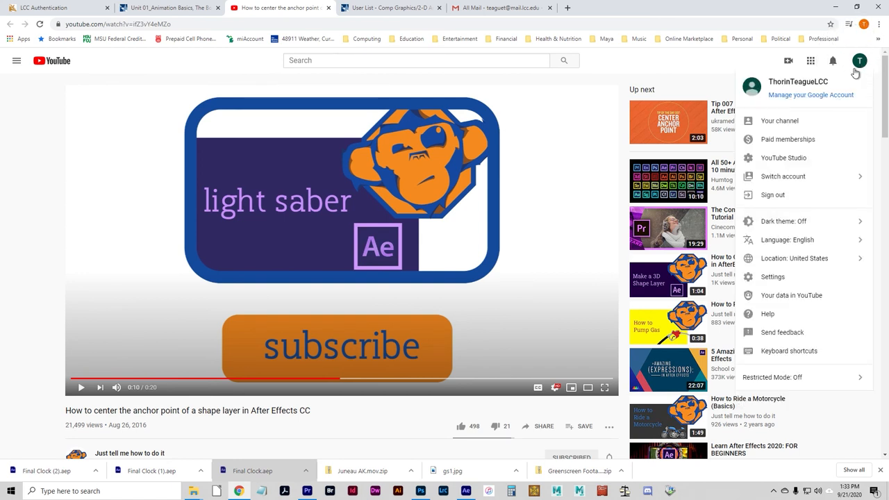
mouse_move(809, 82)
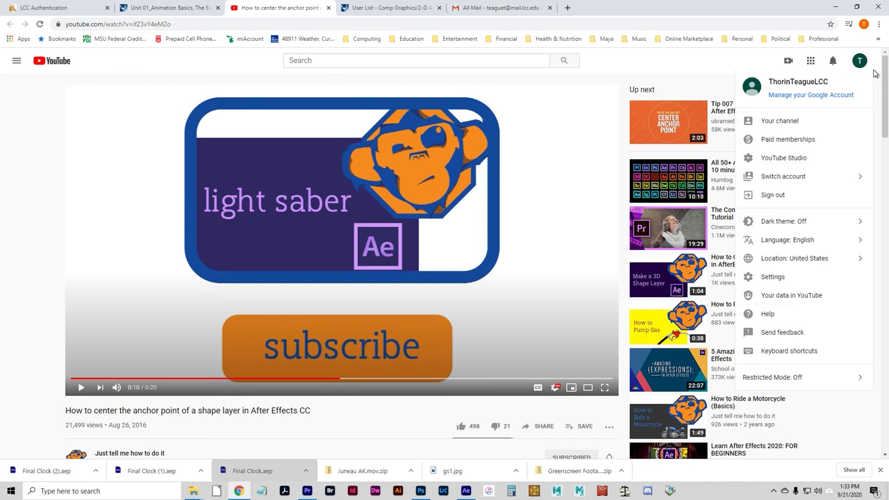
click(788, 61)
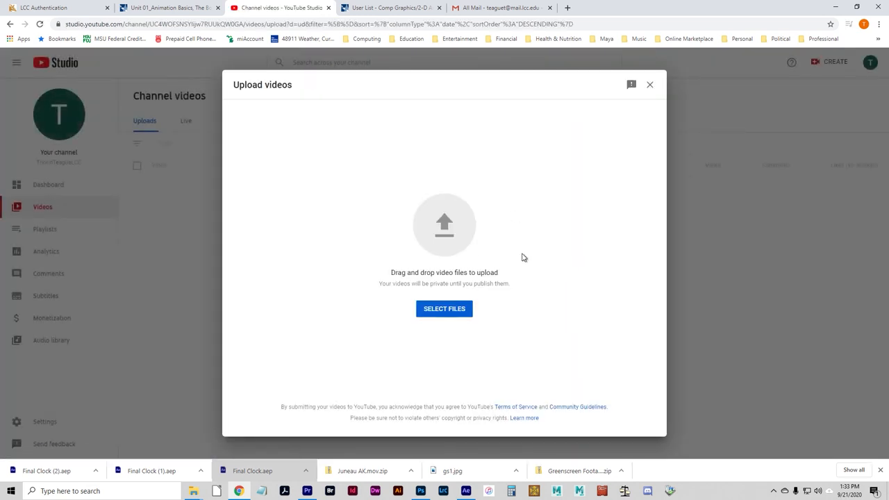
mouse_move(444, 226)
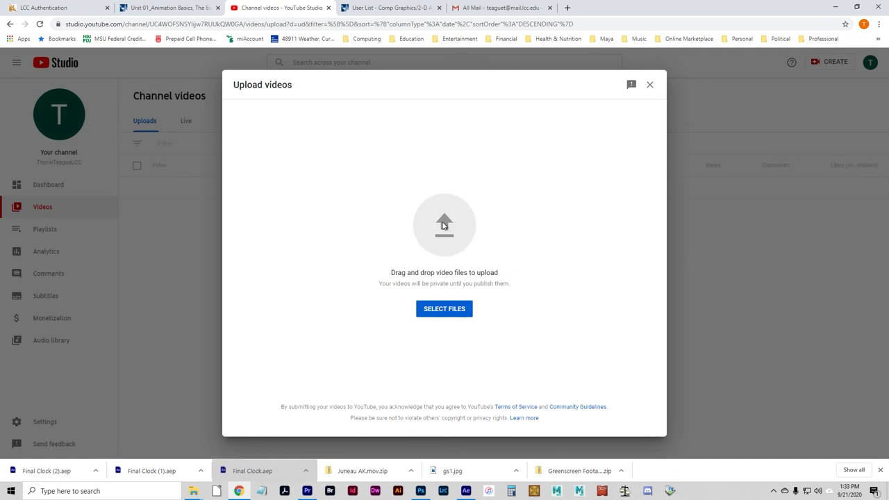
Step: Select composite.mov from the AfterEffects_Tutorial3 folder for upload
click(444, 309)
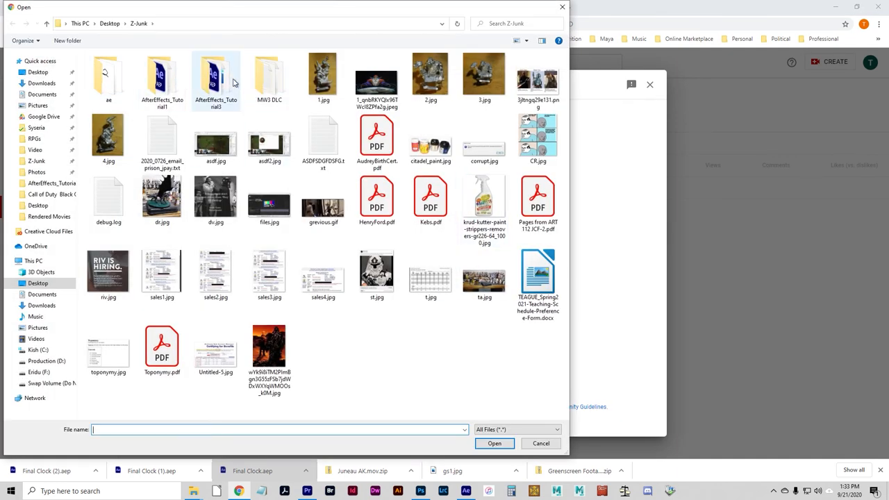
double_click(216, 77)
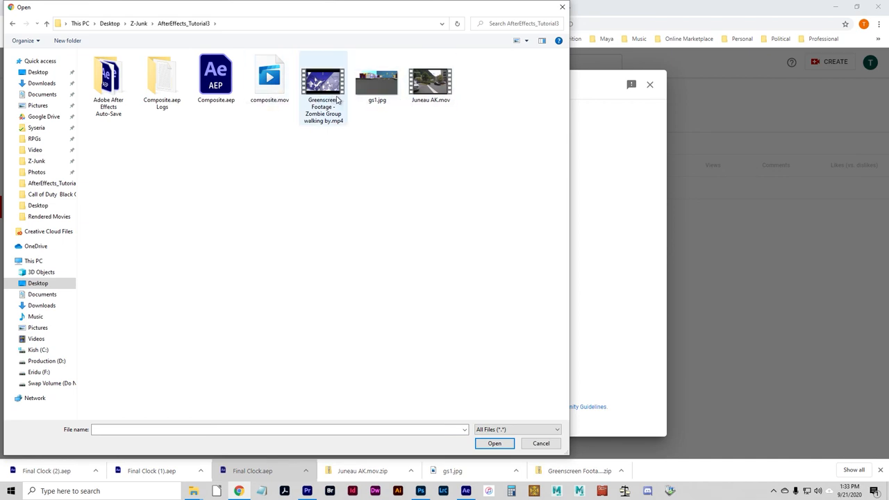
click(269, 76)
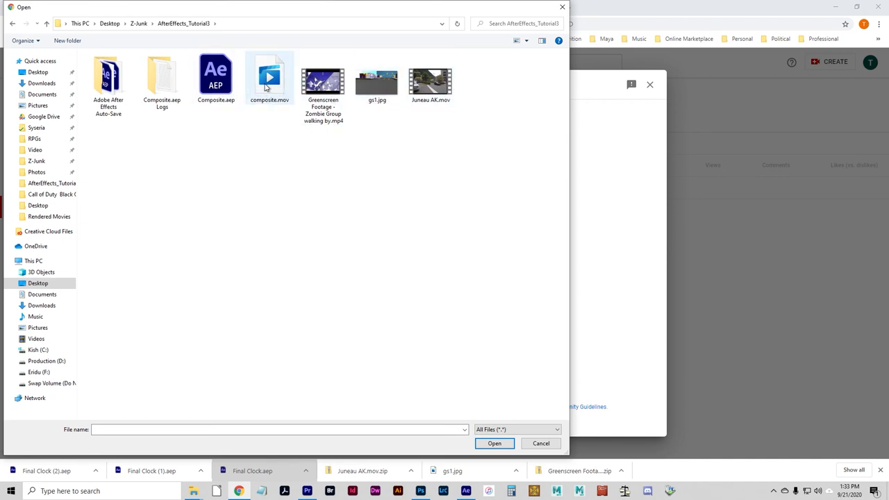
click(270, 76)
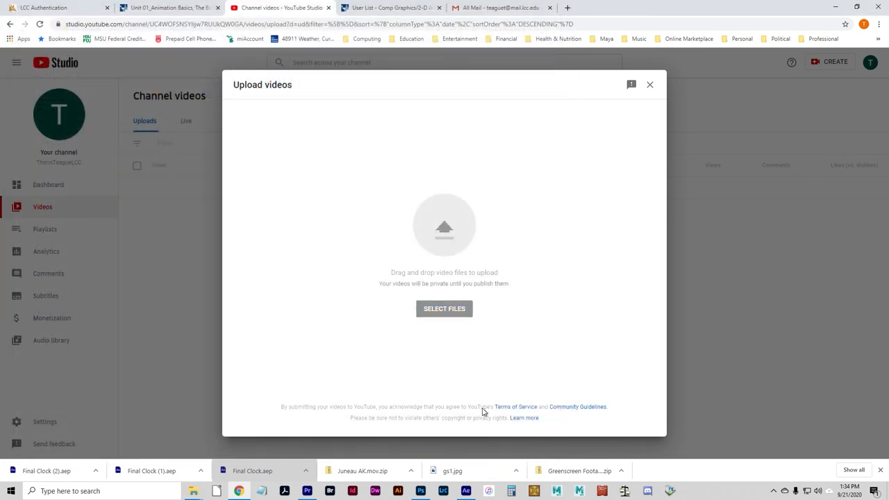
mouse_move(596, 374)
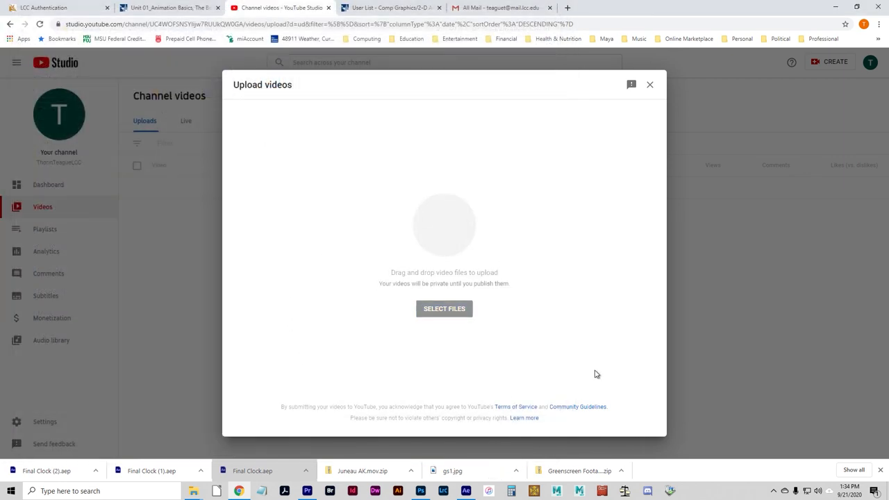
click(444, 308)
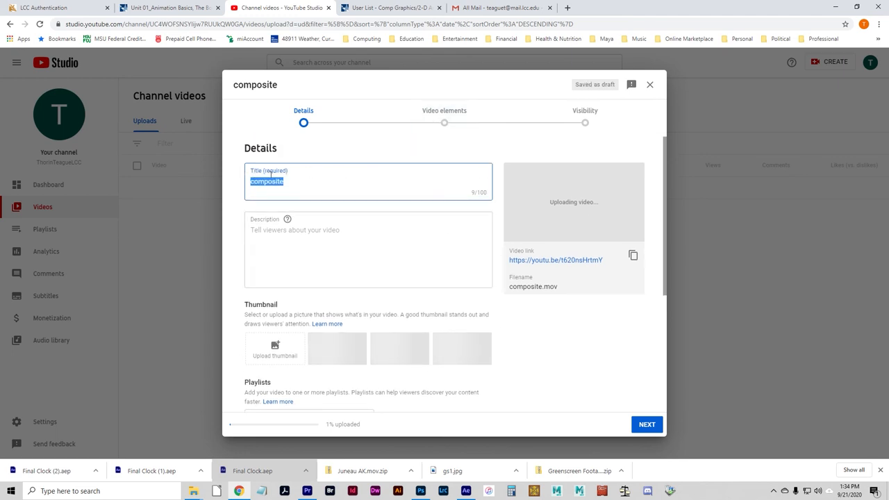
Step: Scroll to the Audience section and answer the made-for-kids question
scroll(down, 3)
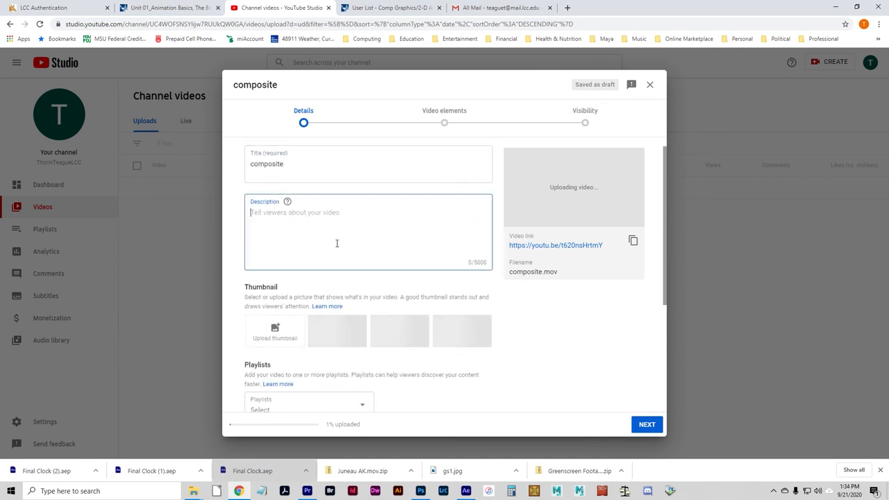
scroll(down, 3)
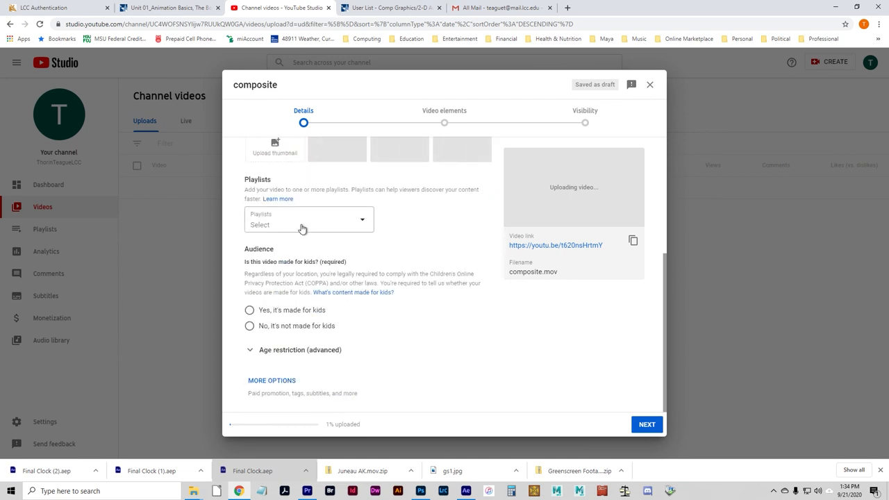
scroll(up, 3)
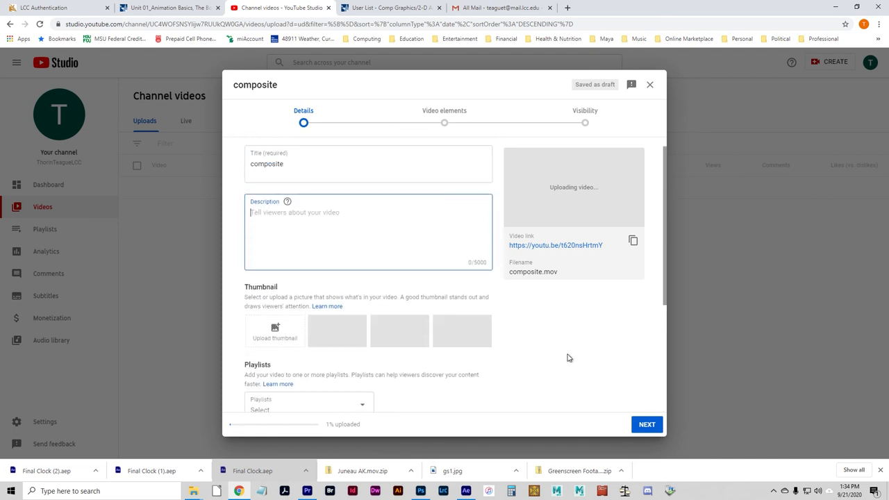
scroll(down, 3)
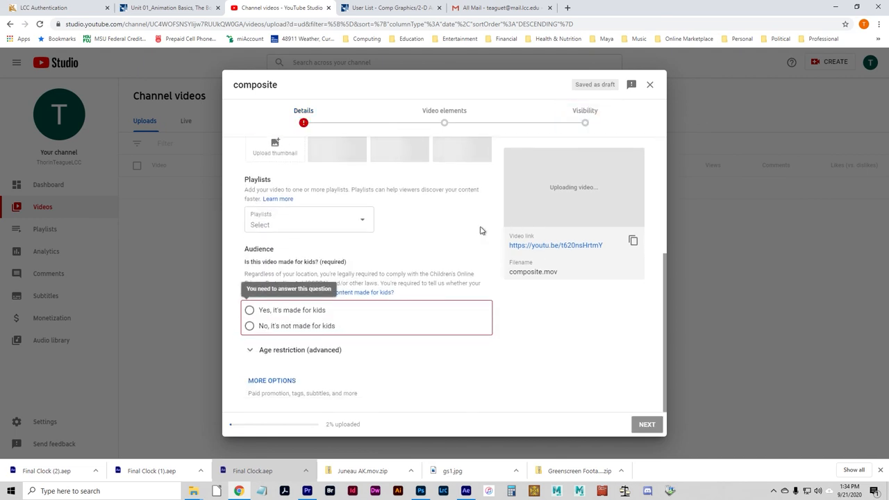
click(249, 326)
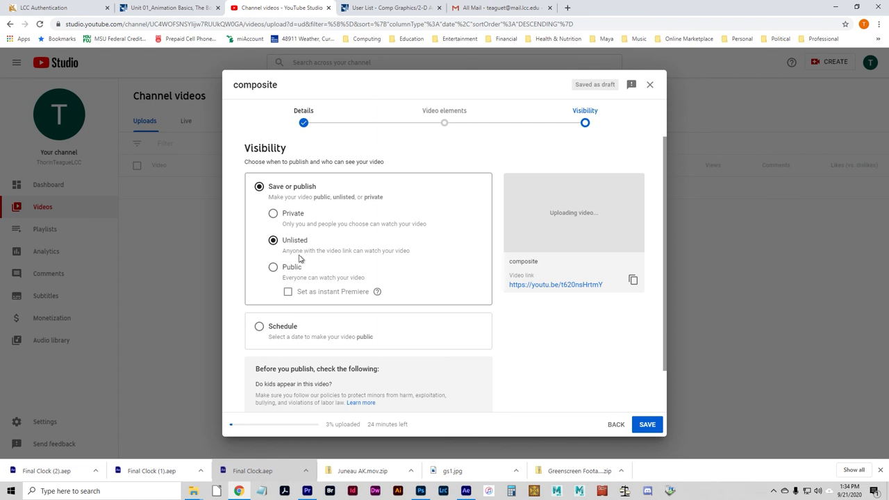
mouse_move(280, 278)
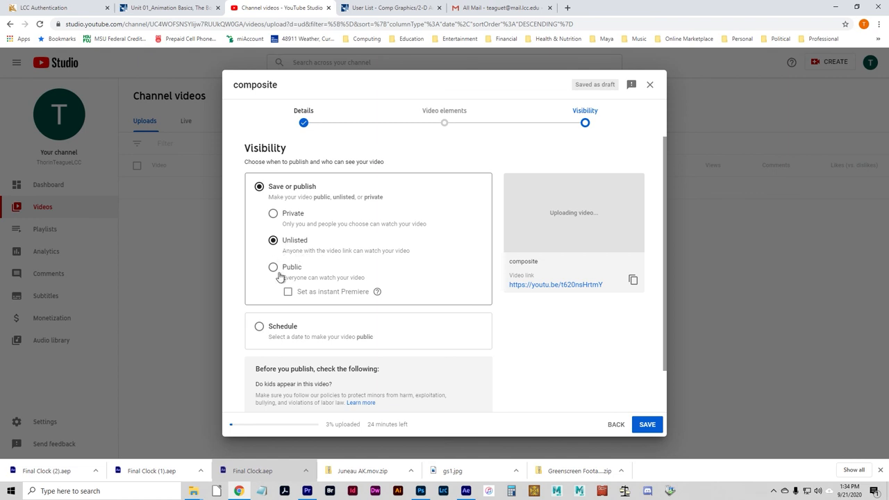
mouse_move(552, 435)
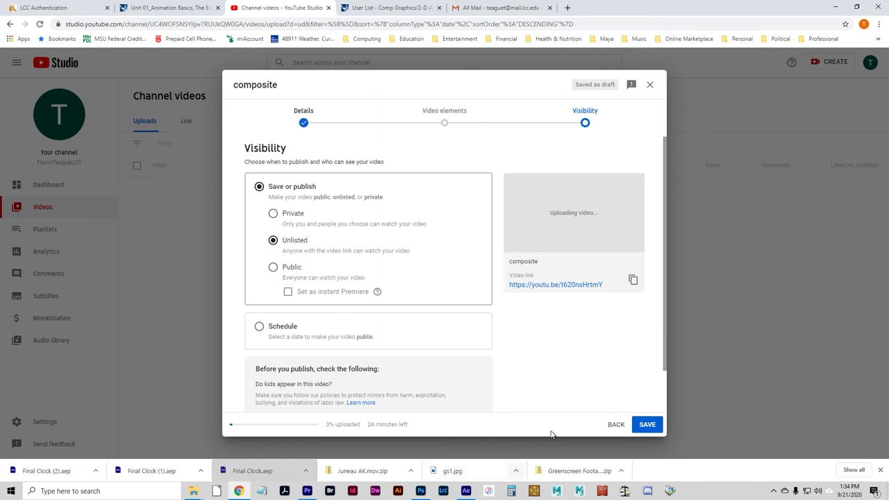
mouse_move(493, 383)
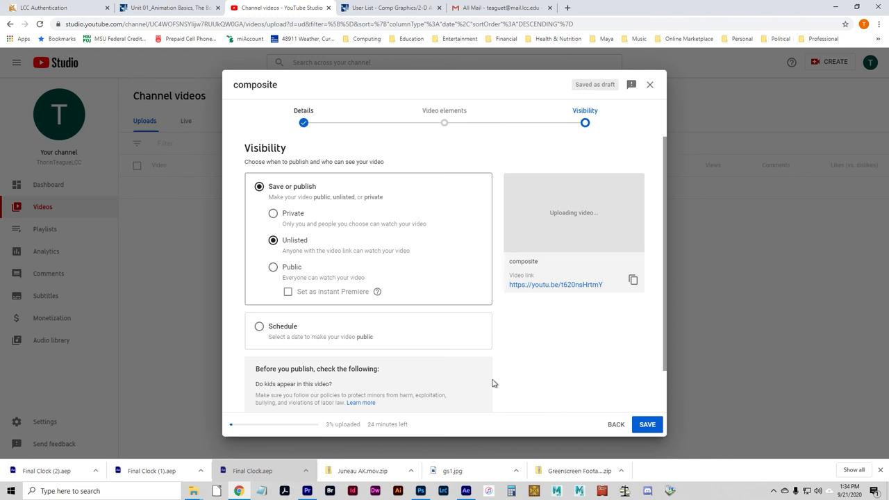
mouse_move(549, 283)
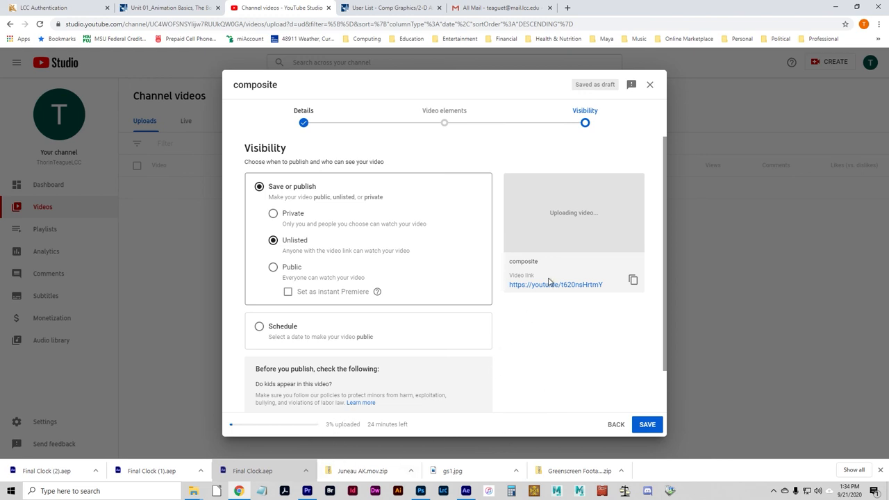
mouse_move(549, 285)
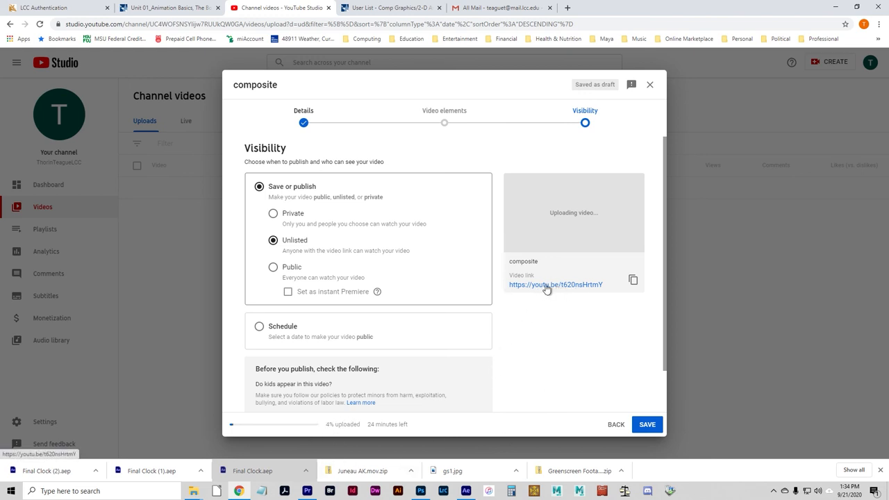
mouse_move(497, 378)
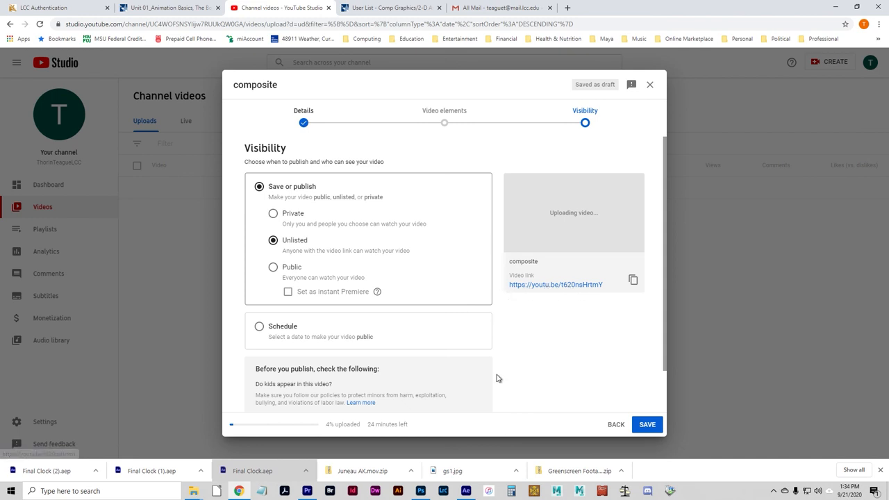
mouse_move(497, 358)
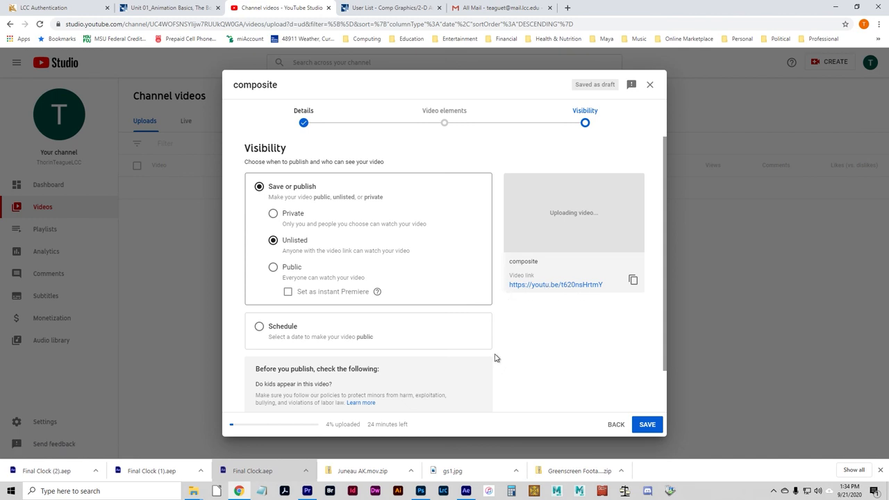
mouse_move(533, 317)
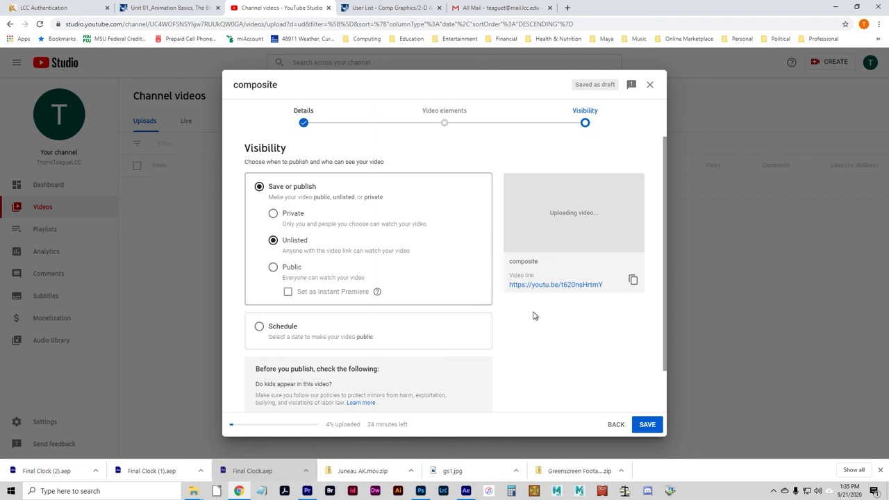
Step: Switch back to After Effects to check the finished Comp 2 render
click(465, 491)
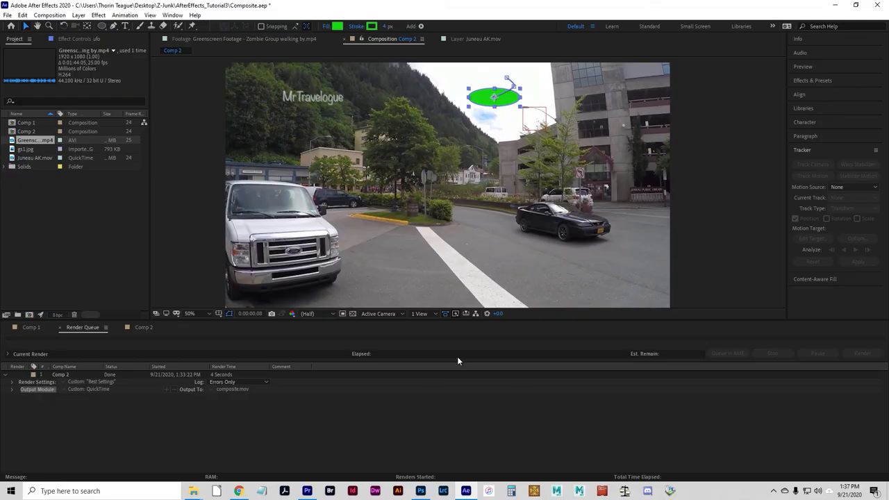